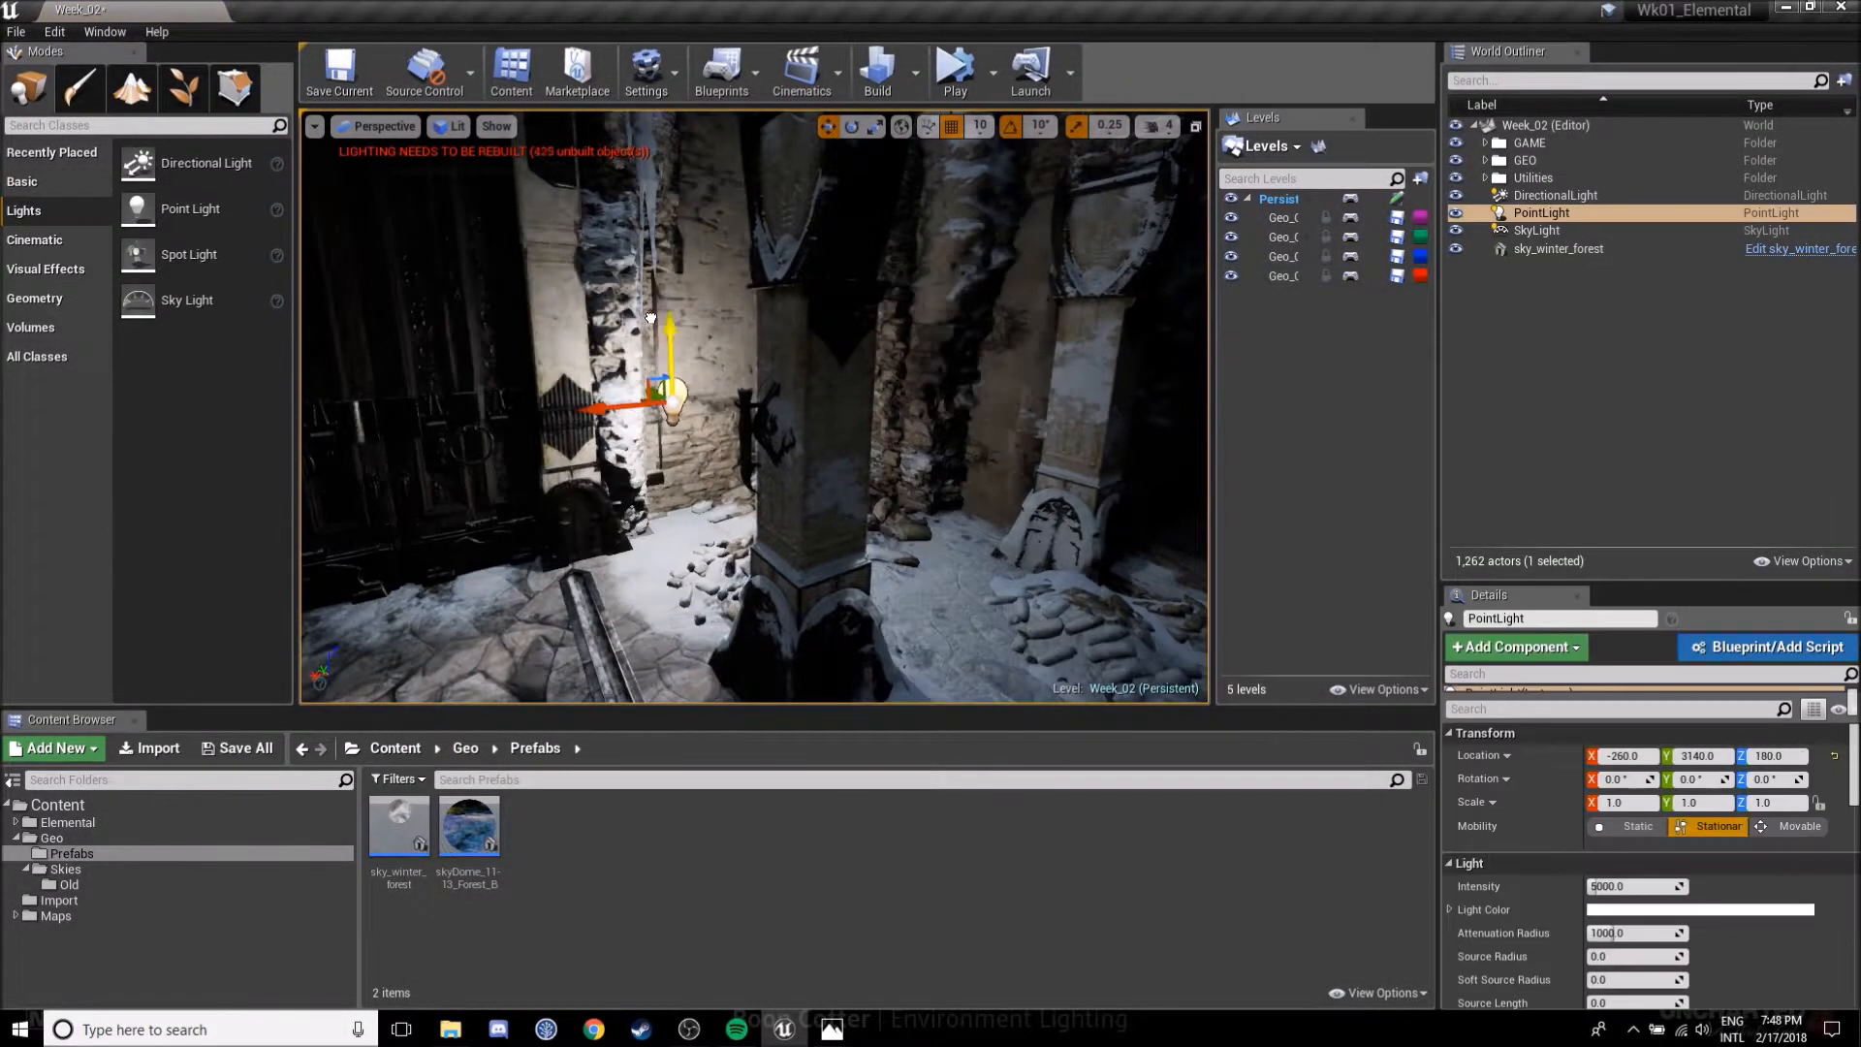
Position the point light at the dungeon pillar and place a copy by the next pillar.
{"action": "left_click_drag", "start_coordinate": [671, 392], "coordinate": [719, 409]}
{"action": "type", "text": "450"}
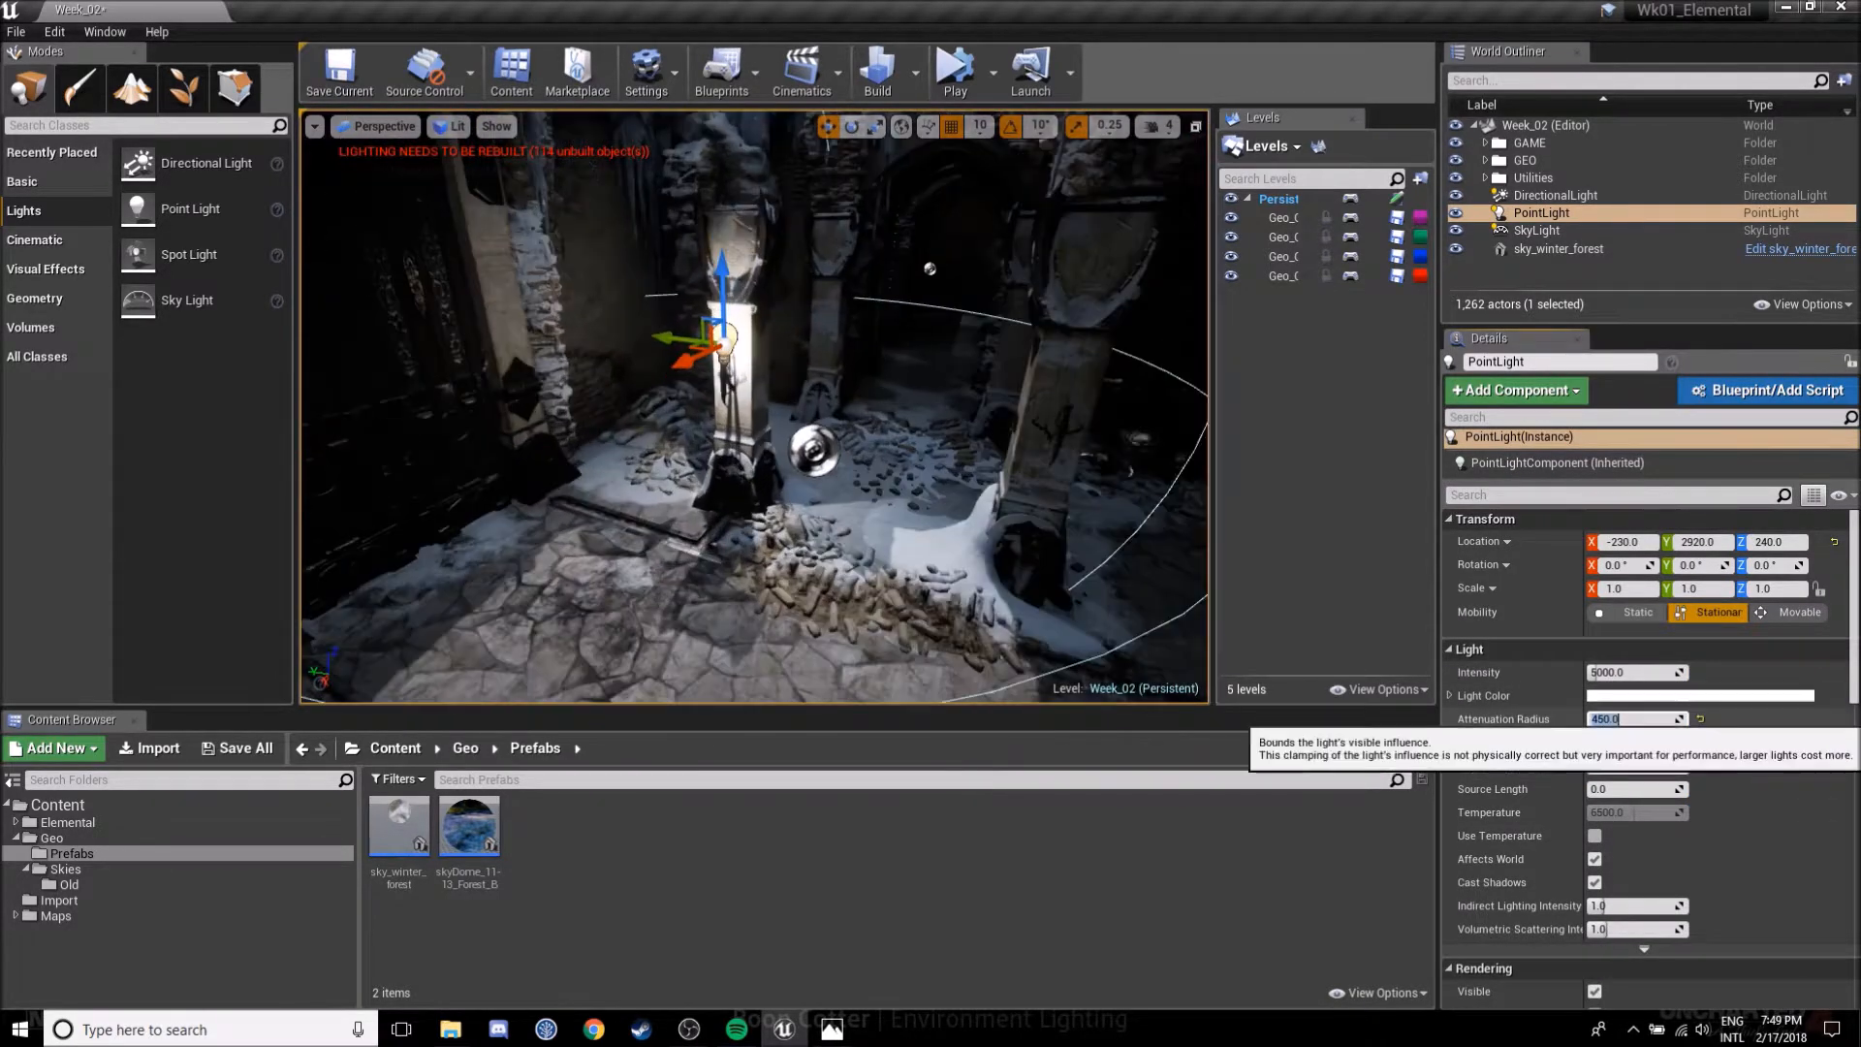
{"action": "left_click_drag", "start_coordinate": [1638, 718], "coordinate": [1614, 719]}
{"action": "type", "text": "300"}
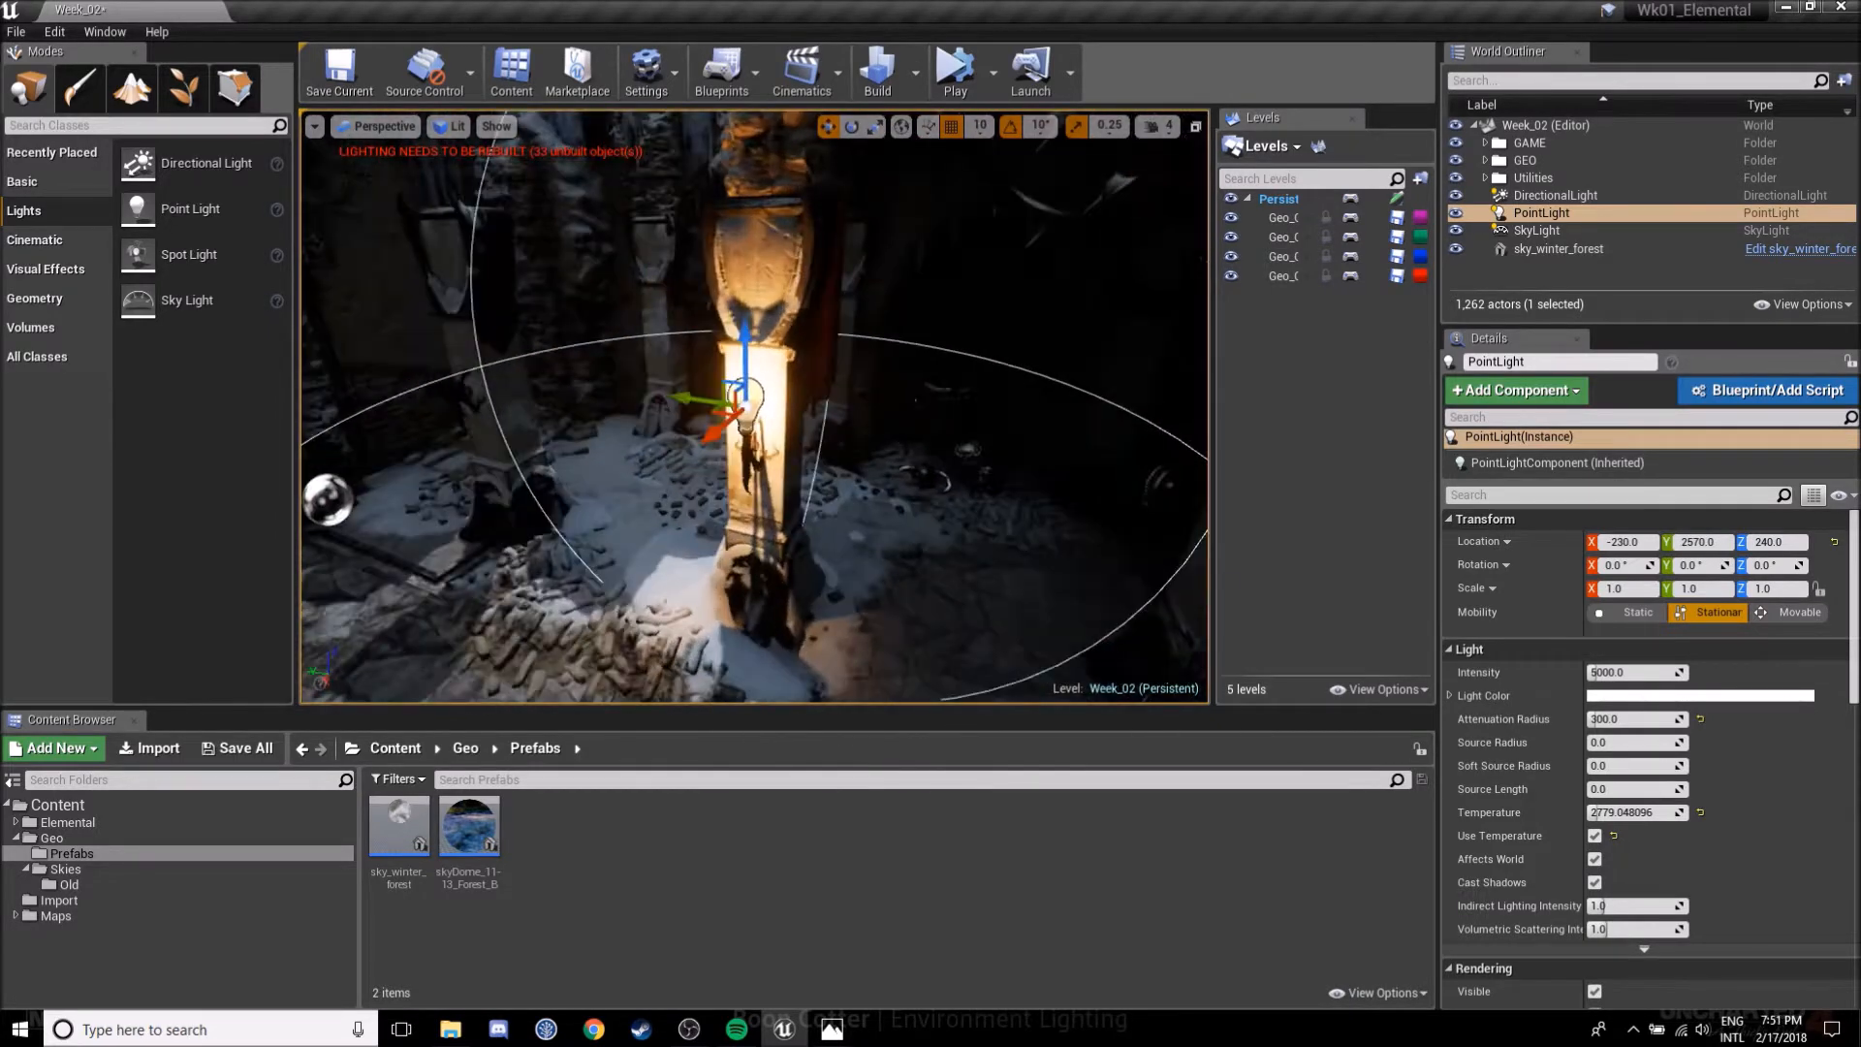
{"action": "left_click_drag", "start_coordinate": [1635, 719], "coordinate": [1662, 718]}
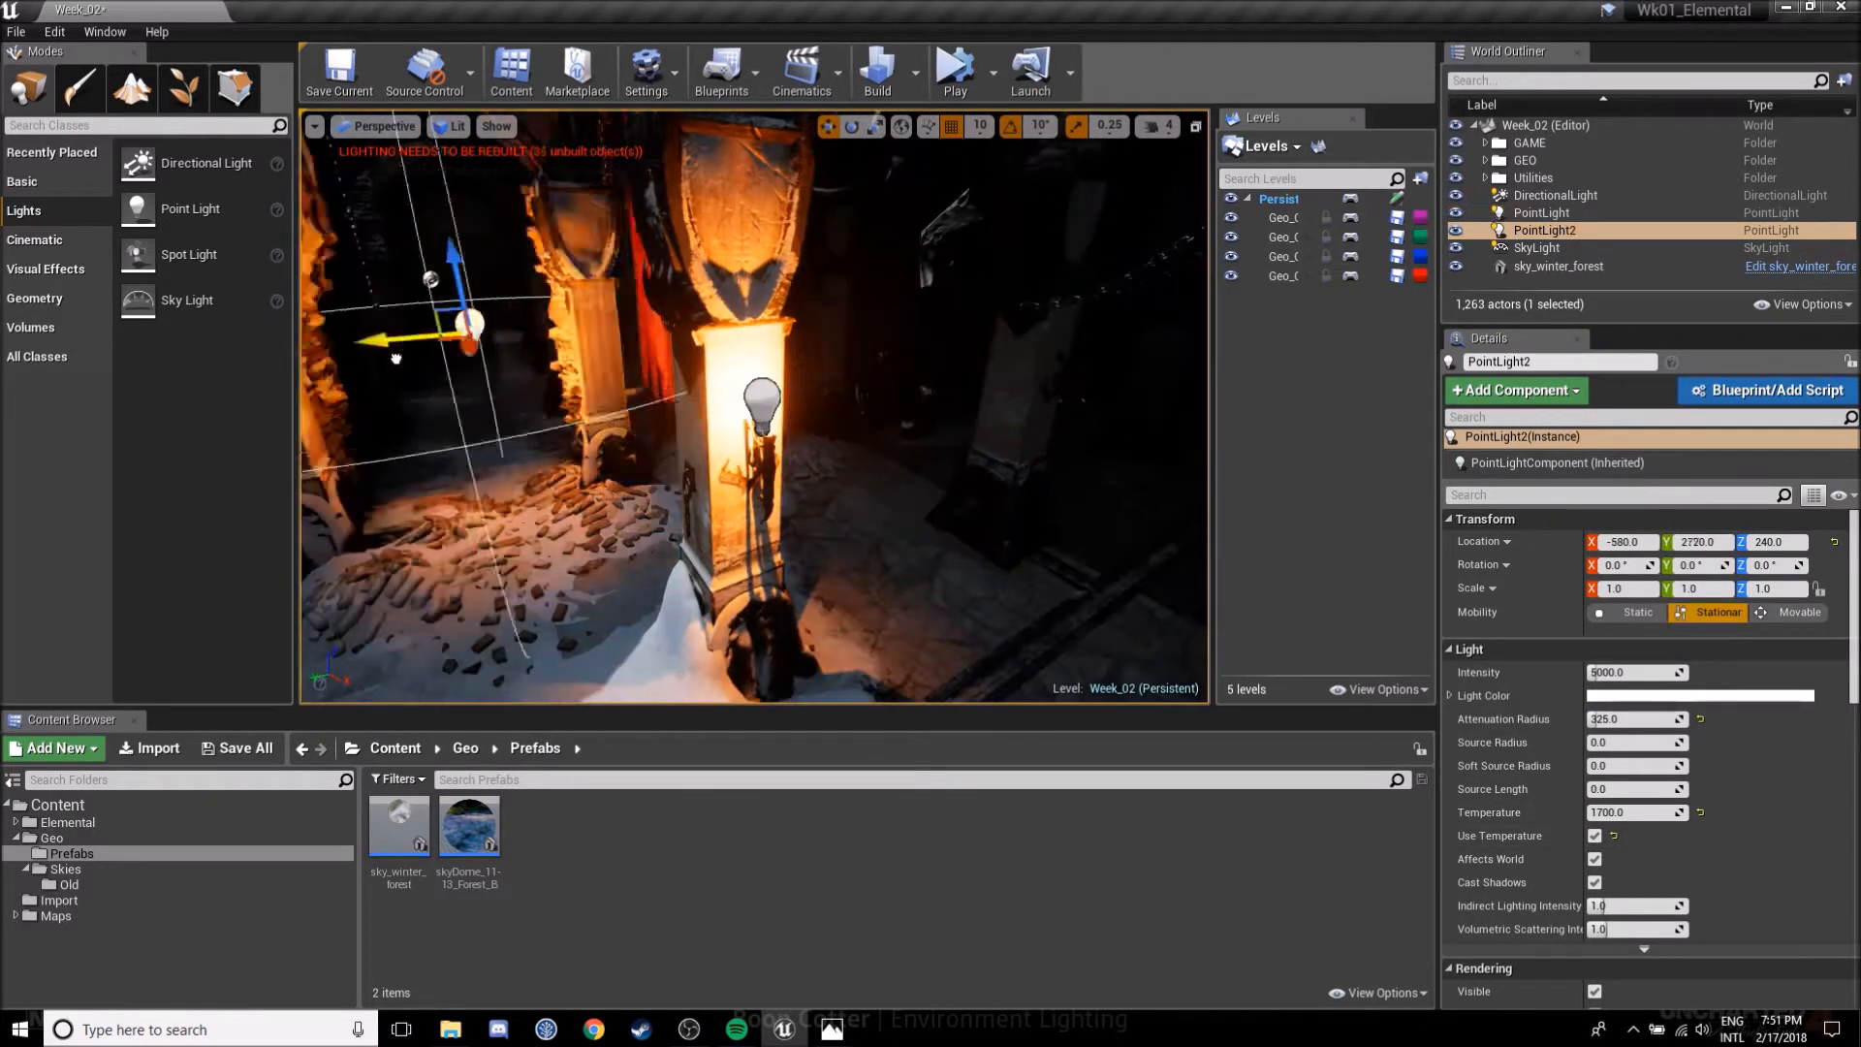
Move the duplicated point light onto its pillar and select the next light to adjust.
{"action": "left_click_drag", "start_coordinate": [464, 303], "coordinate": [729, 464]}
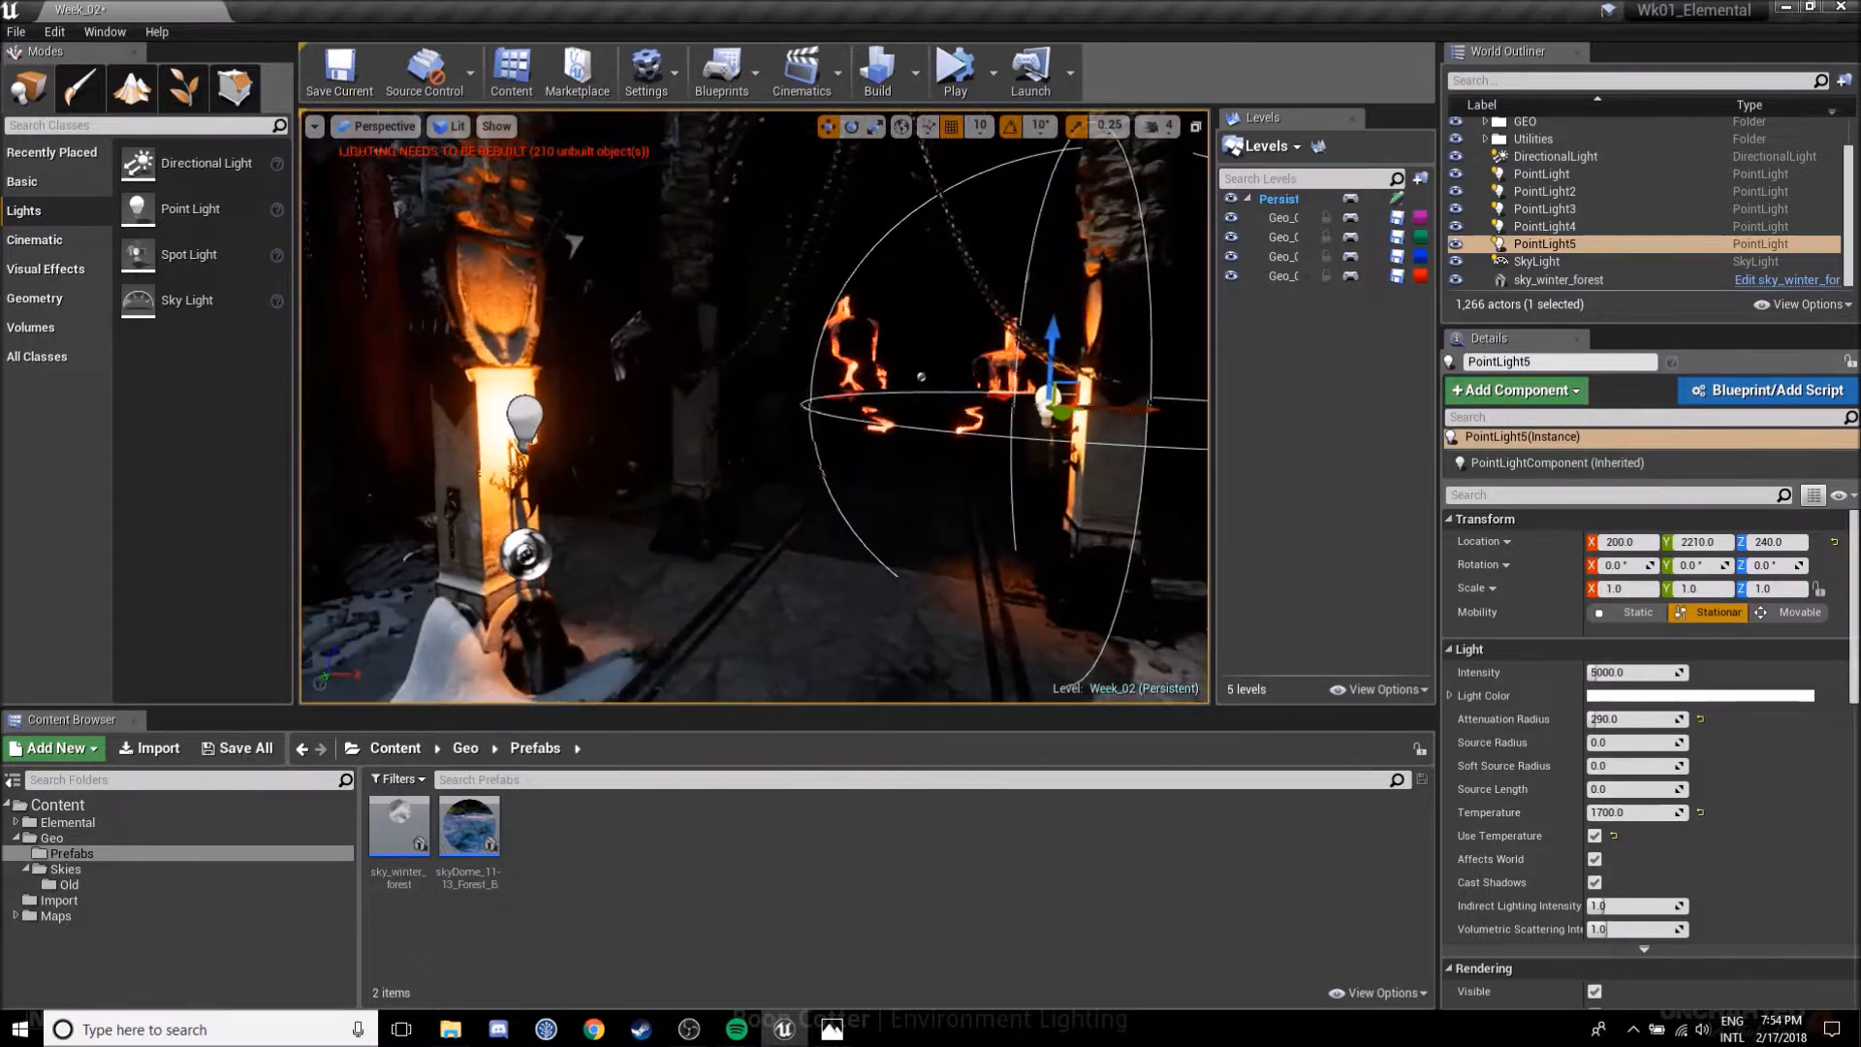
{"action": "left_click", "coordinate": [1543, 173]}
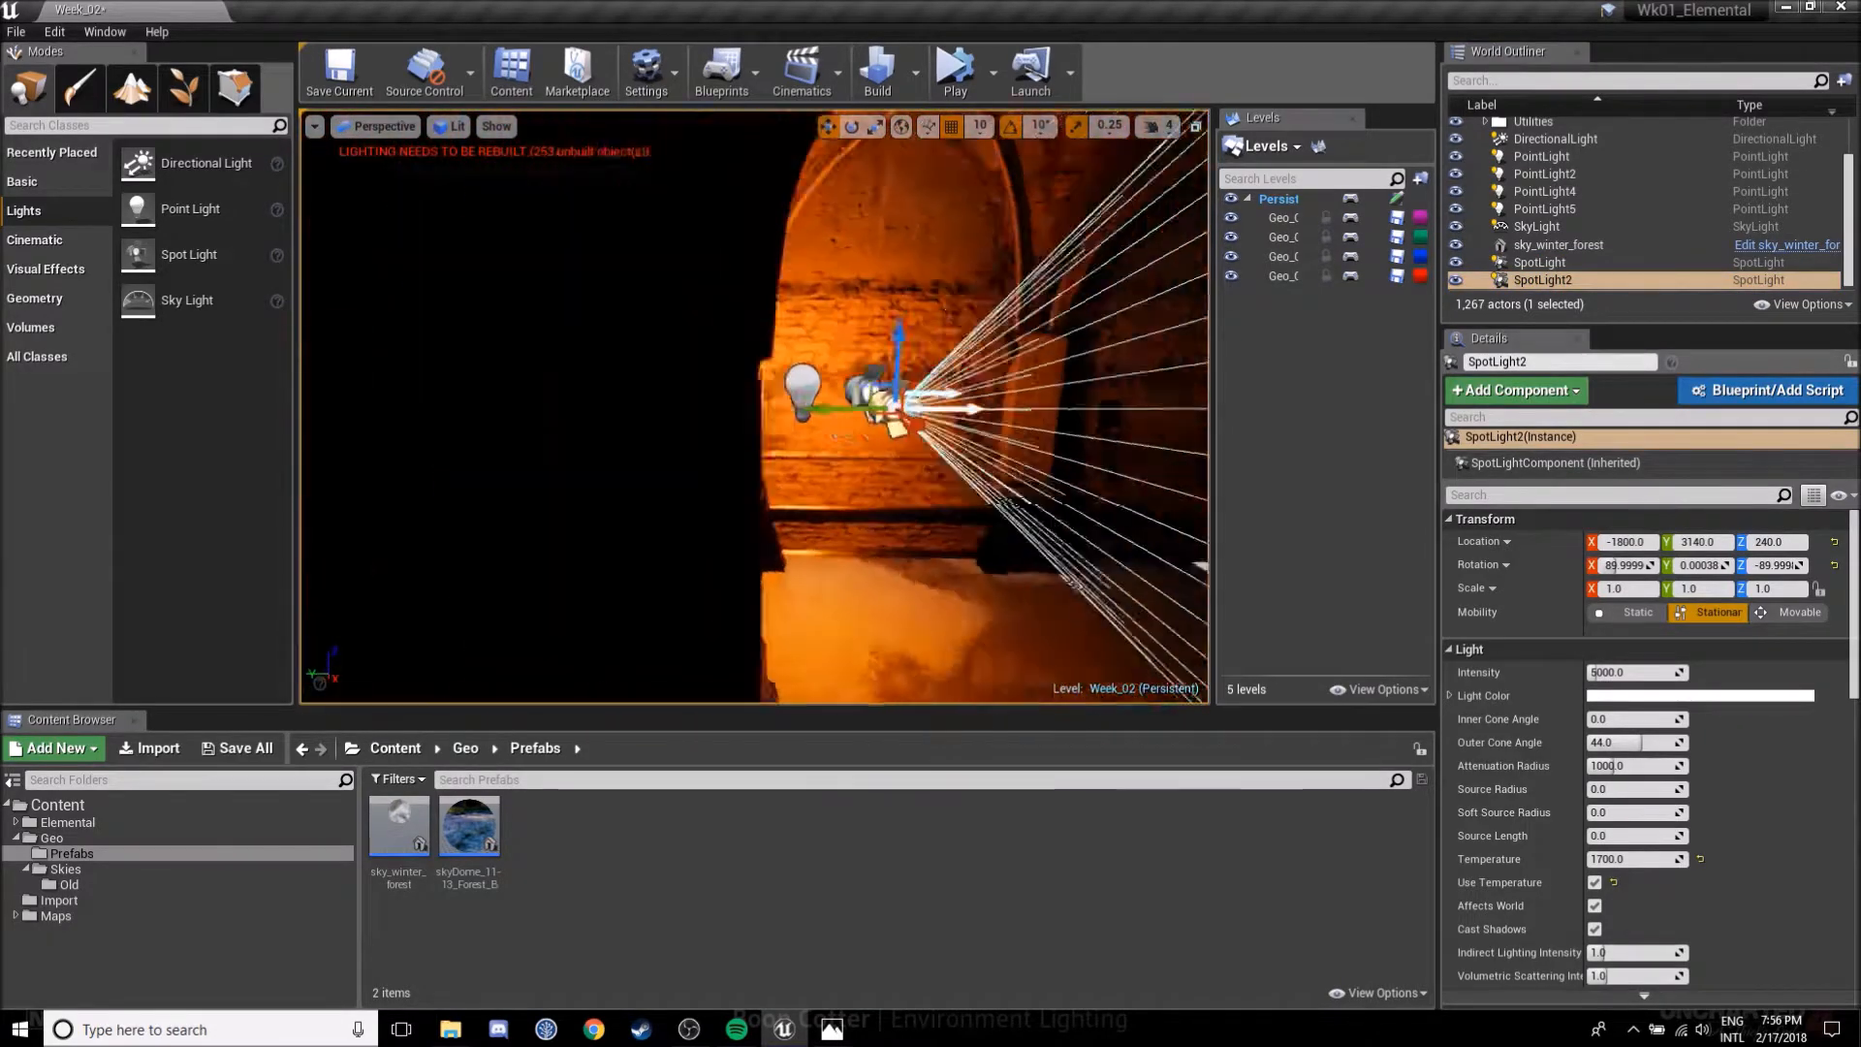
Turn SpotLight2 down the corridor at 38500 intensity with shorter reach, and dim PointLight4.
{"action": "left_click", "coordinate": [1544, 191]}
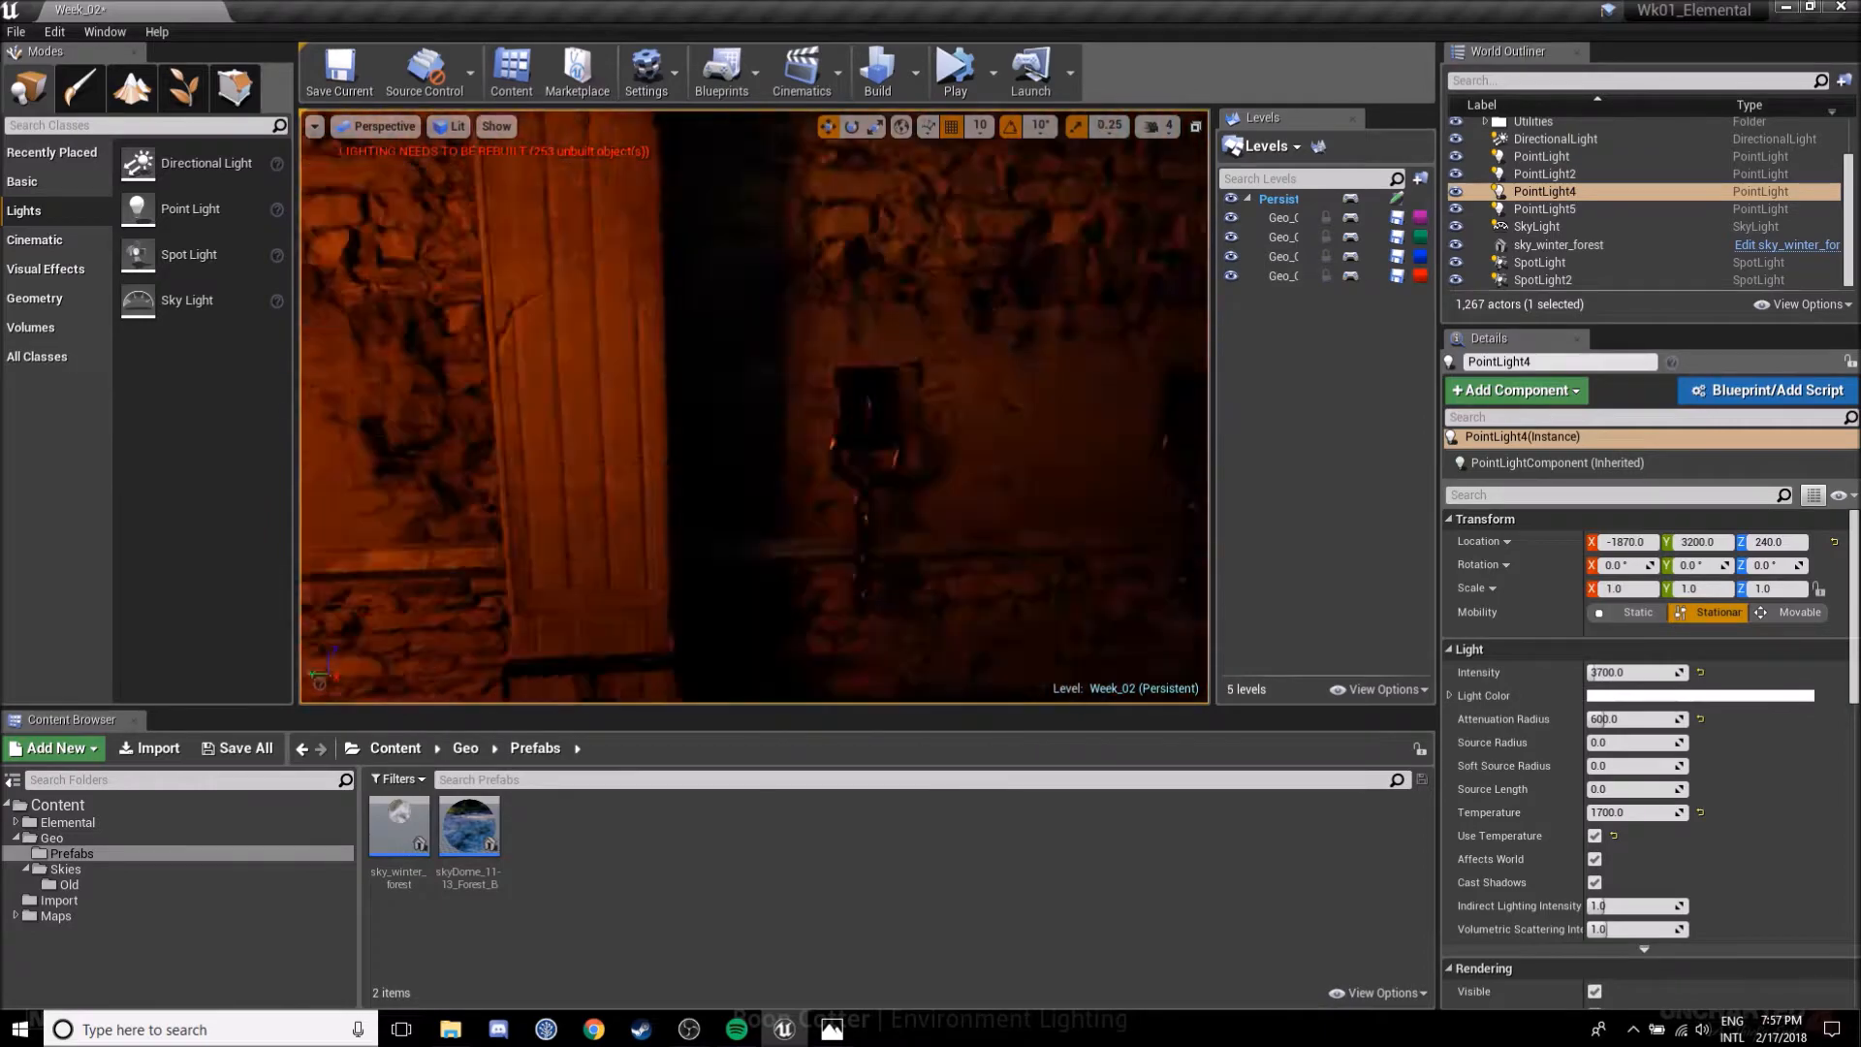
{"action": "left_click", "coordinate": [1543, 280]}
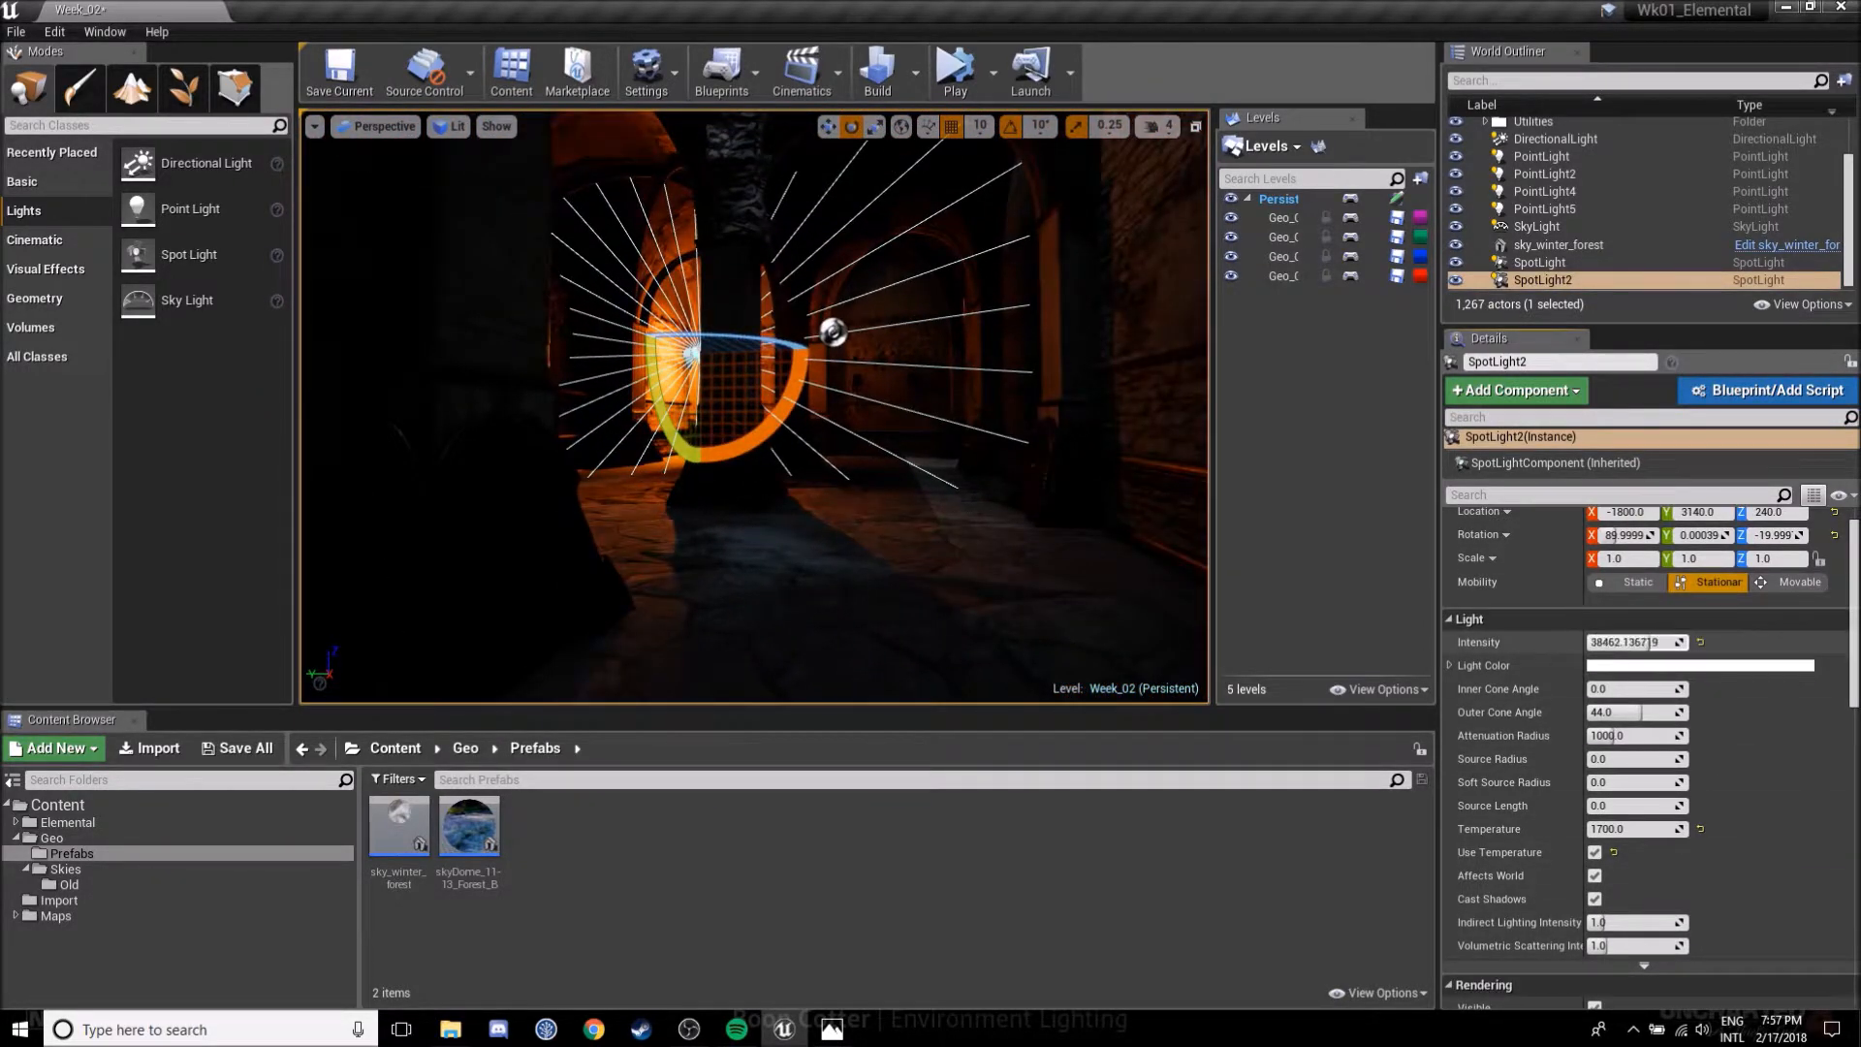
{"action": "type", "text": "38500.0"}
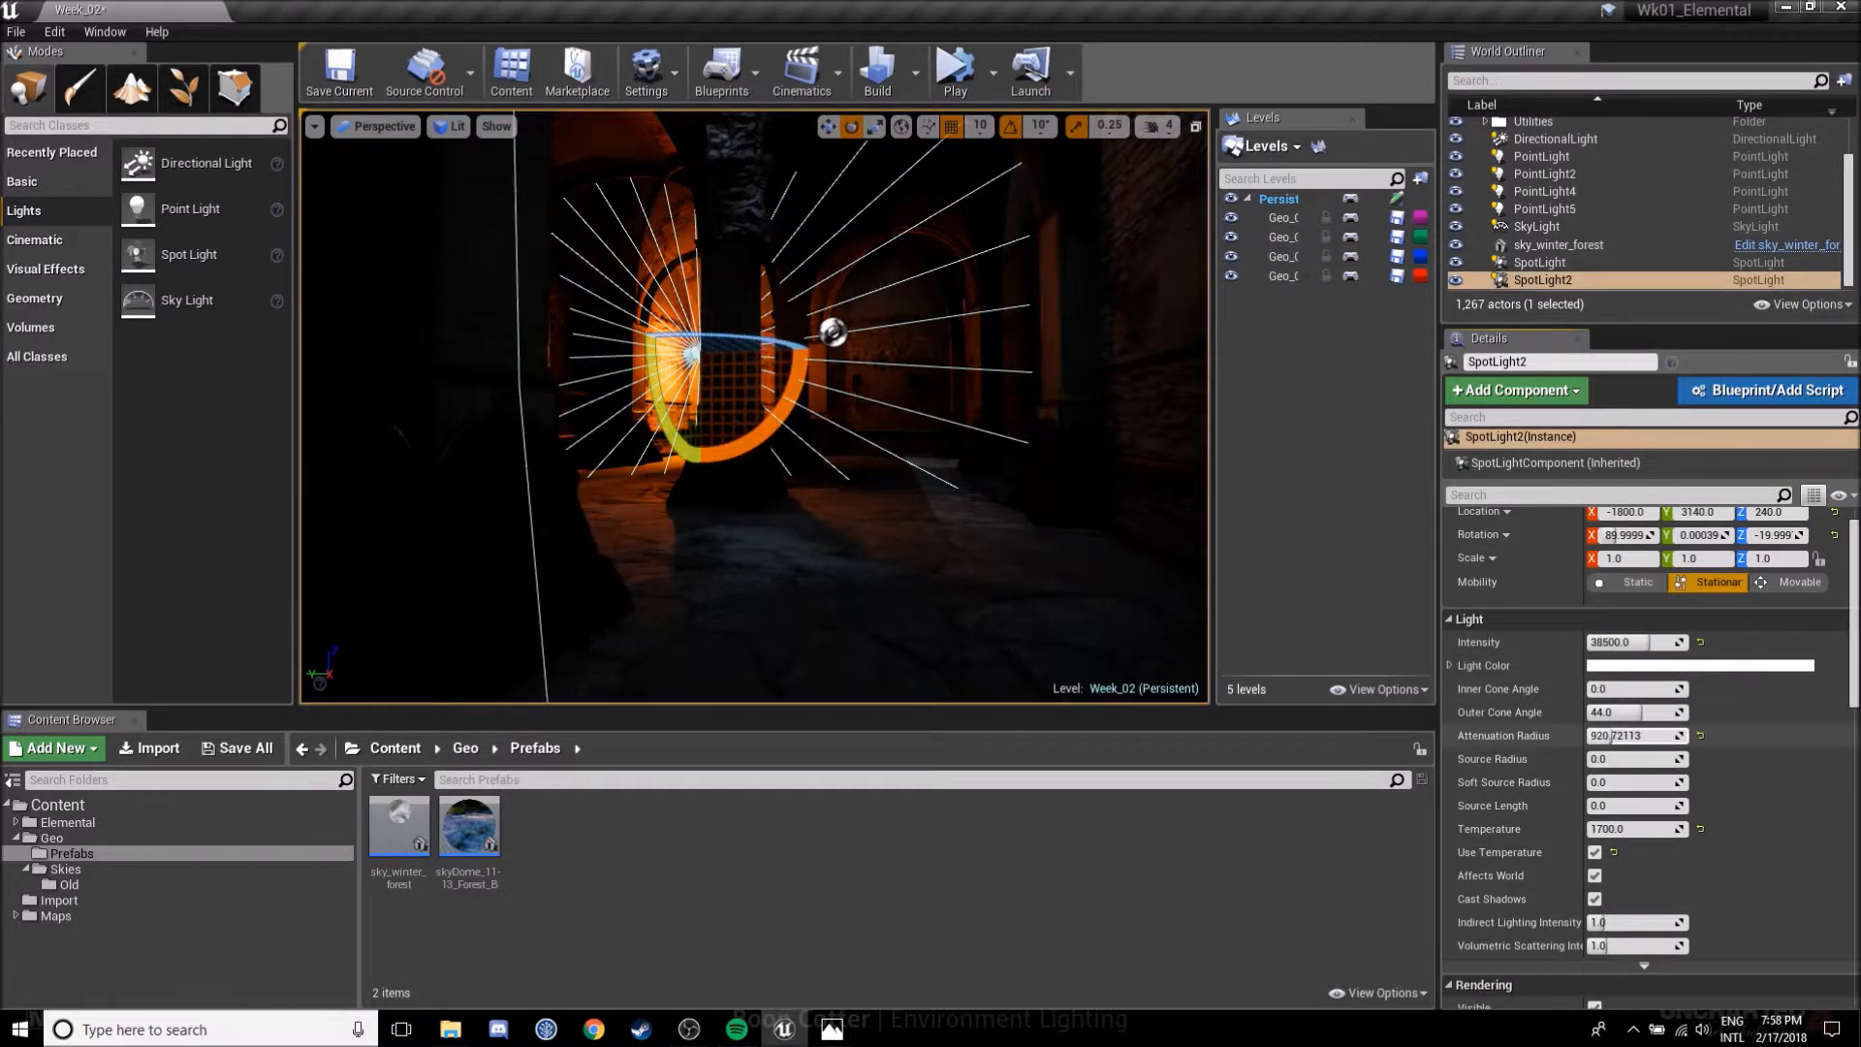
{"action": "left_click", "coordinate": [1537, 226]}
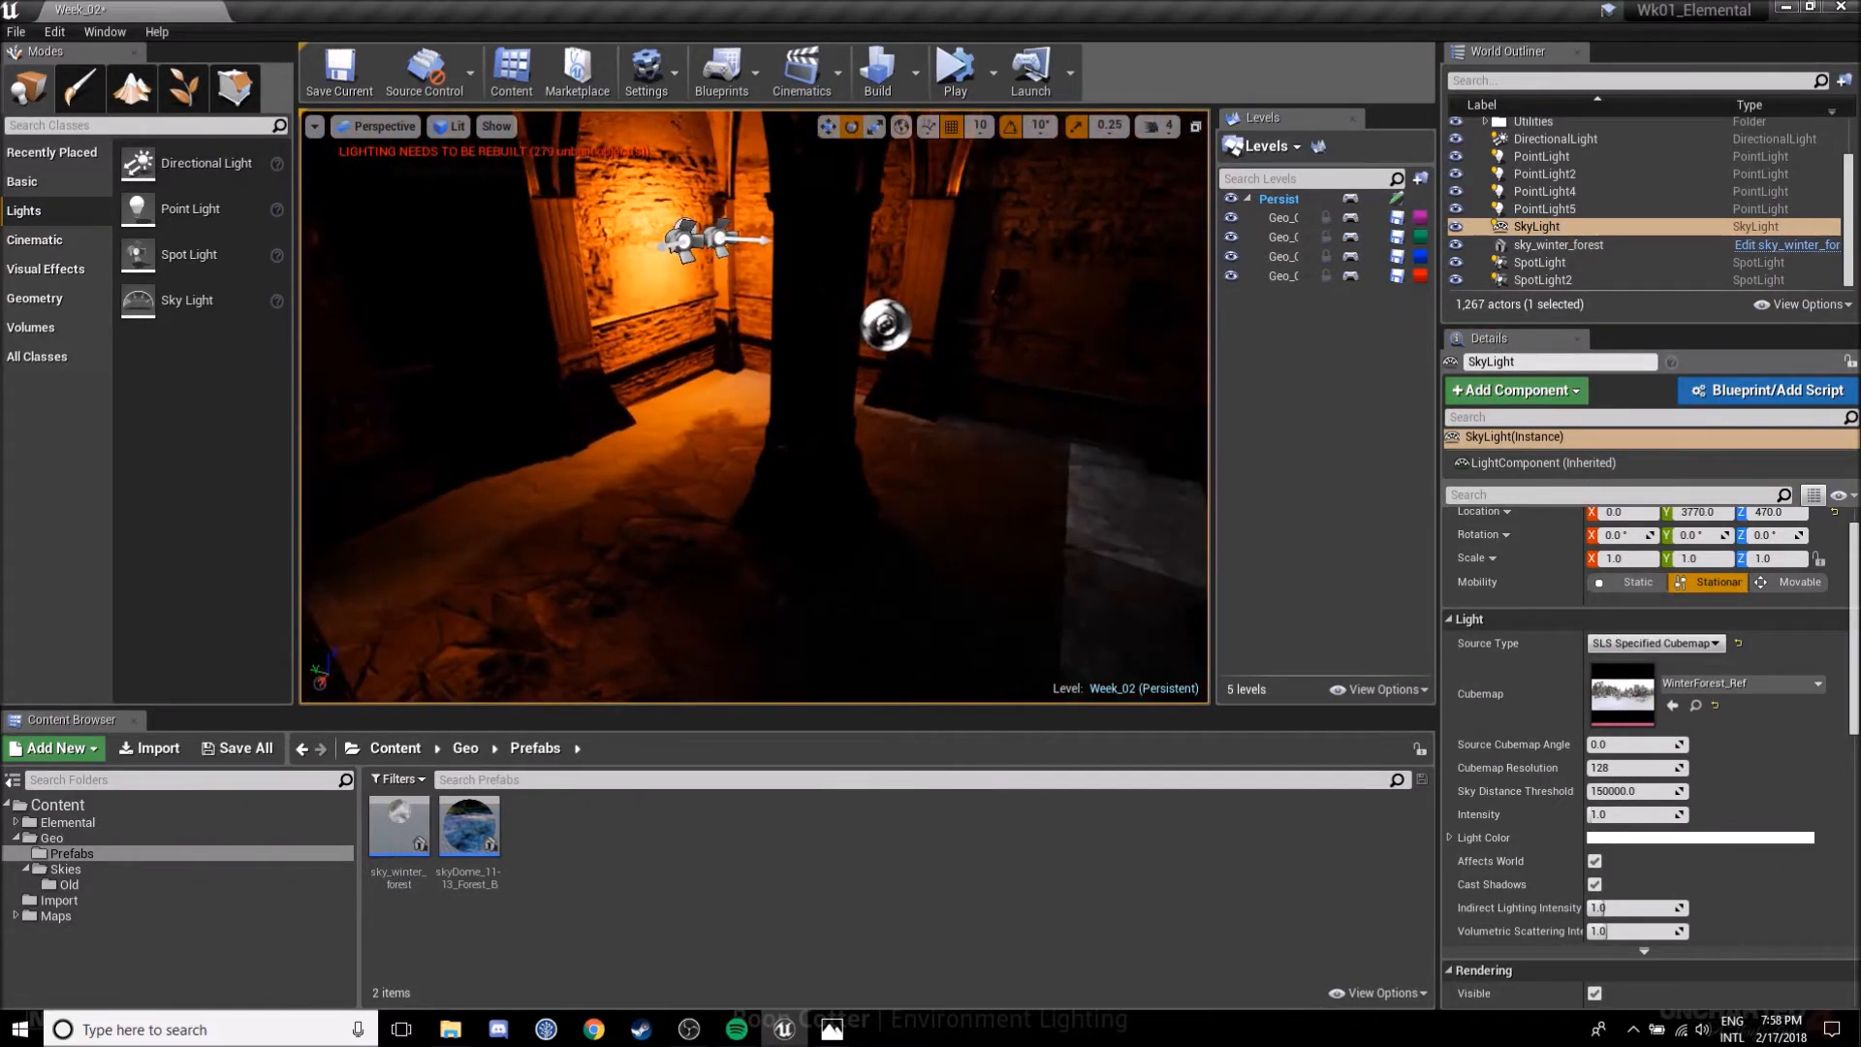
Inspect the lights, reposition PointLight2 beside its pillar, then select PointLight3 and PointLight5.
{"action": "left_click", "coordinate": [1539, 262]}
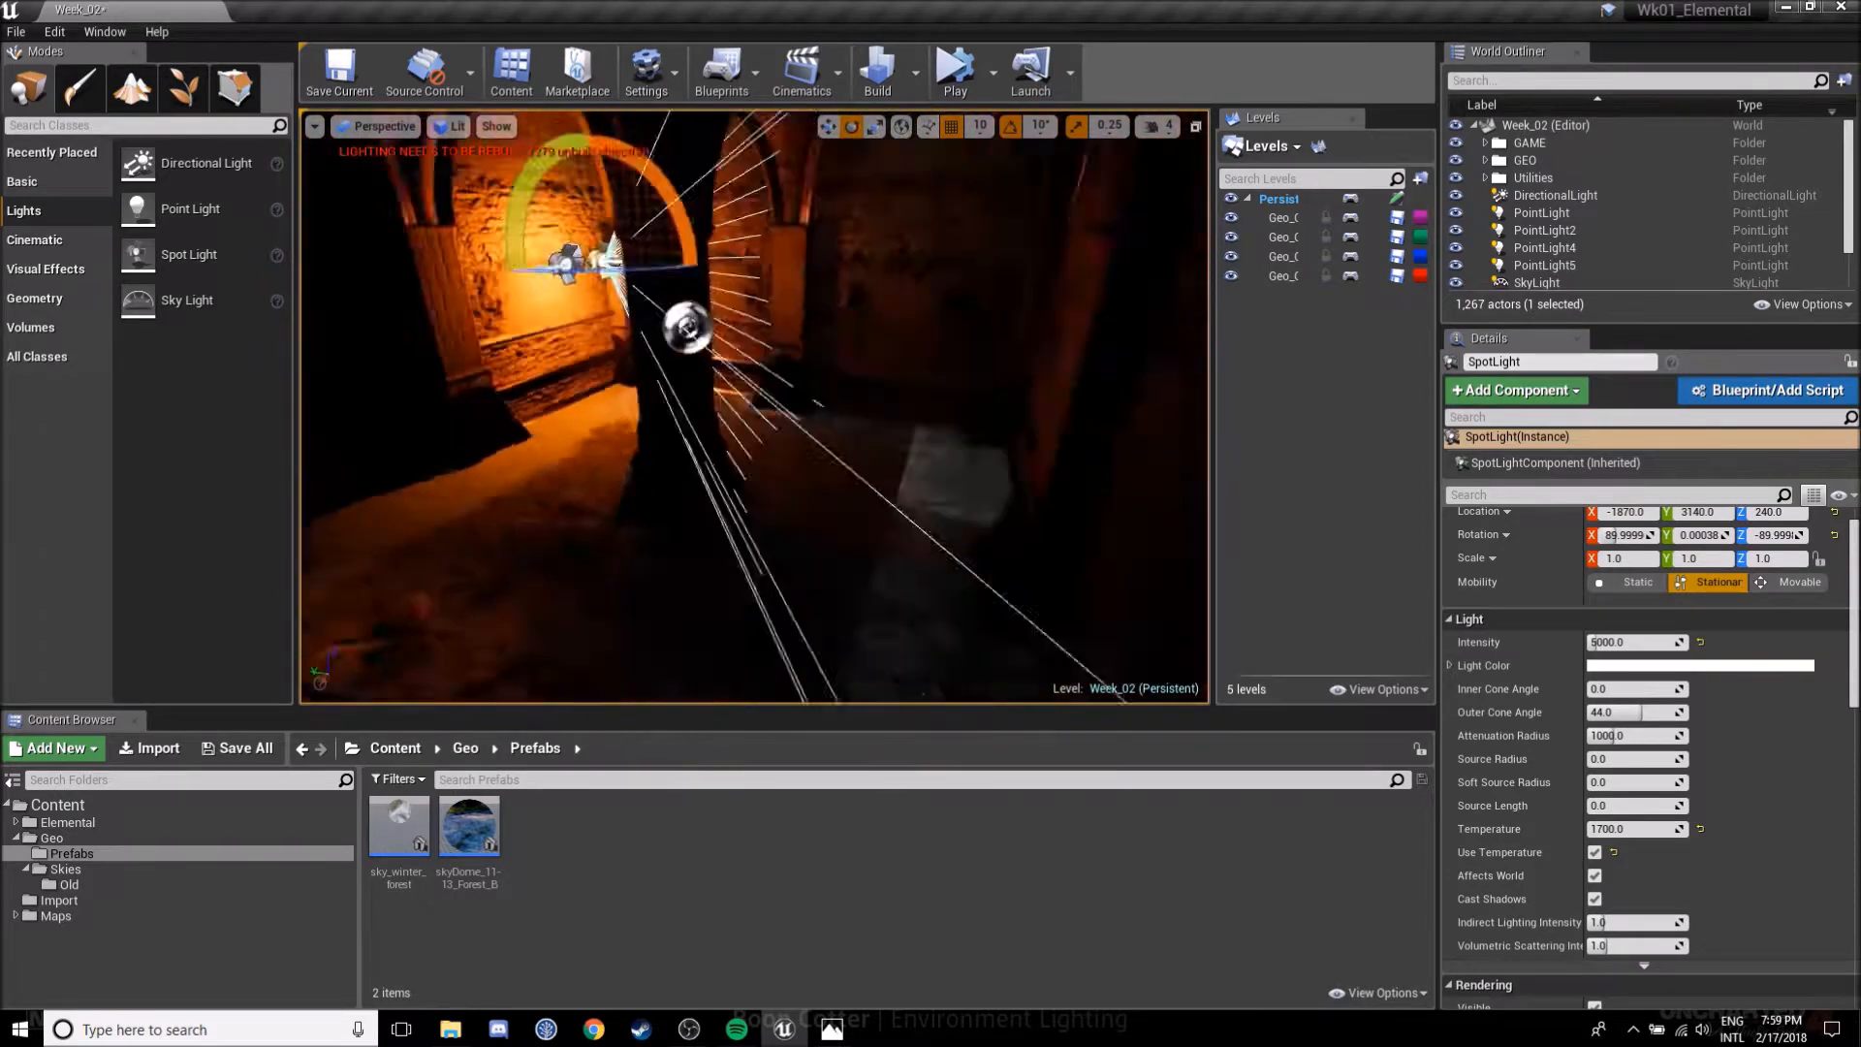
{"action": "left_click", "coordinate": [1548, 229]}
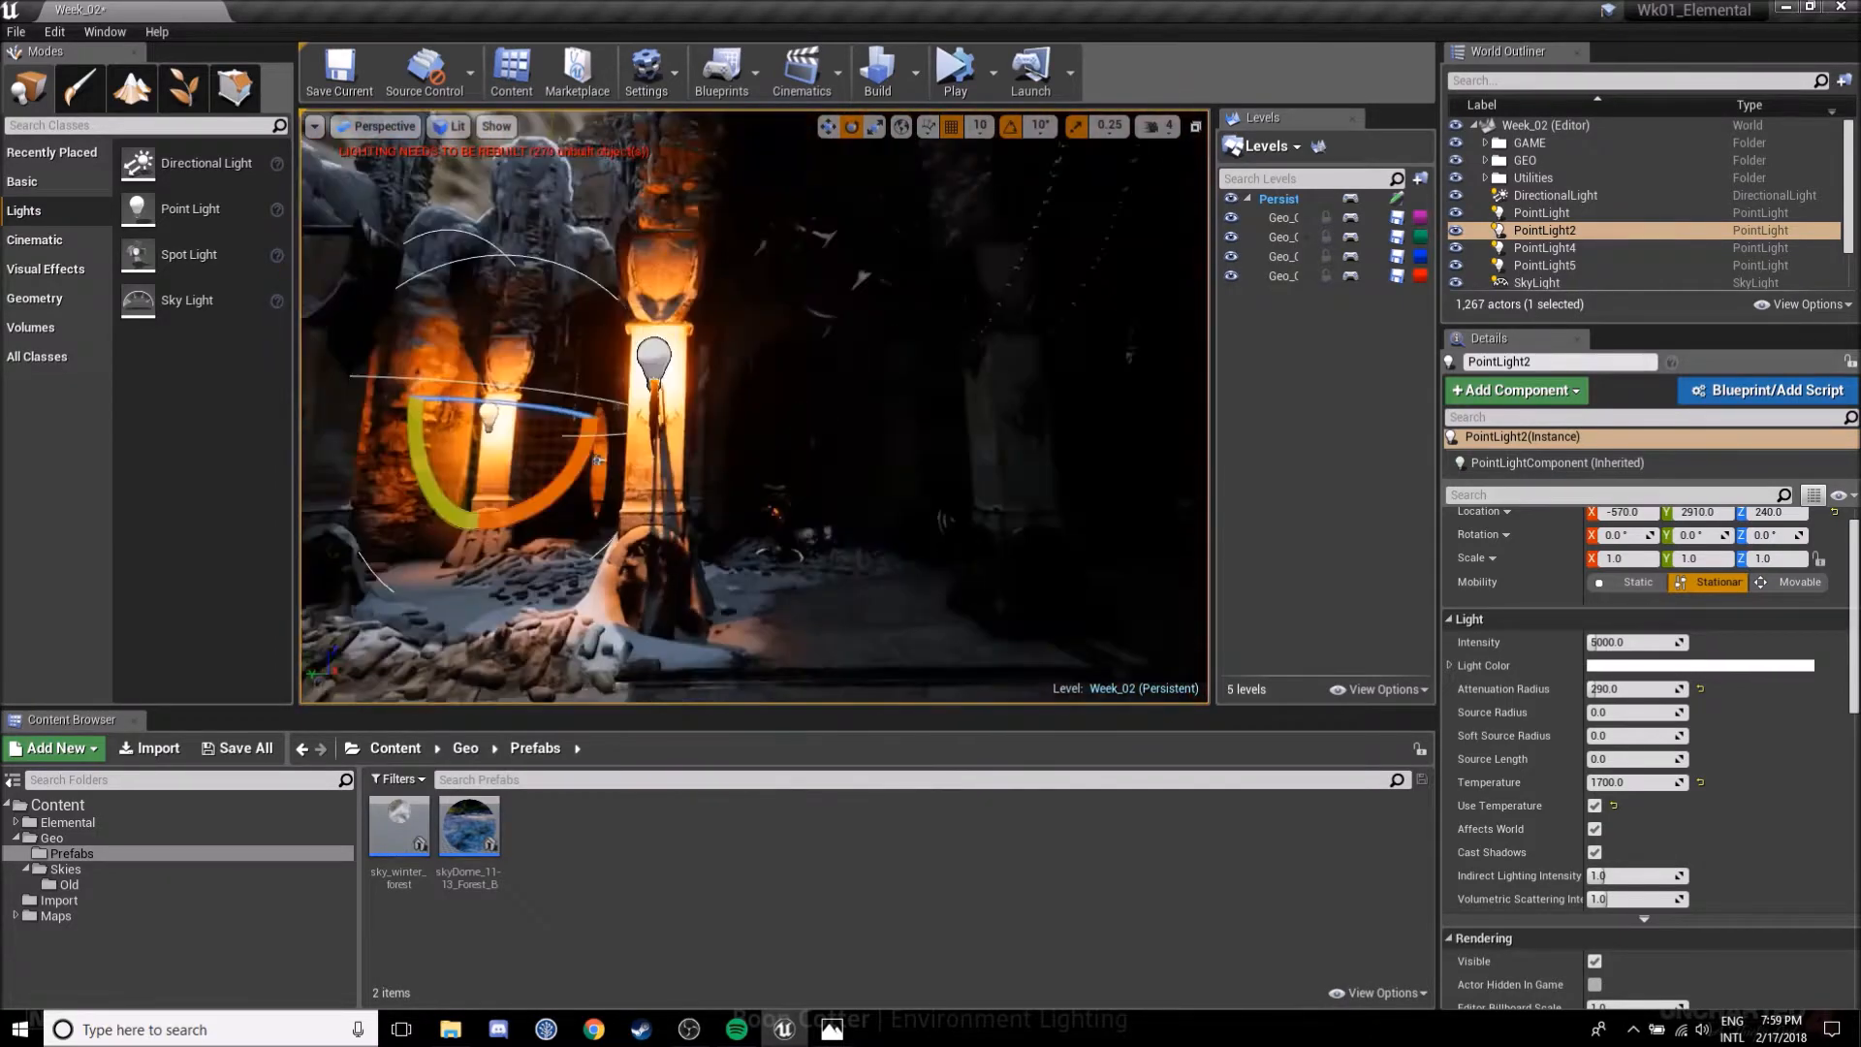
{"action": "left_click", "coordinate": [1543, 212]}
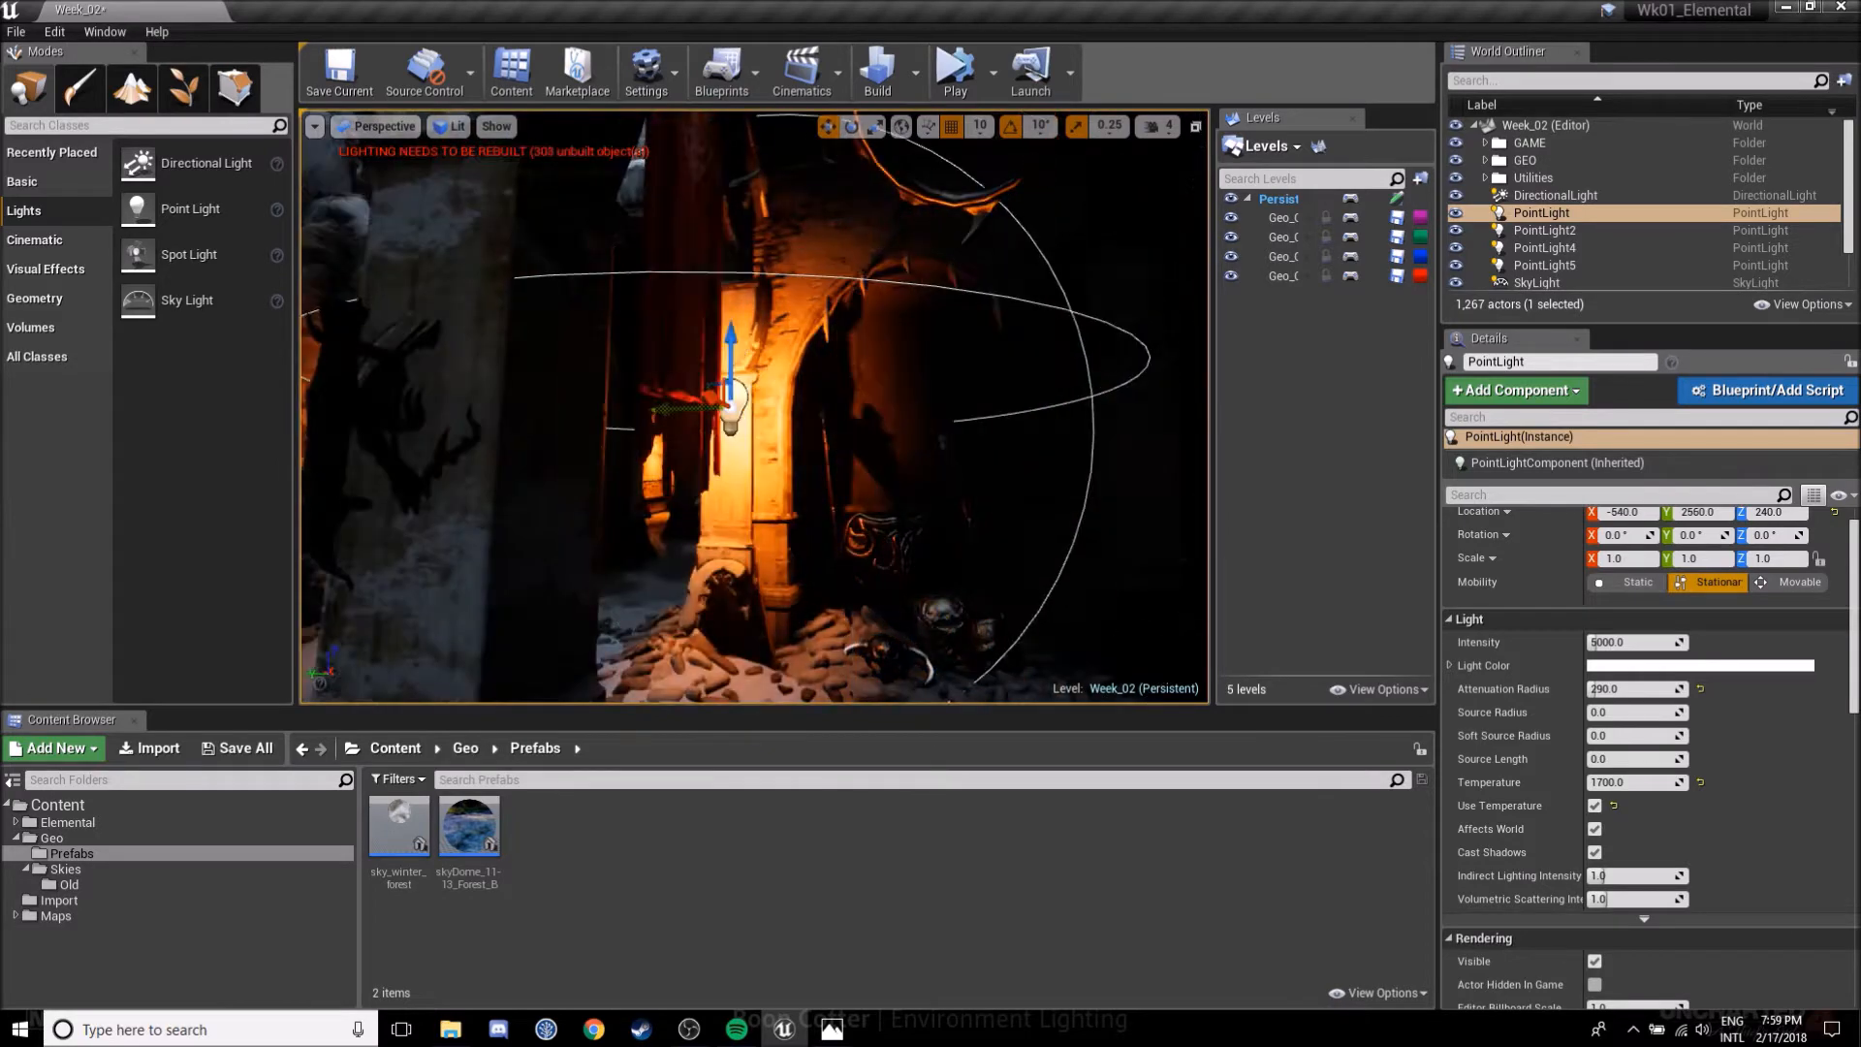
{"action": "left_click_drag", "start_coordinate": [730, 380], "coordinate": [1003, 344]}
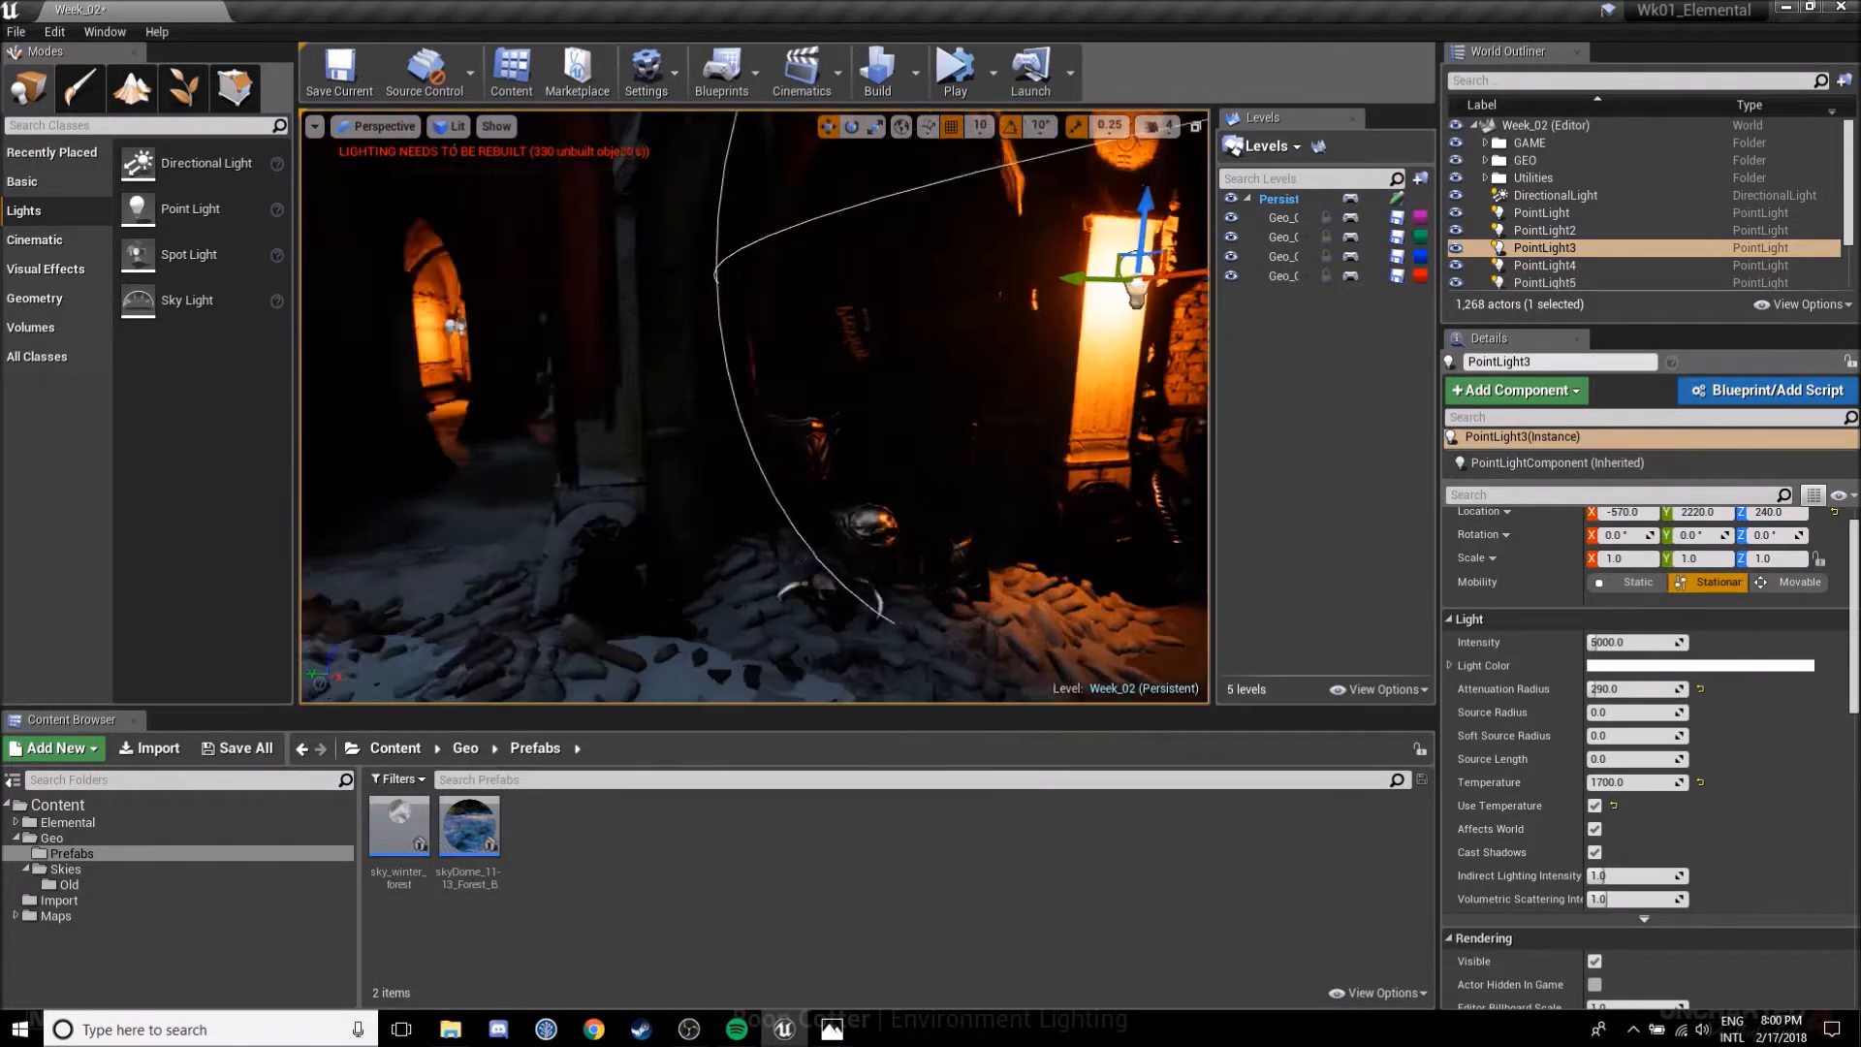
{"action": "left_click", "coordinate": [1545, 282]}
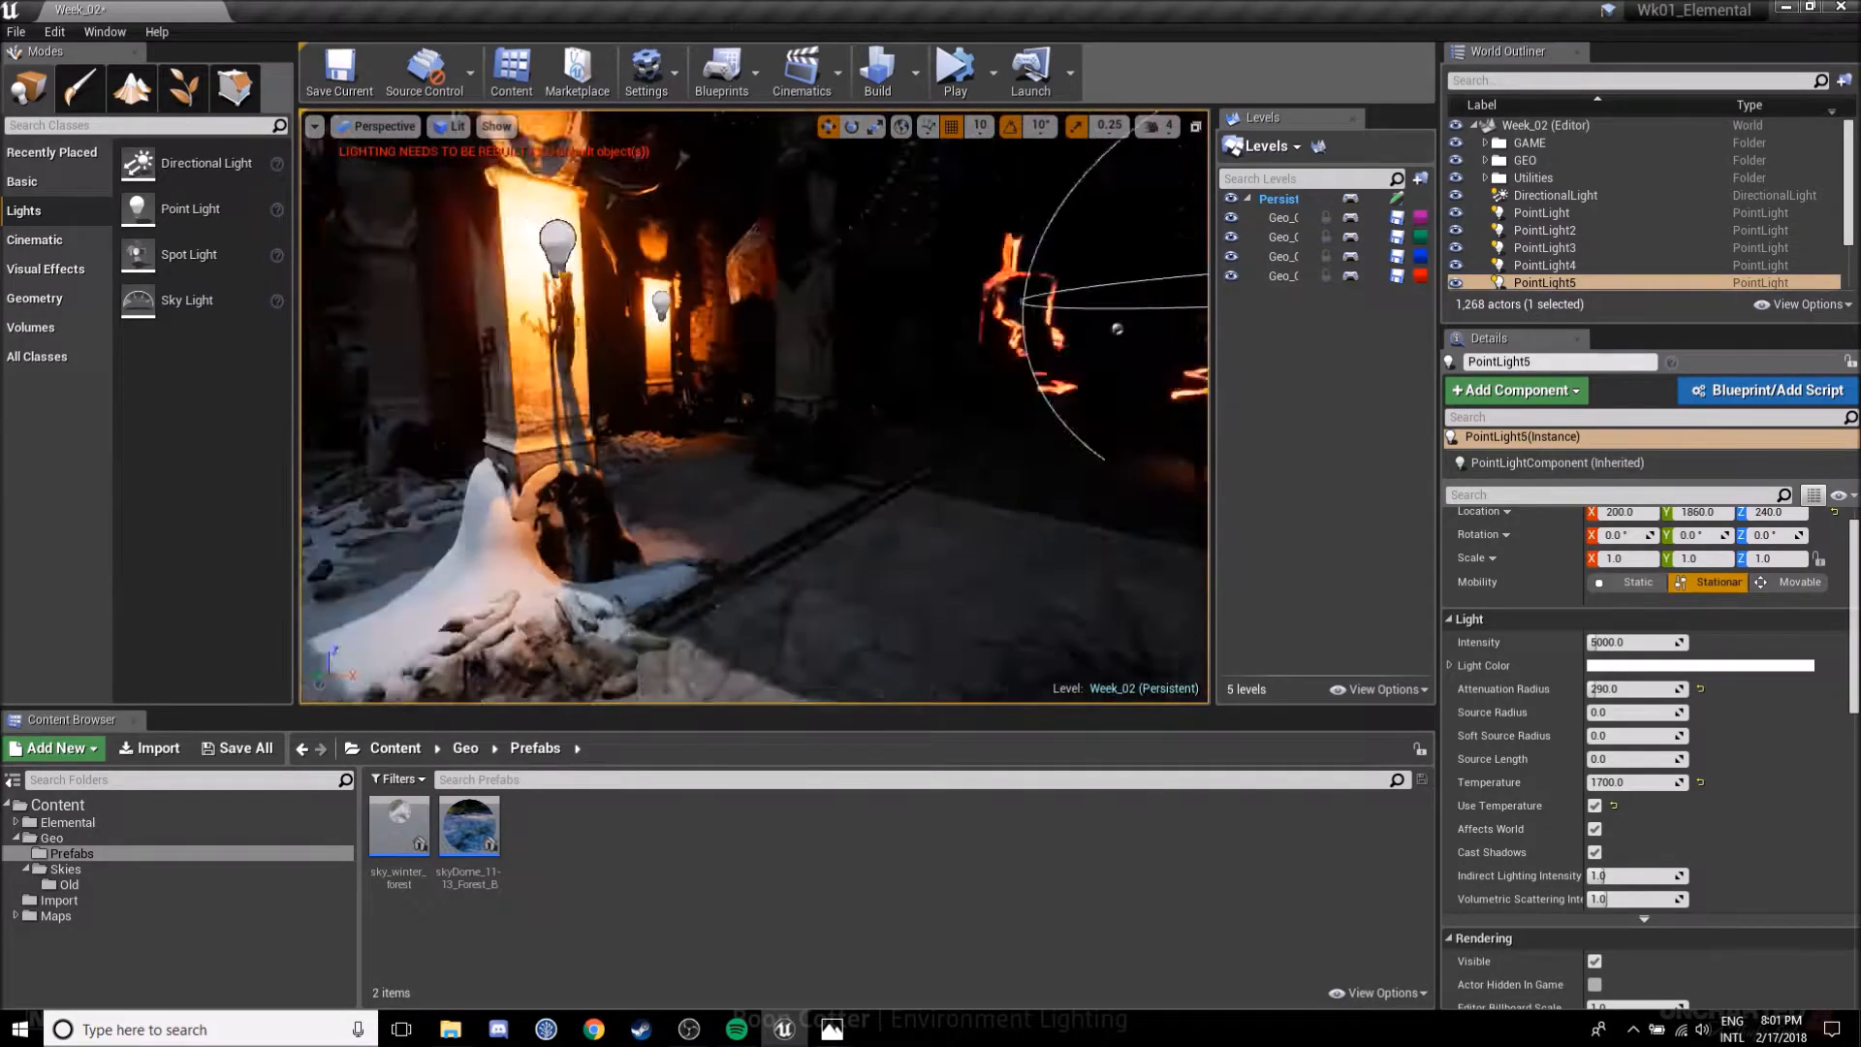
{"action": "left_click", "coordinate": [1543, 211]}
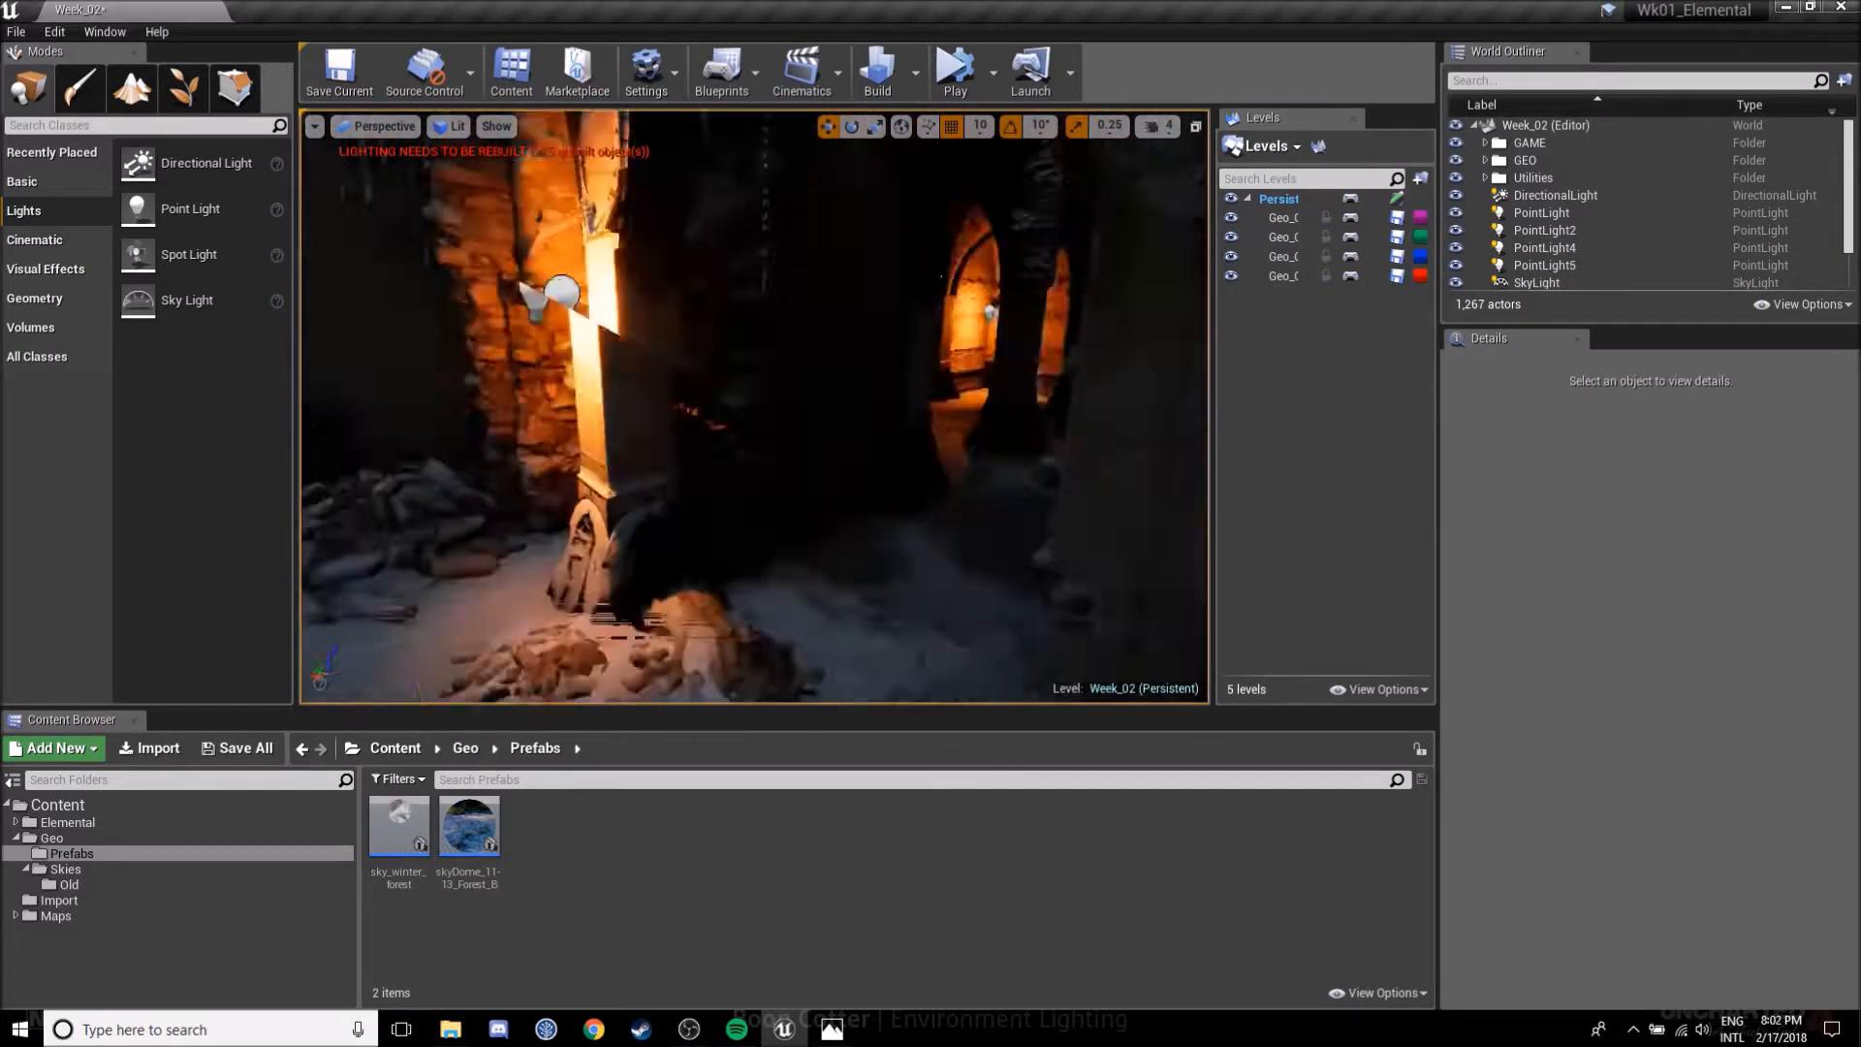
Move the point light along the corridor and raise PointLight and PointLight5 attenuation radius.
{"action": "left_click", "coordinate": [1544, 228]}
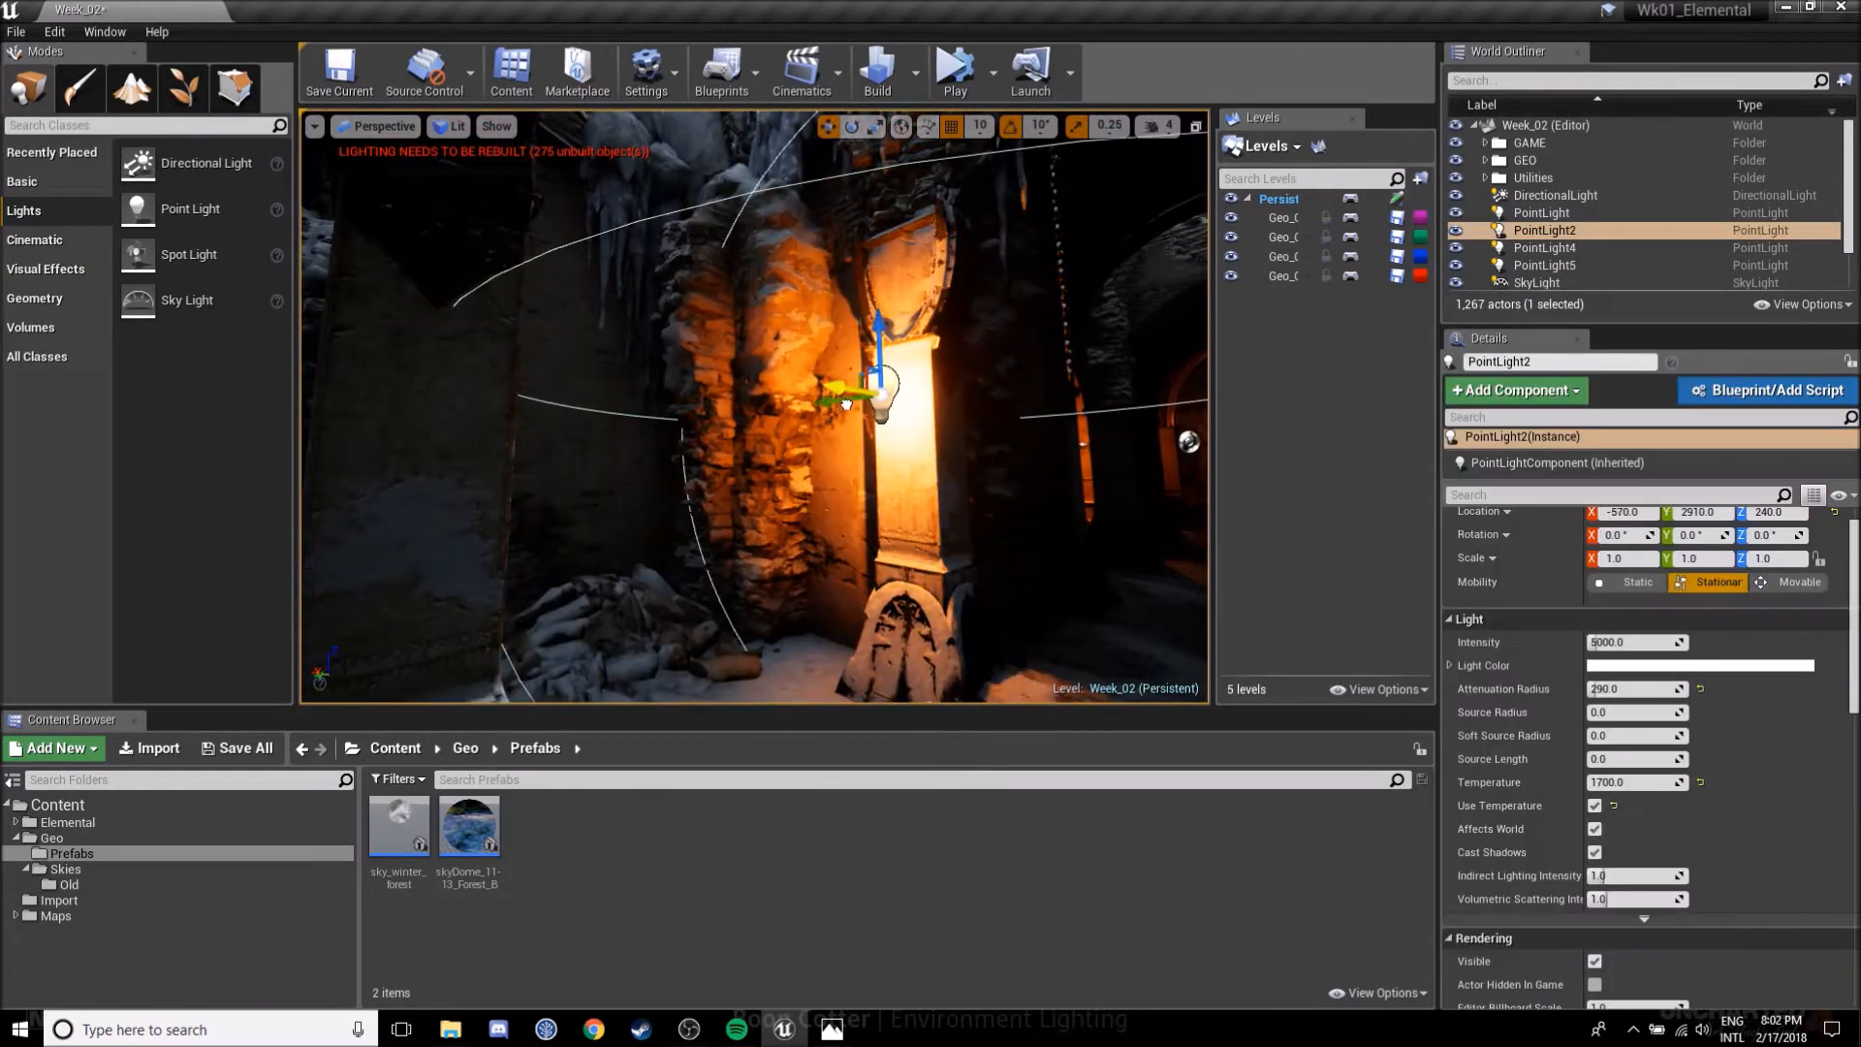
{"action": "type", "text": "0.0"}
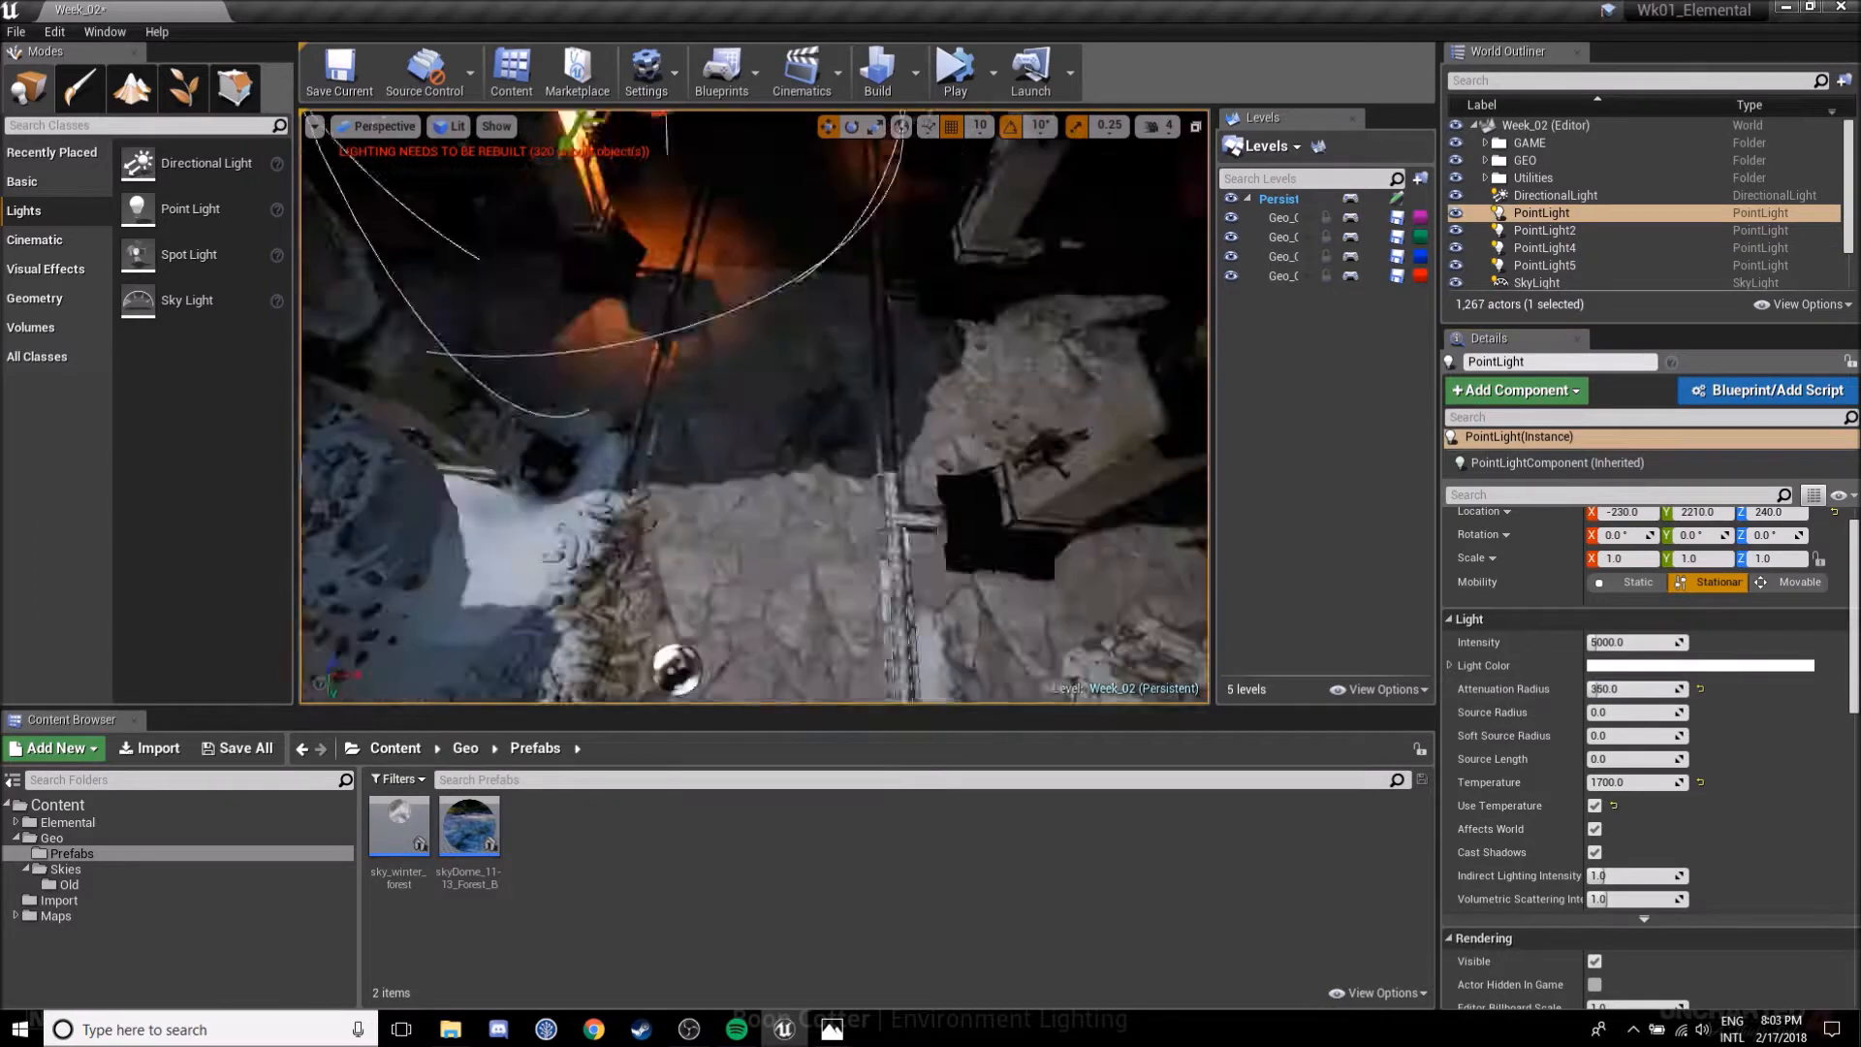
{"action": "left_click", "coordinate": [1544, 265]}
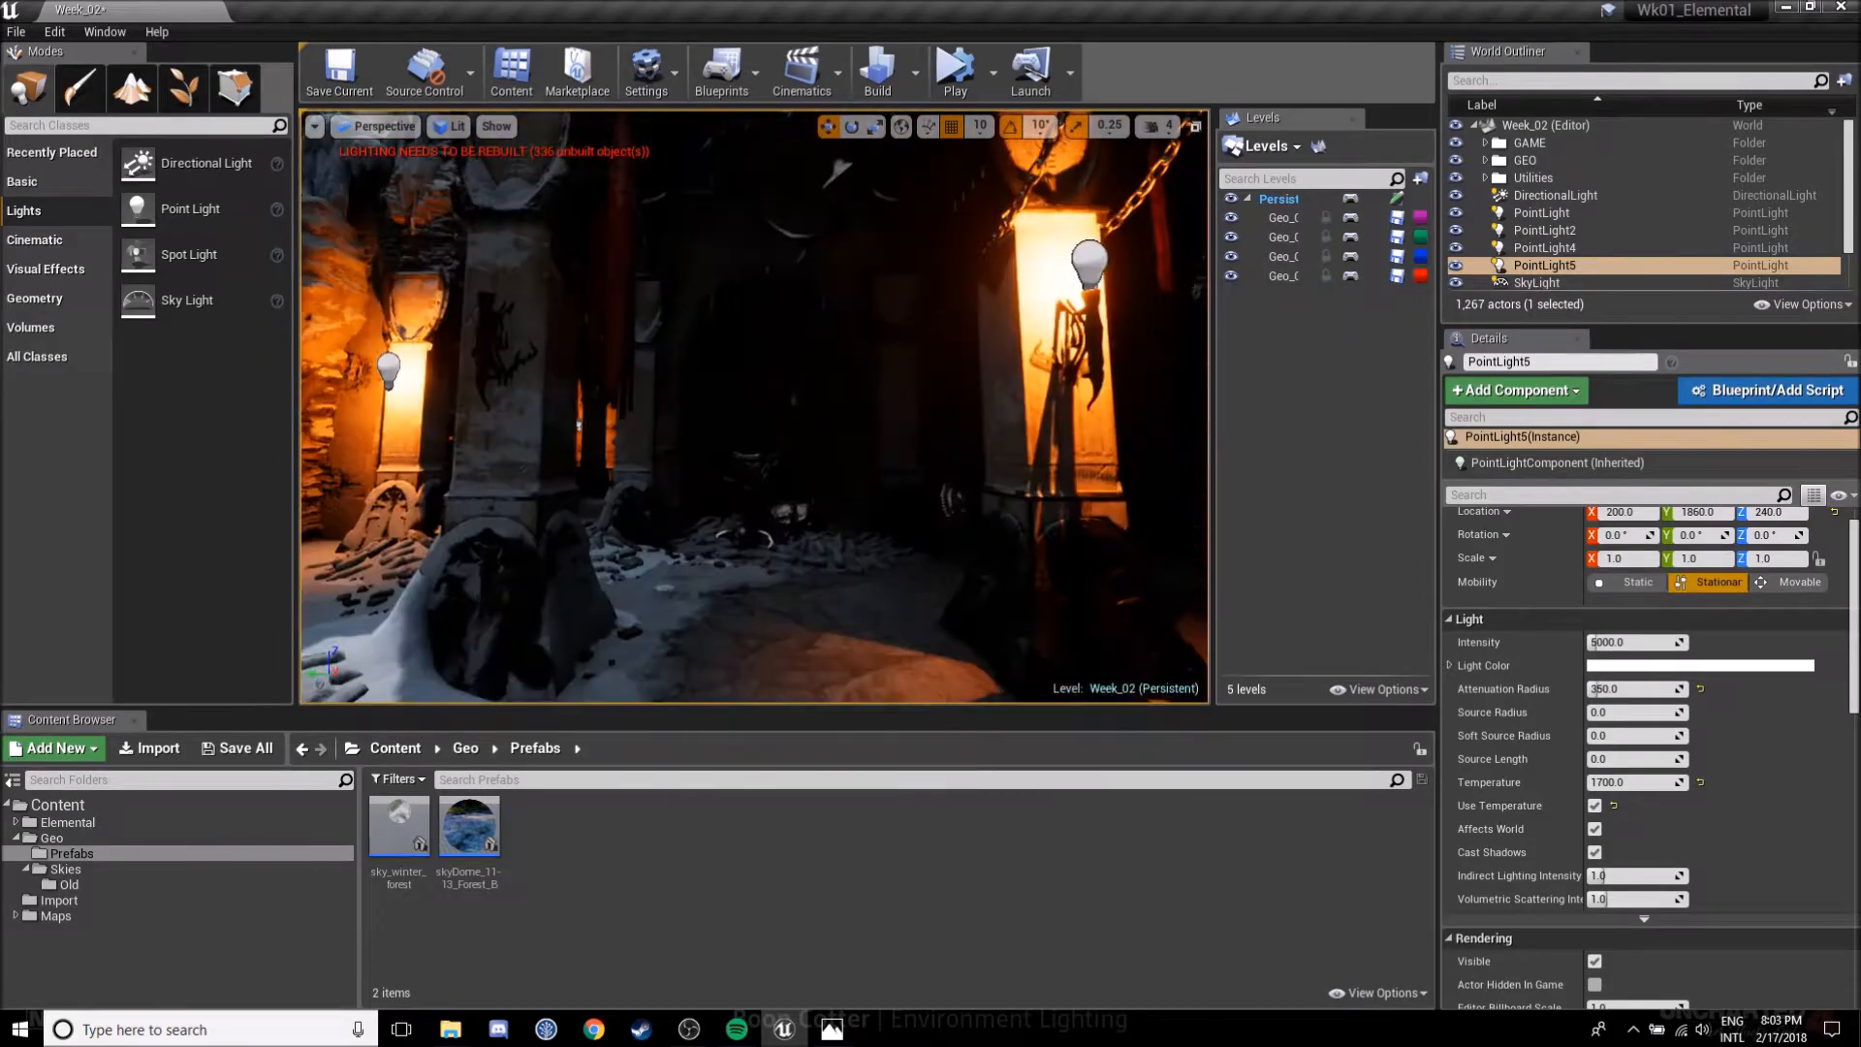
{"action": "left_click", "coordinate": [1558, 245]}
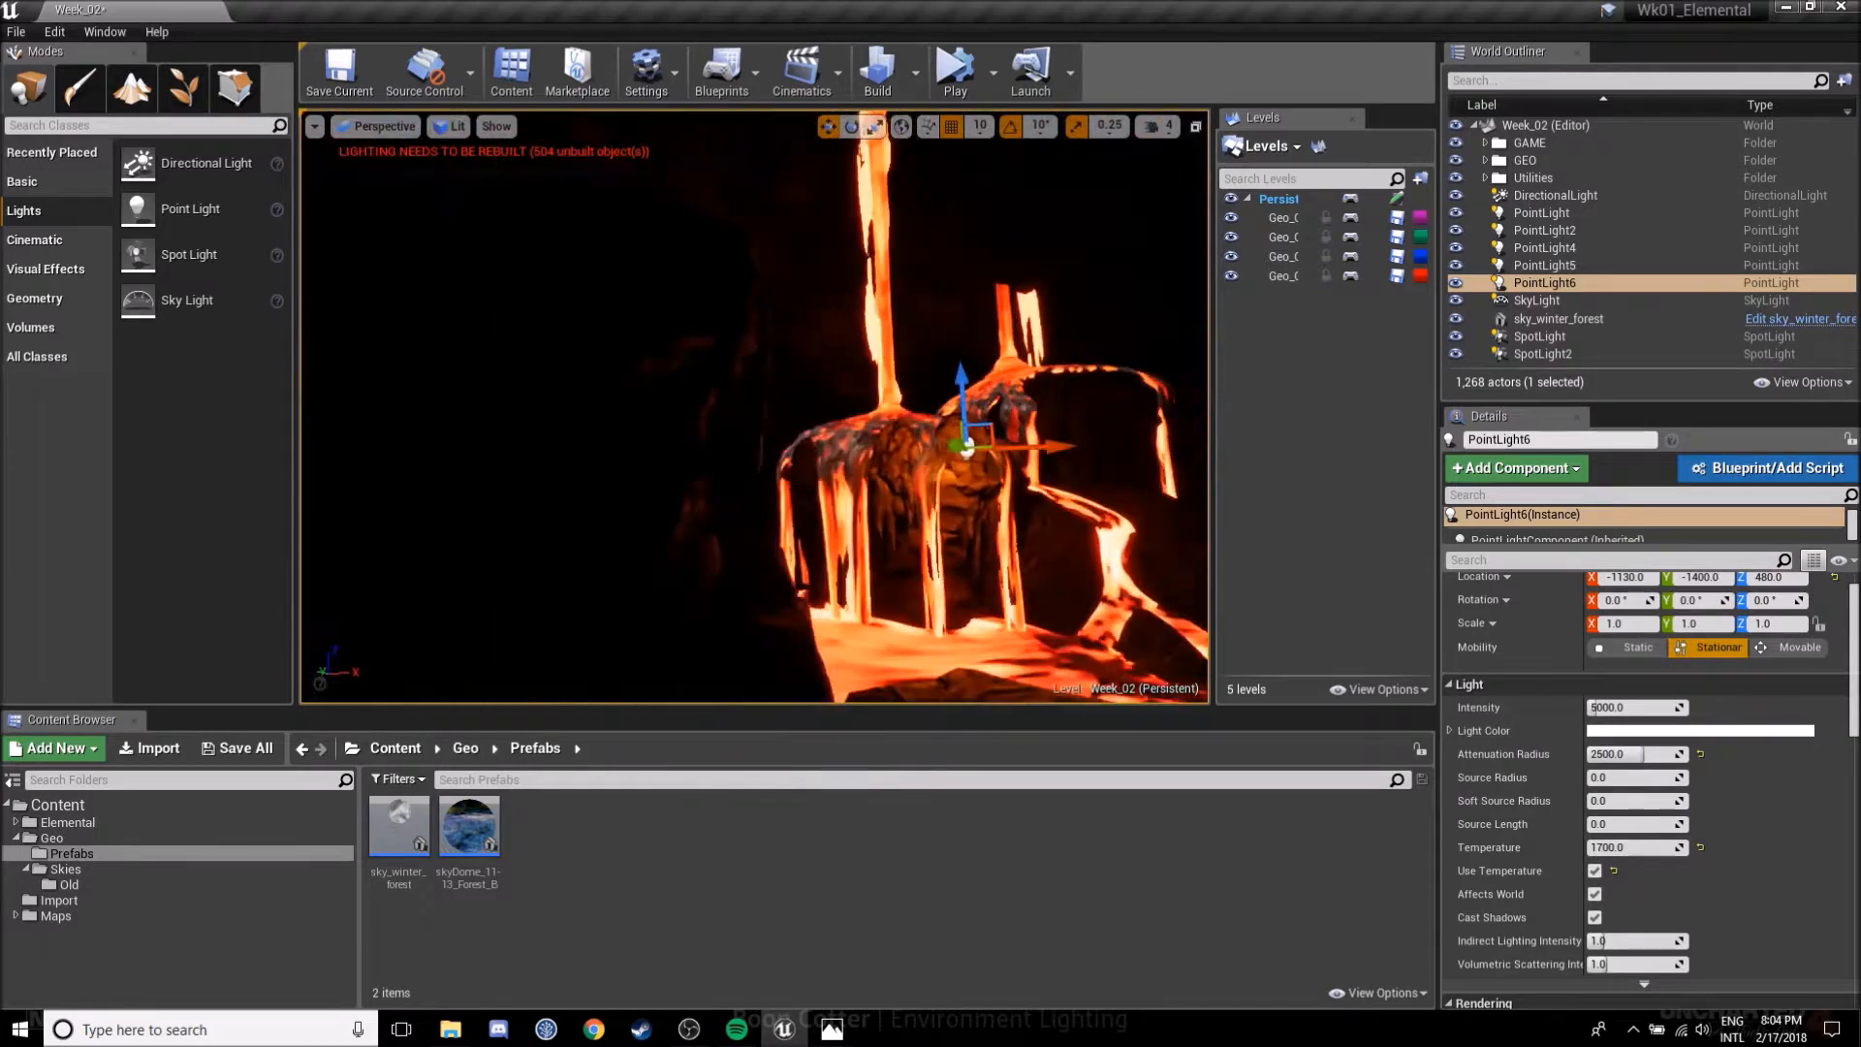
Set the lava-cave point lights to 20000 intensity, select PointLight7, and preview the level.
{"action": "type", "text": "20000"}
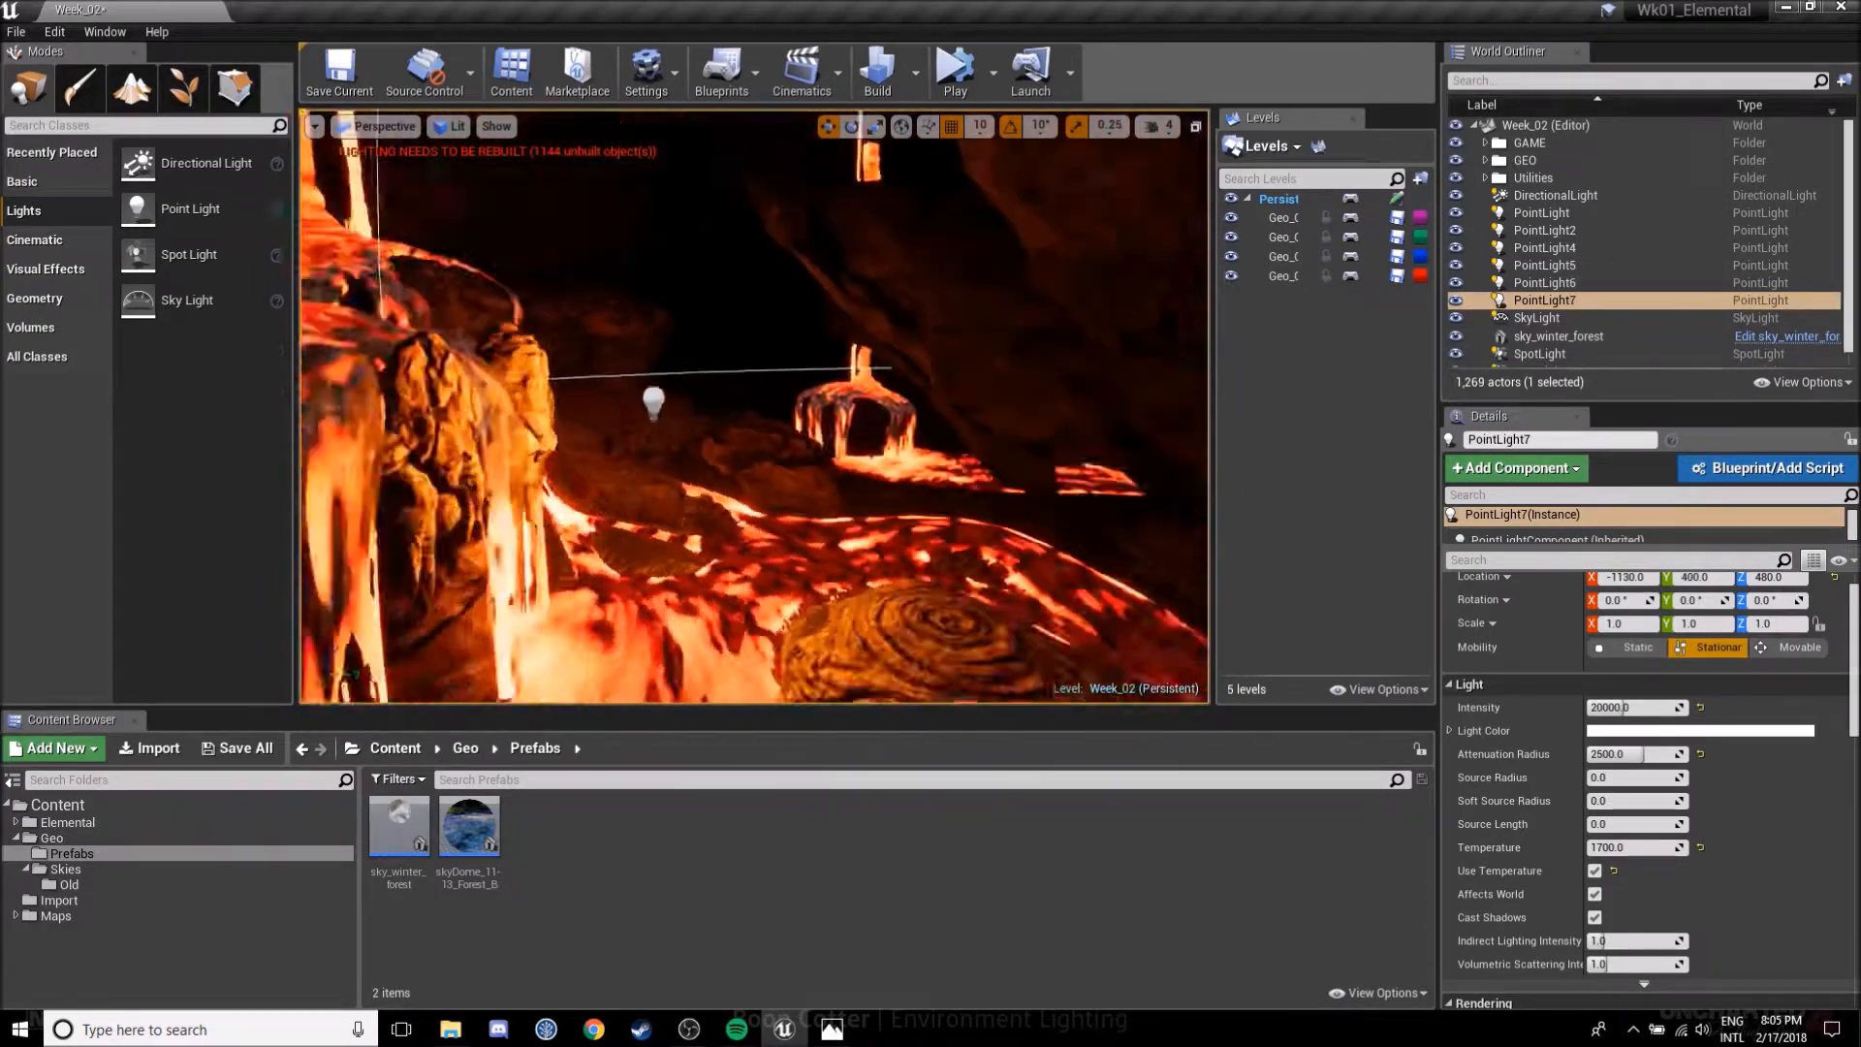
{"action": "left_click", "coordinate": [1544, 282]}
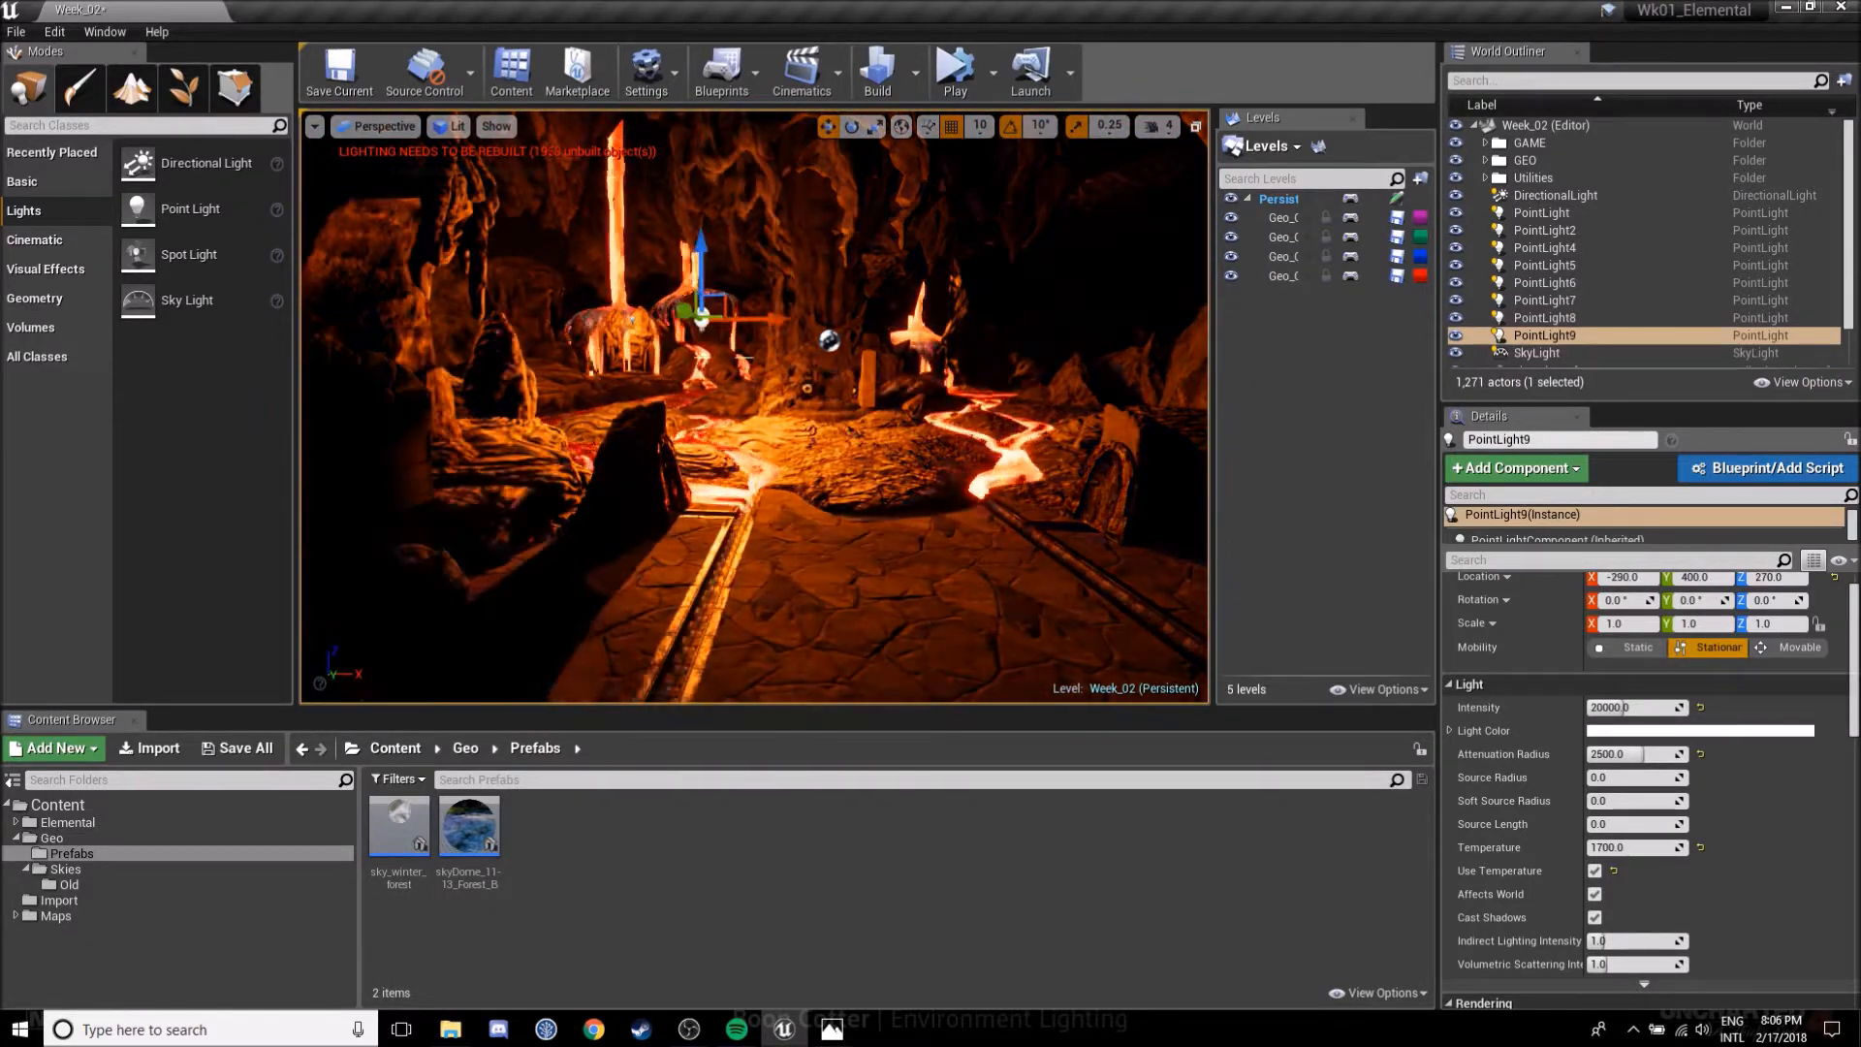
{"action": "left_click", "coordinate": [954, 71]}
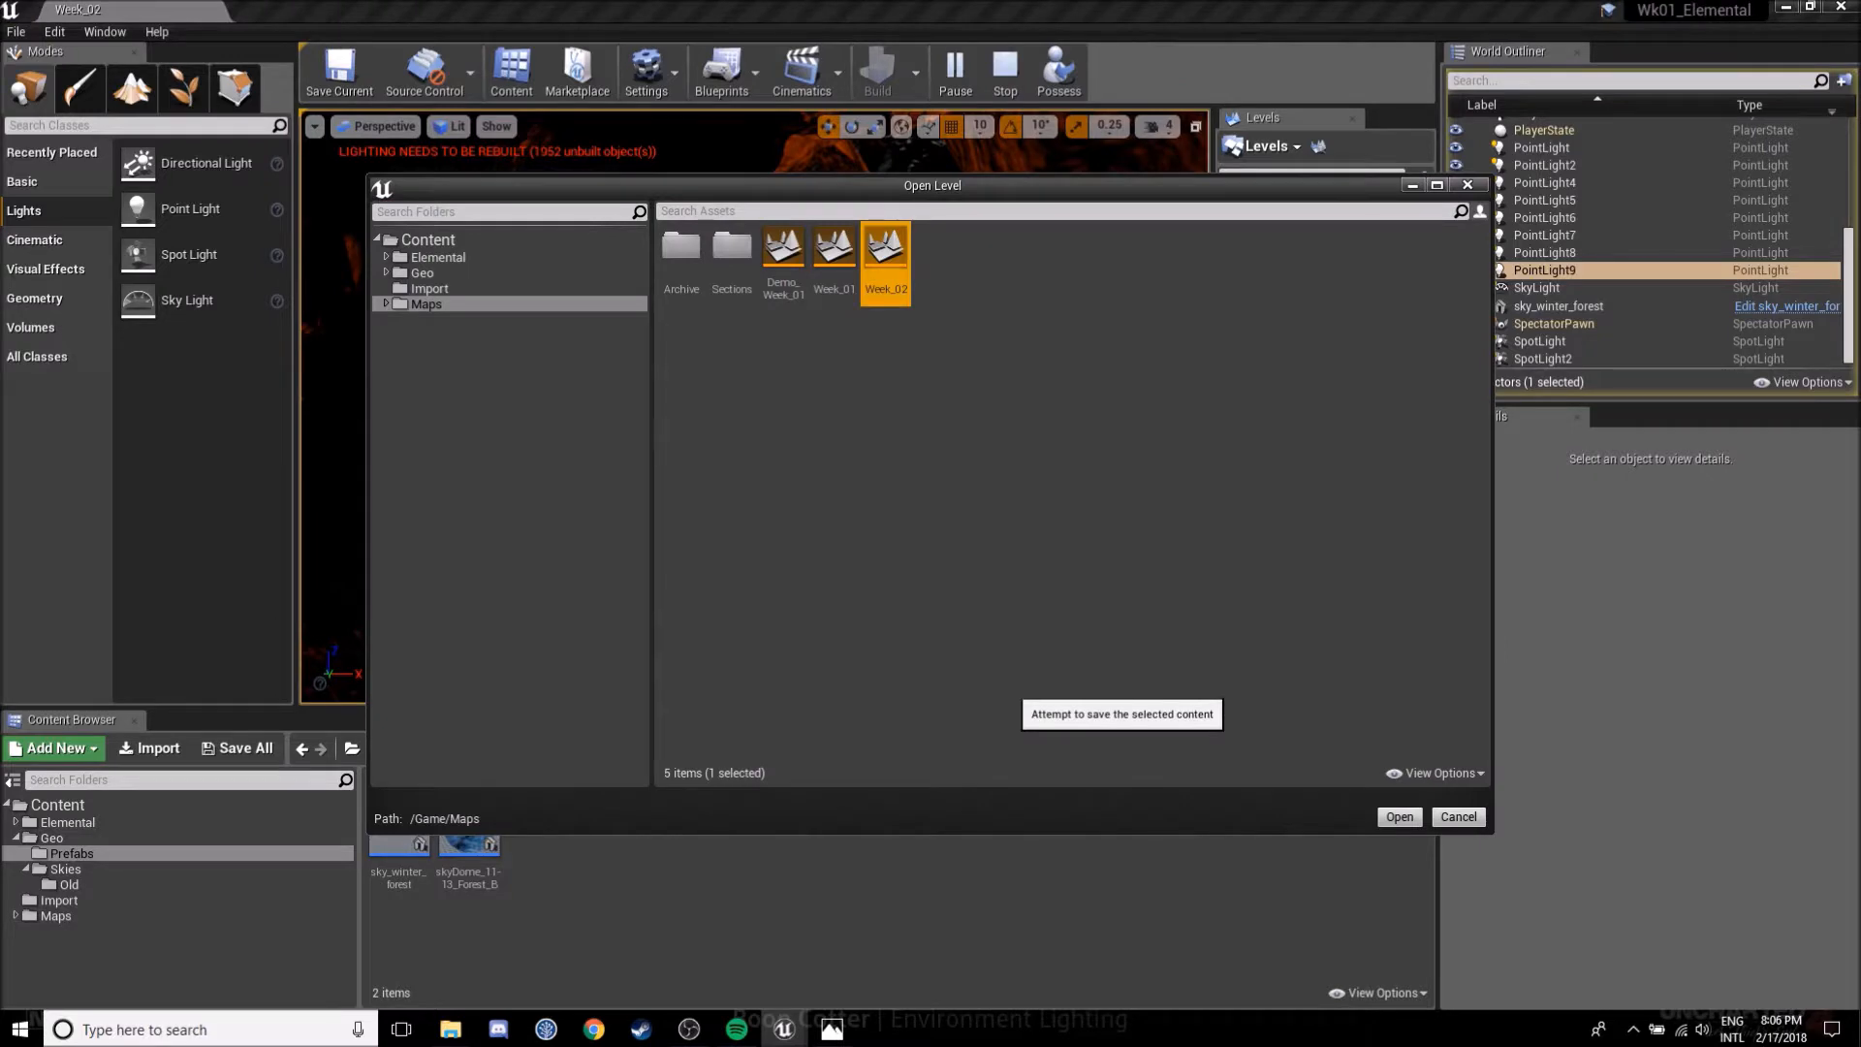
{"action": "left_click", "coordinate": [1398, 816]}
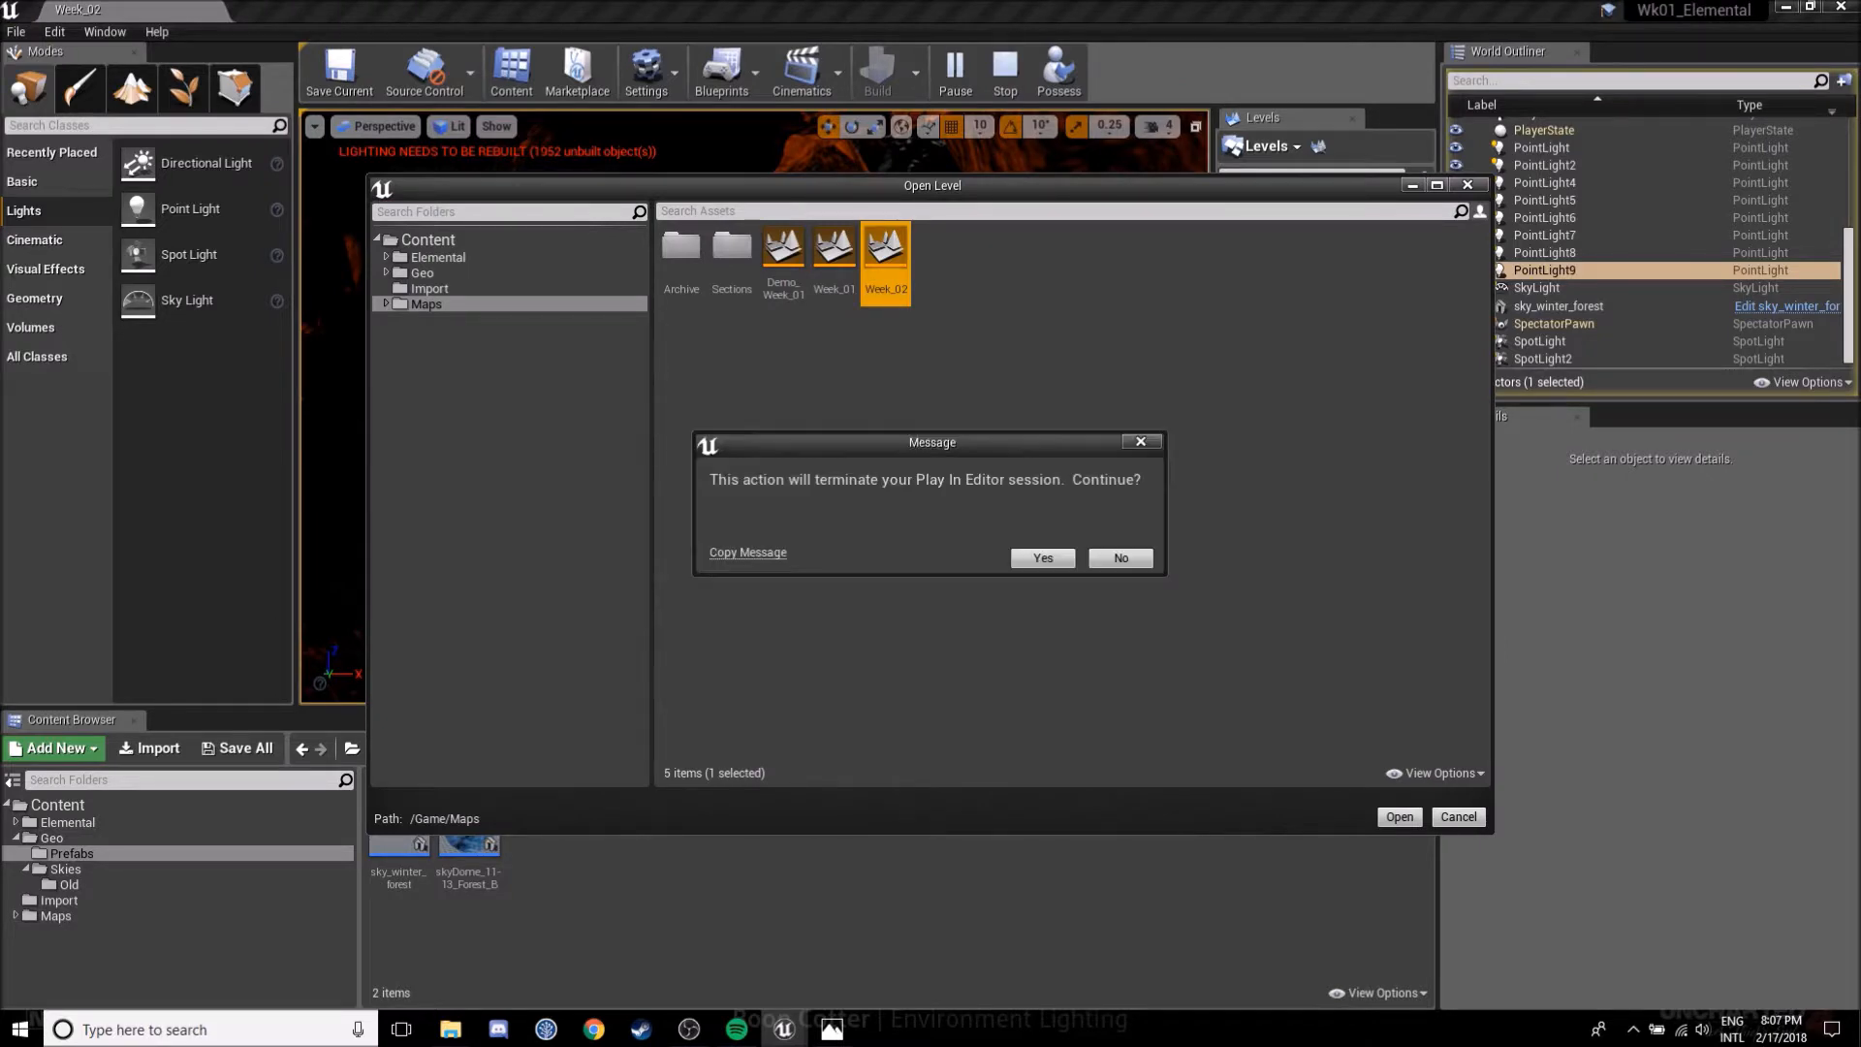
{"action": "left_click", "coordinate": [1041, 559]}
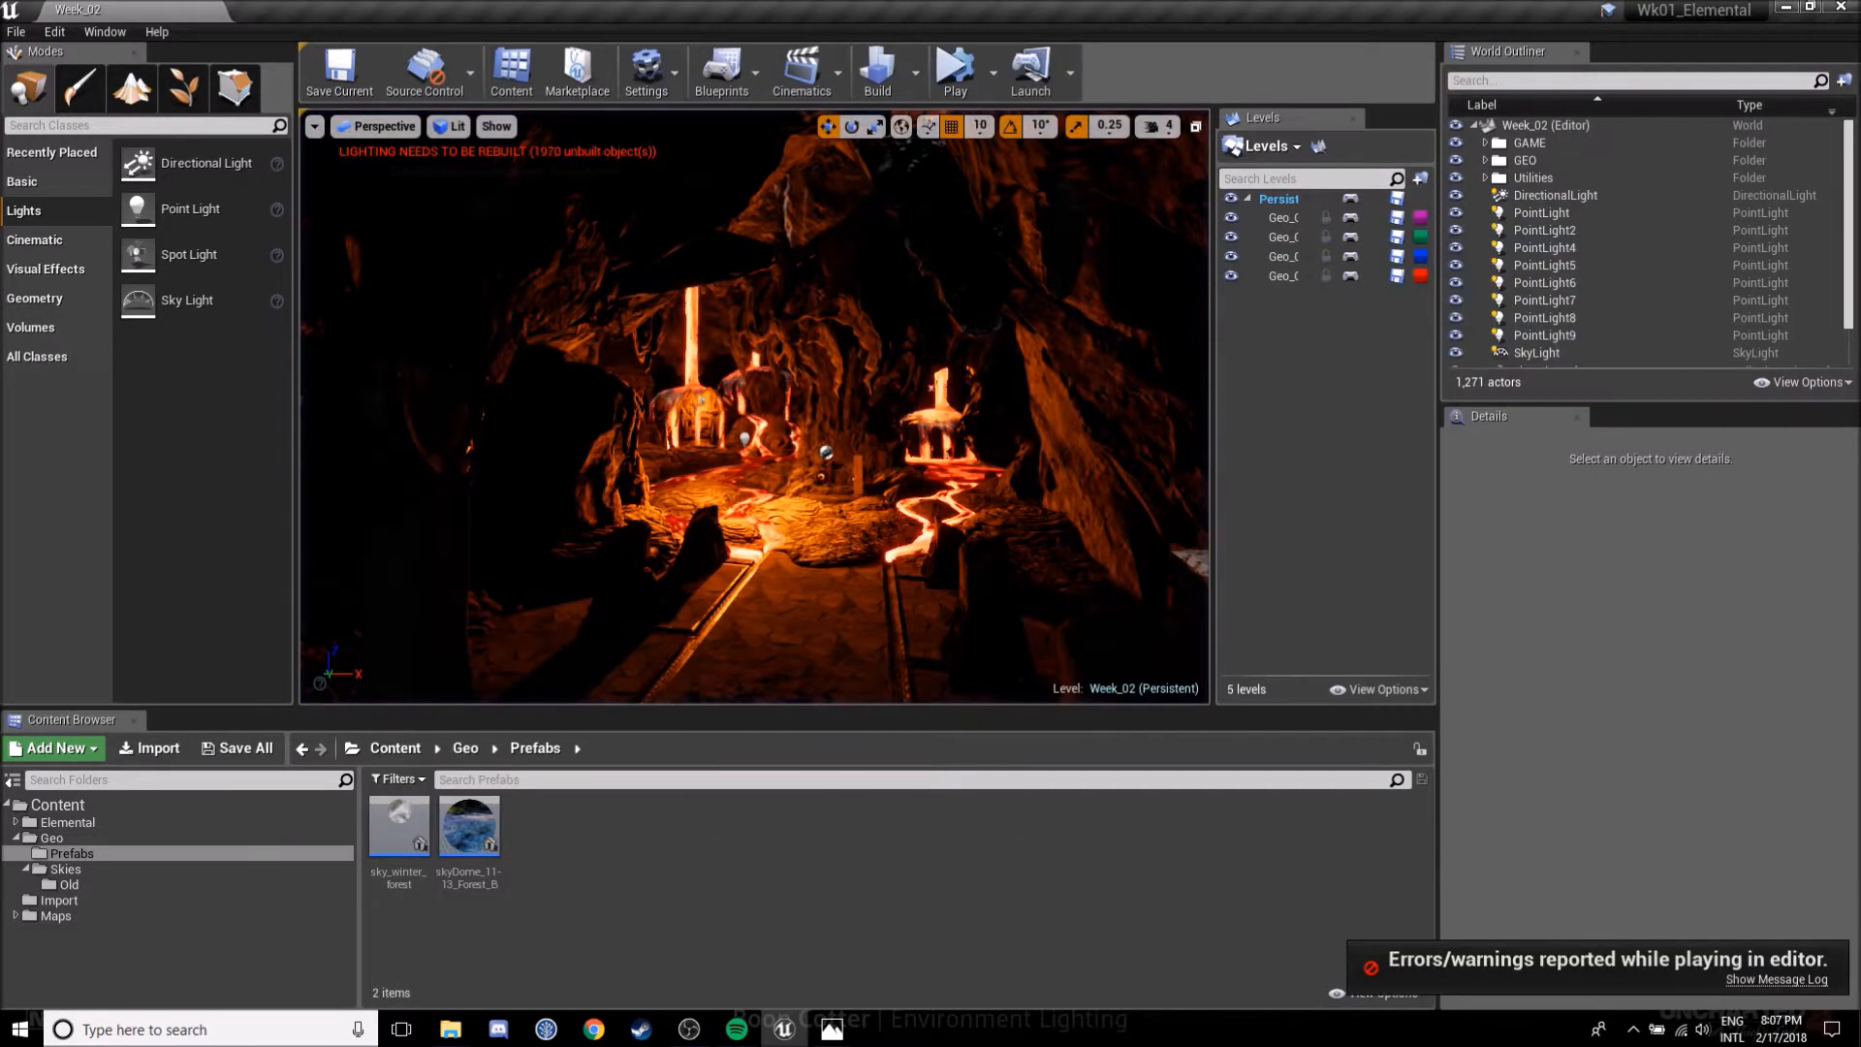
Dim a lava-cave point light to about 4300 and add a third spot light.
{"action": "left_click", "coordinate": [1544, 335]}
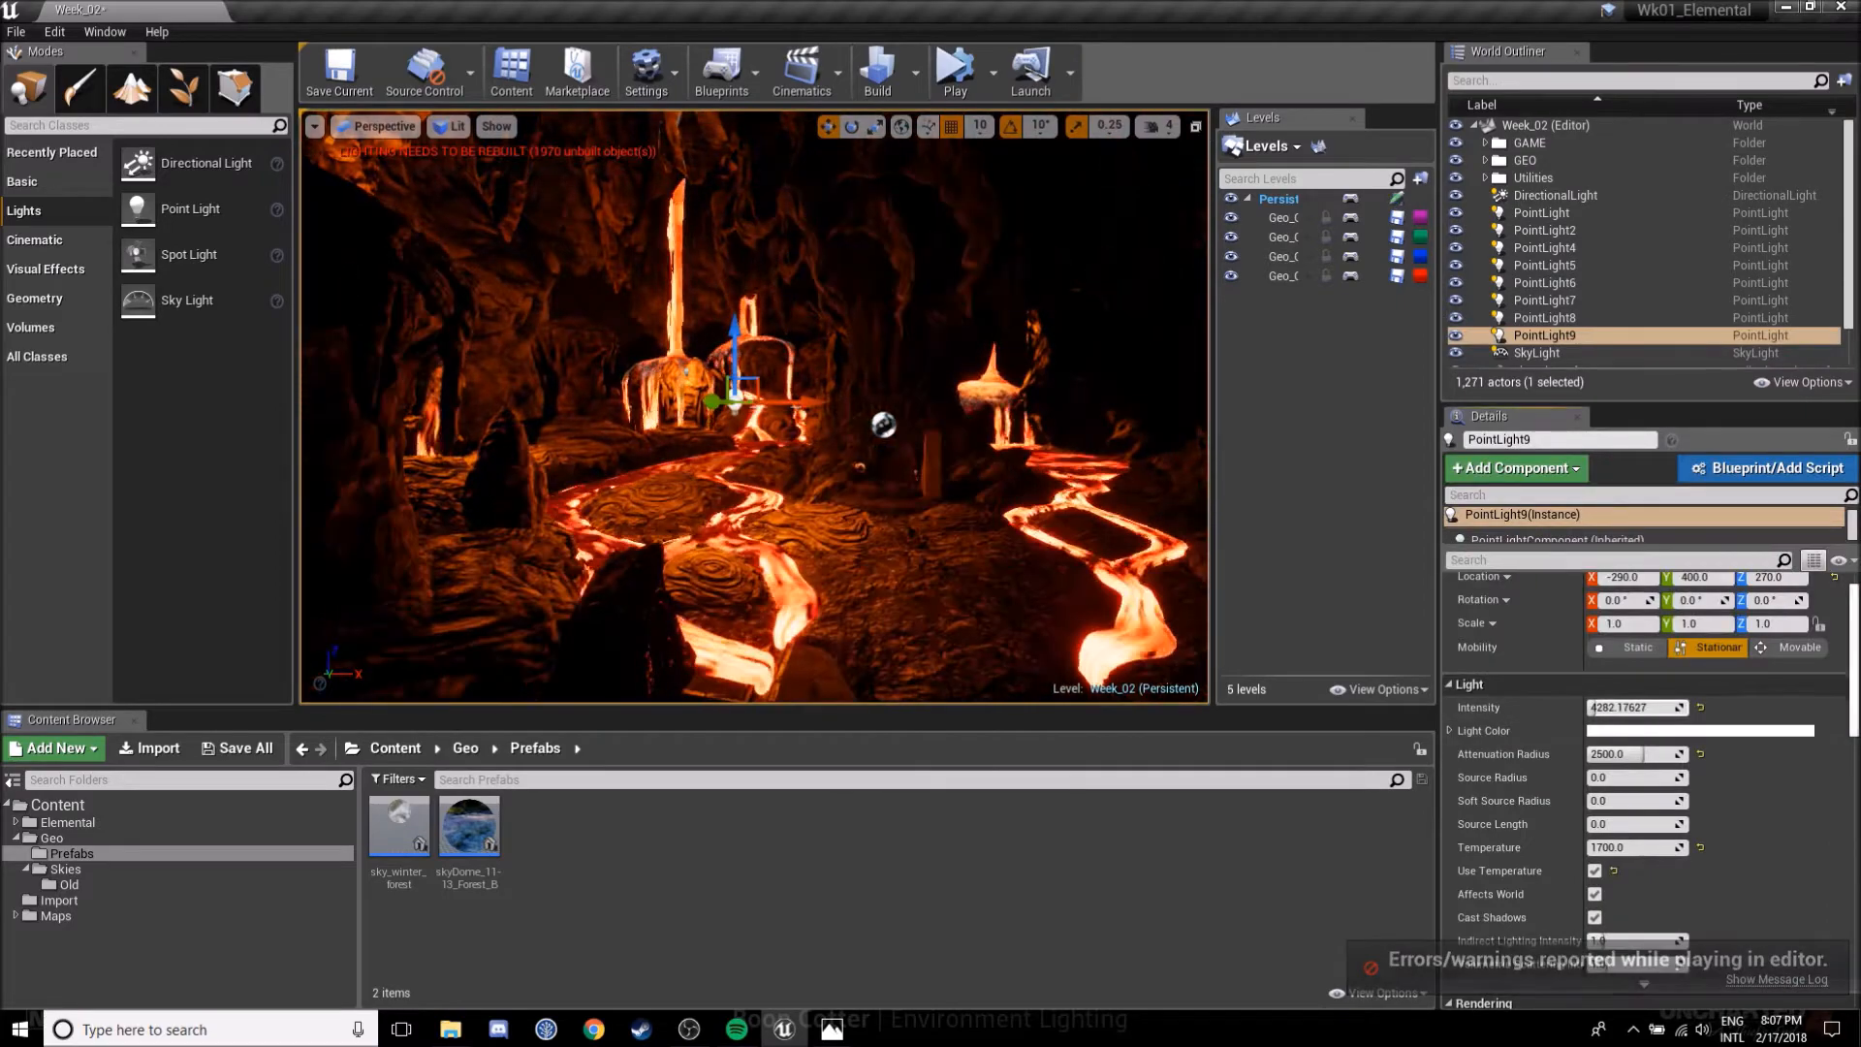
{"action": "left_click", "coordinate": [1544, 301]}
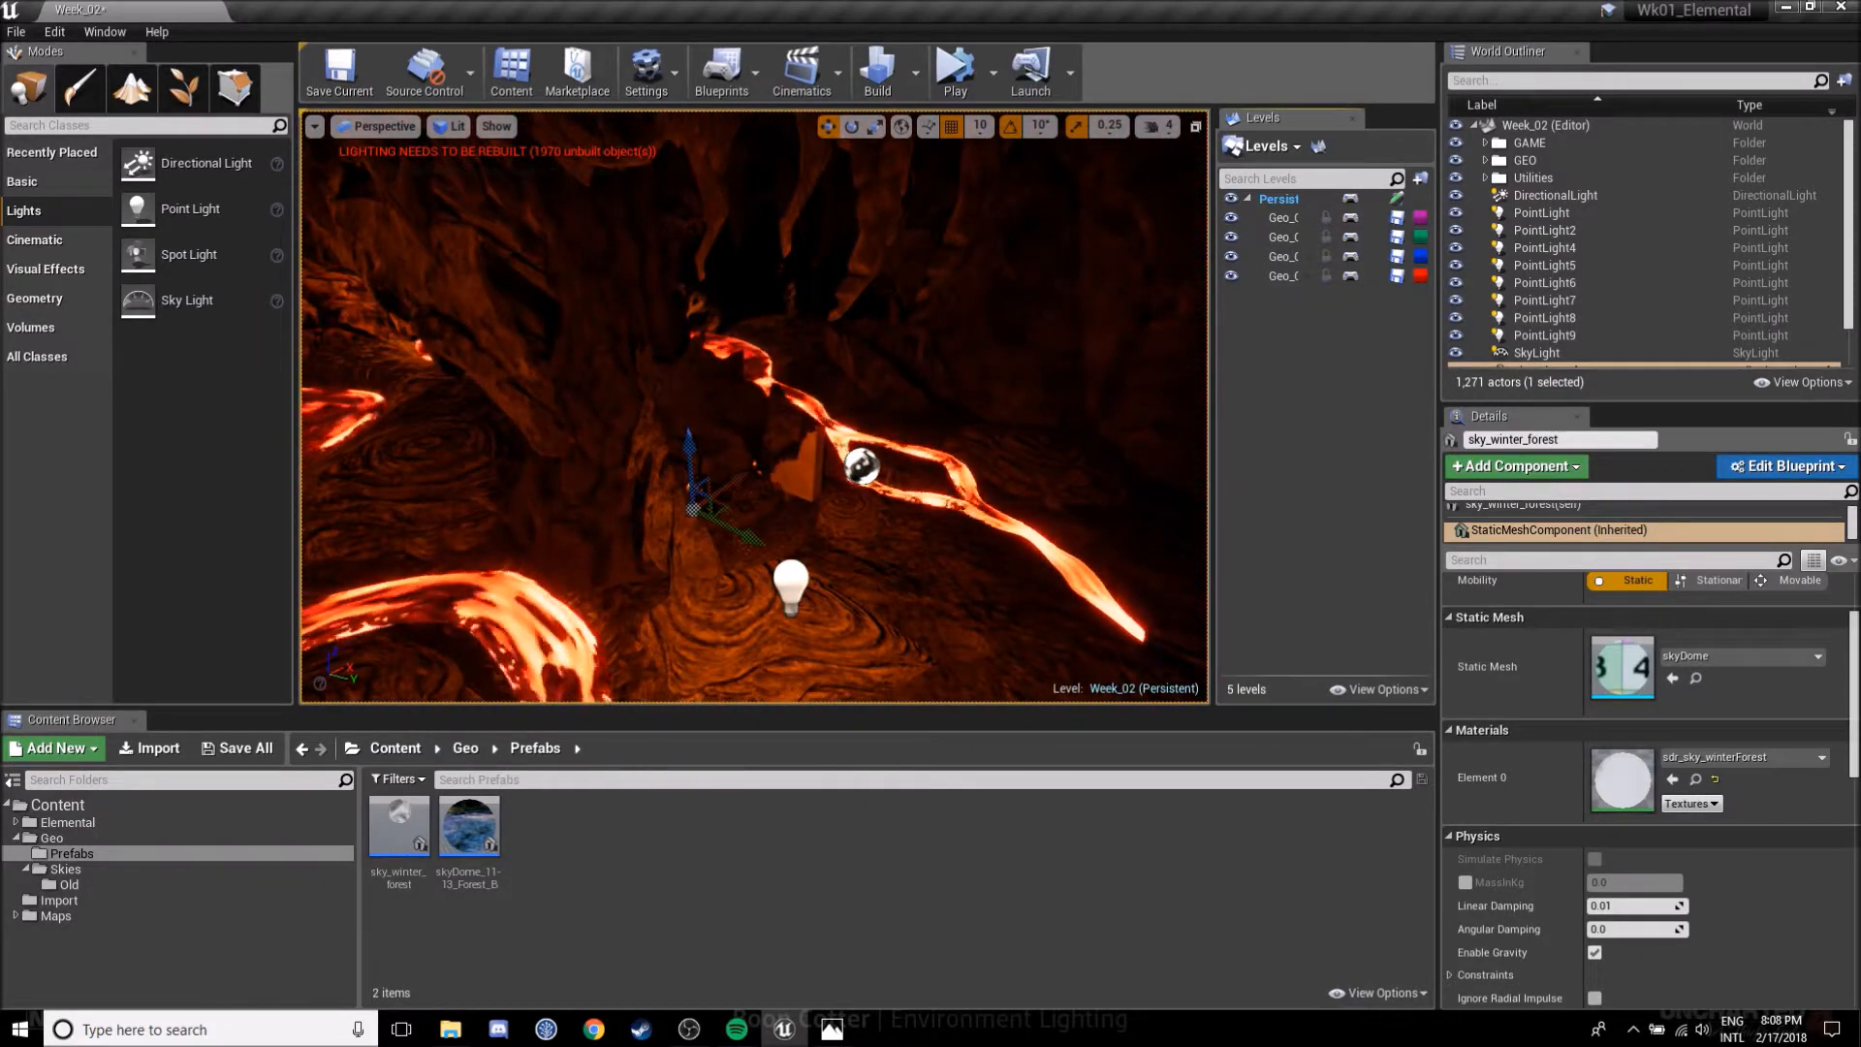
{"action": "left_click", "coordinate": [1544, 358]}
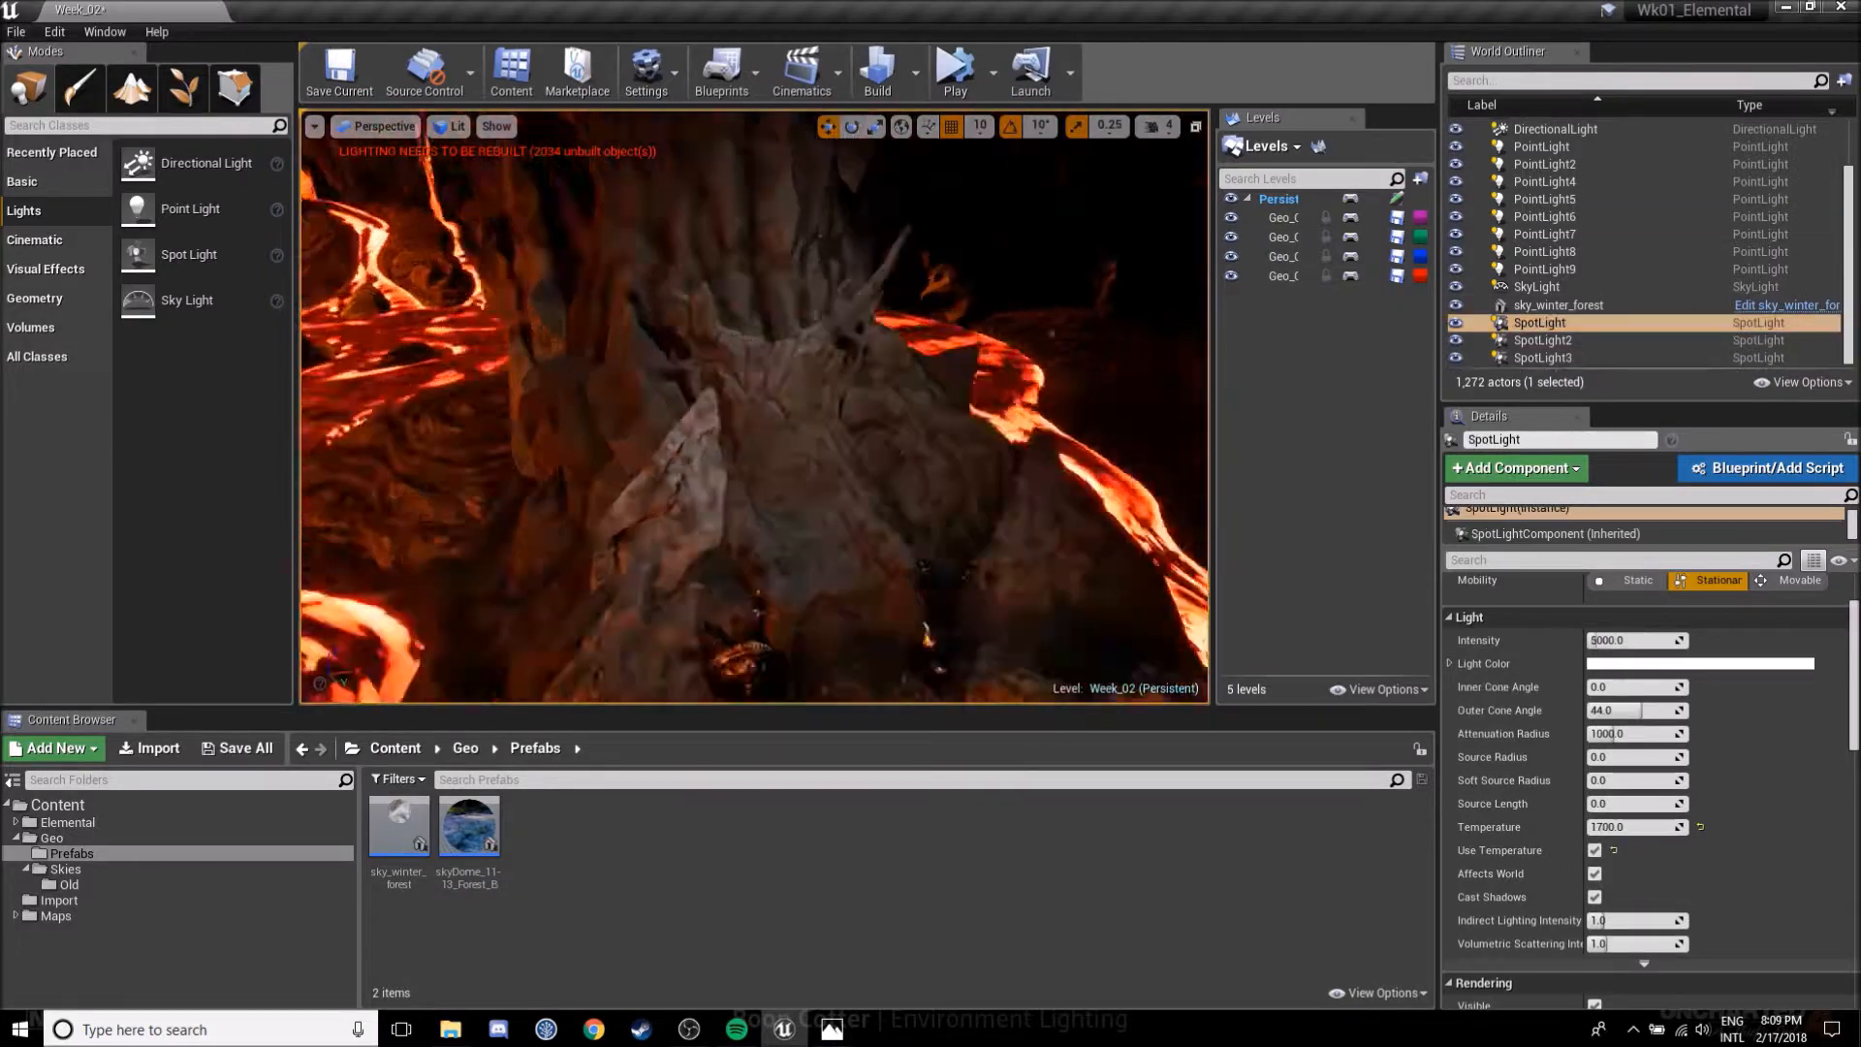
Give SpotLight3 a 1000 attenuation radius and 16000 intensity, then select the sky light.
{"action": "left_click", "coordinate": [1540, 357]}
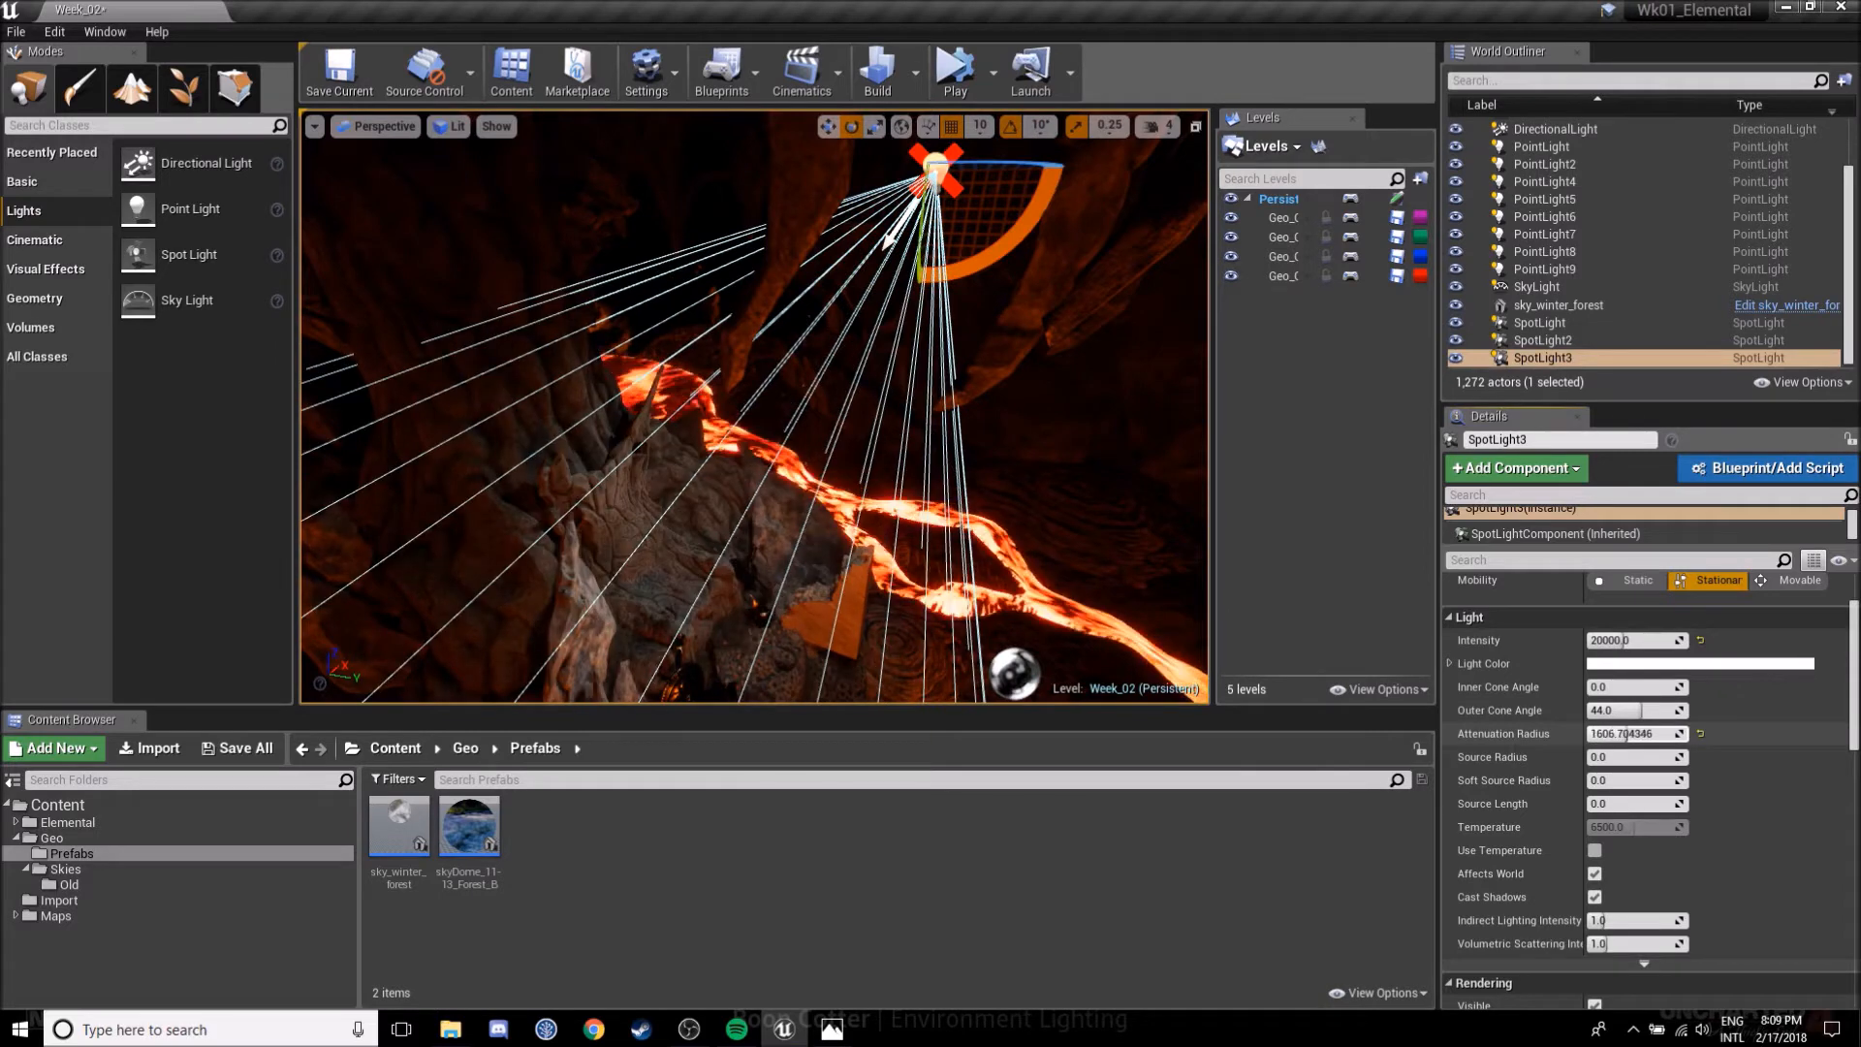
{"action": "type", "text": "1000.0"}
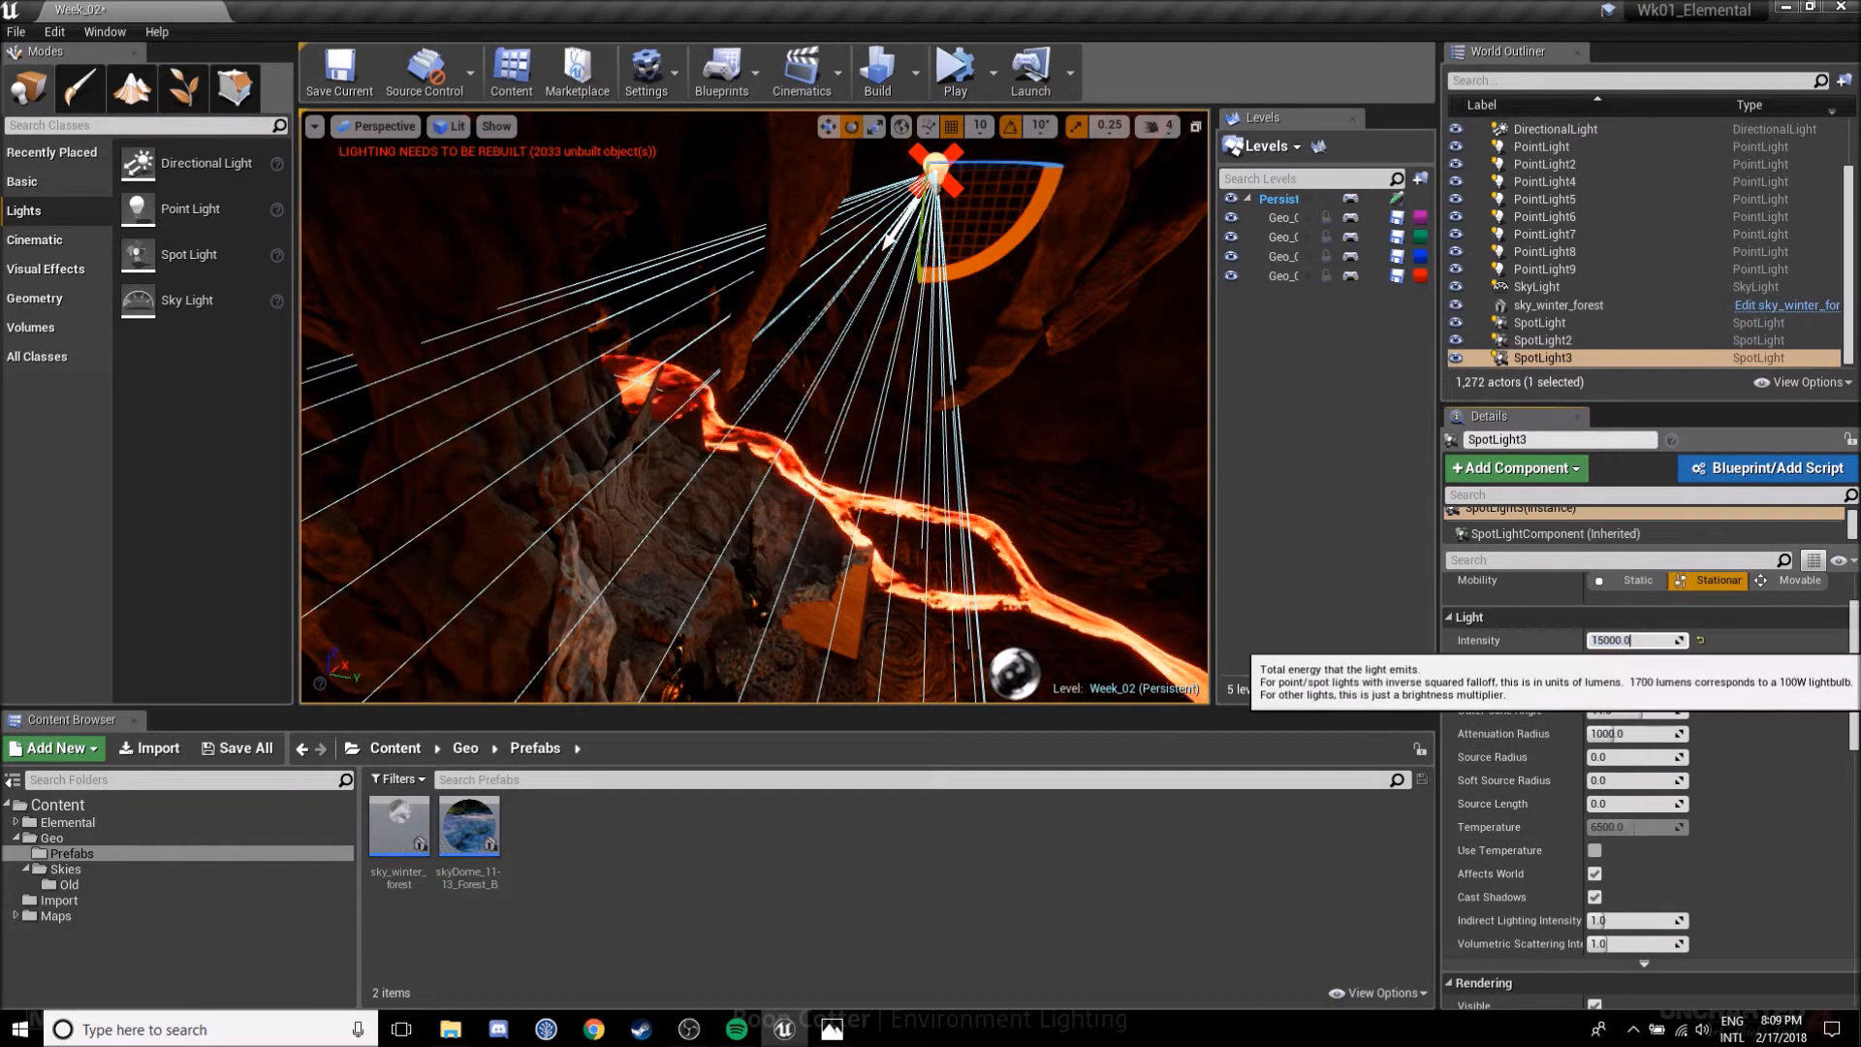
{"action": "left_click", "coordinate": [1535, 286]}
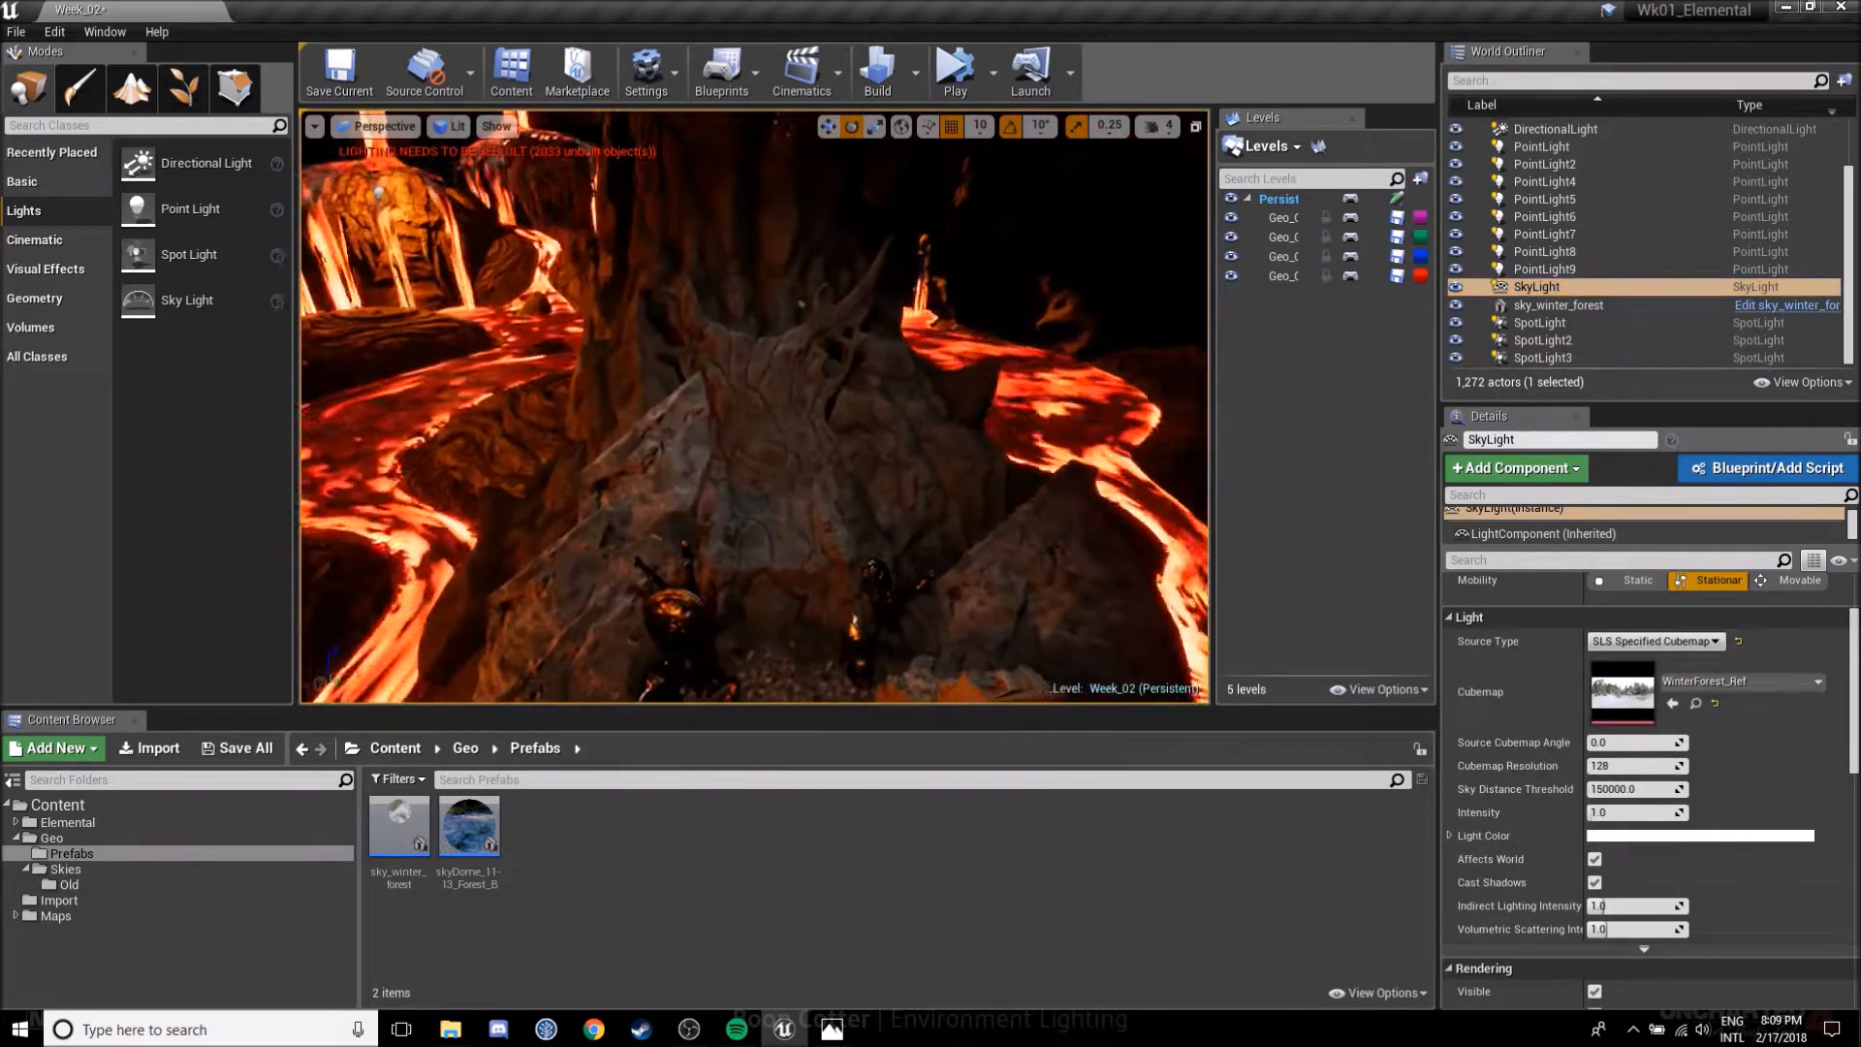
{"action": "left_click", "coordinate": [1557, 305]}
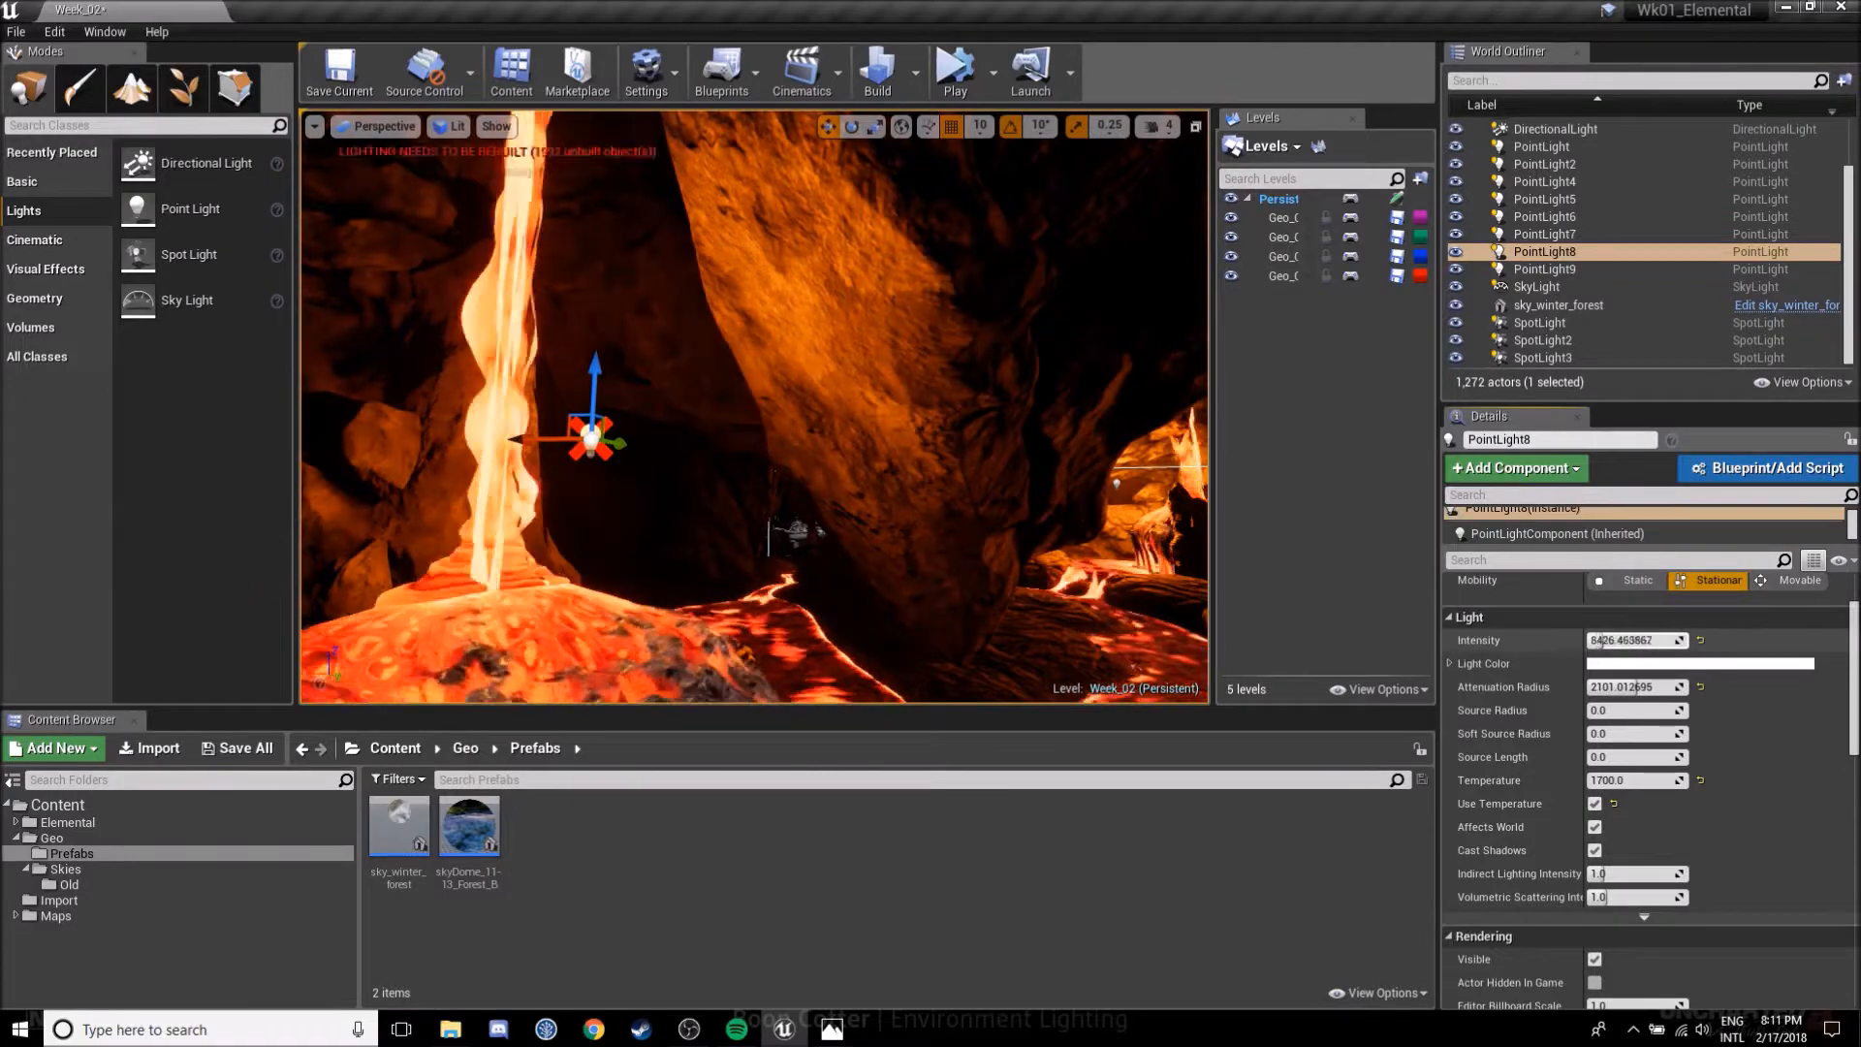
Set PointLight8 intensity to 10000 and PointLight6 to 40000, reviewing PointLight7 in between.
{"action": "type", "text": "10000.0"}
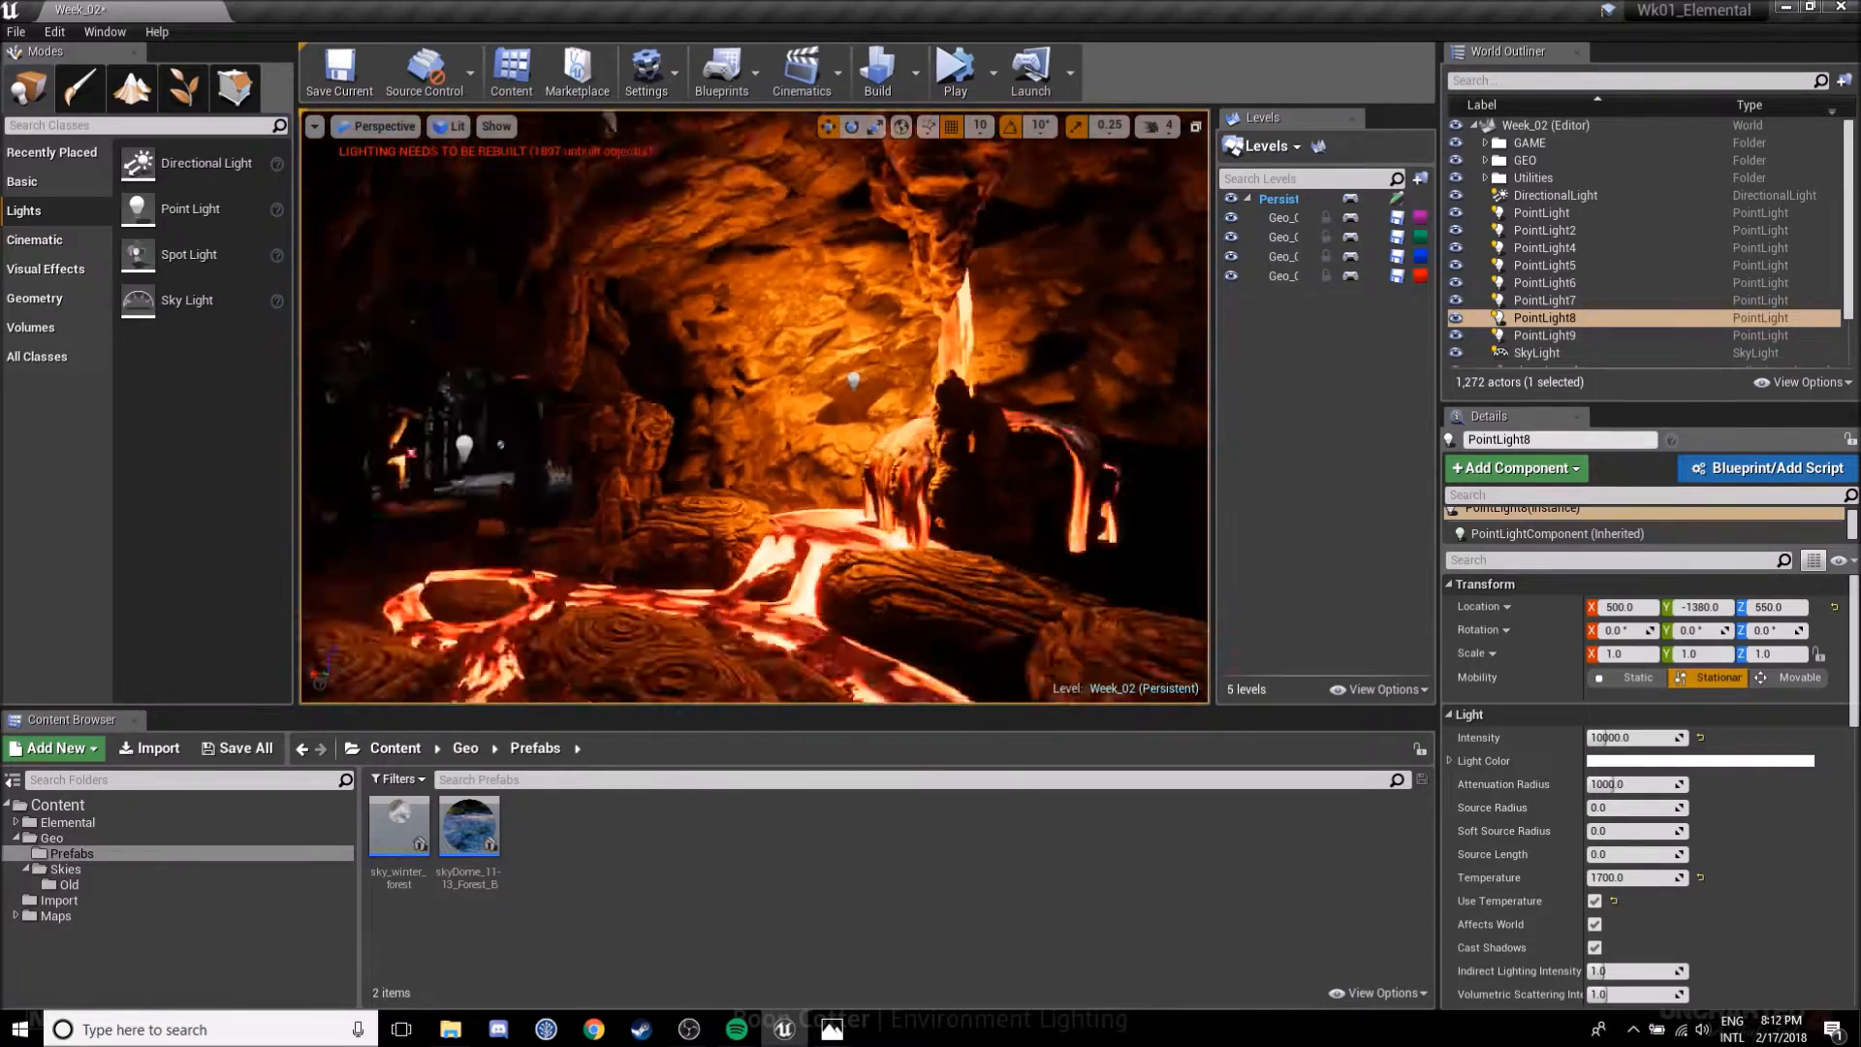
{"action": "left_click", "coordinate": [1544, 301]}
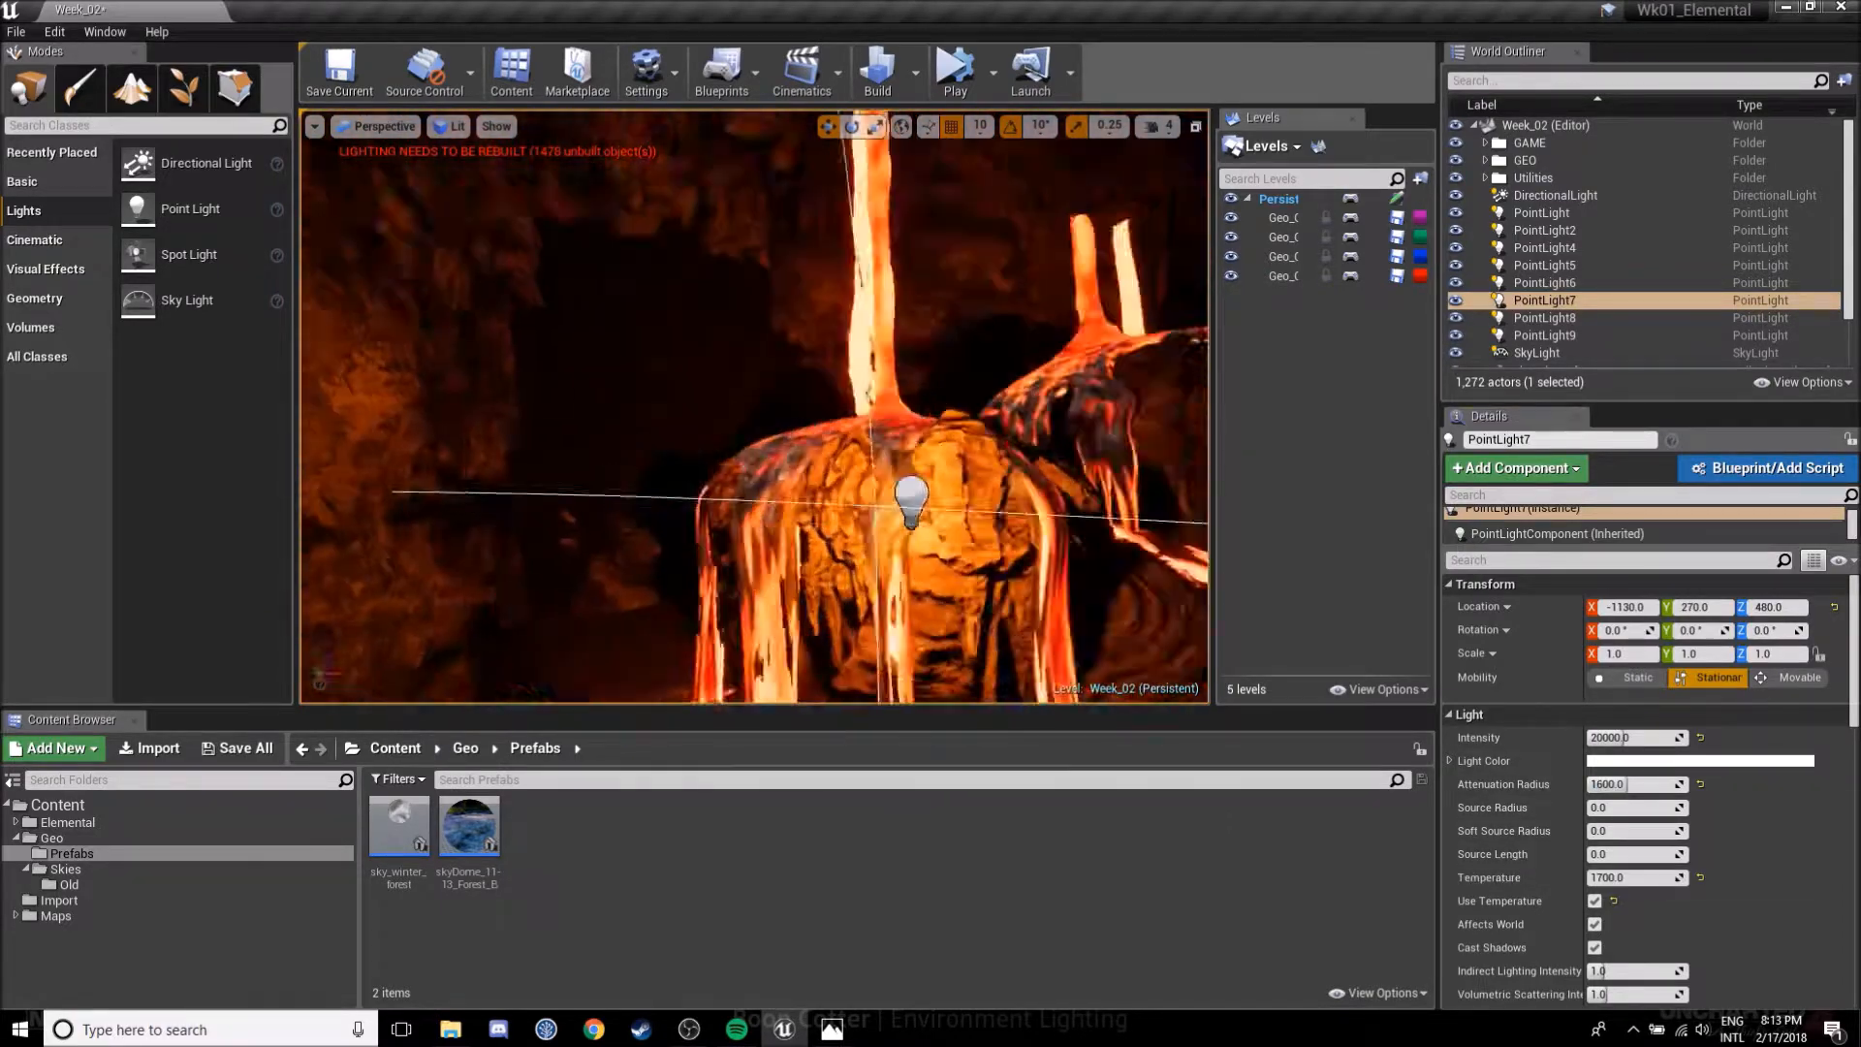
{"action": "left_click", "coordinate": [1545, 282]}
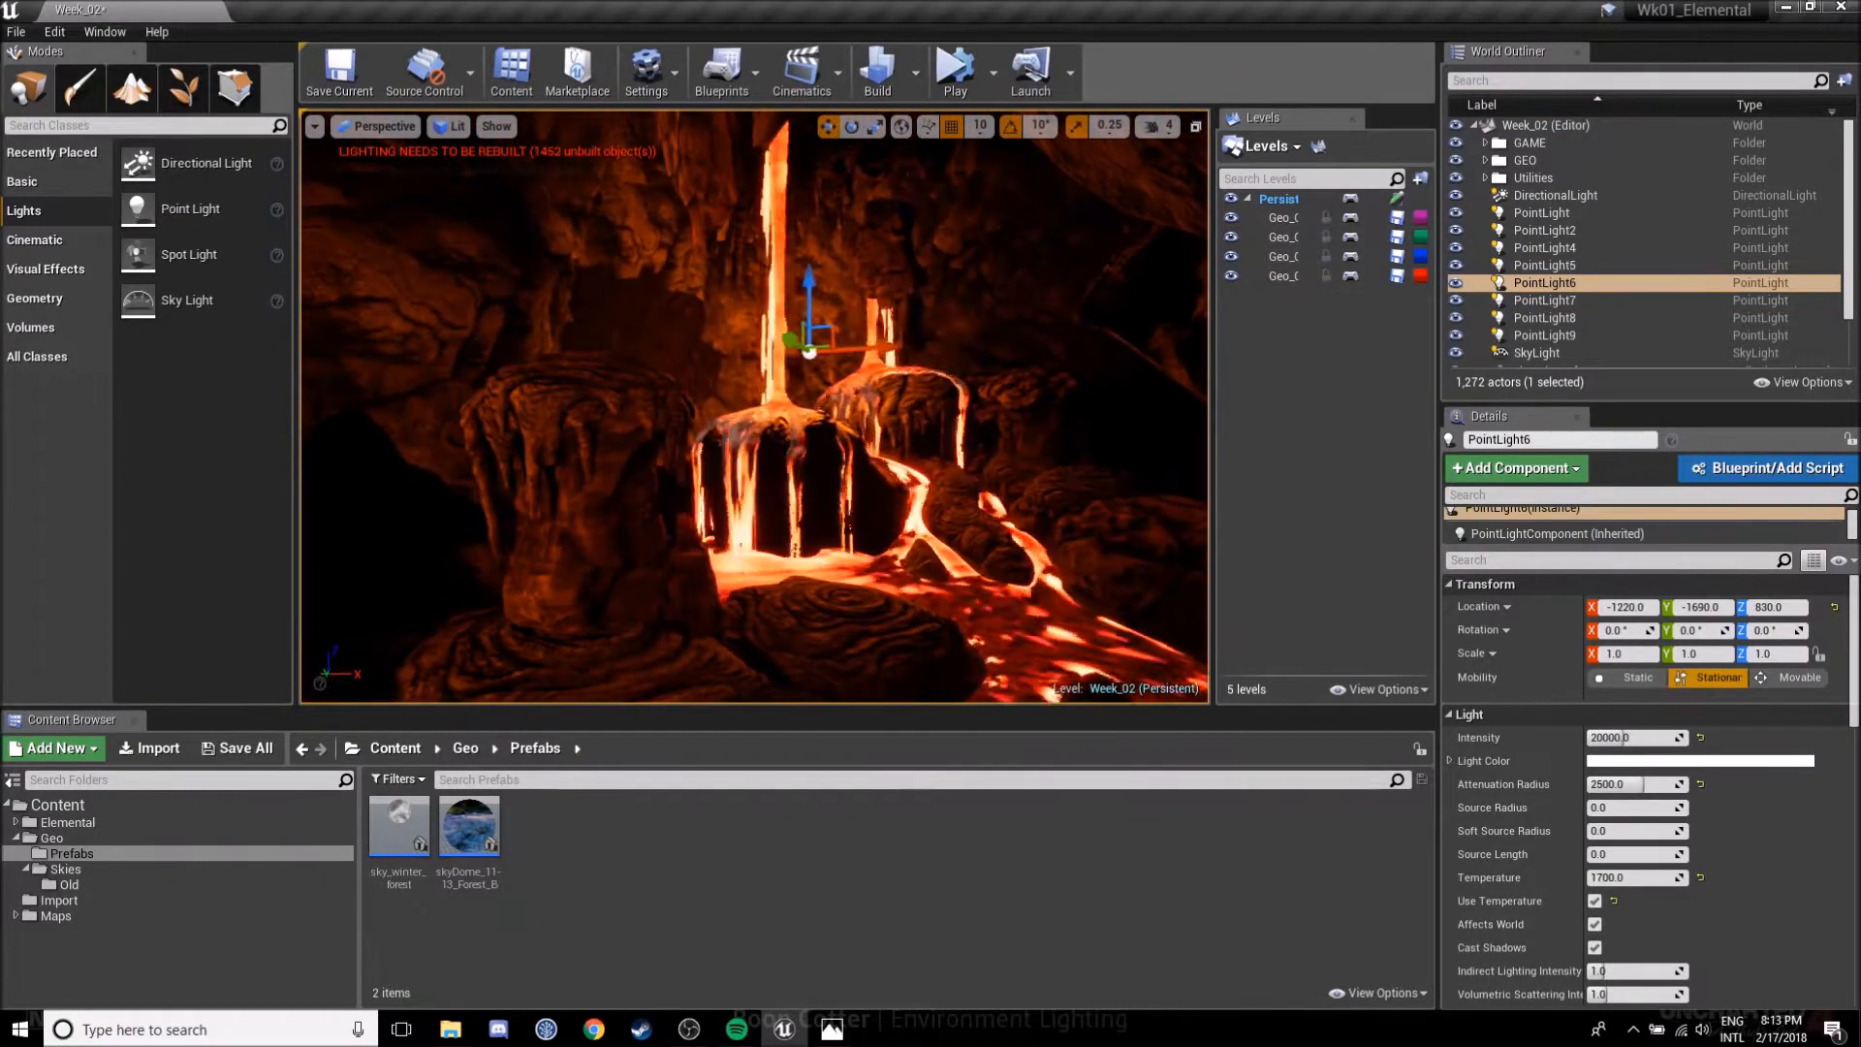
{"action": "type", "text": "40000.0"}
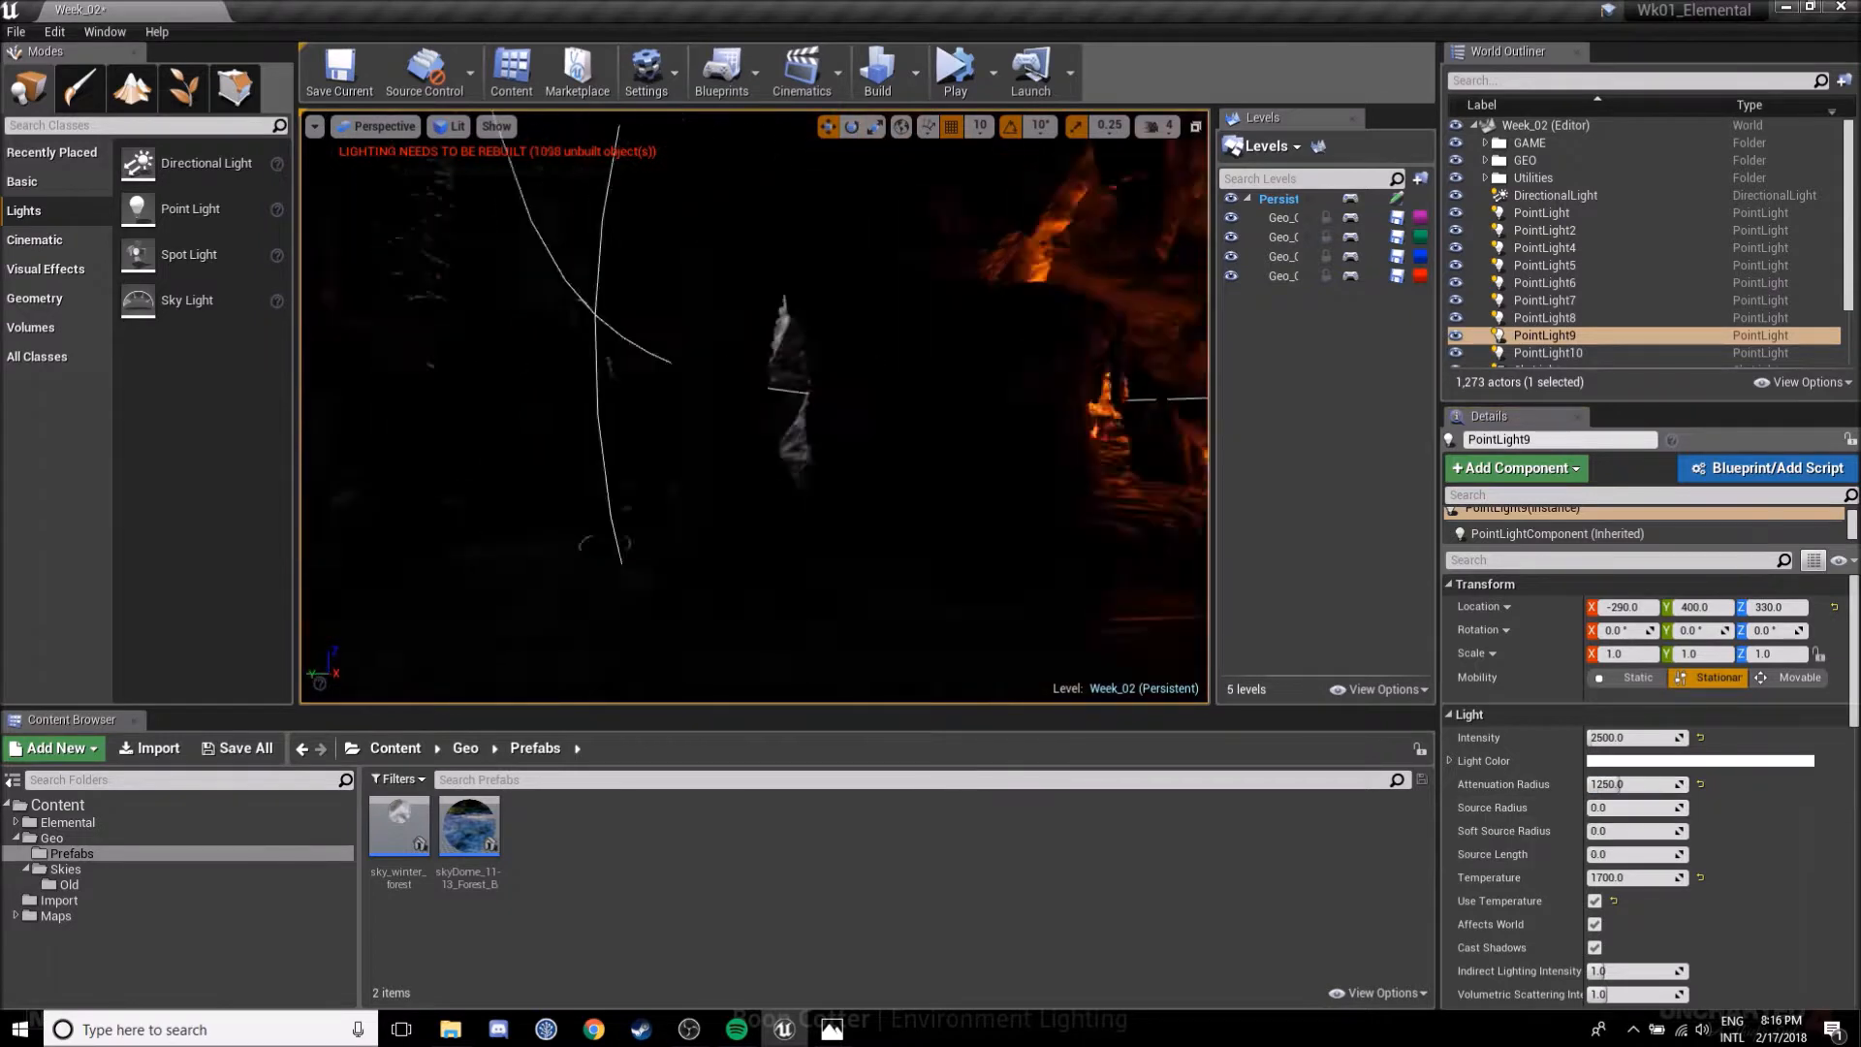
Set PointLight9 intensity to about 5900 and reposition a light in the viewport.
{"action": "type", "text": "5900.938477"}
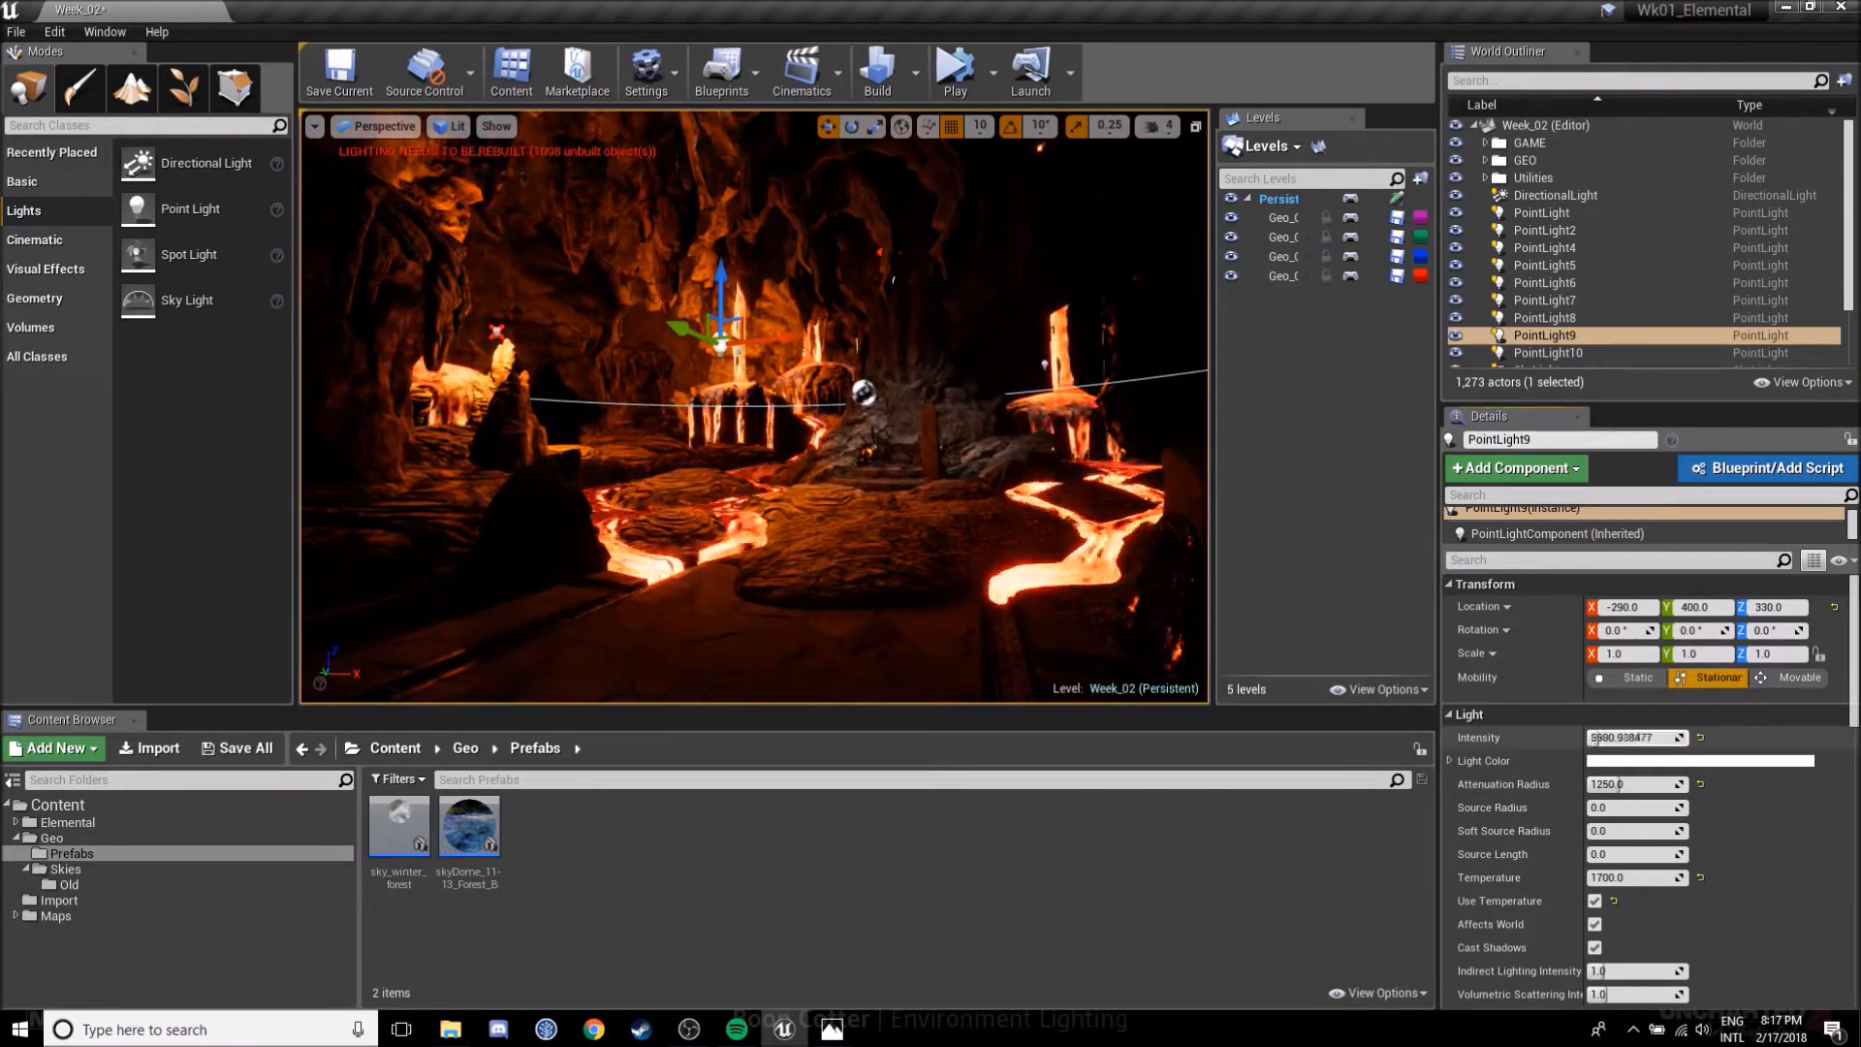
{"action": "left_click_drag", "start_coordinate": [719, 314], "coordinate": [730, 356]}
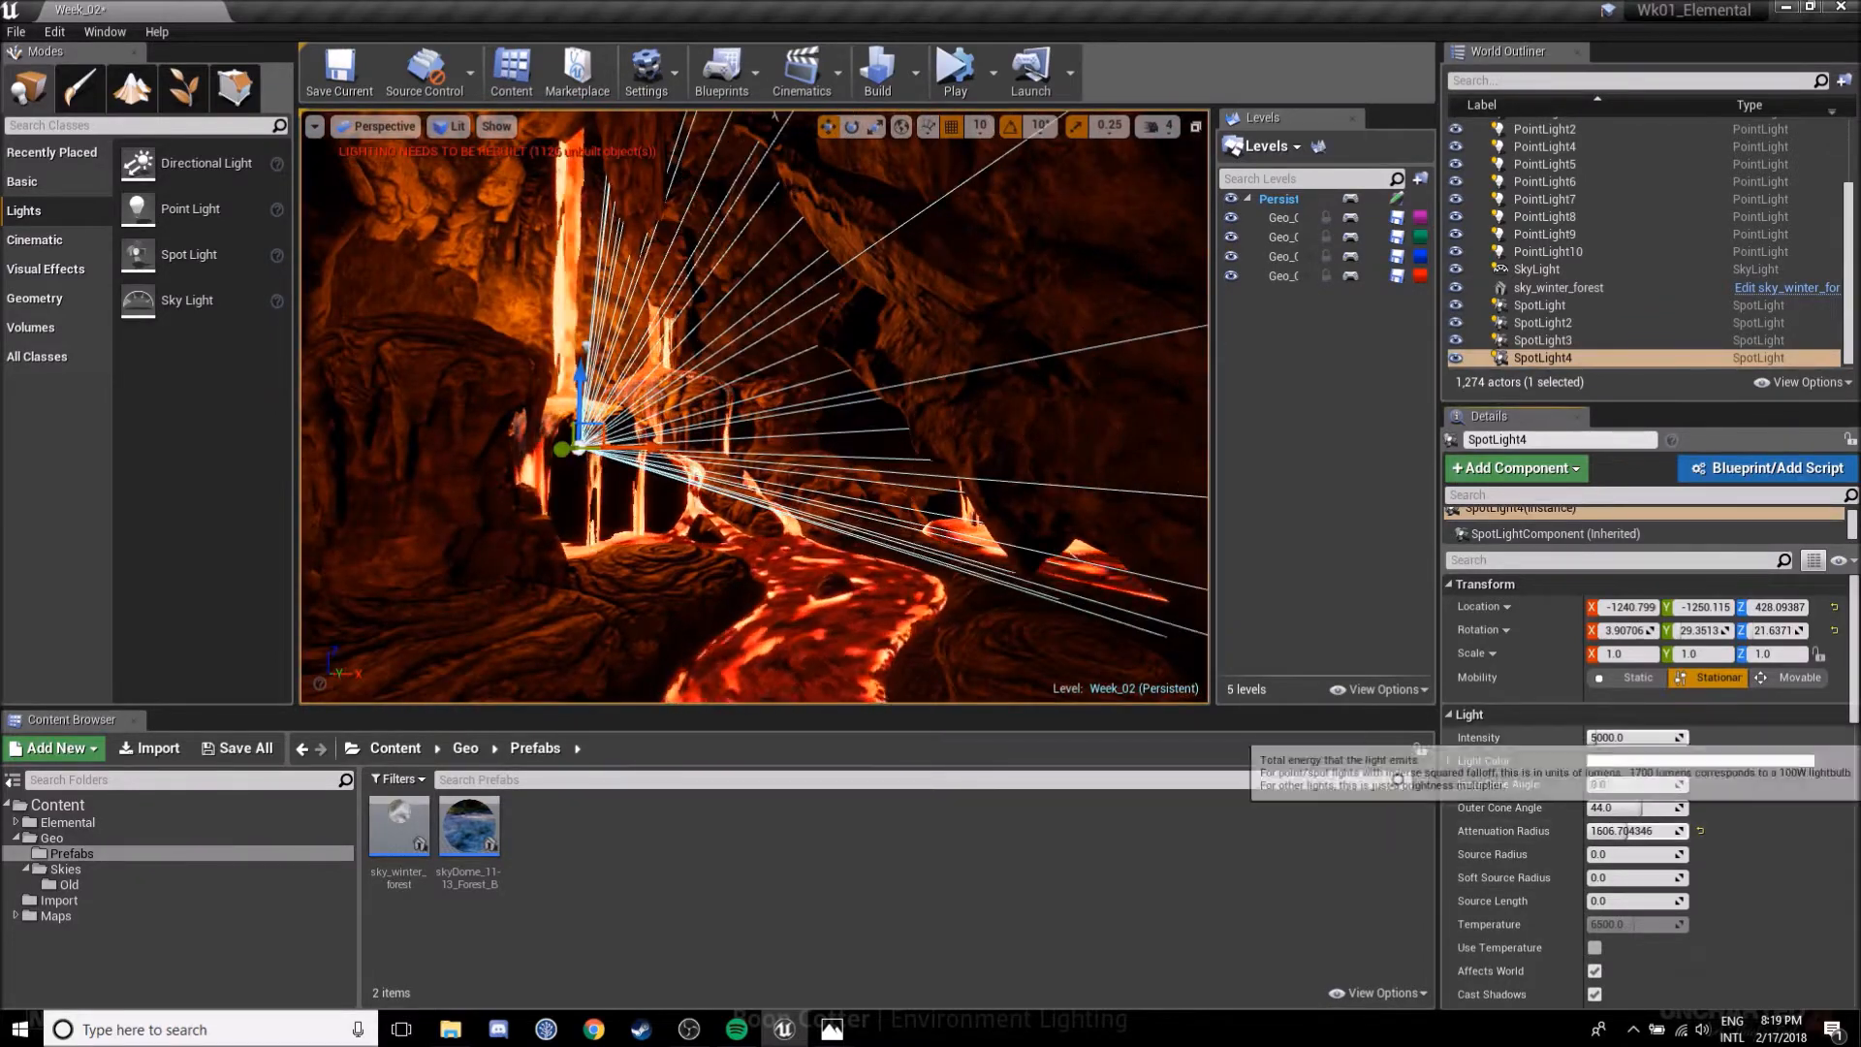
Give SpotLight4 a warm 1700 K temperature, 30000 intensity and a 3000 attenuation radius.
{"action": "type", "text": "52190.851563"}
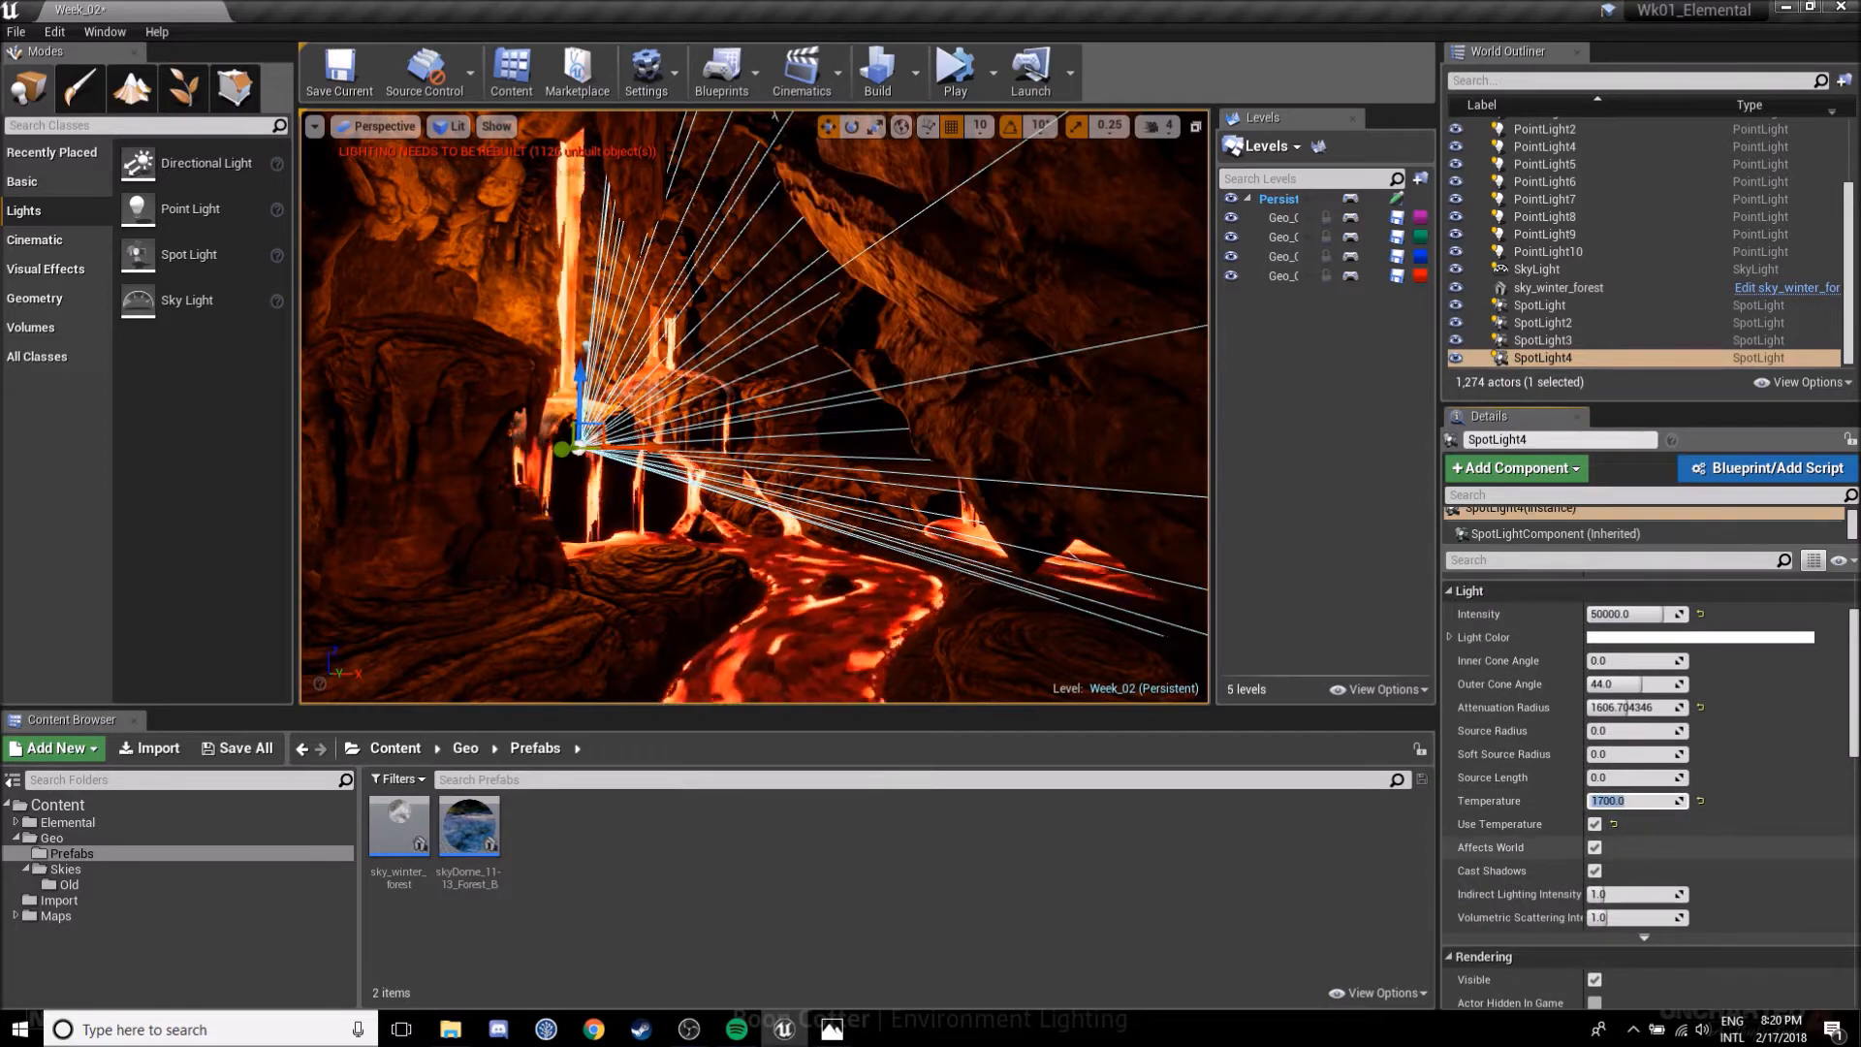
{"action": "type", "text": "20"}
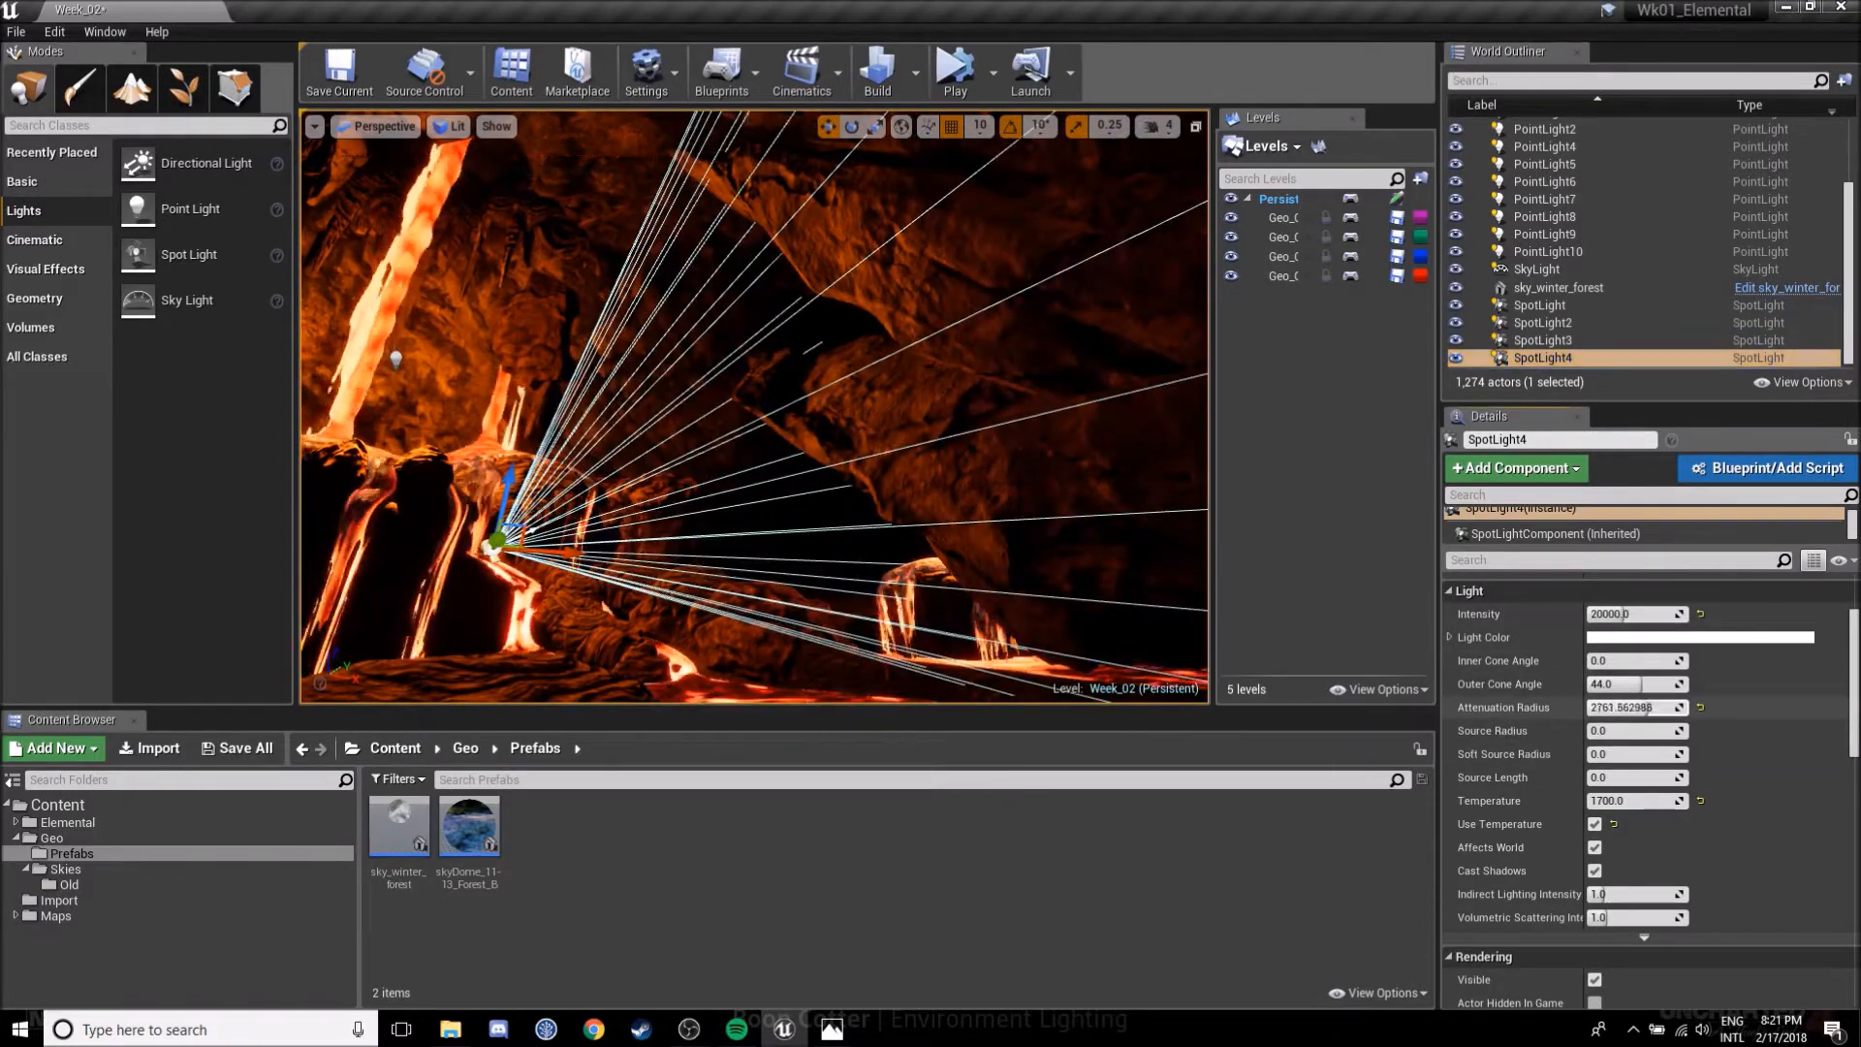
{"action": "type", "text": "3000.0"}
{"action": "type", "text": "30000"}
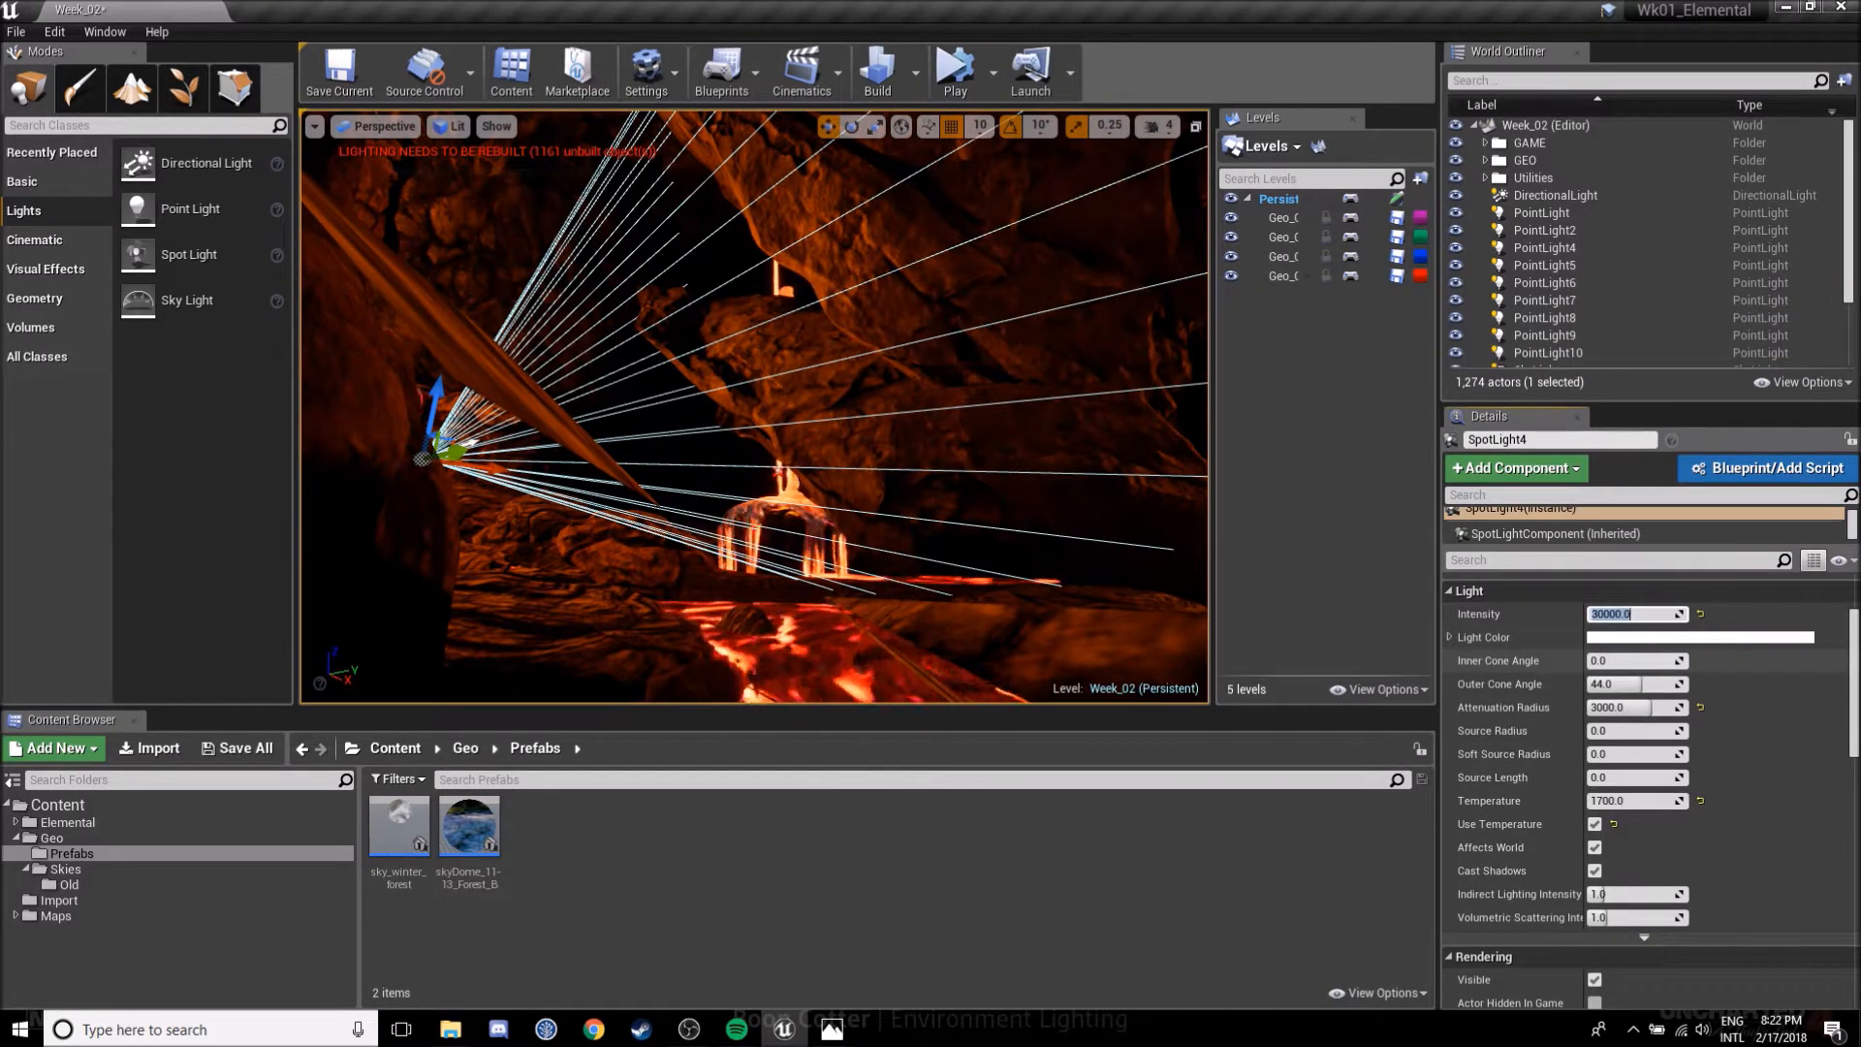
{"action": "type", "text": "20"}
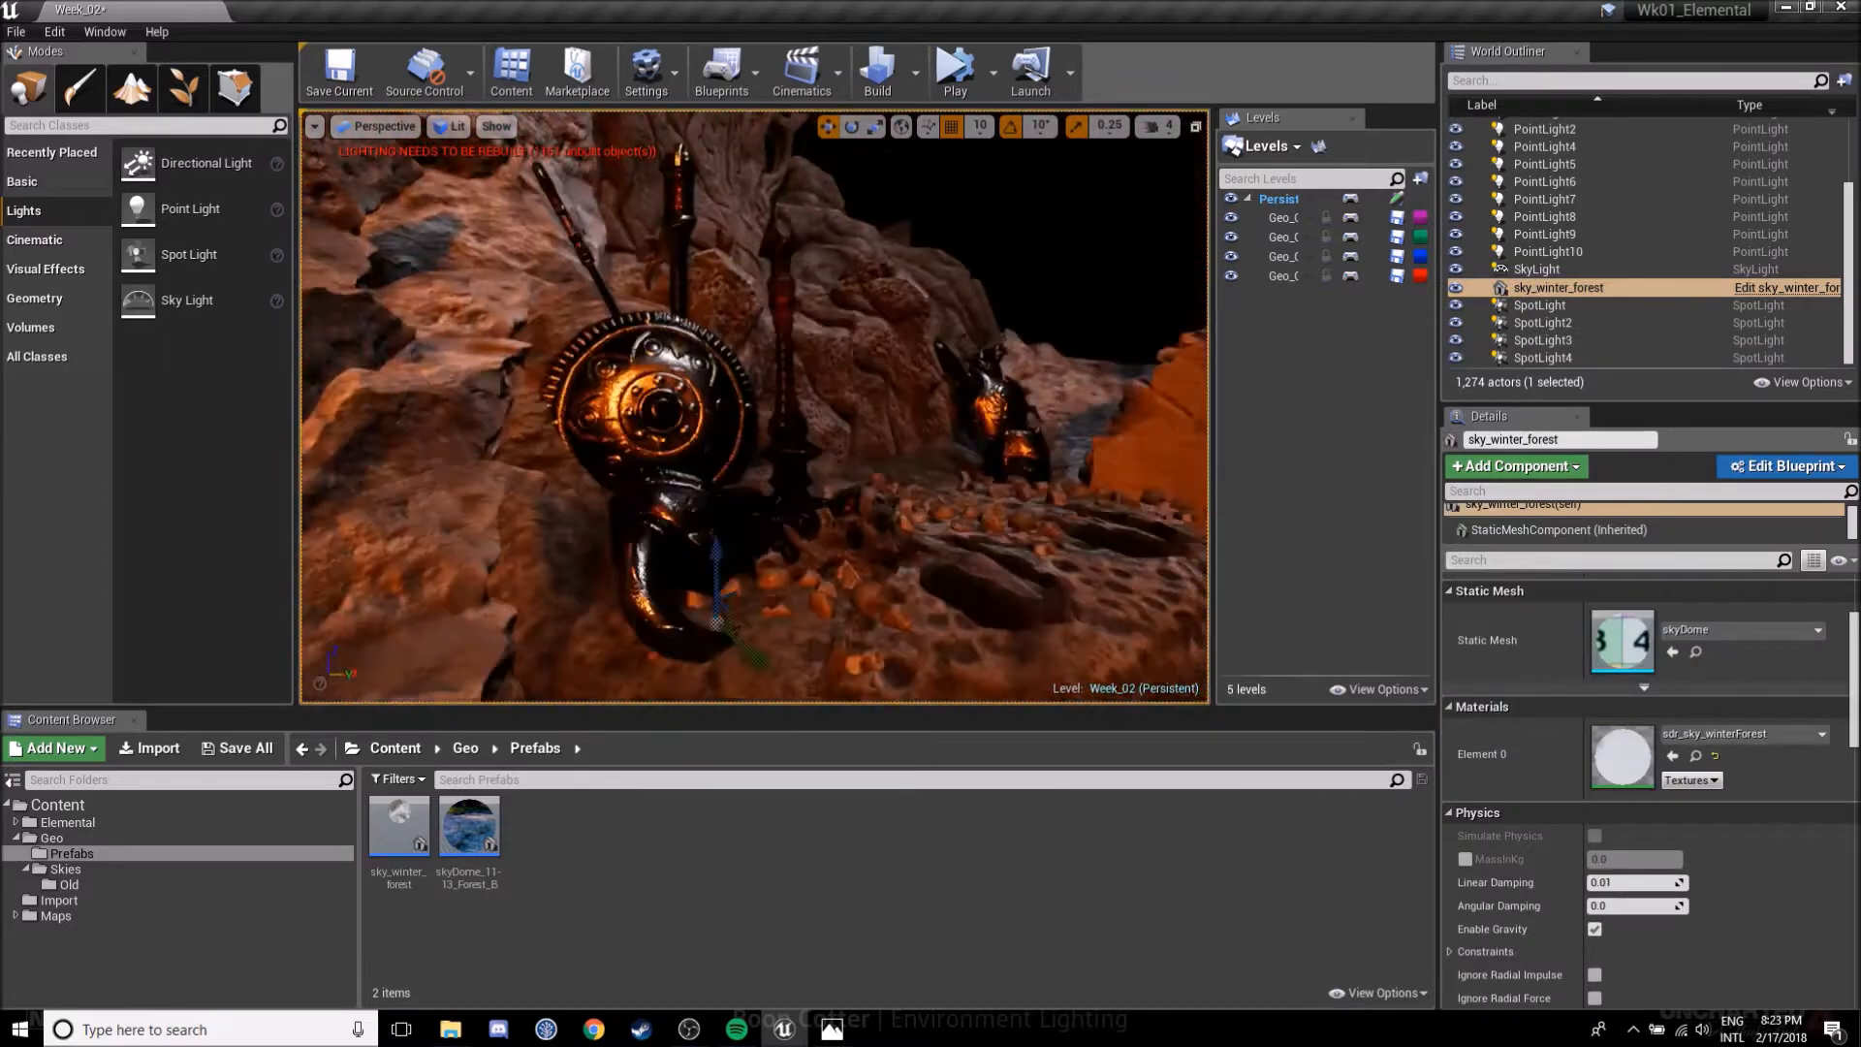
Add three pale blue spot lights, the seventh shining on the snowy castle gate.
{"action": "left_click", "coordinate": [1542, 340]}
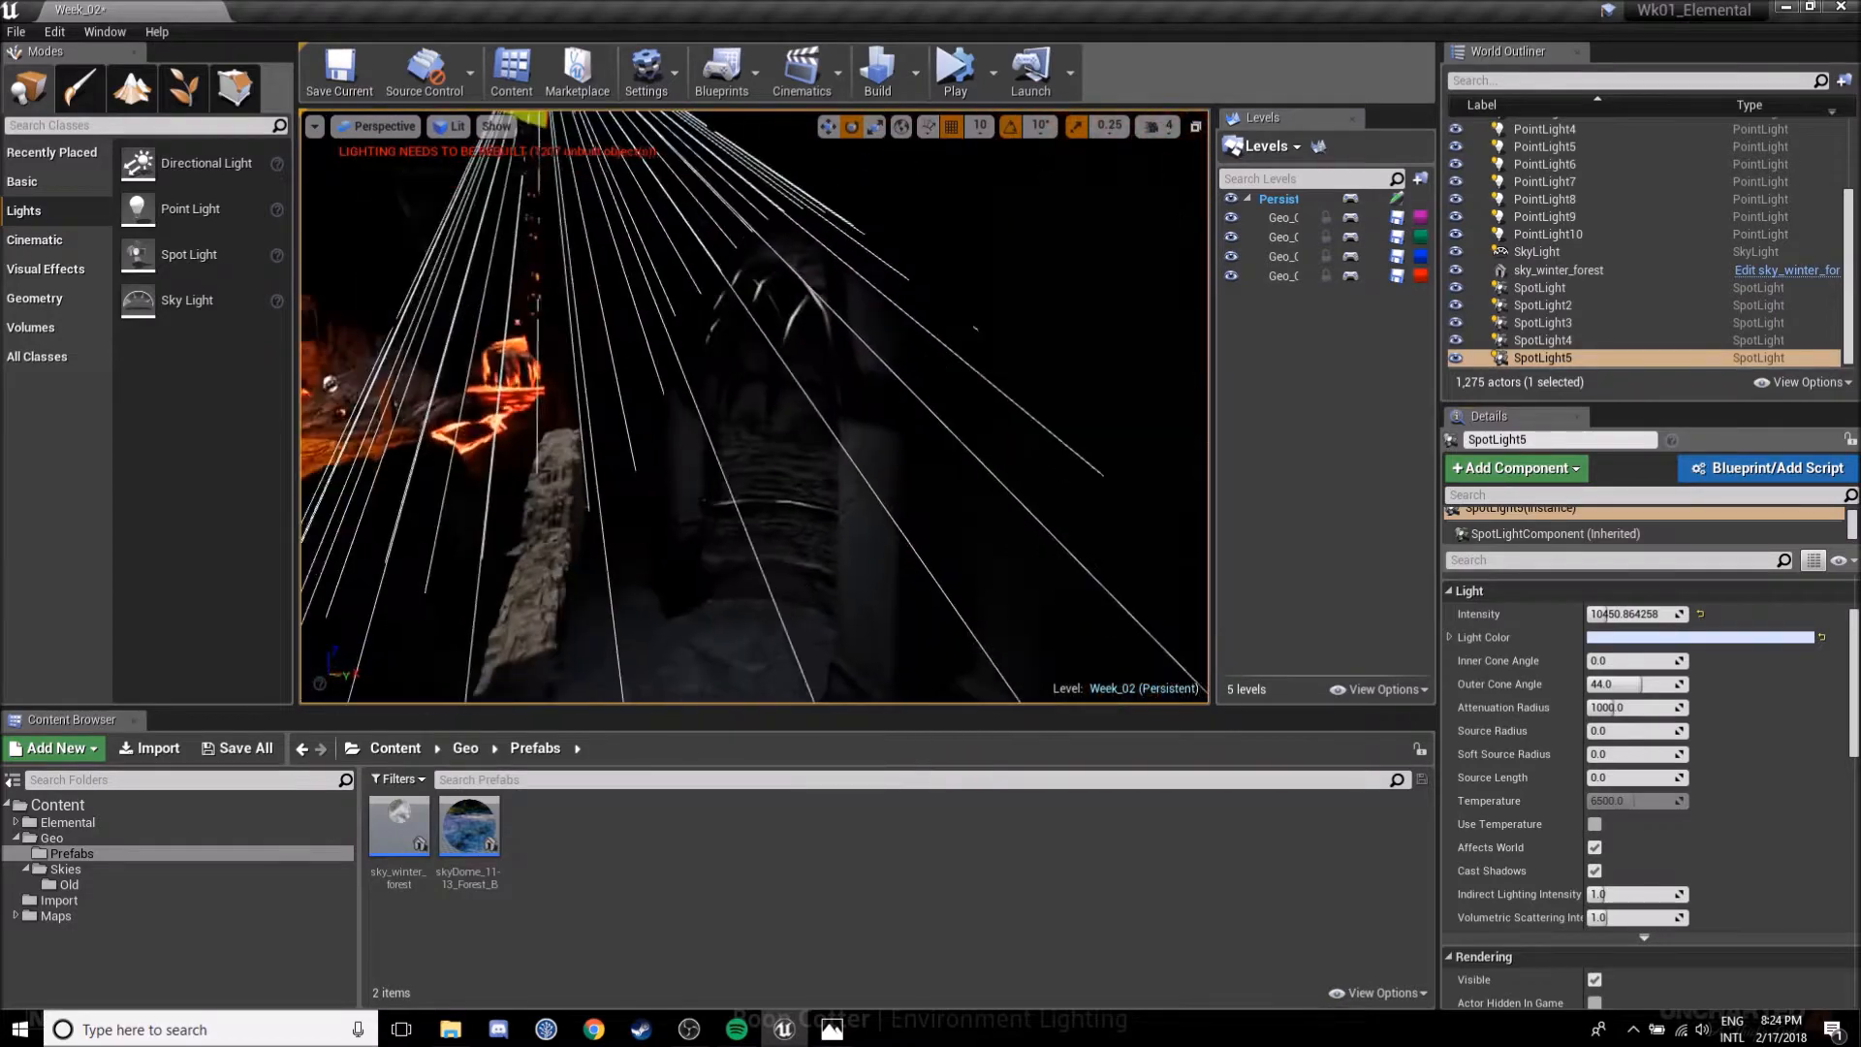
{"action": "left_click", "coordinate": [1543, 322]}
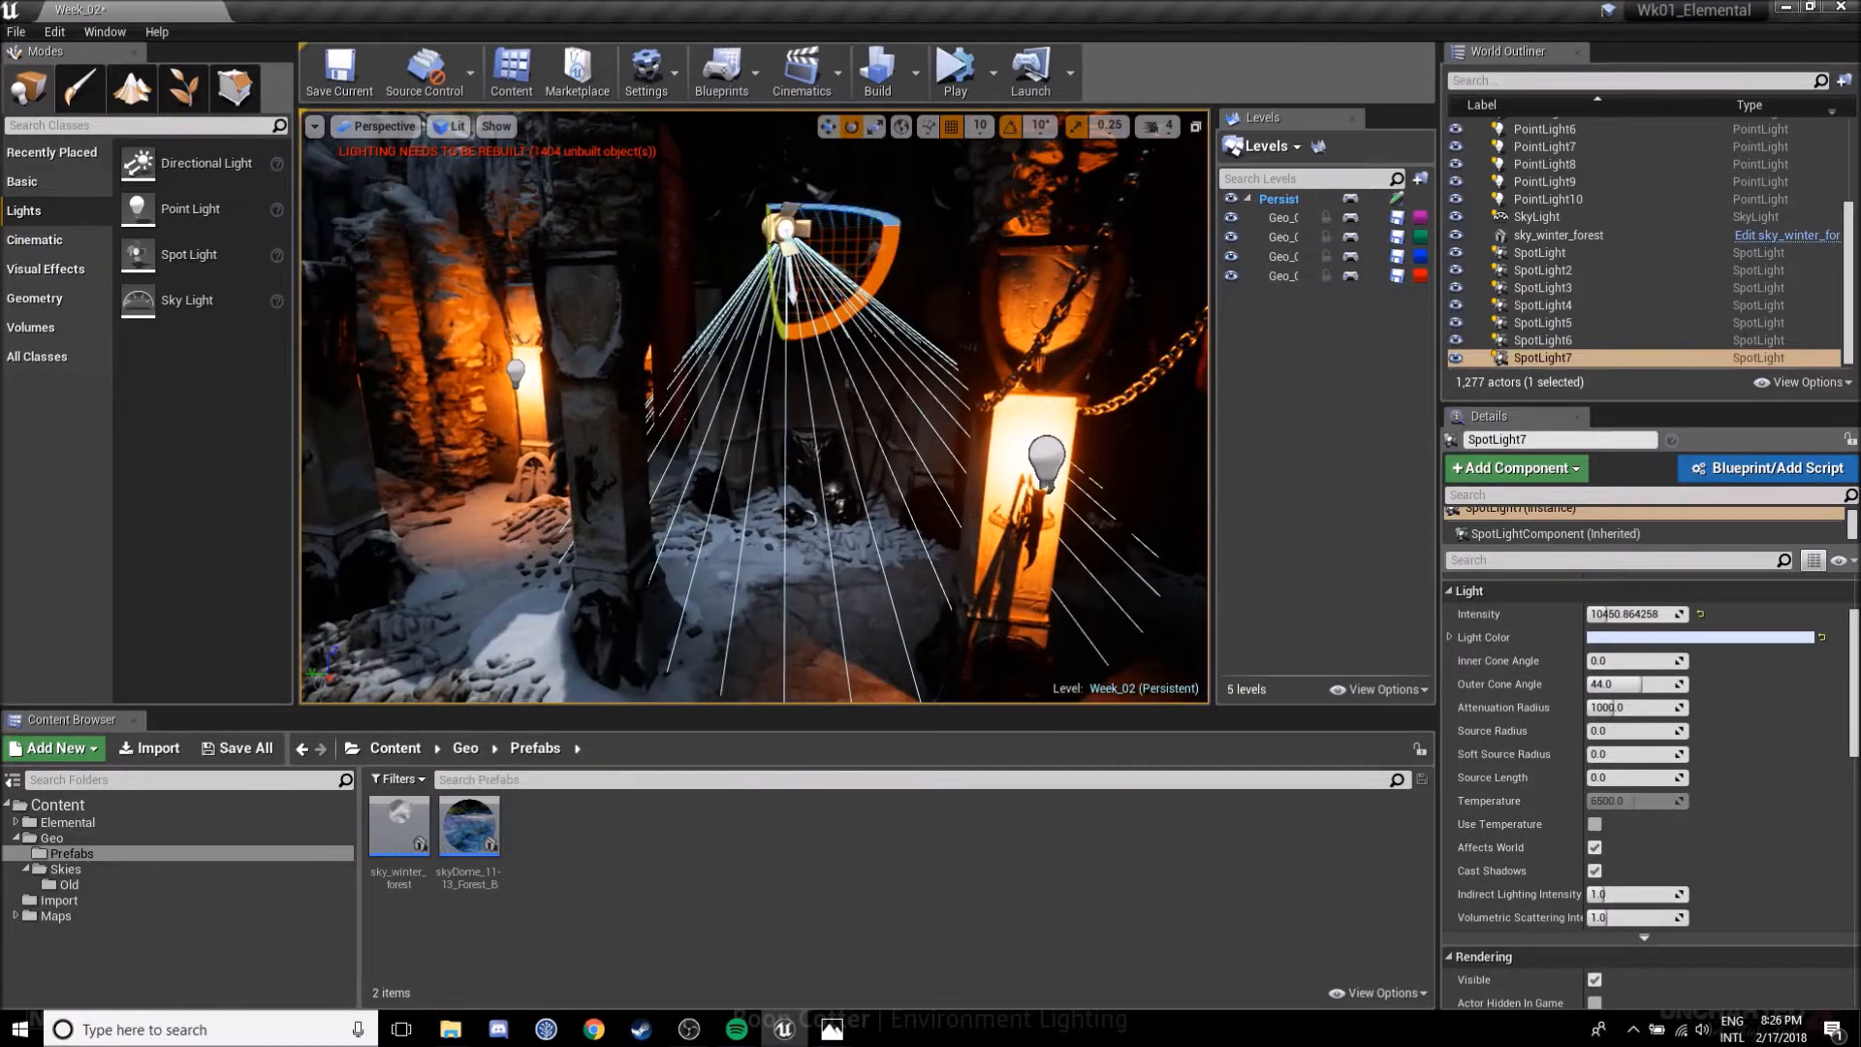
Dim SpotLight7 to 5000 intensity and place SpotLight8 and SpotLight9, the ninth in the lava cave.
{"action": "type", "text": "6293.26709"}
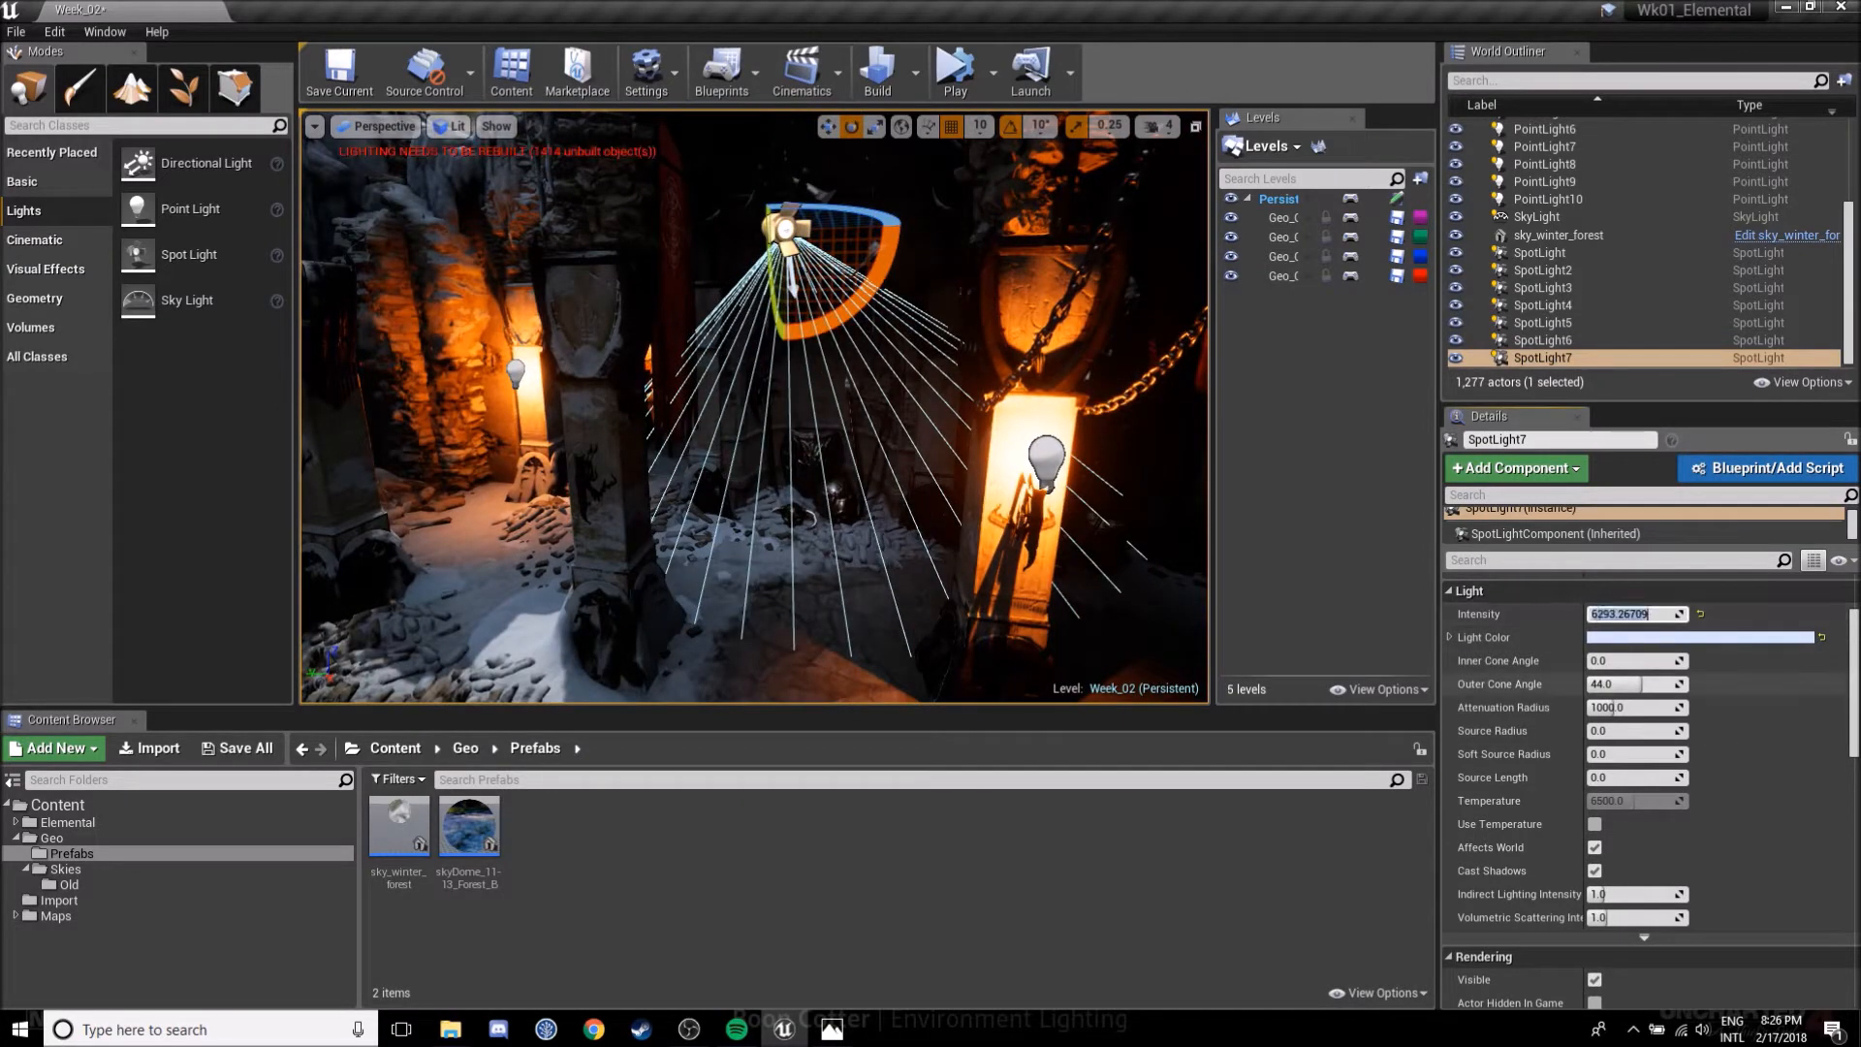
{"action": "type", "text": "5000.0"}
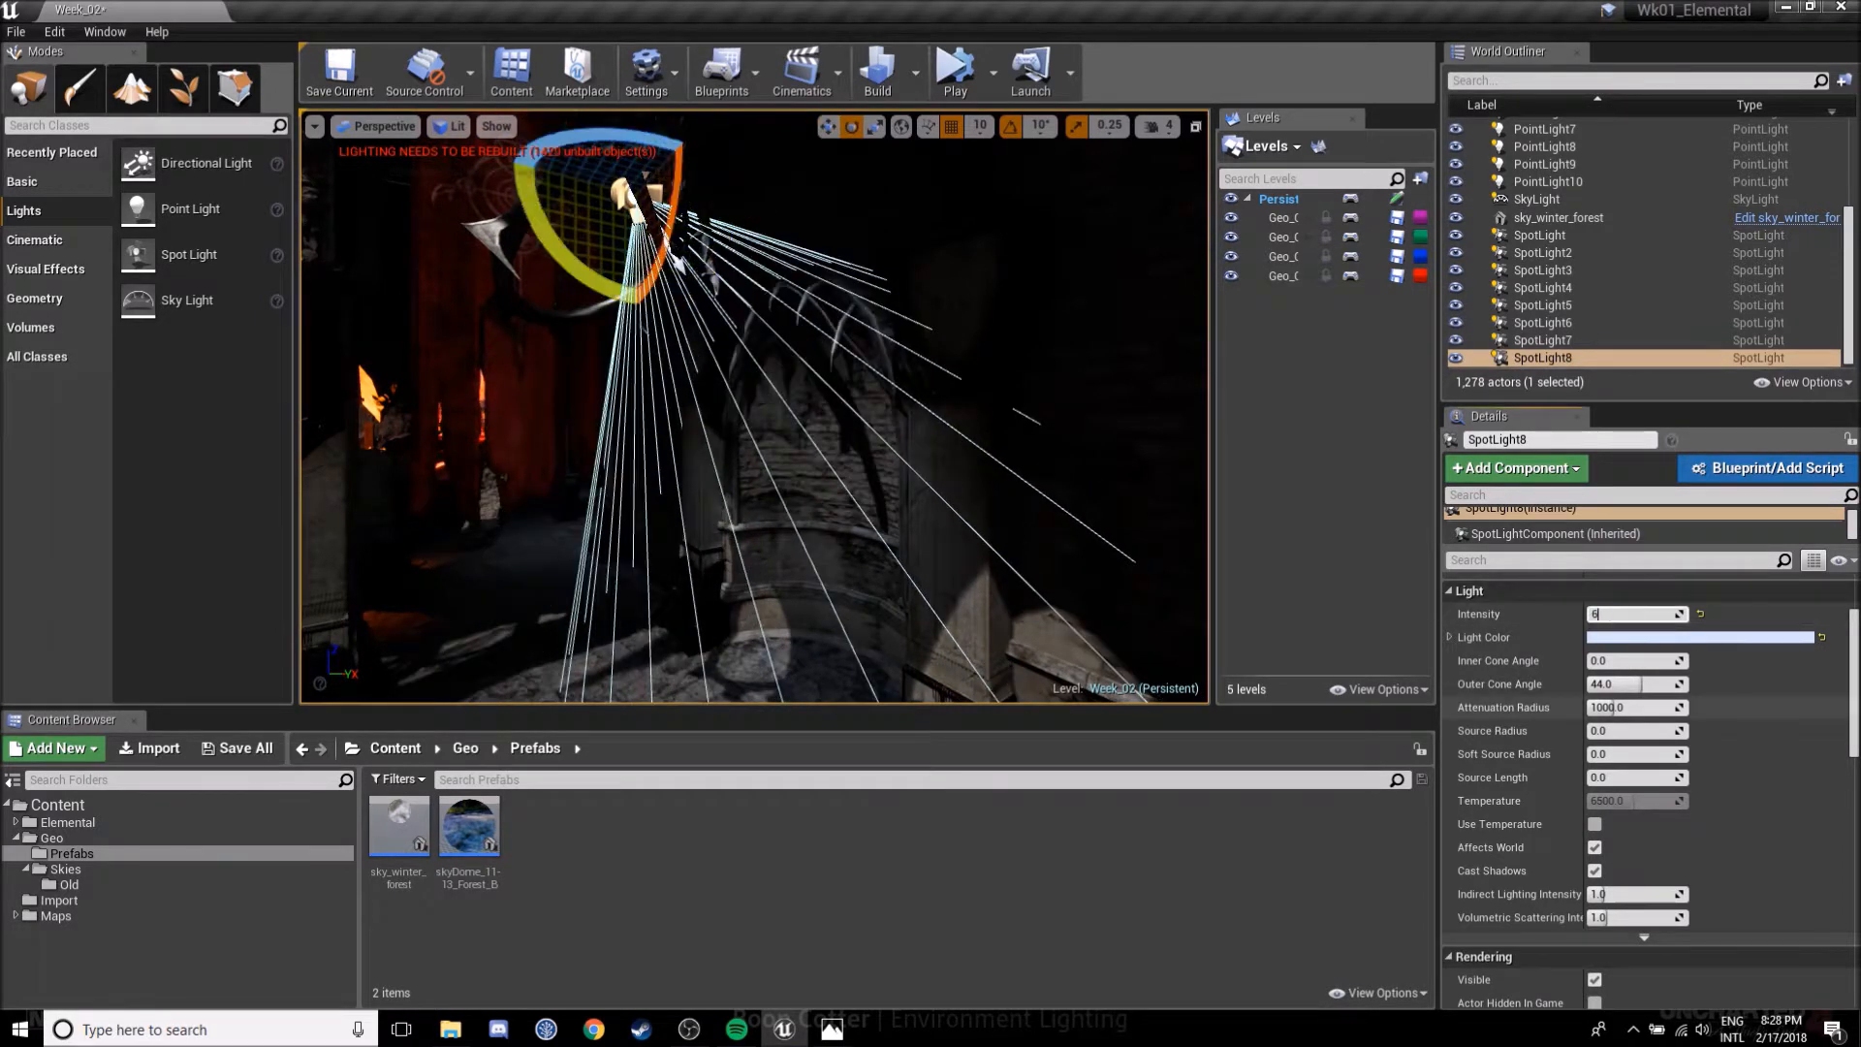
{"action": "type", "text": "6000.0"}
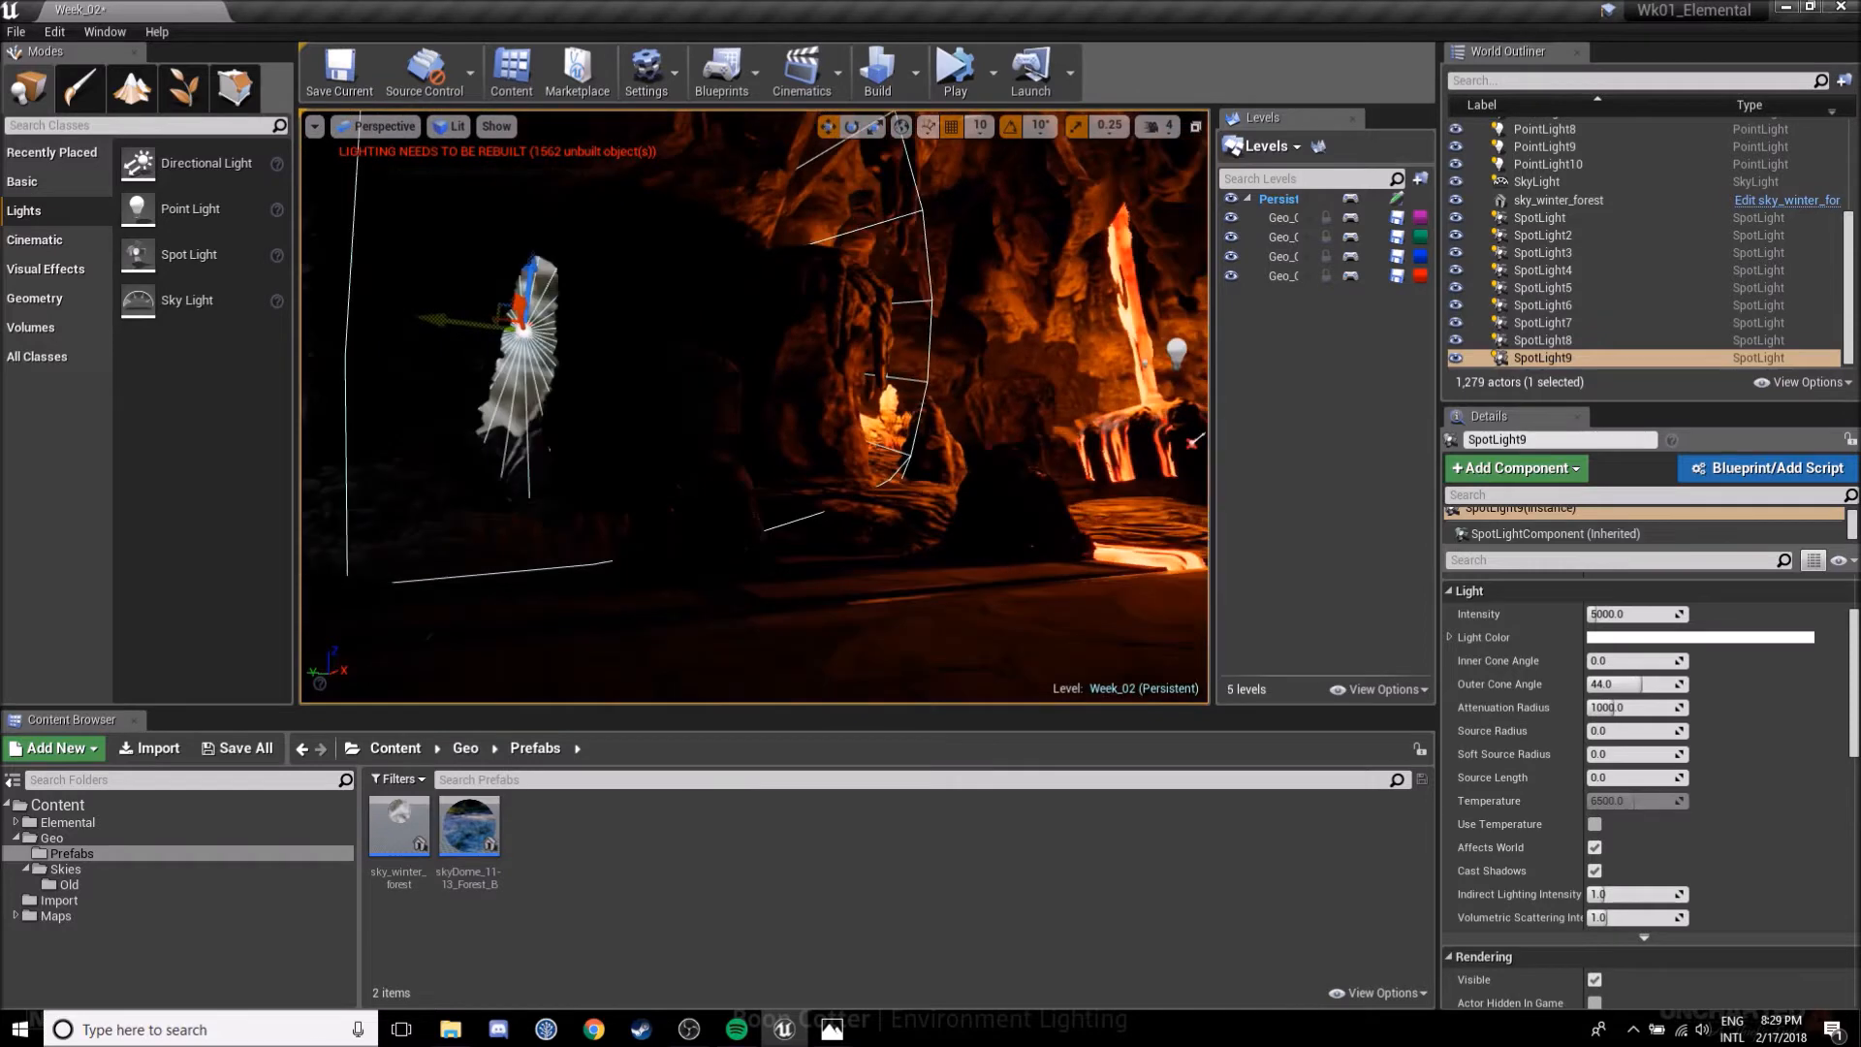
Set SpotLight9 to 70000 intensity with a 1500 attenuation radius, and select SpotLight5.
{"action": "type", "text": "100000.0"}
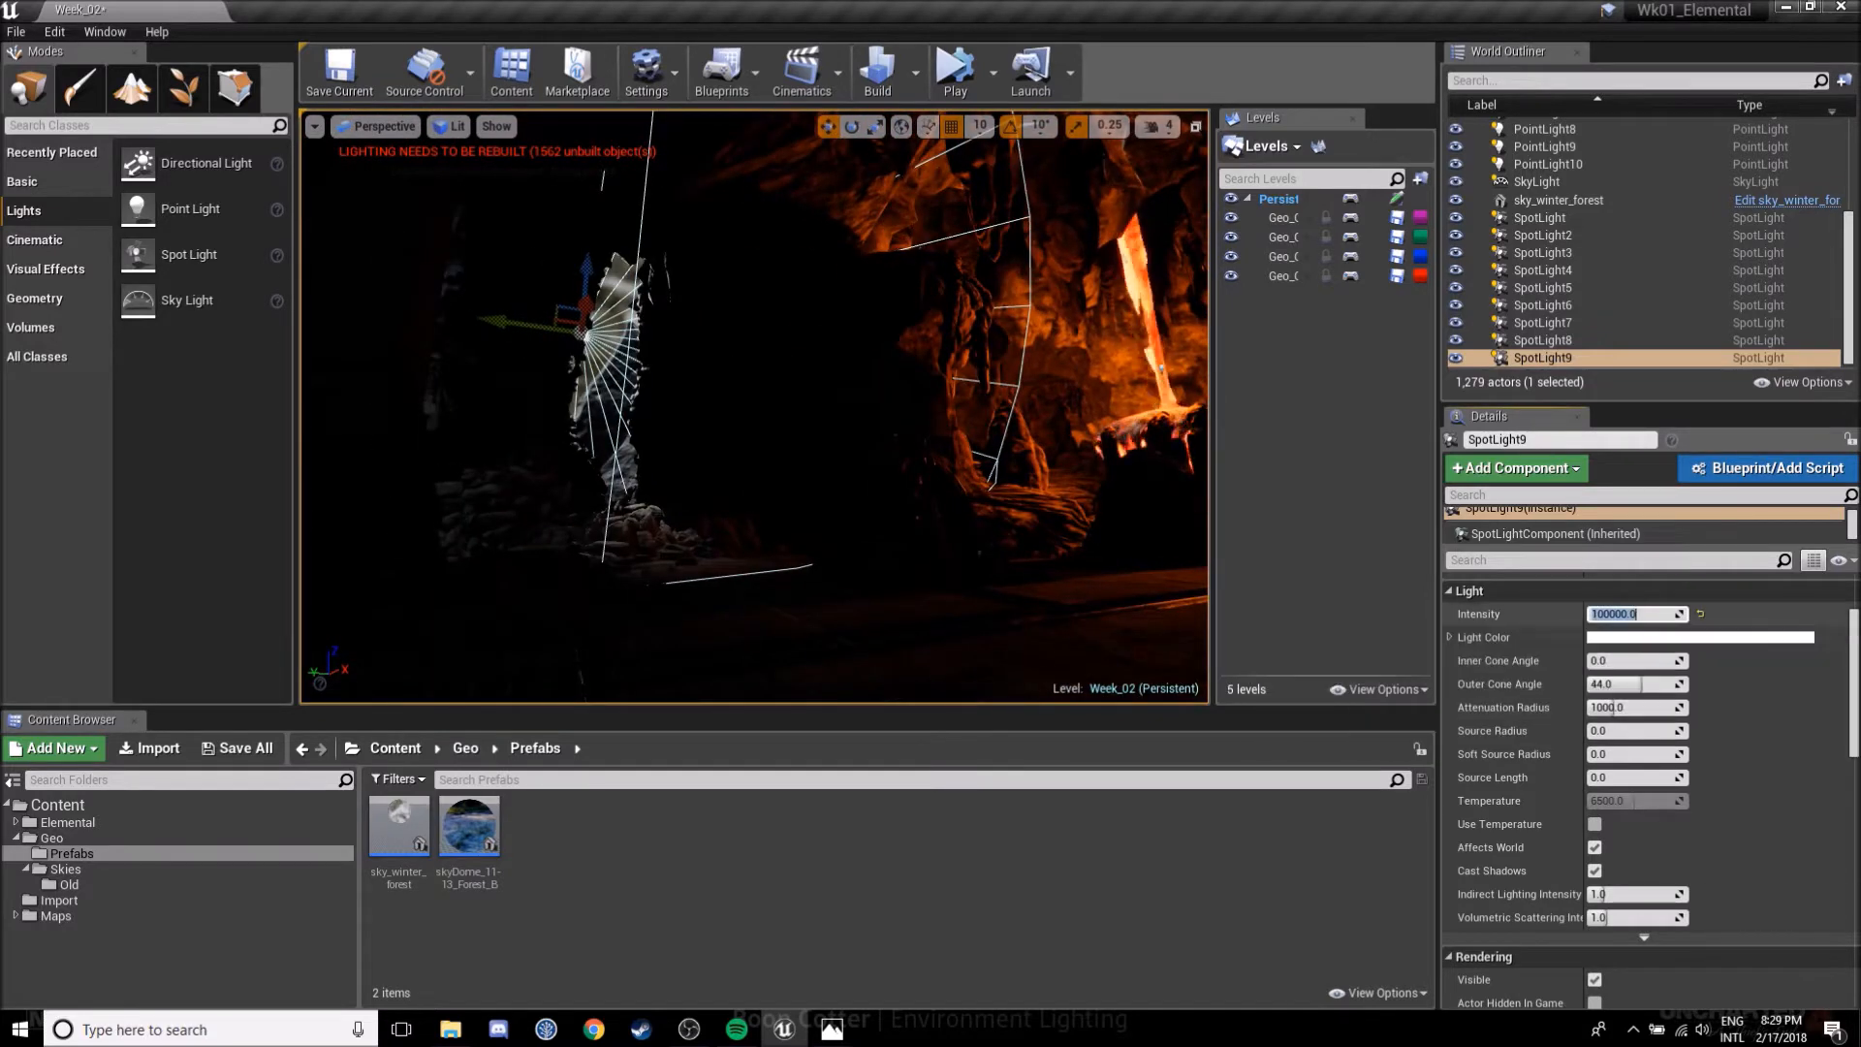
{"action": "type", "text": "1423.14856"}
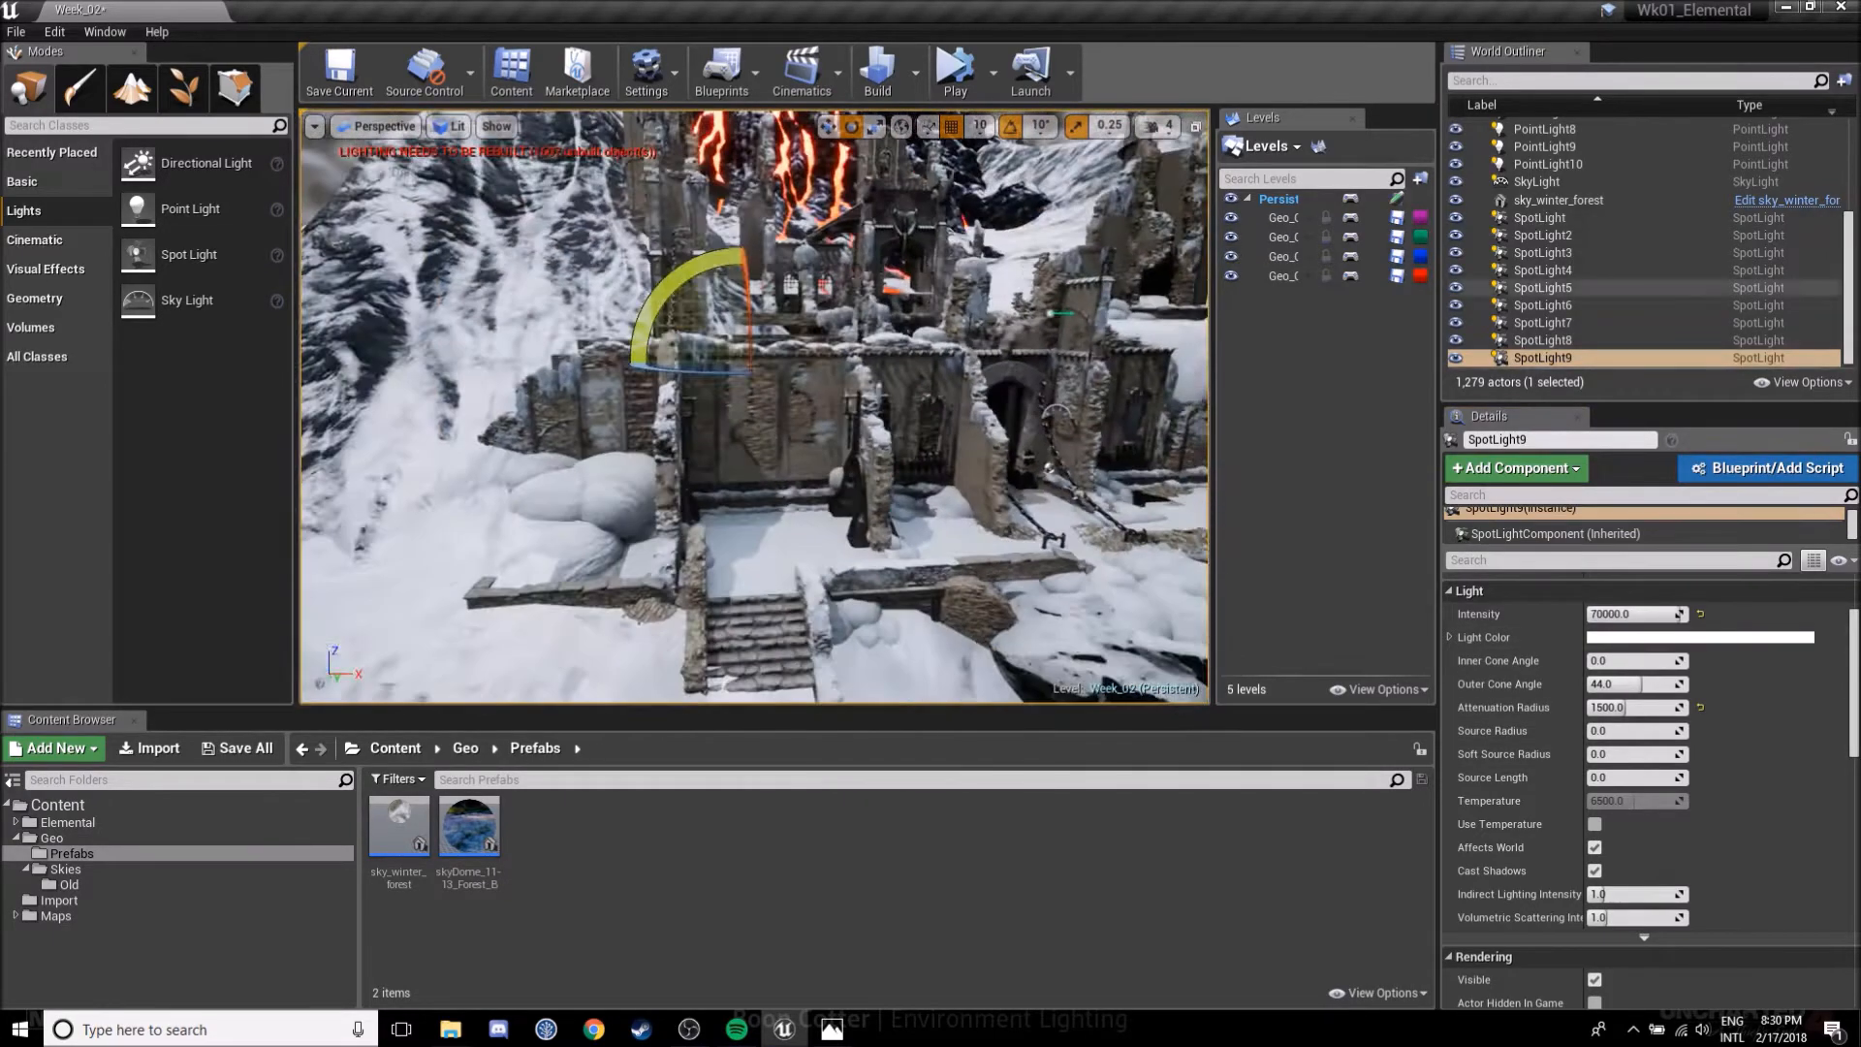
{"action": "left_click", "coordinate": [1543, 287]}
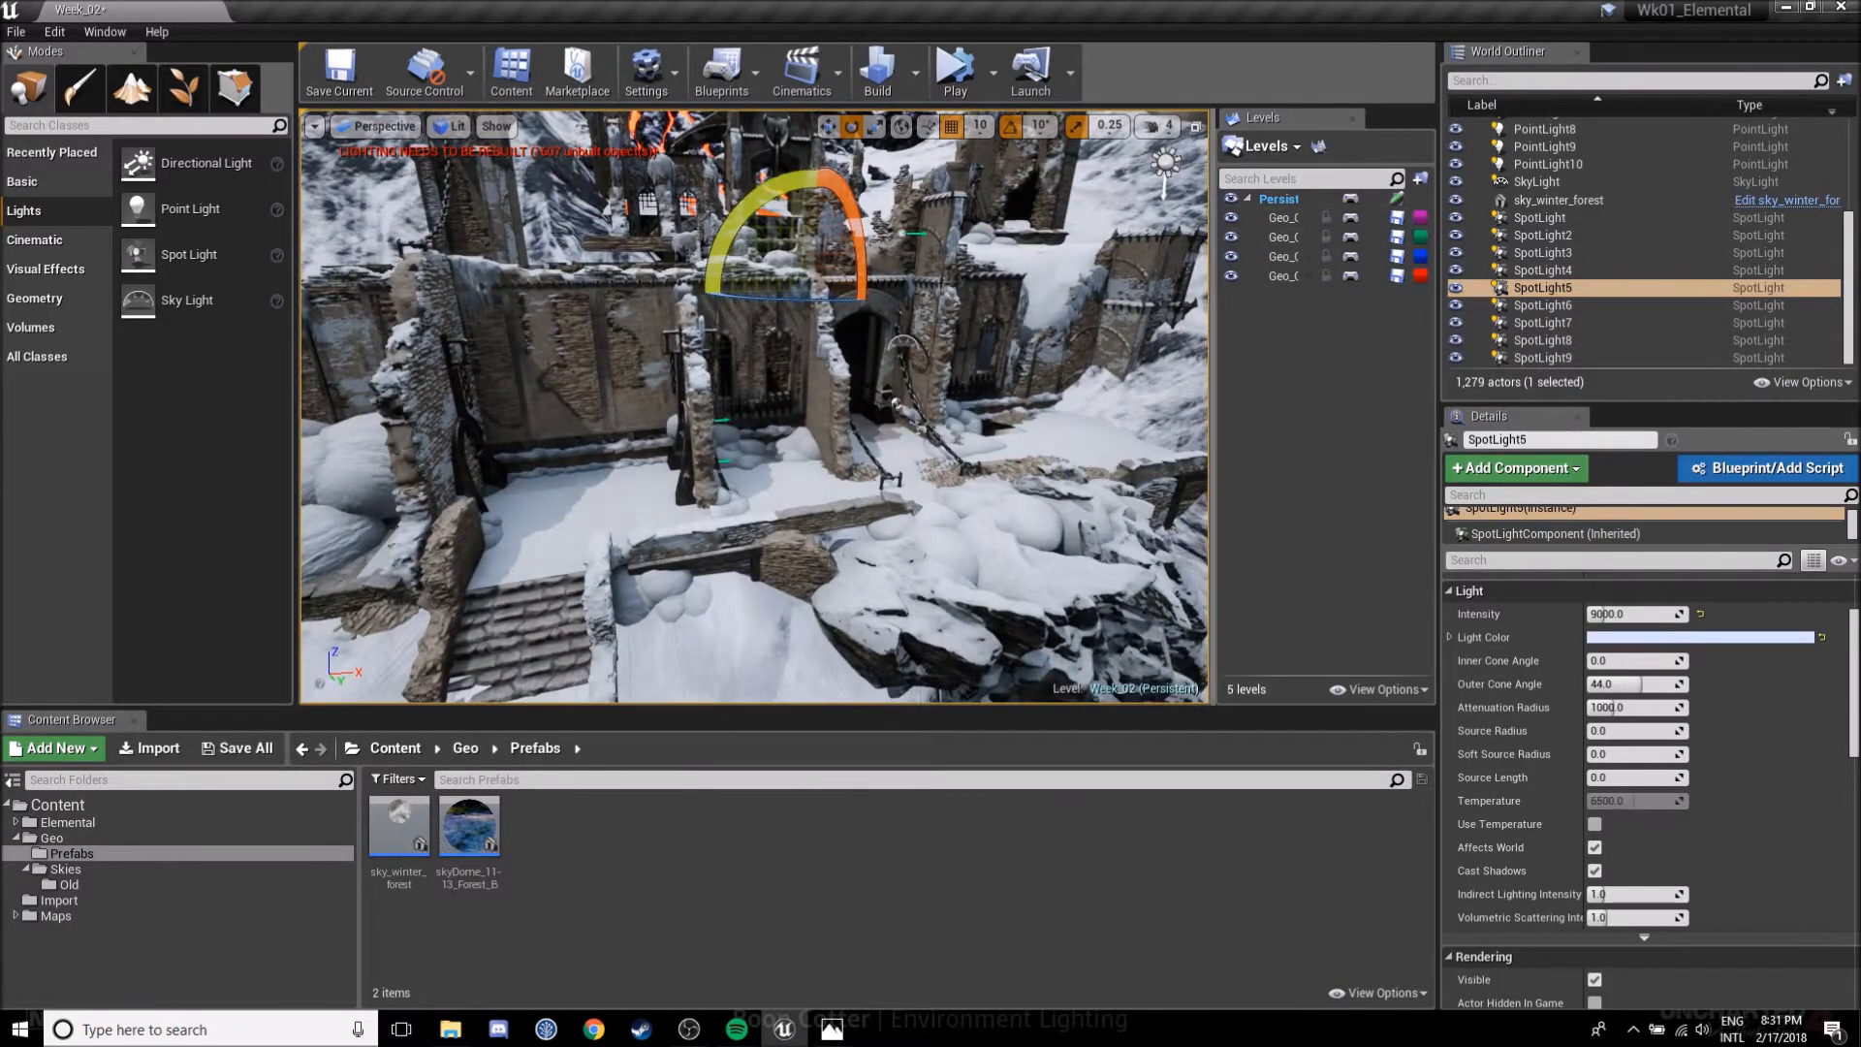
{"action": "left_click", "coordinate": [1538, 181]}
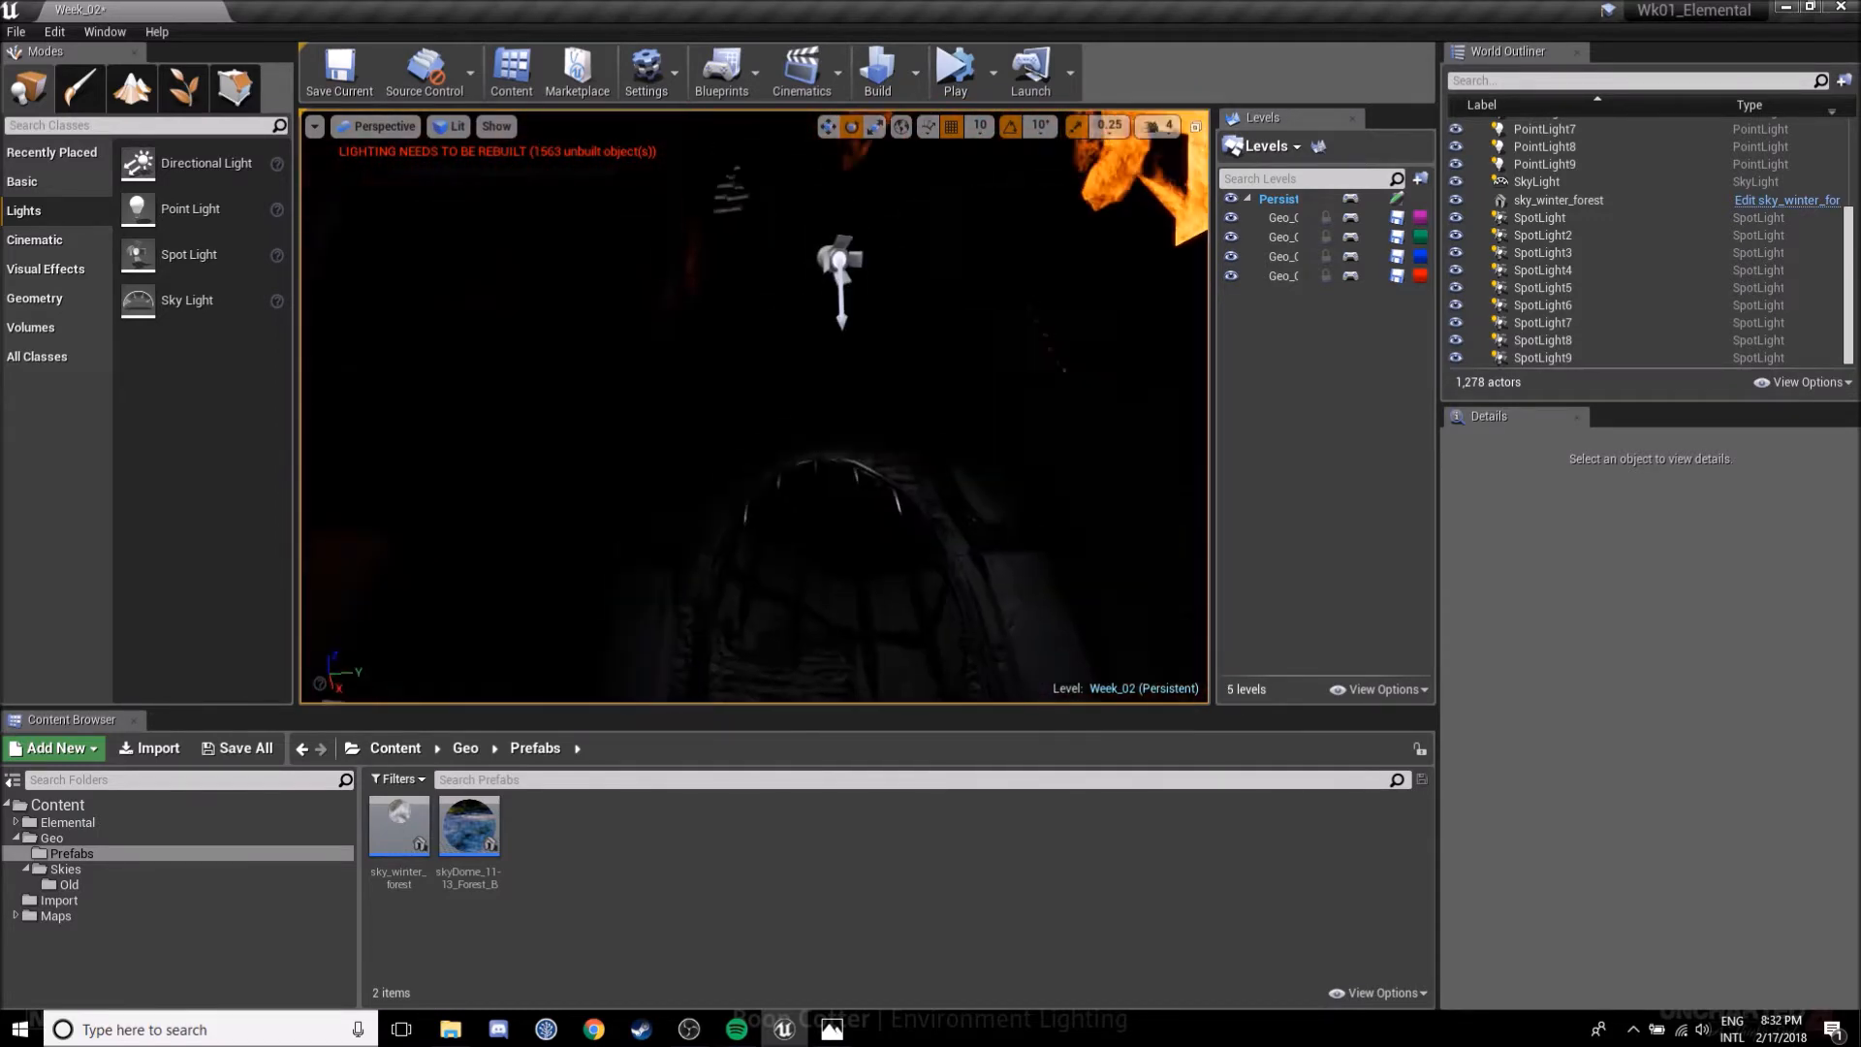
Dim SpotLight5 above the archway to 6000 and select the lava corridor point light.
{"action": "left_click", "coordinate": [1540, 287]}
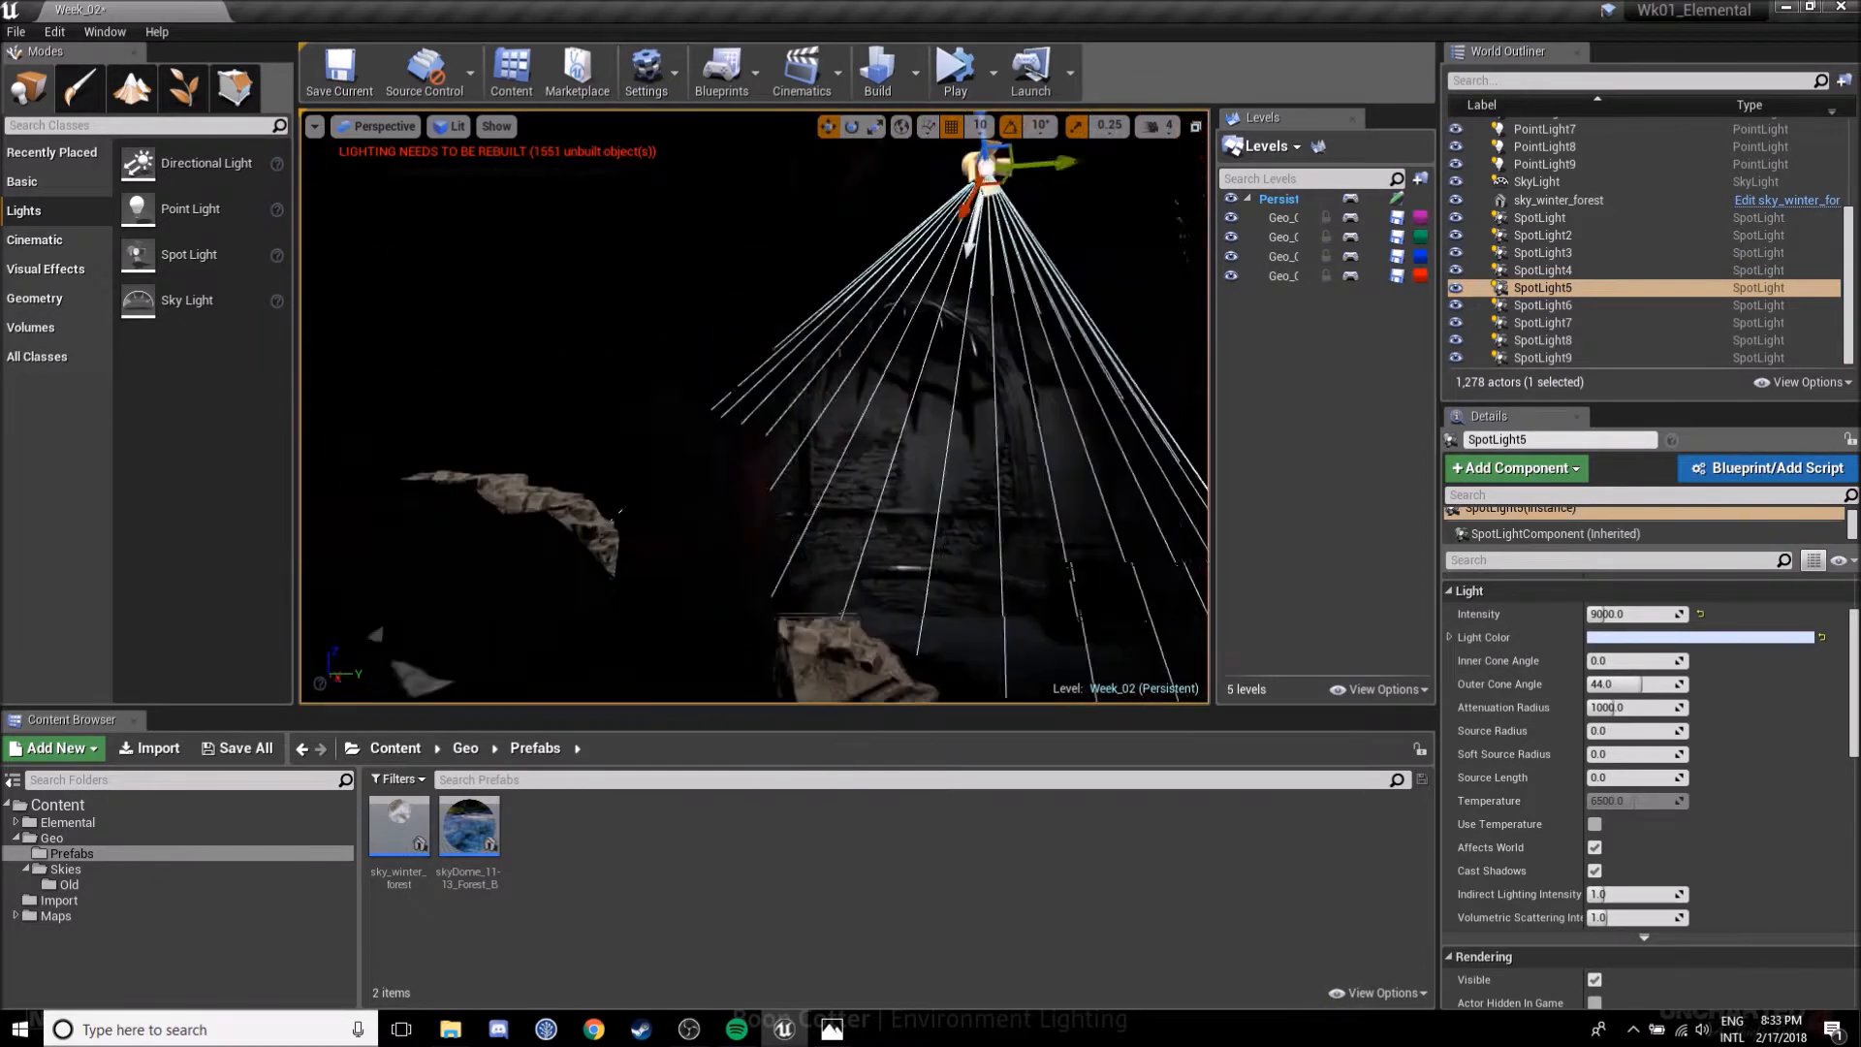
{"action": "type", "text": "6000"}
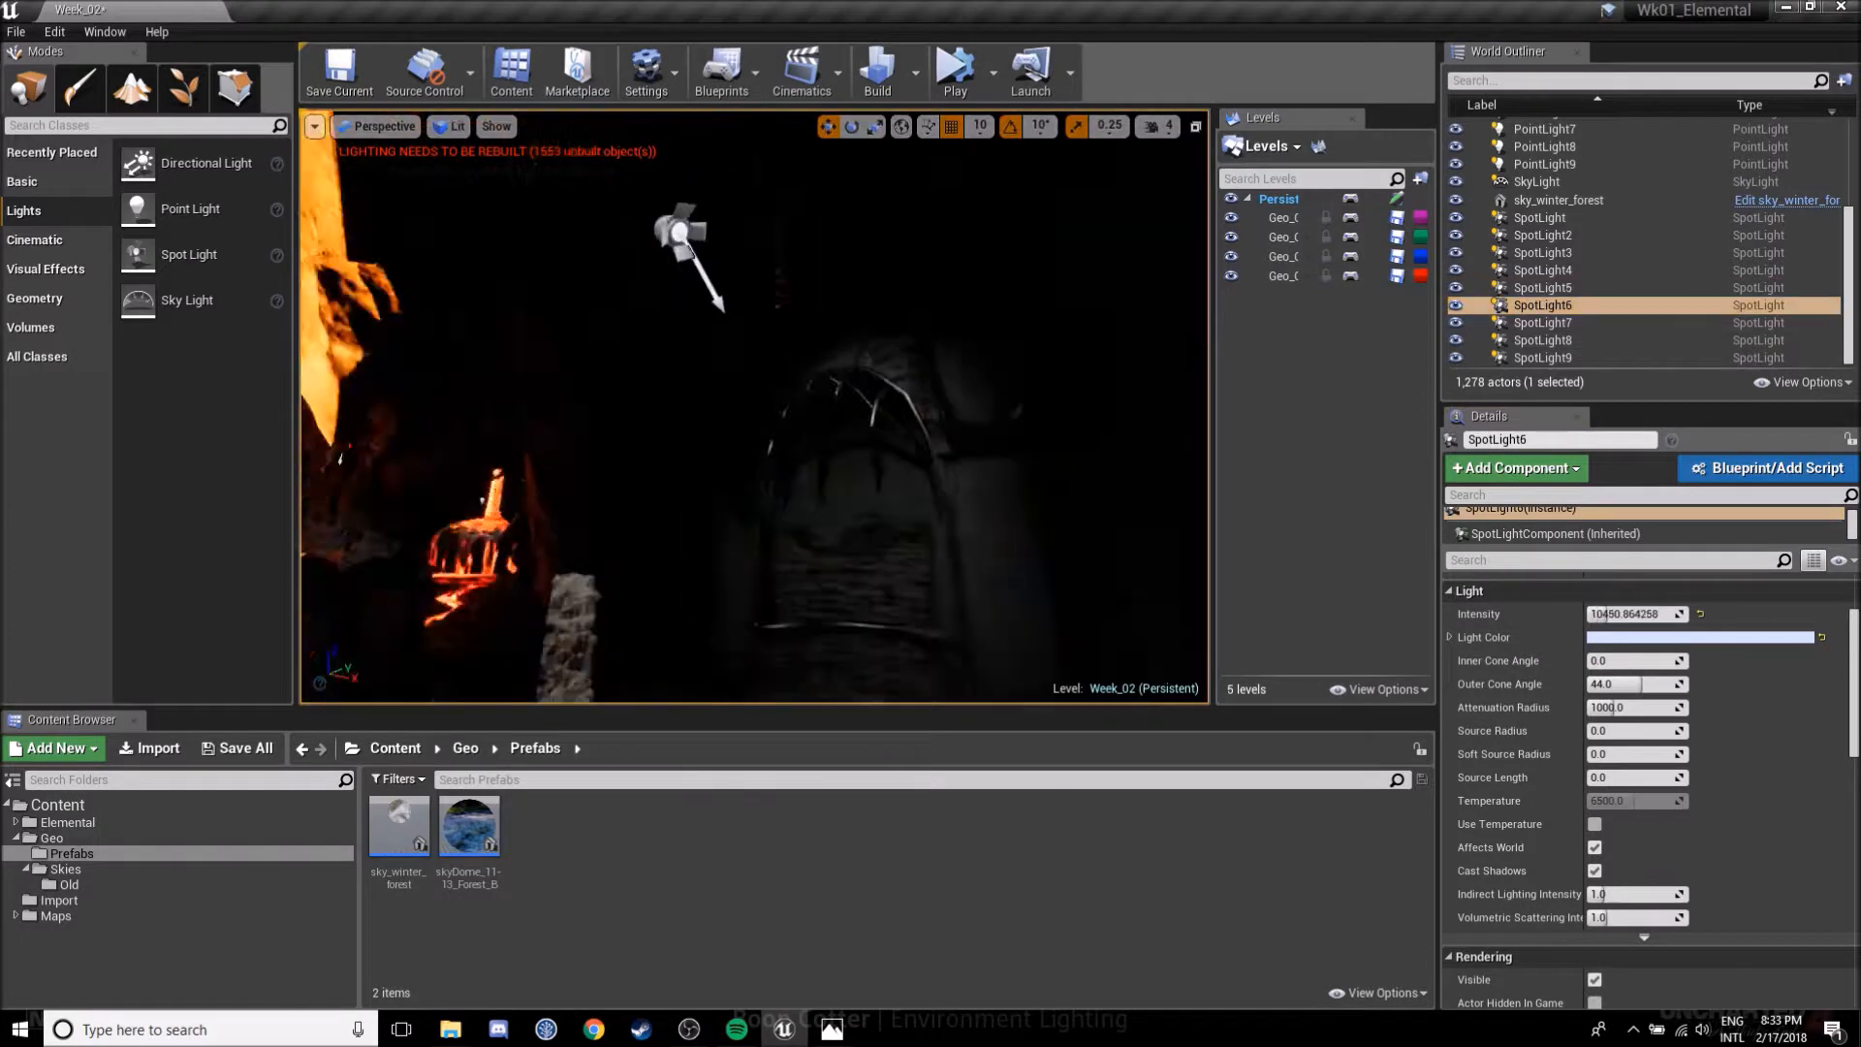
{"action": "left_click", "coordinate": [1543, 340]}
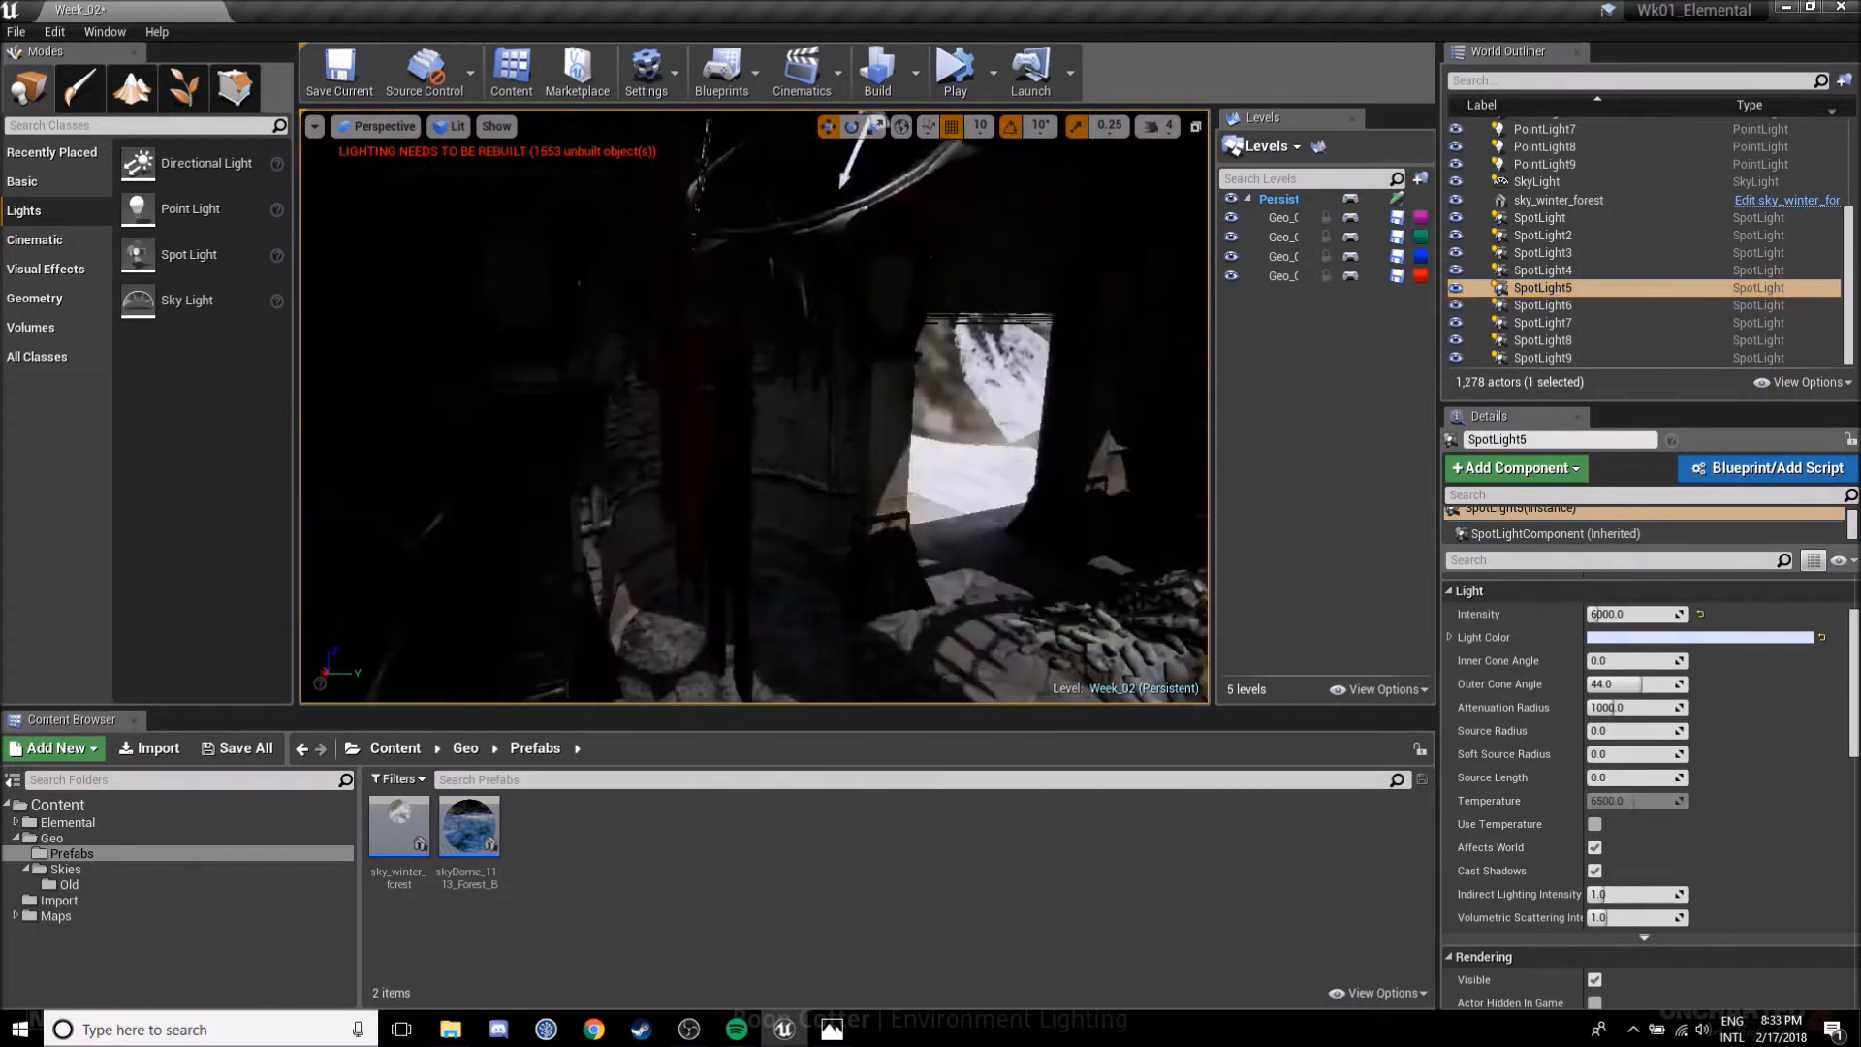
{"action": "left_click", "coordinate": [1543, 339]}
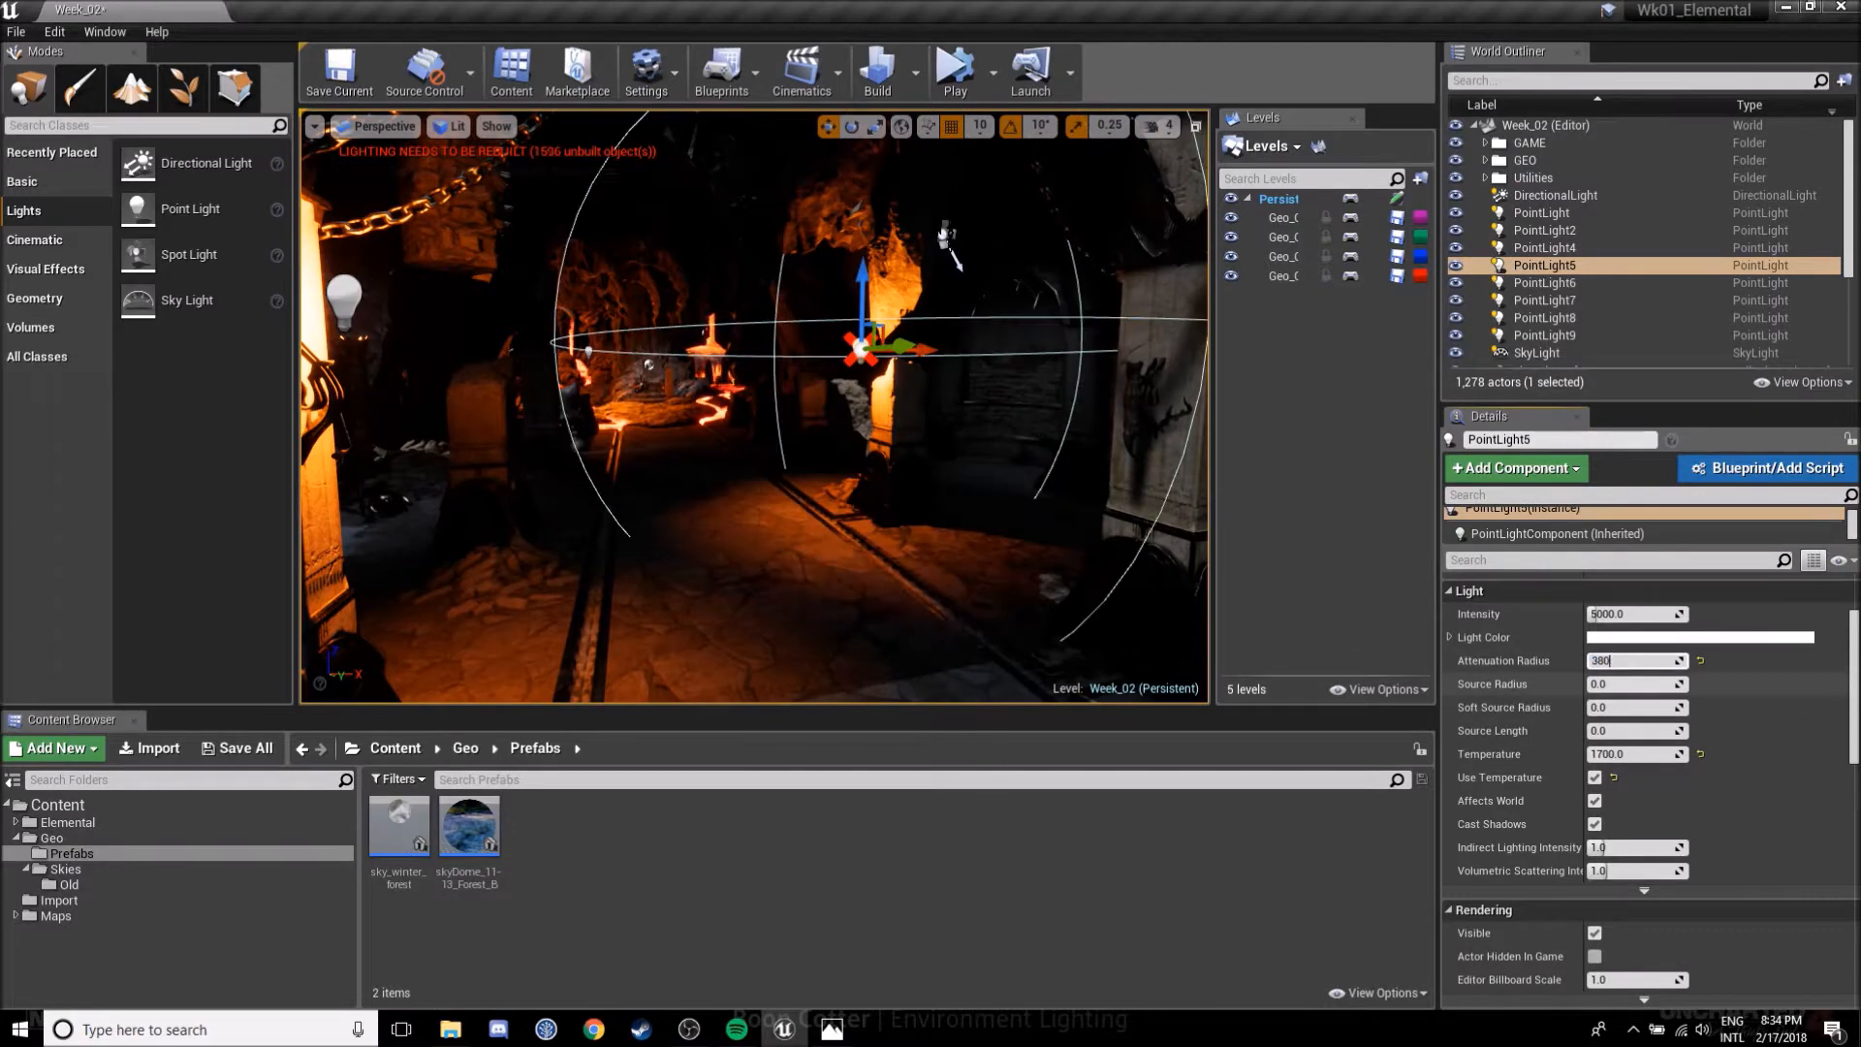
Cut SpotLight9 beside the lava falls from 70000 down to 25000 intensity.
{"action": "left_click", "coordinate": [1541, 213]}
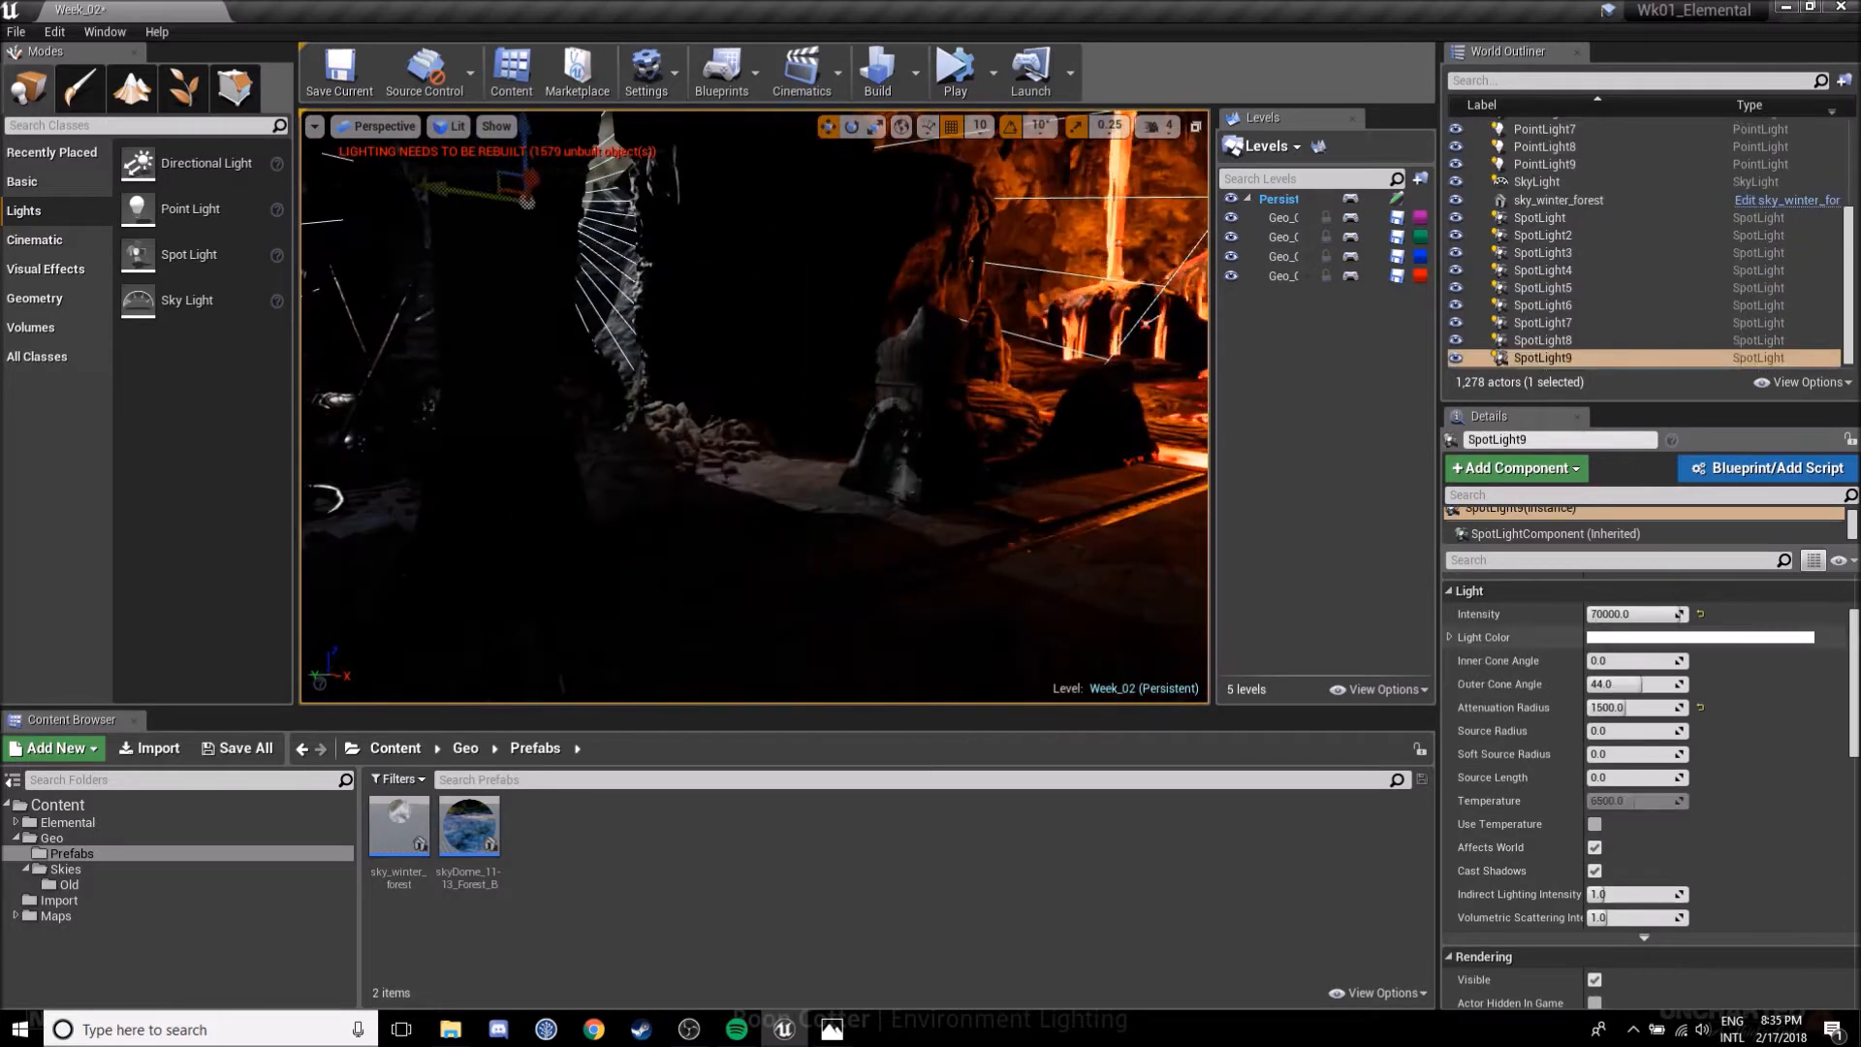
{"action": "type", "text": "90"}
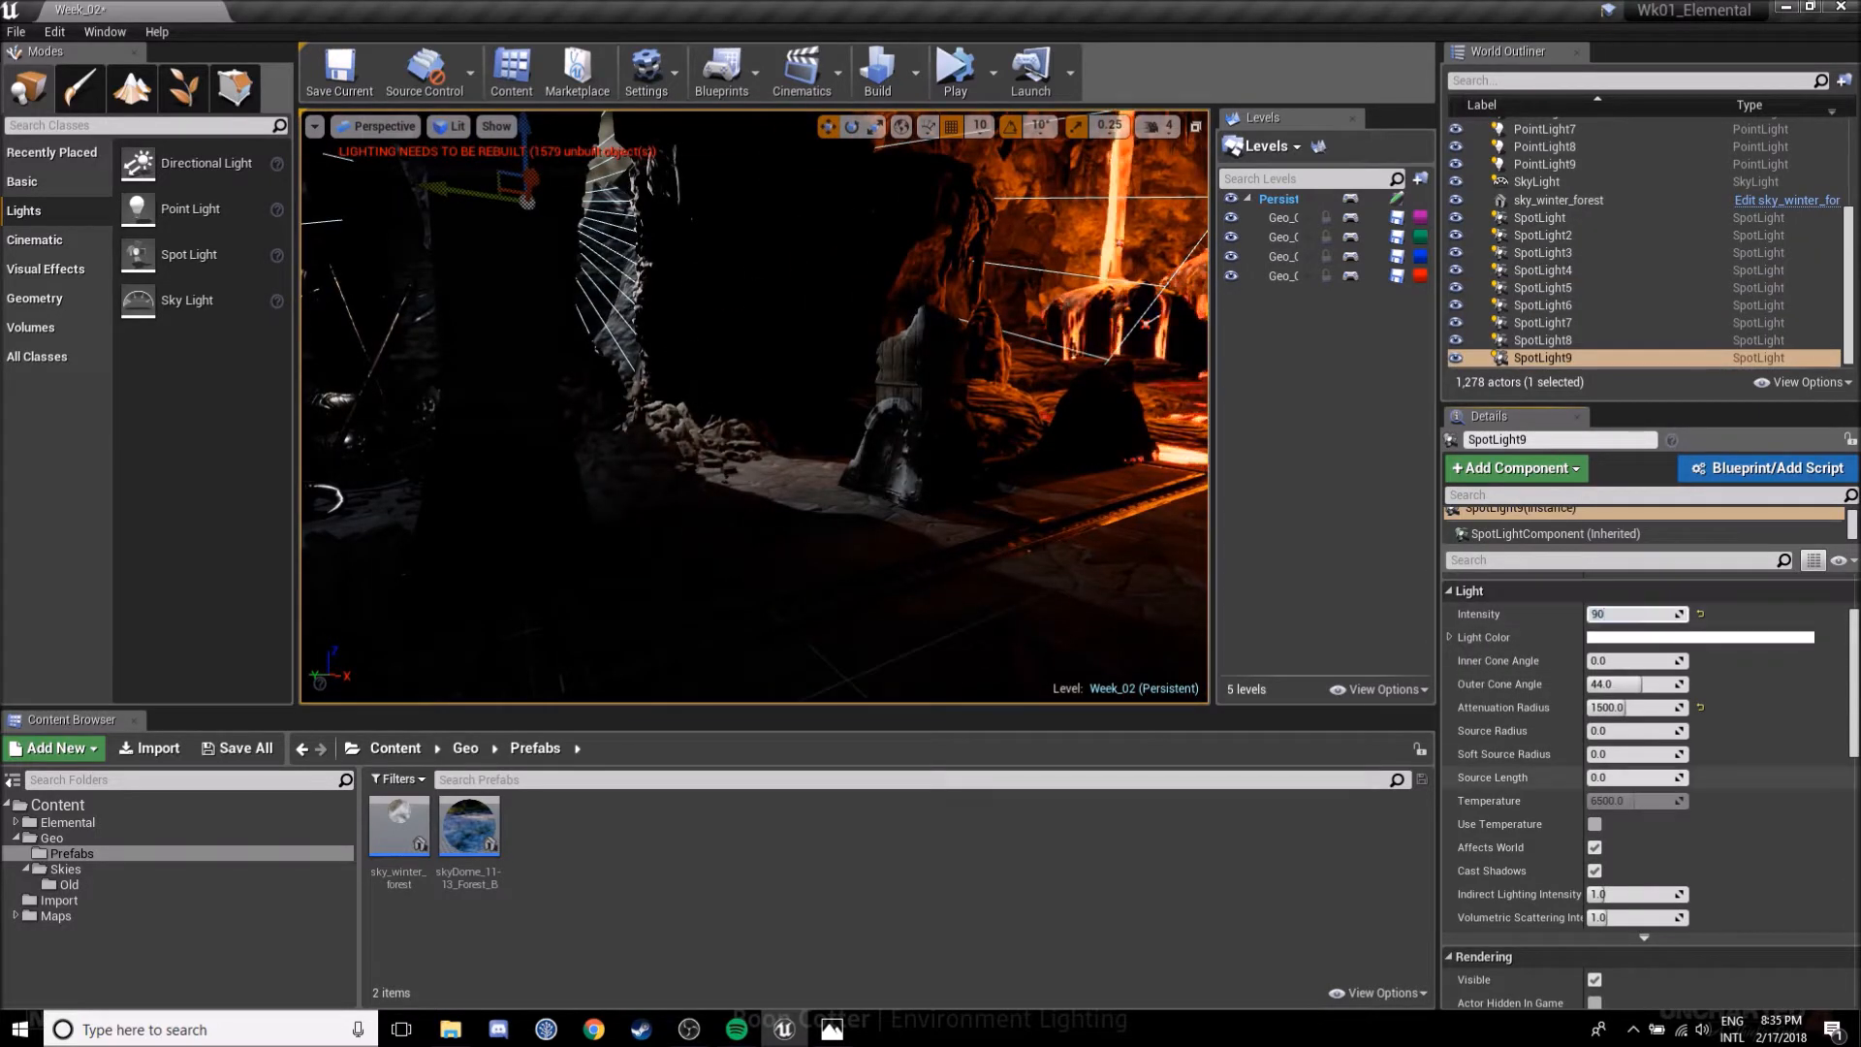
{"action": "type", "text": "75"}
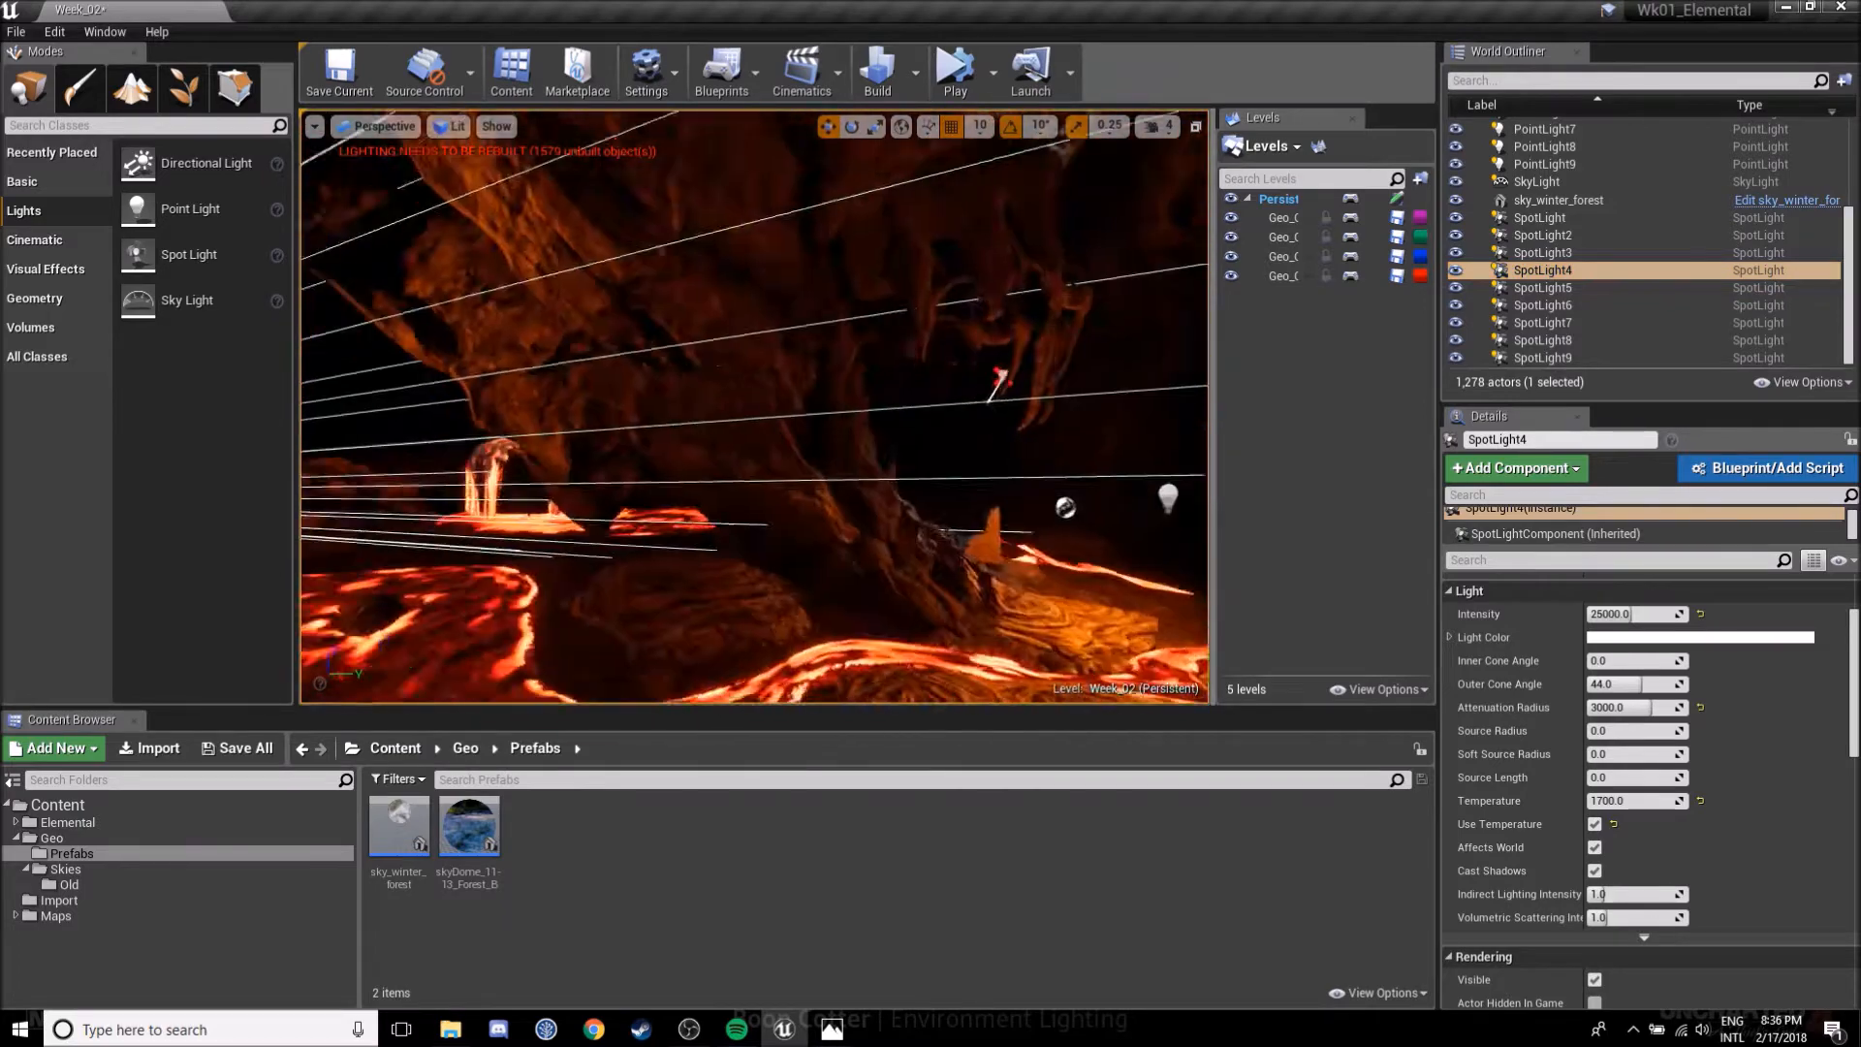
Give SpotLight4 on the cave wall a 2000 attenuation radius and 20000 intensity.
{"action": "right_click", "coordinate": [1629, 706]}
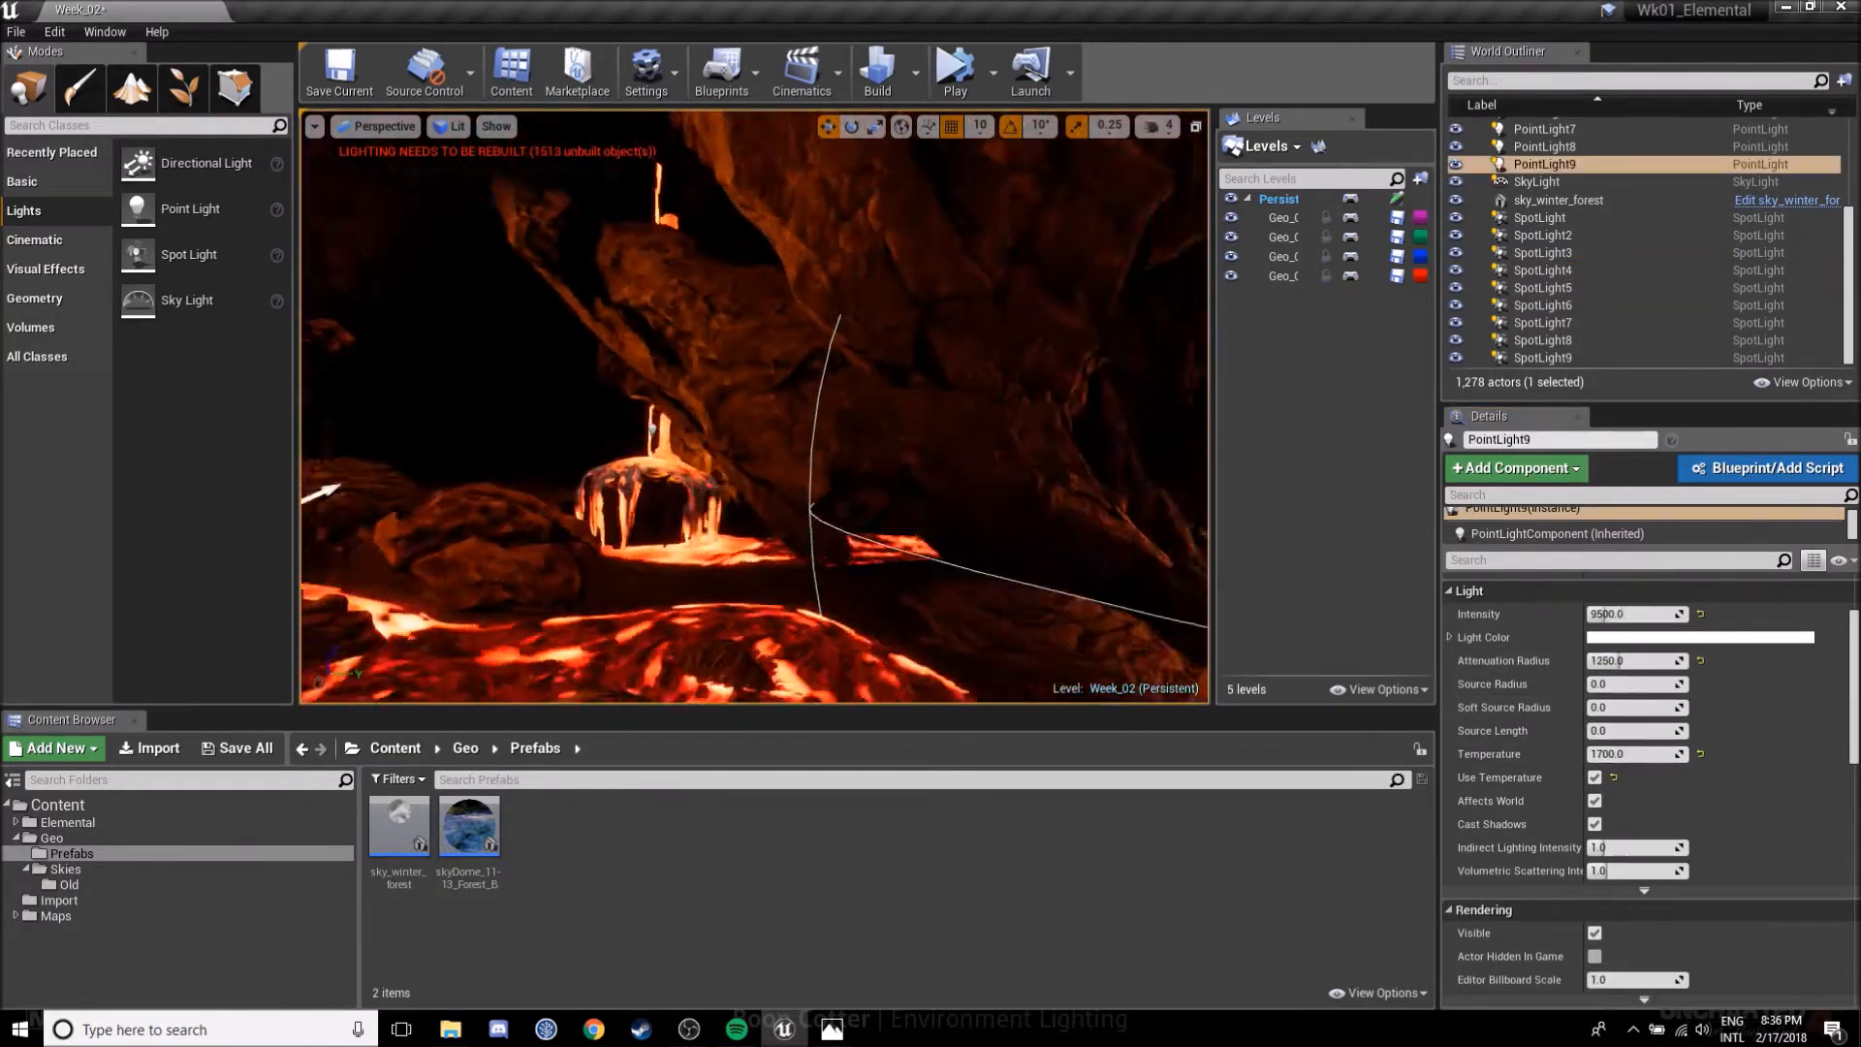
{"action": "left_click", "coordinate": [1543, 269]}
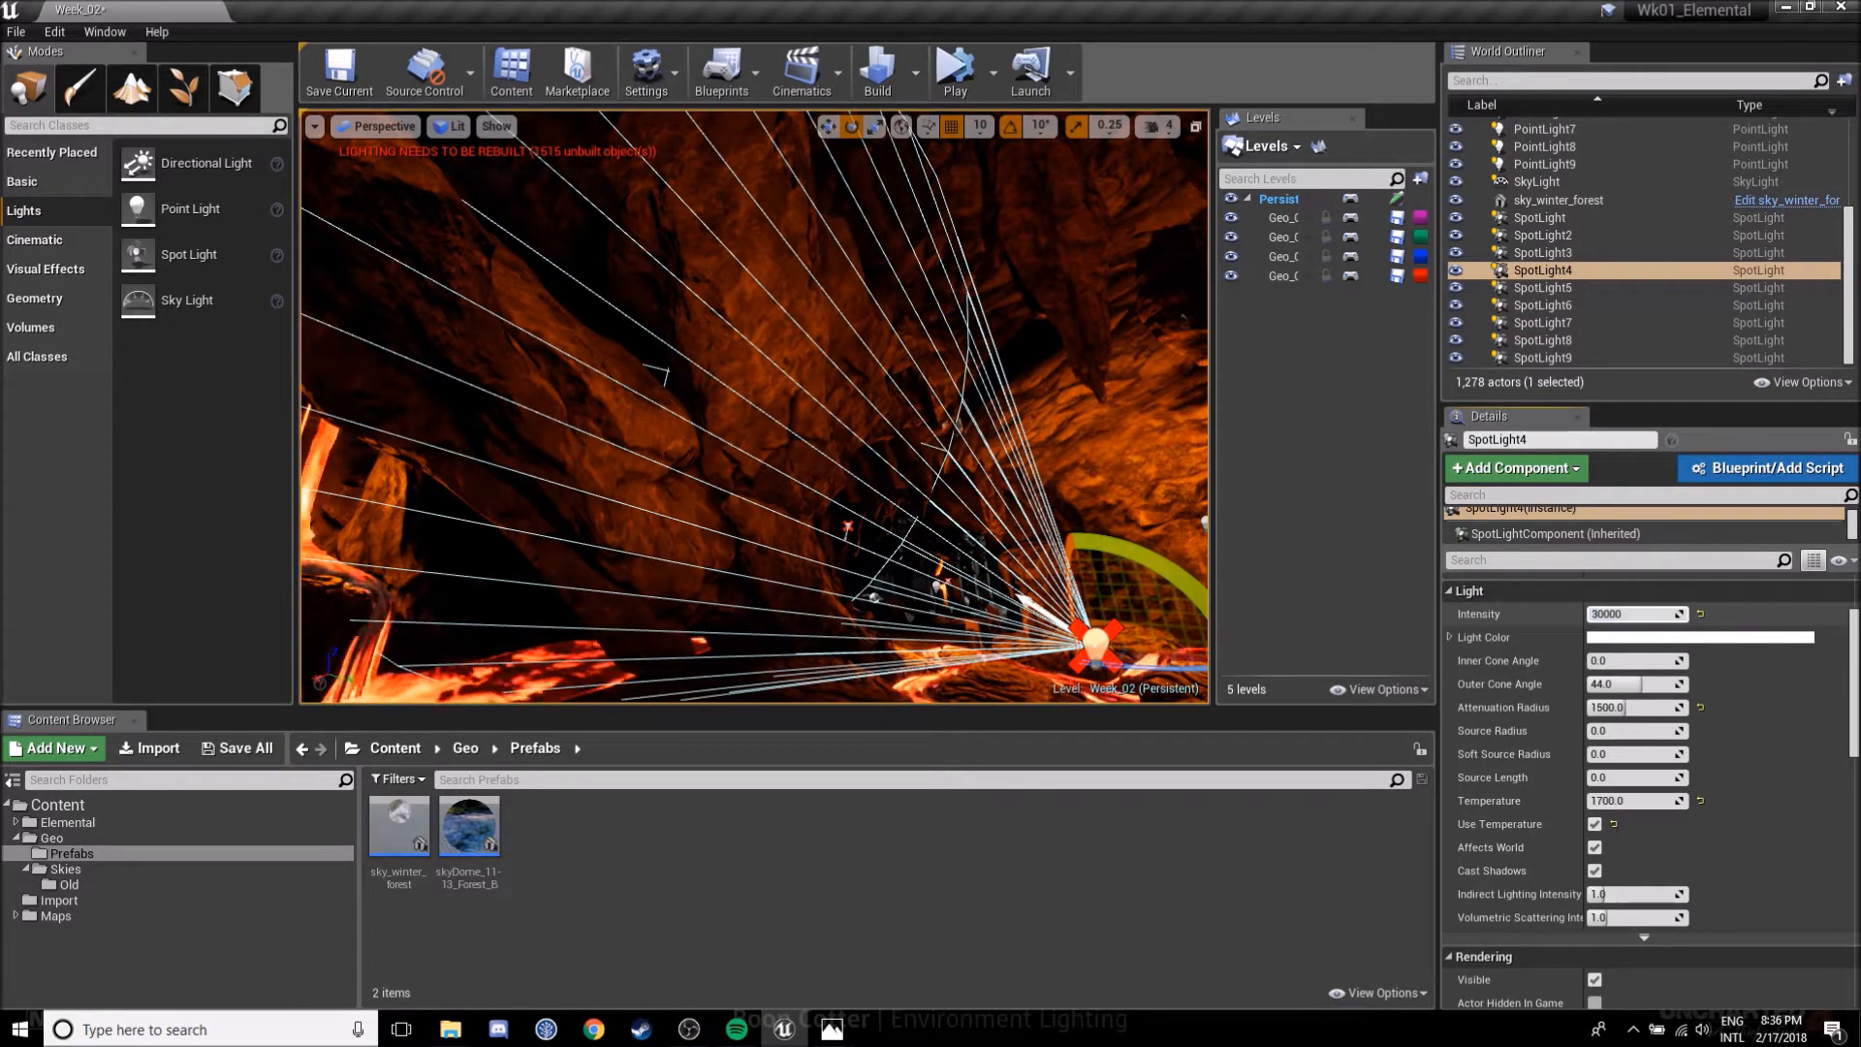
{"action": "type", "text": "2000"}
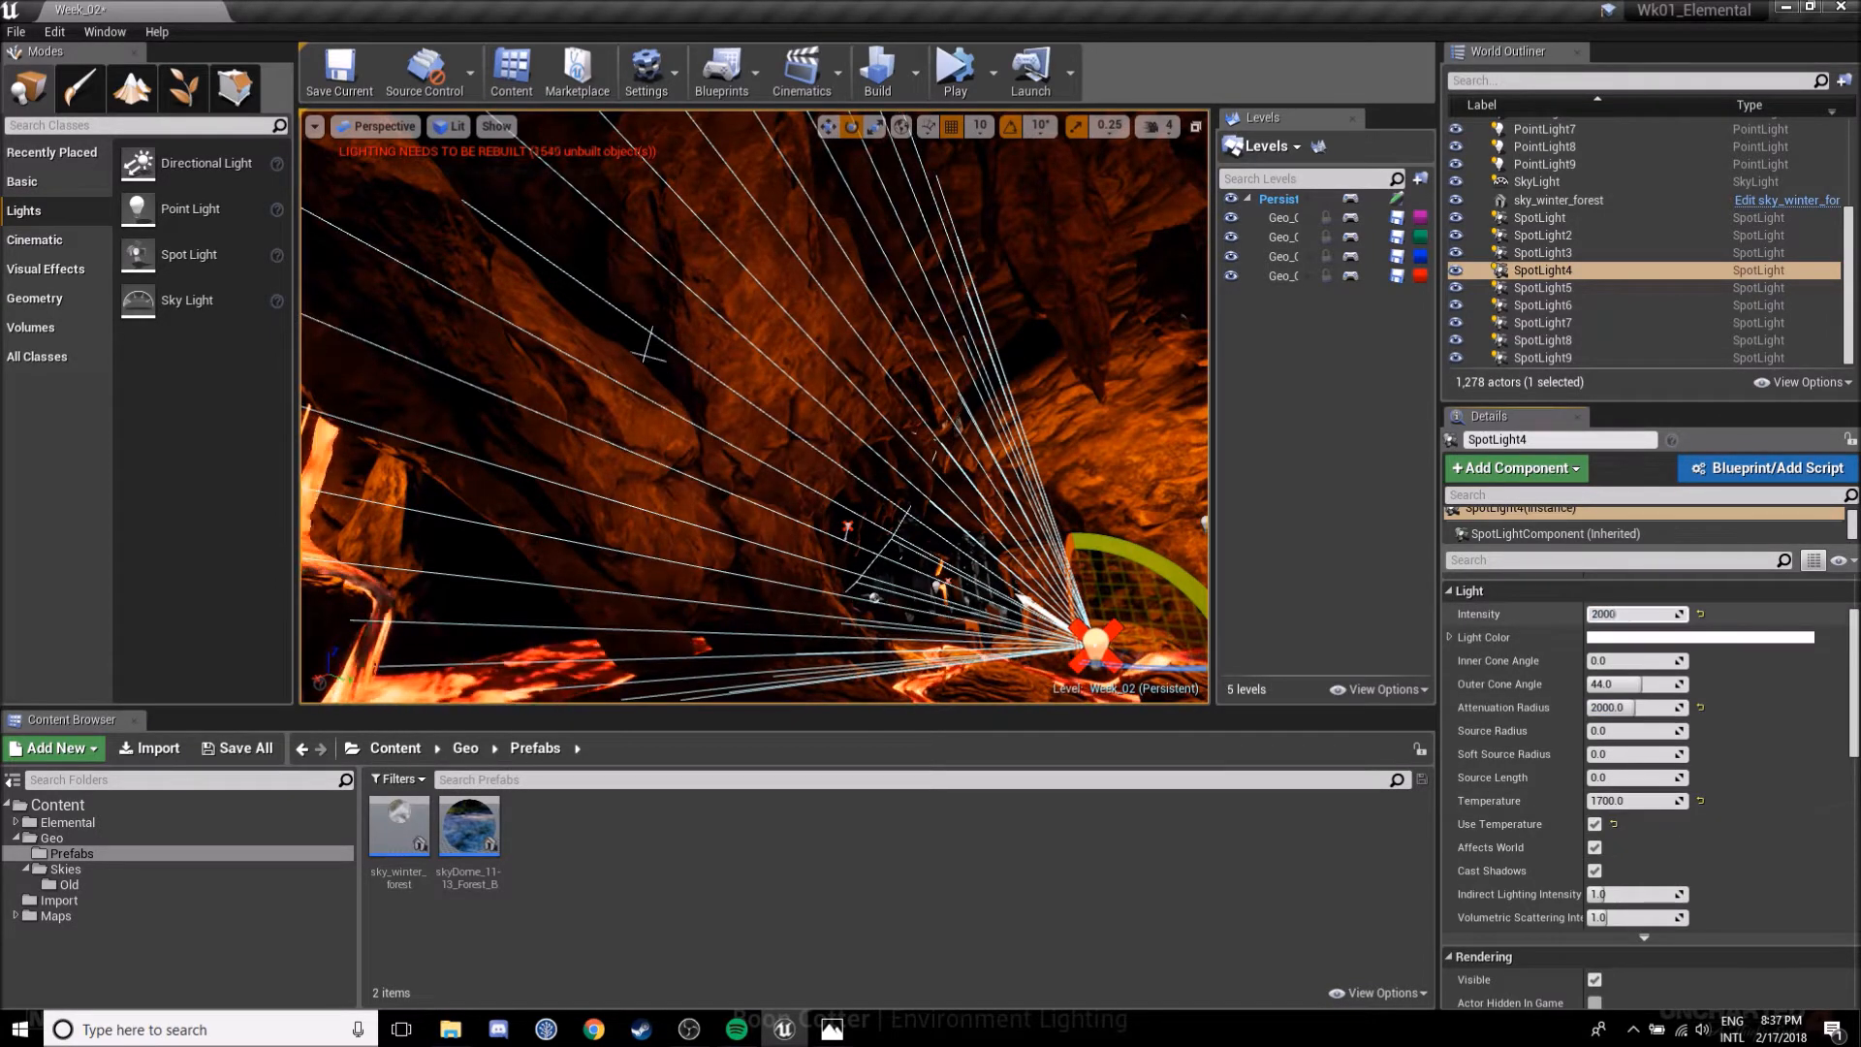
{"action": "type", "text": "20000.0"}
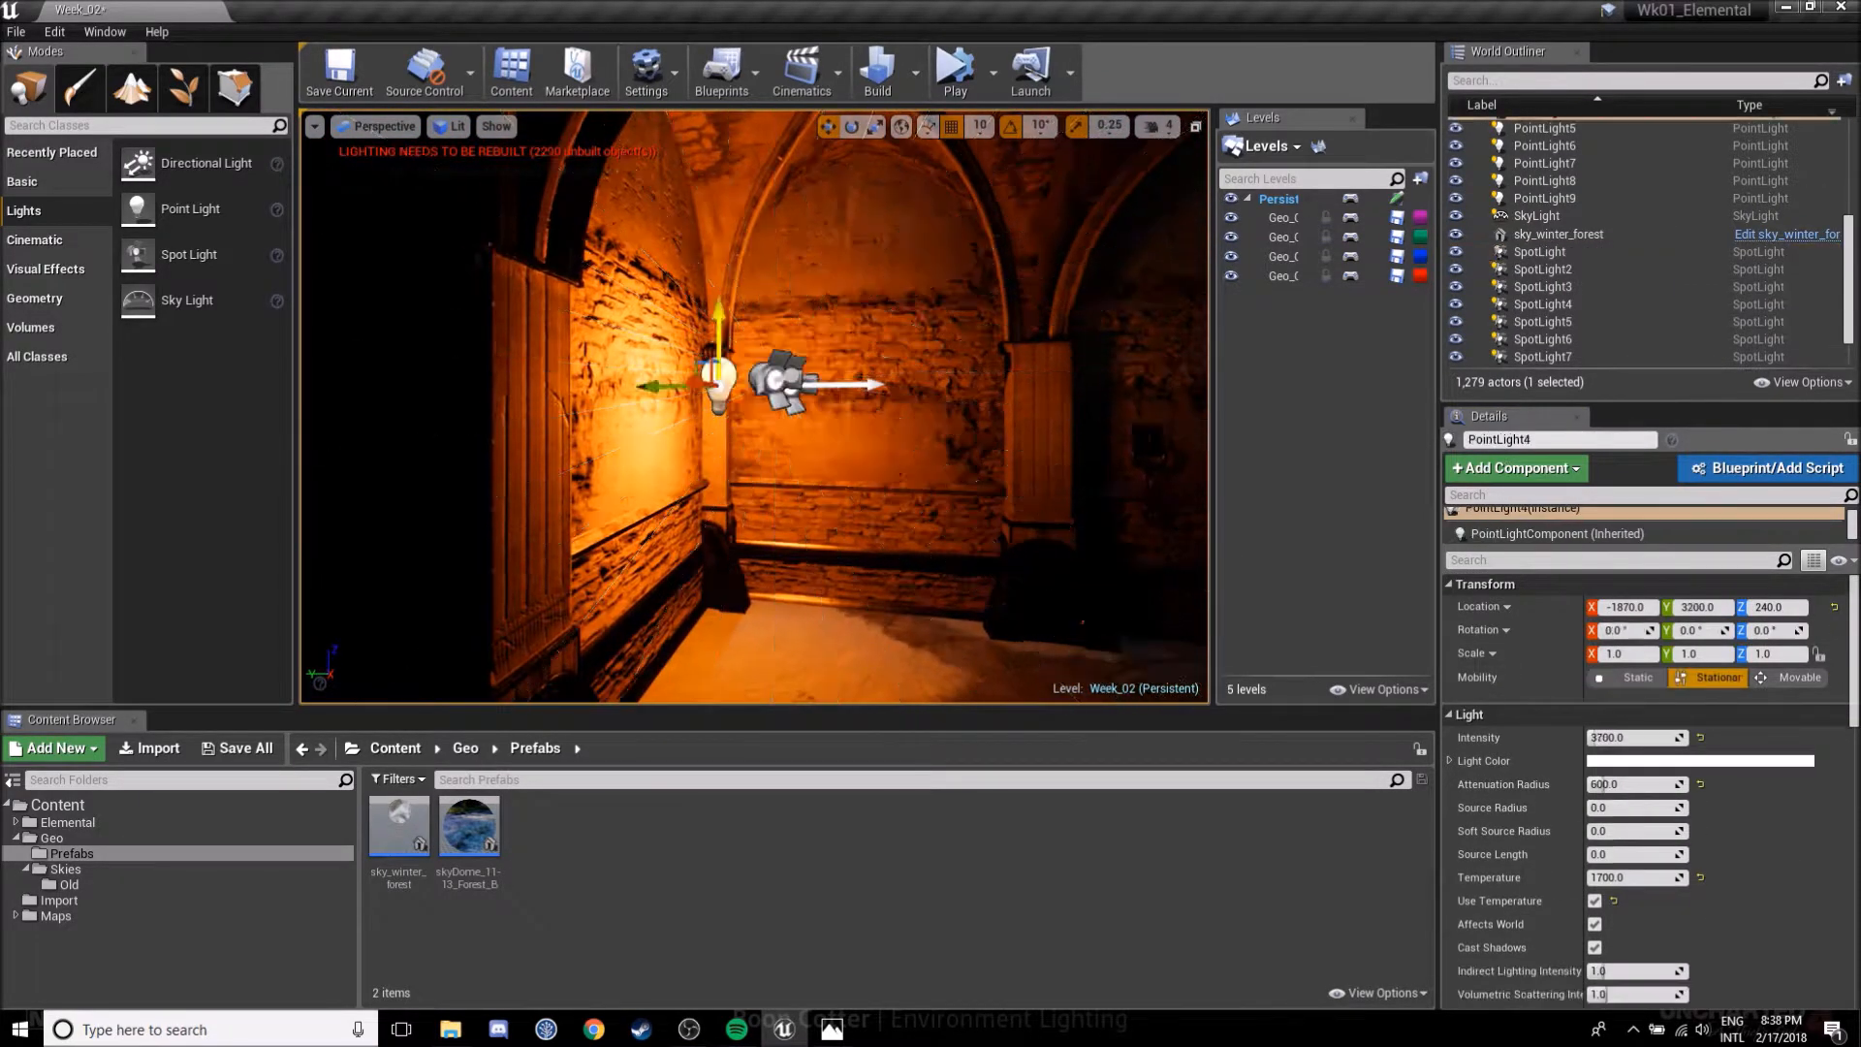
Set the brick chamber, chained corridor, dungeon floor and lava cave lights to Stationary.
{"action": "left_click", "coordinate": [1543, 270]}
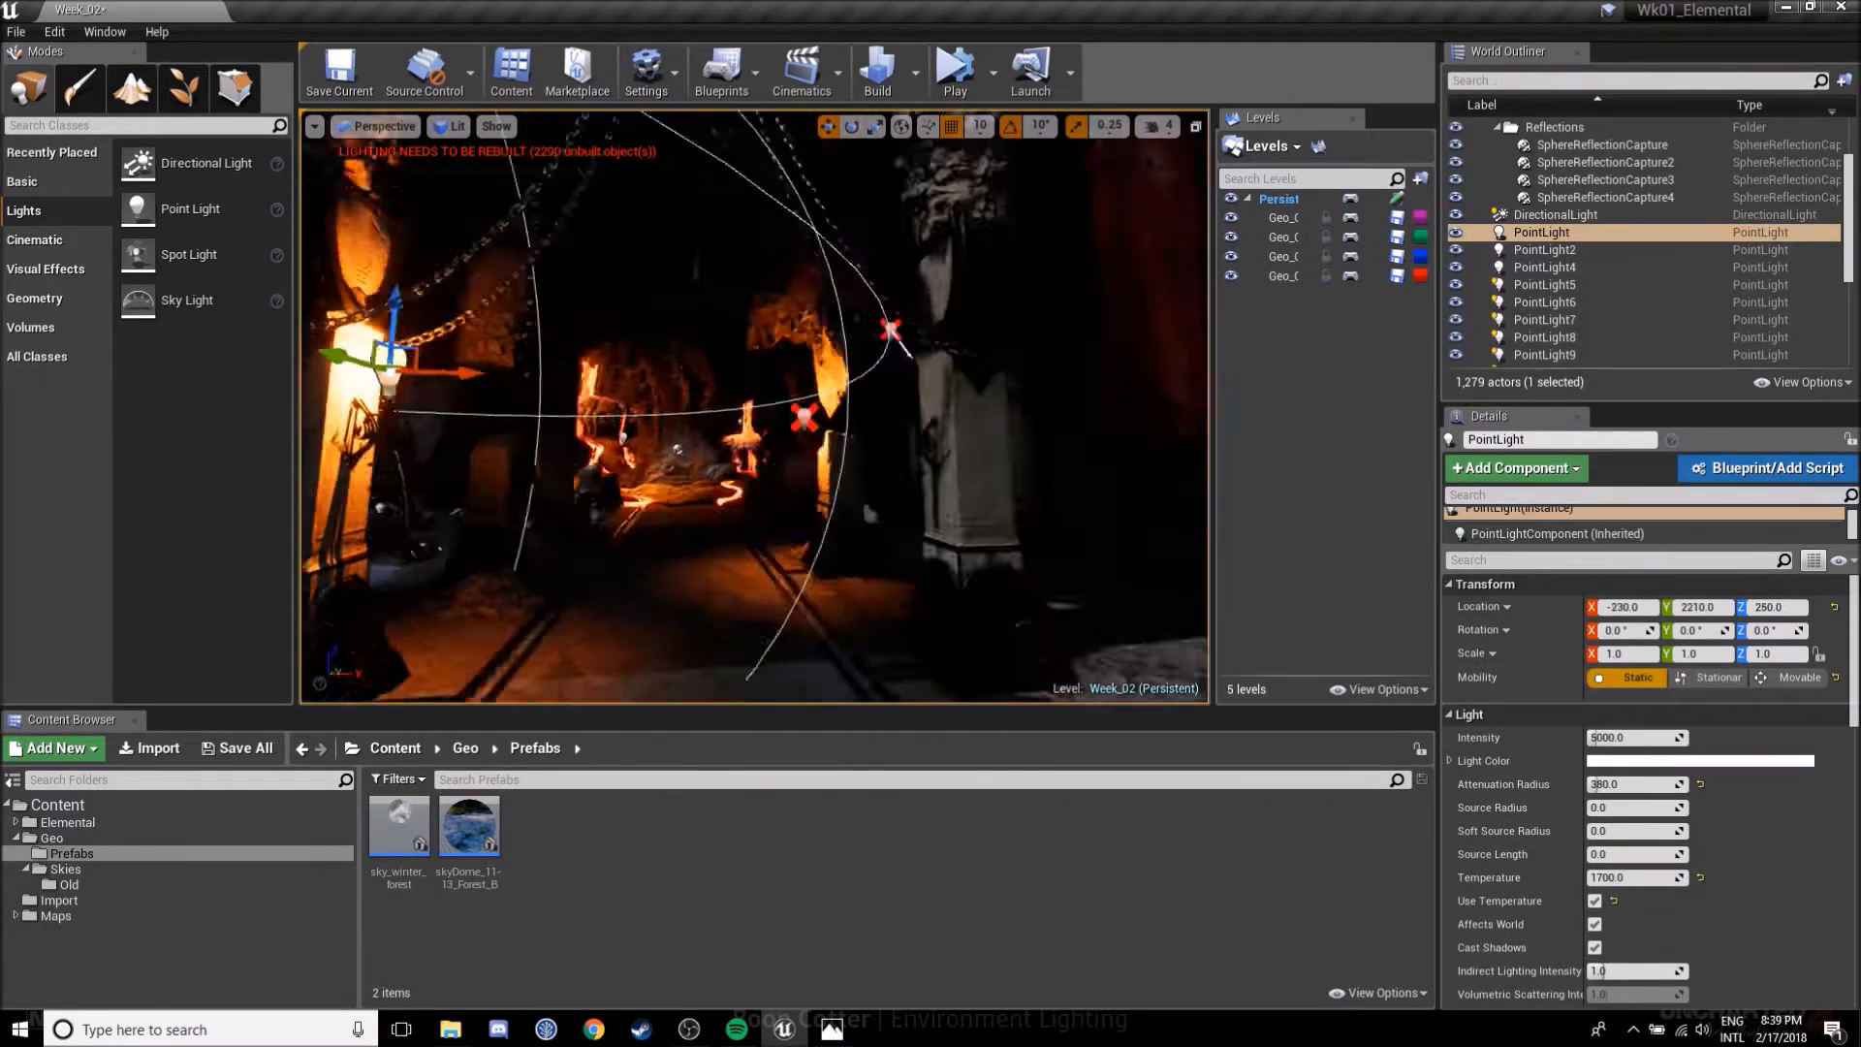
{"action": "left_click", "coordinate": [1544, 269]}
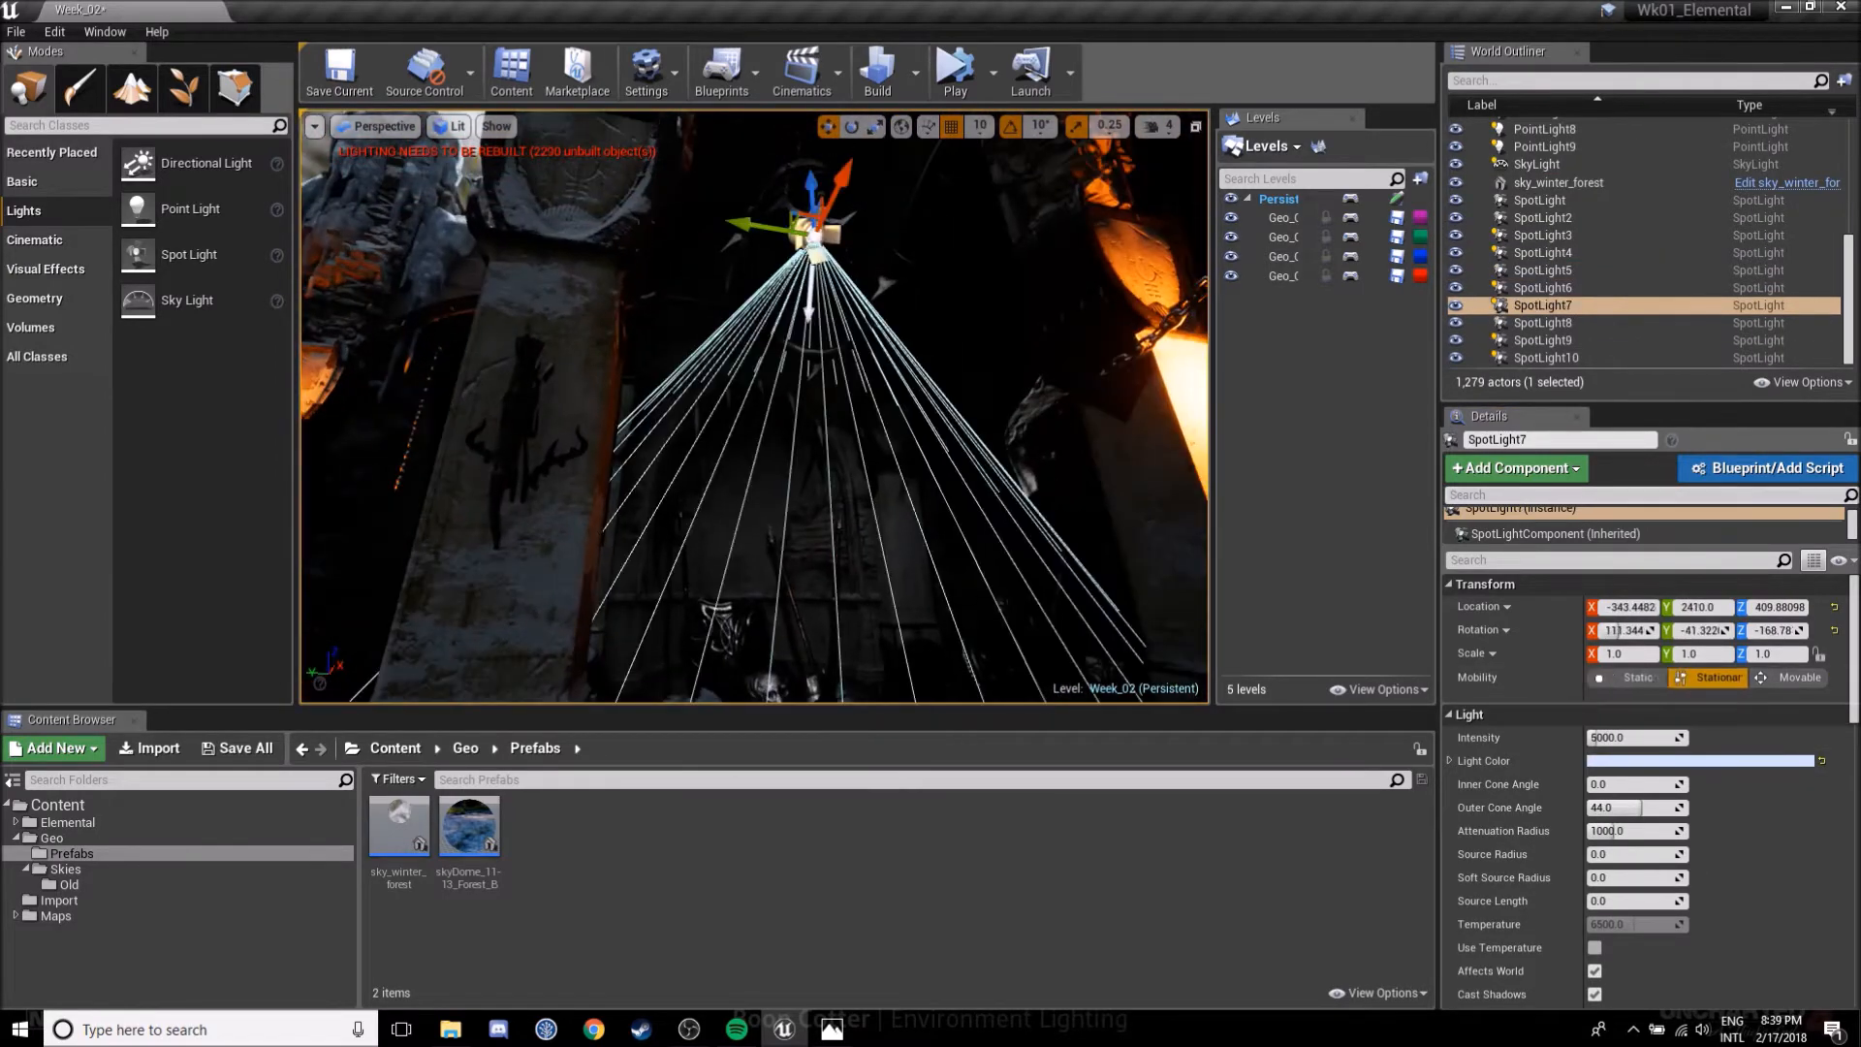
{"action": "left_click", "coordinate": [1543, 287]}
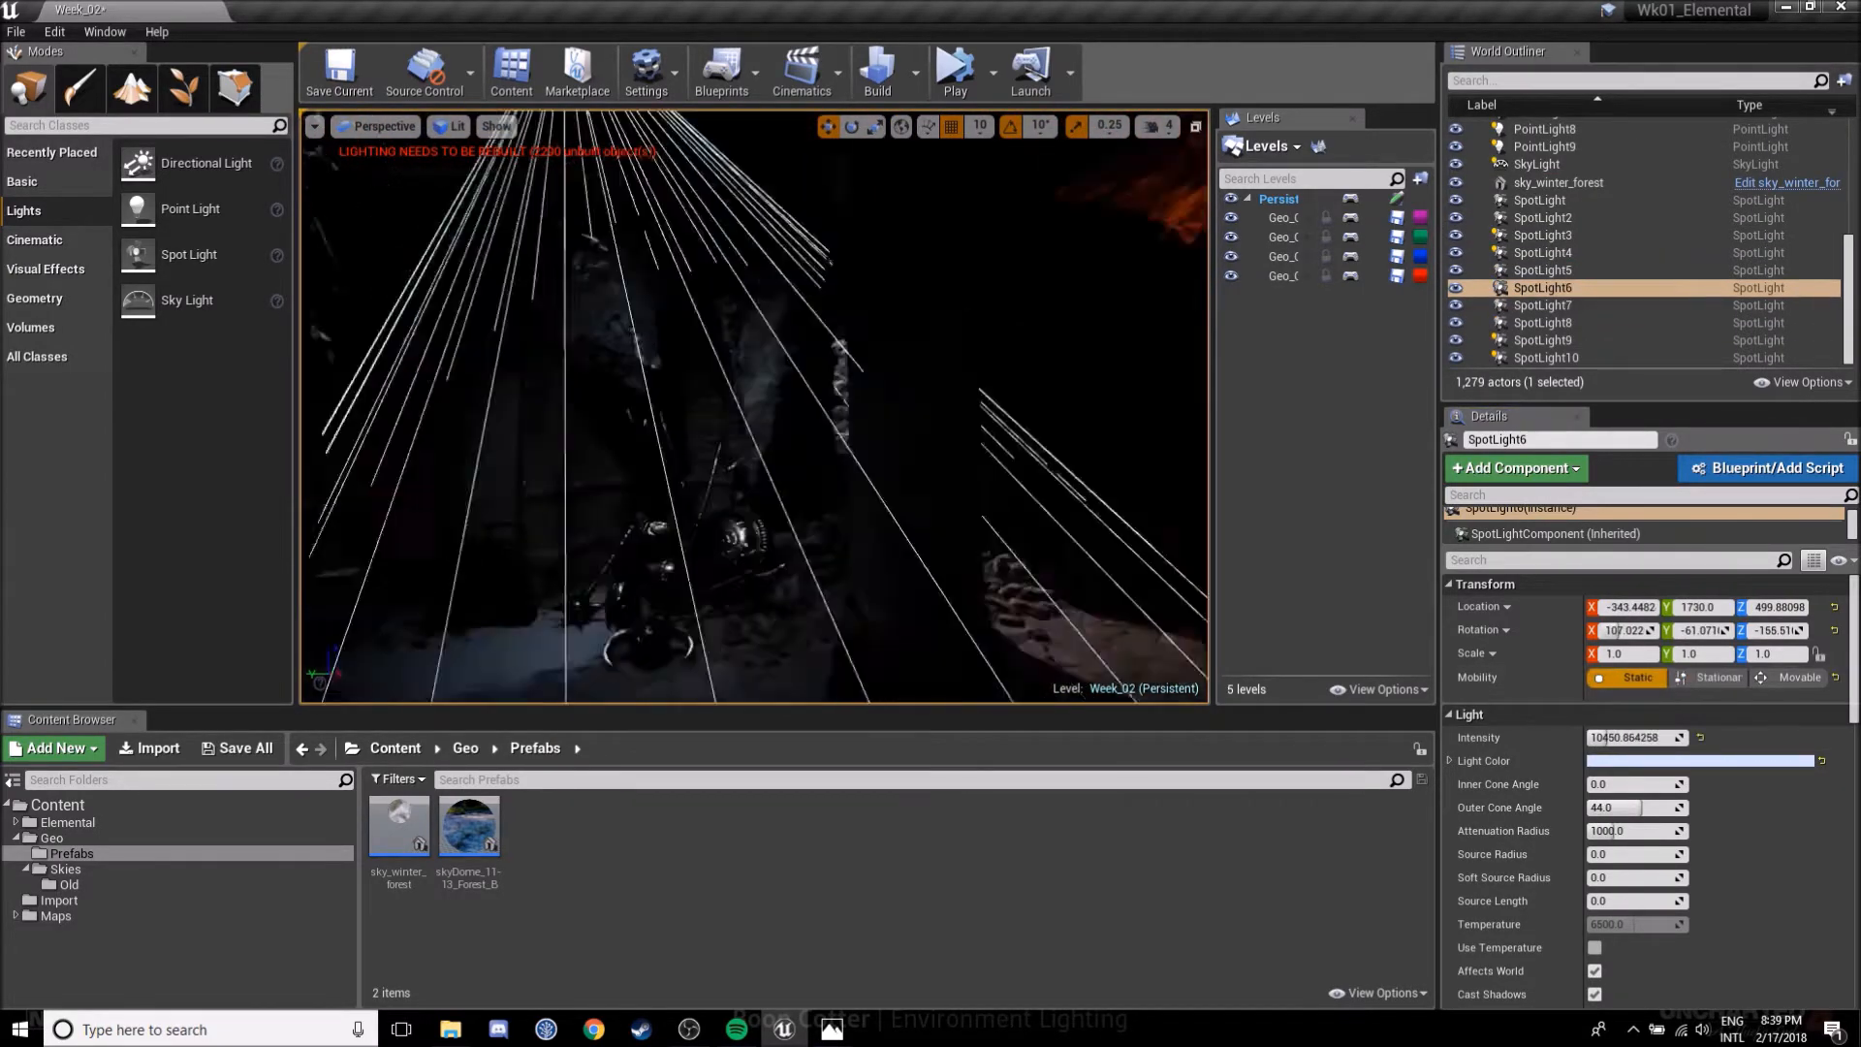
{"action": "left_click", "coordinate": [1542, 234]}
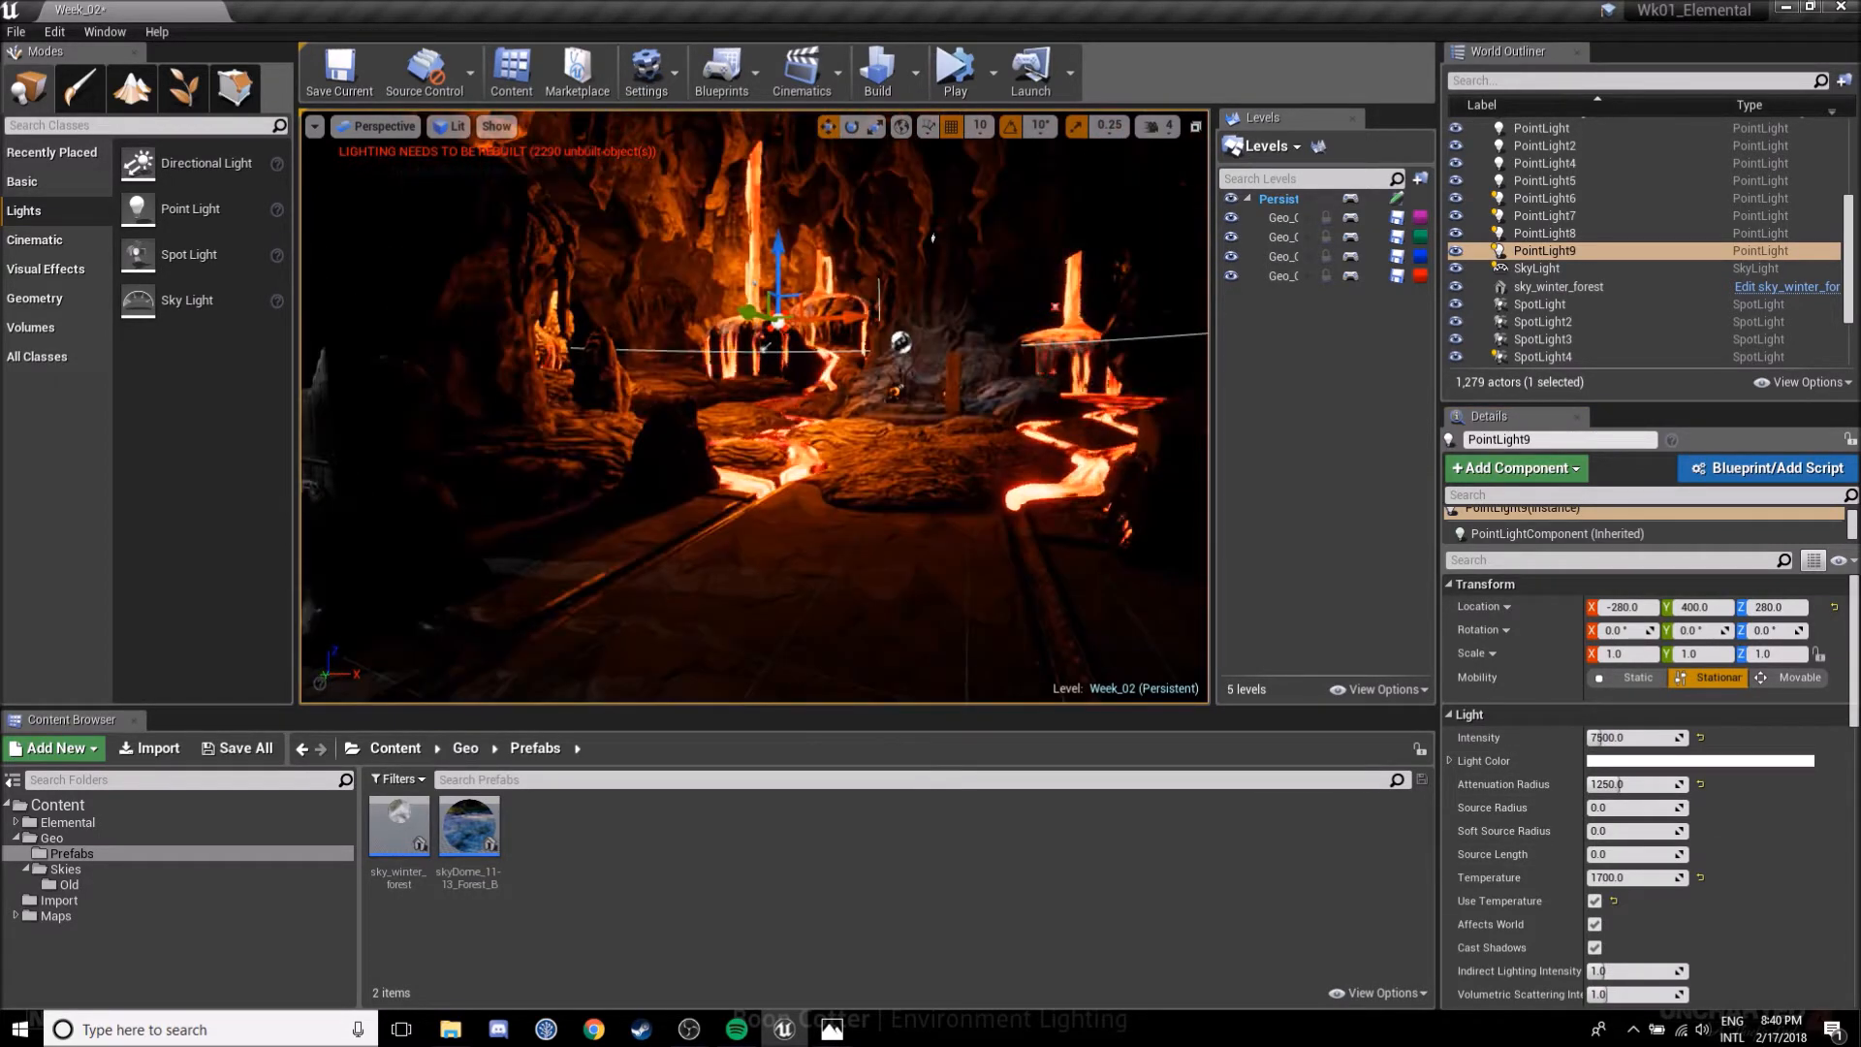
{"action": "left_click", "coordinate": [1543, 340]}
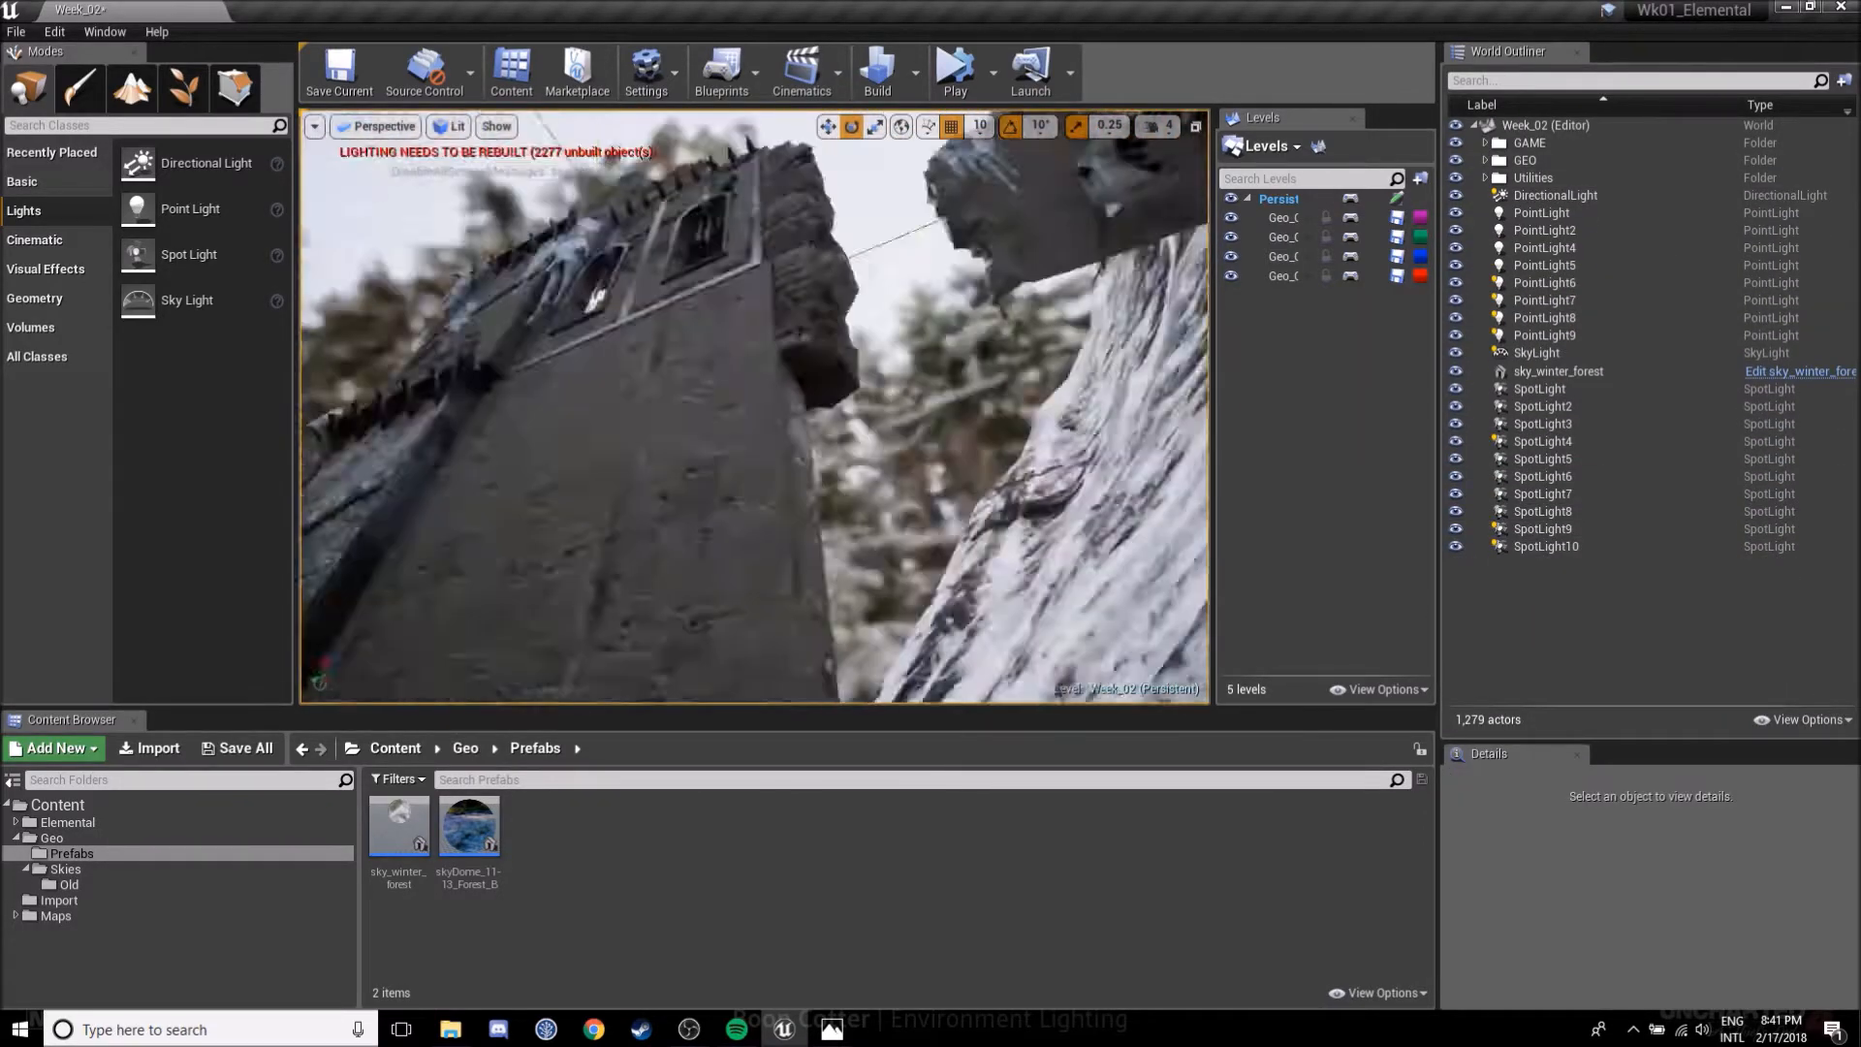
Select SpotLight10 in the vaulted brick hall to review its 20000 intensity and reach.
{"action": "left_click", "coordinate": [1545, 546]}
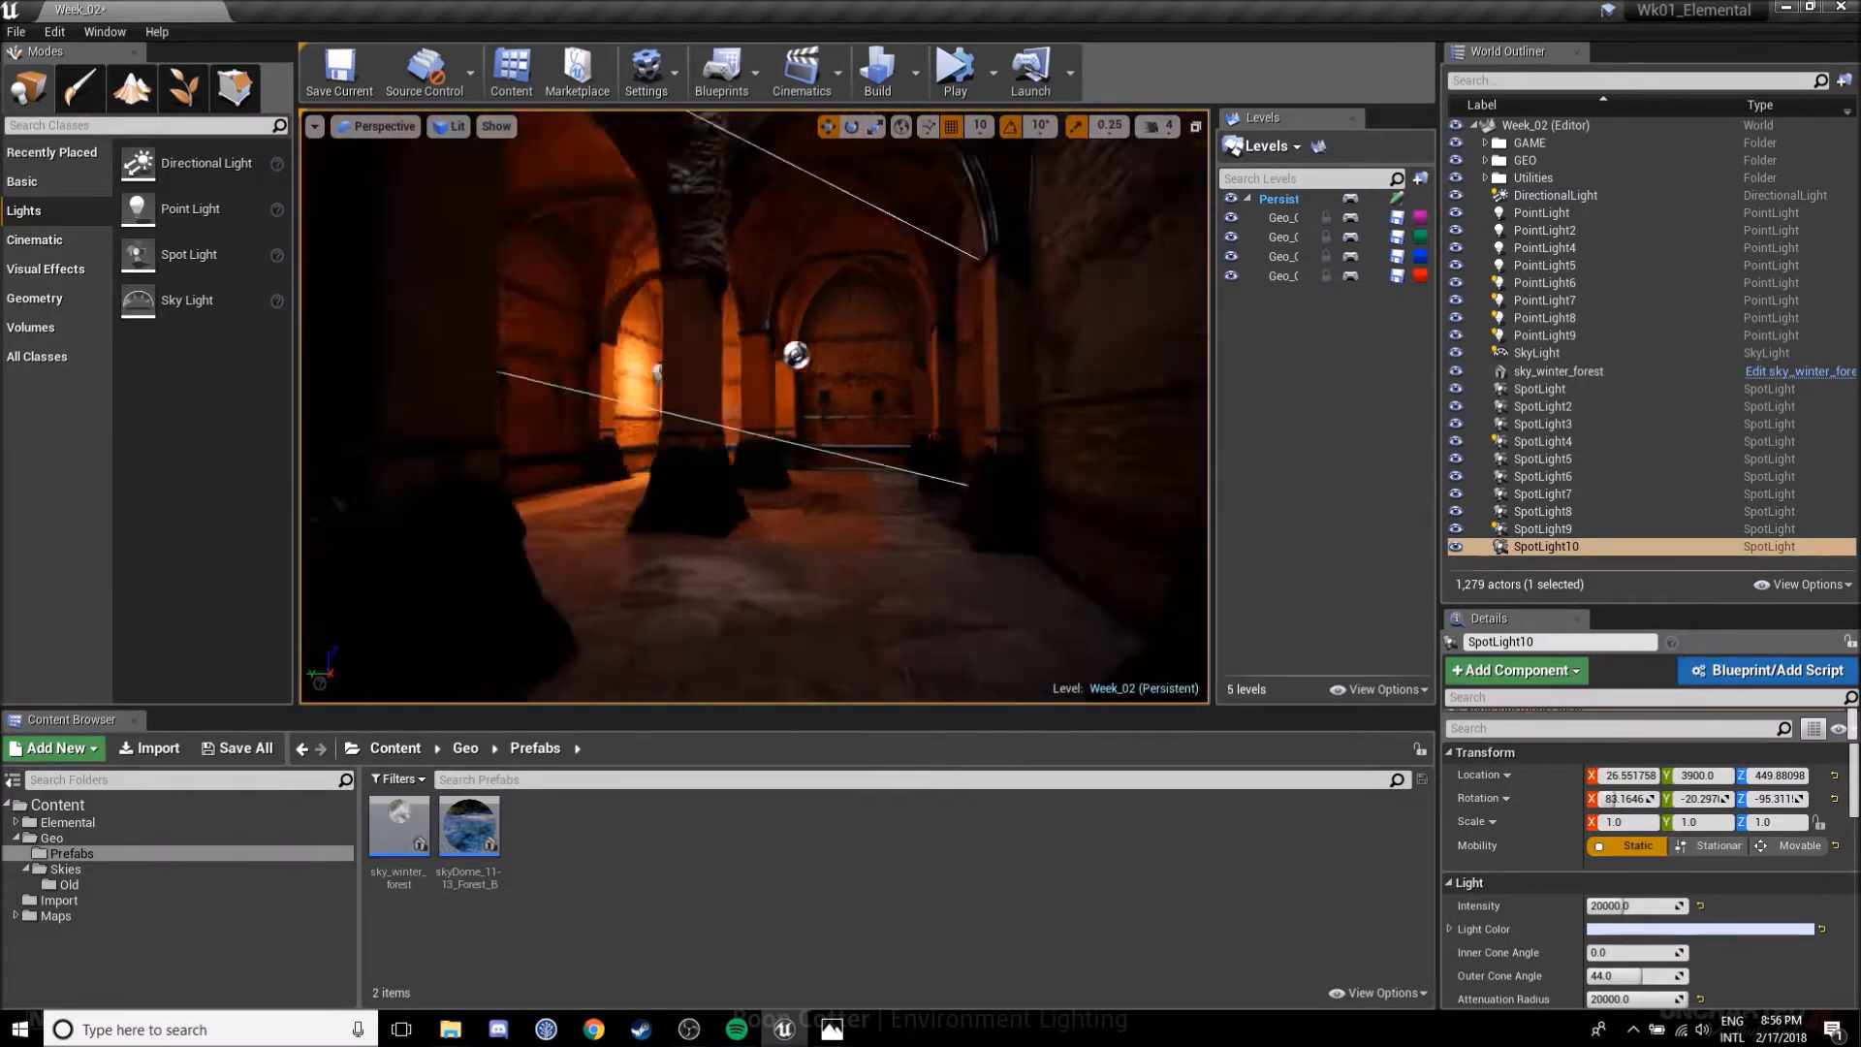
Make the brick corridor spot light stationary and set the neighbouring point light to 3700.
{"action": "left_click", "coordinate": [1538, 388]}
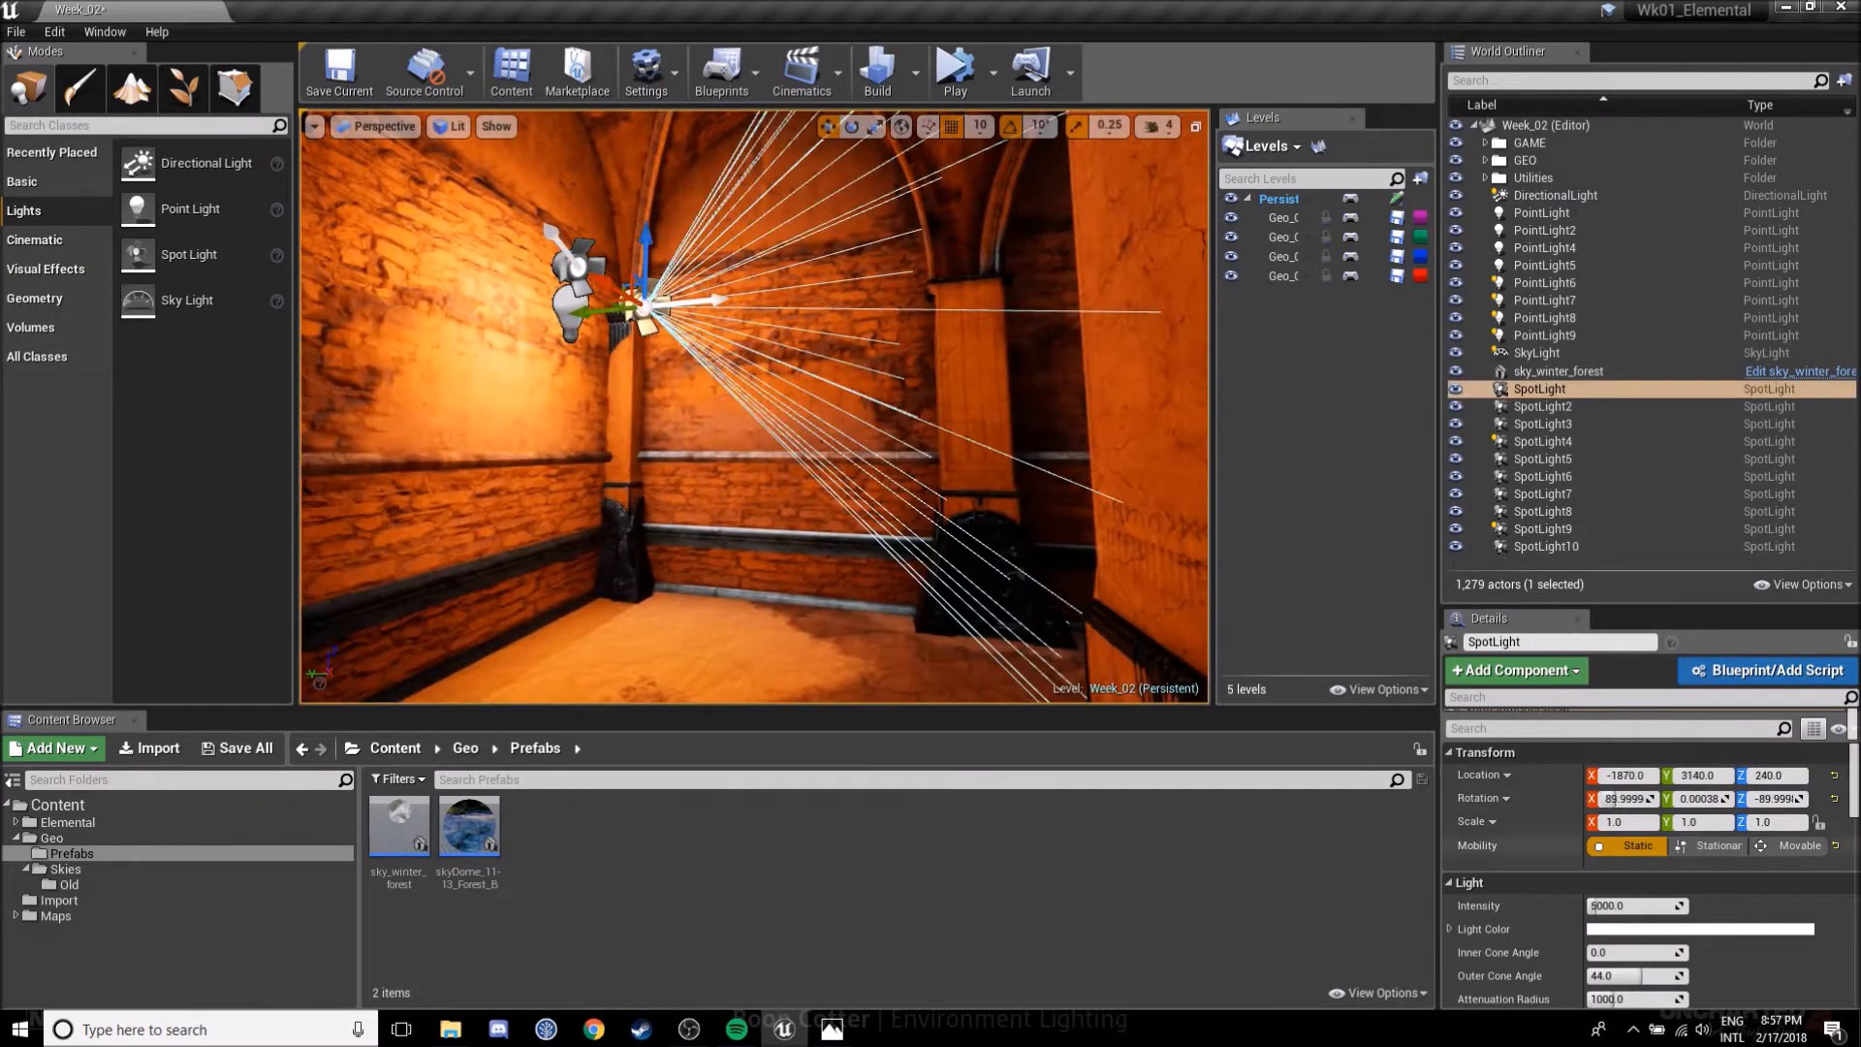
{"action": "left_click", "coordinate": [1713, 845]}
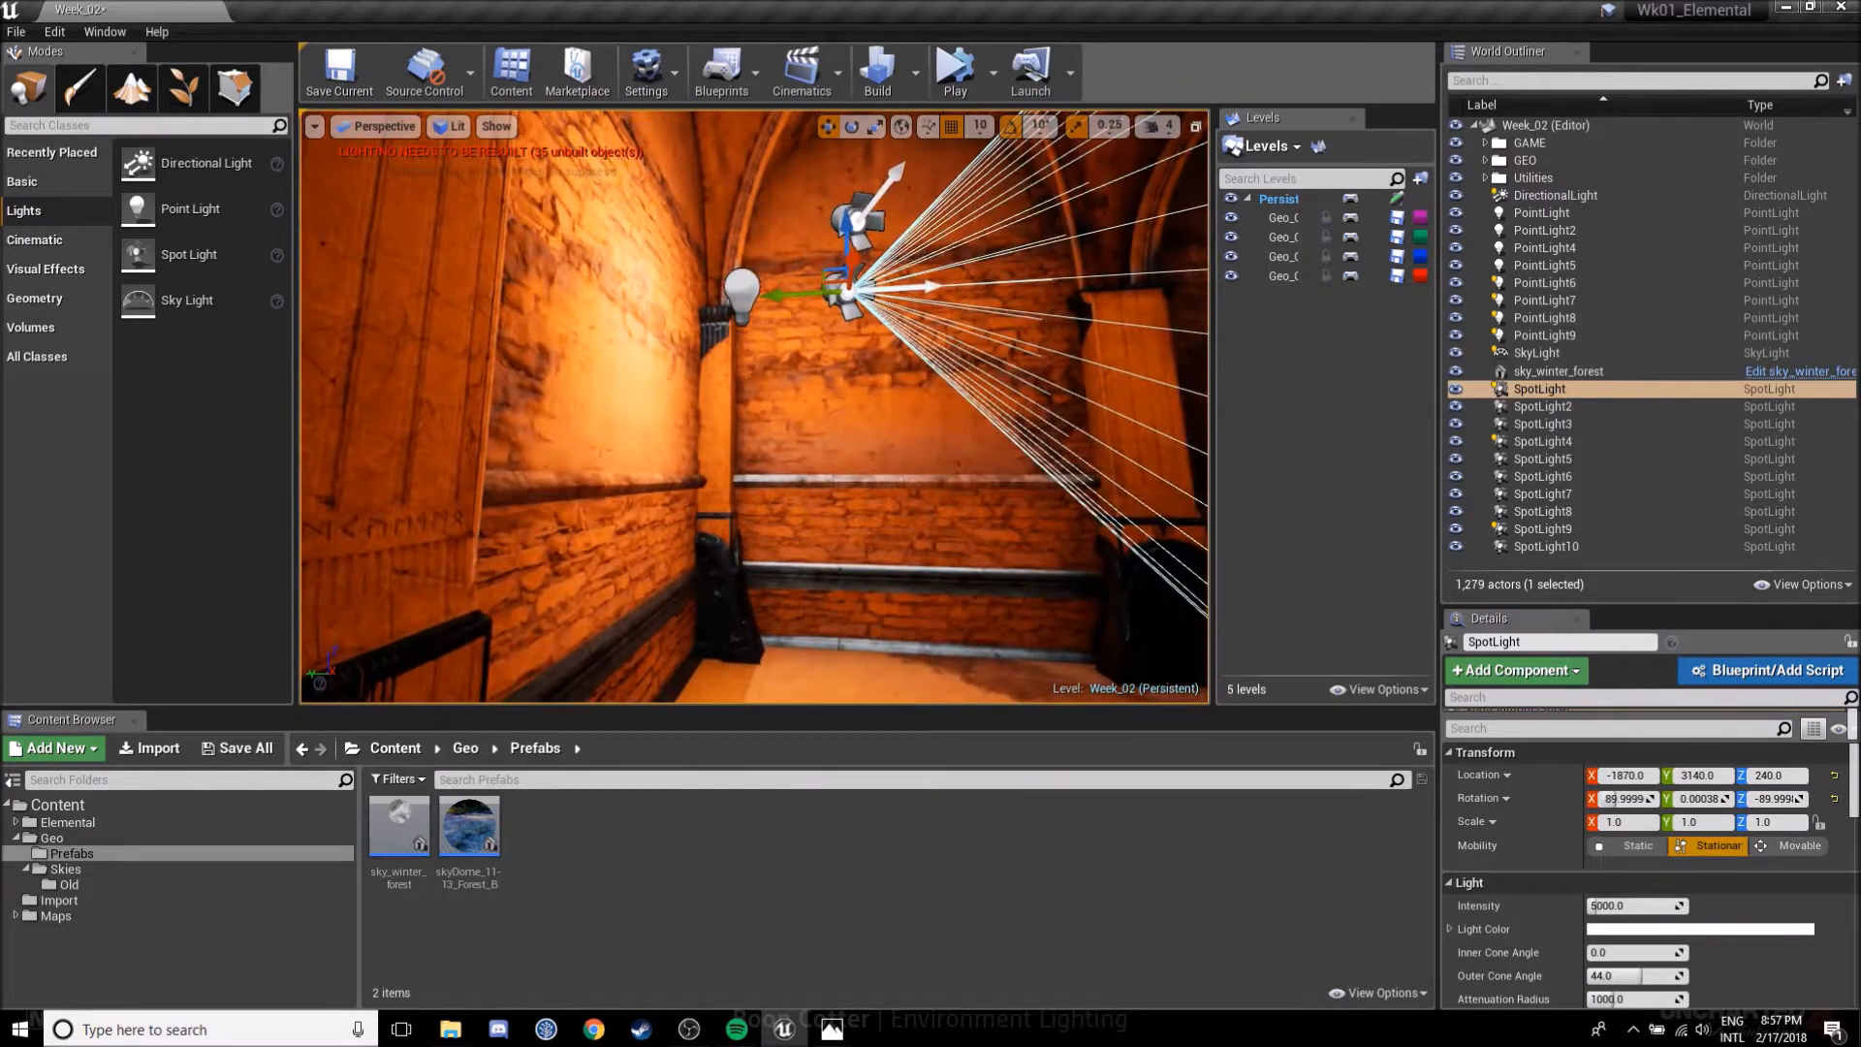
{"action": "left_click", "coordinate": [1544, 247]}
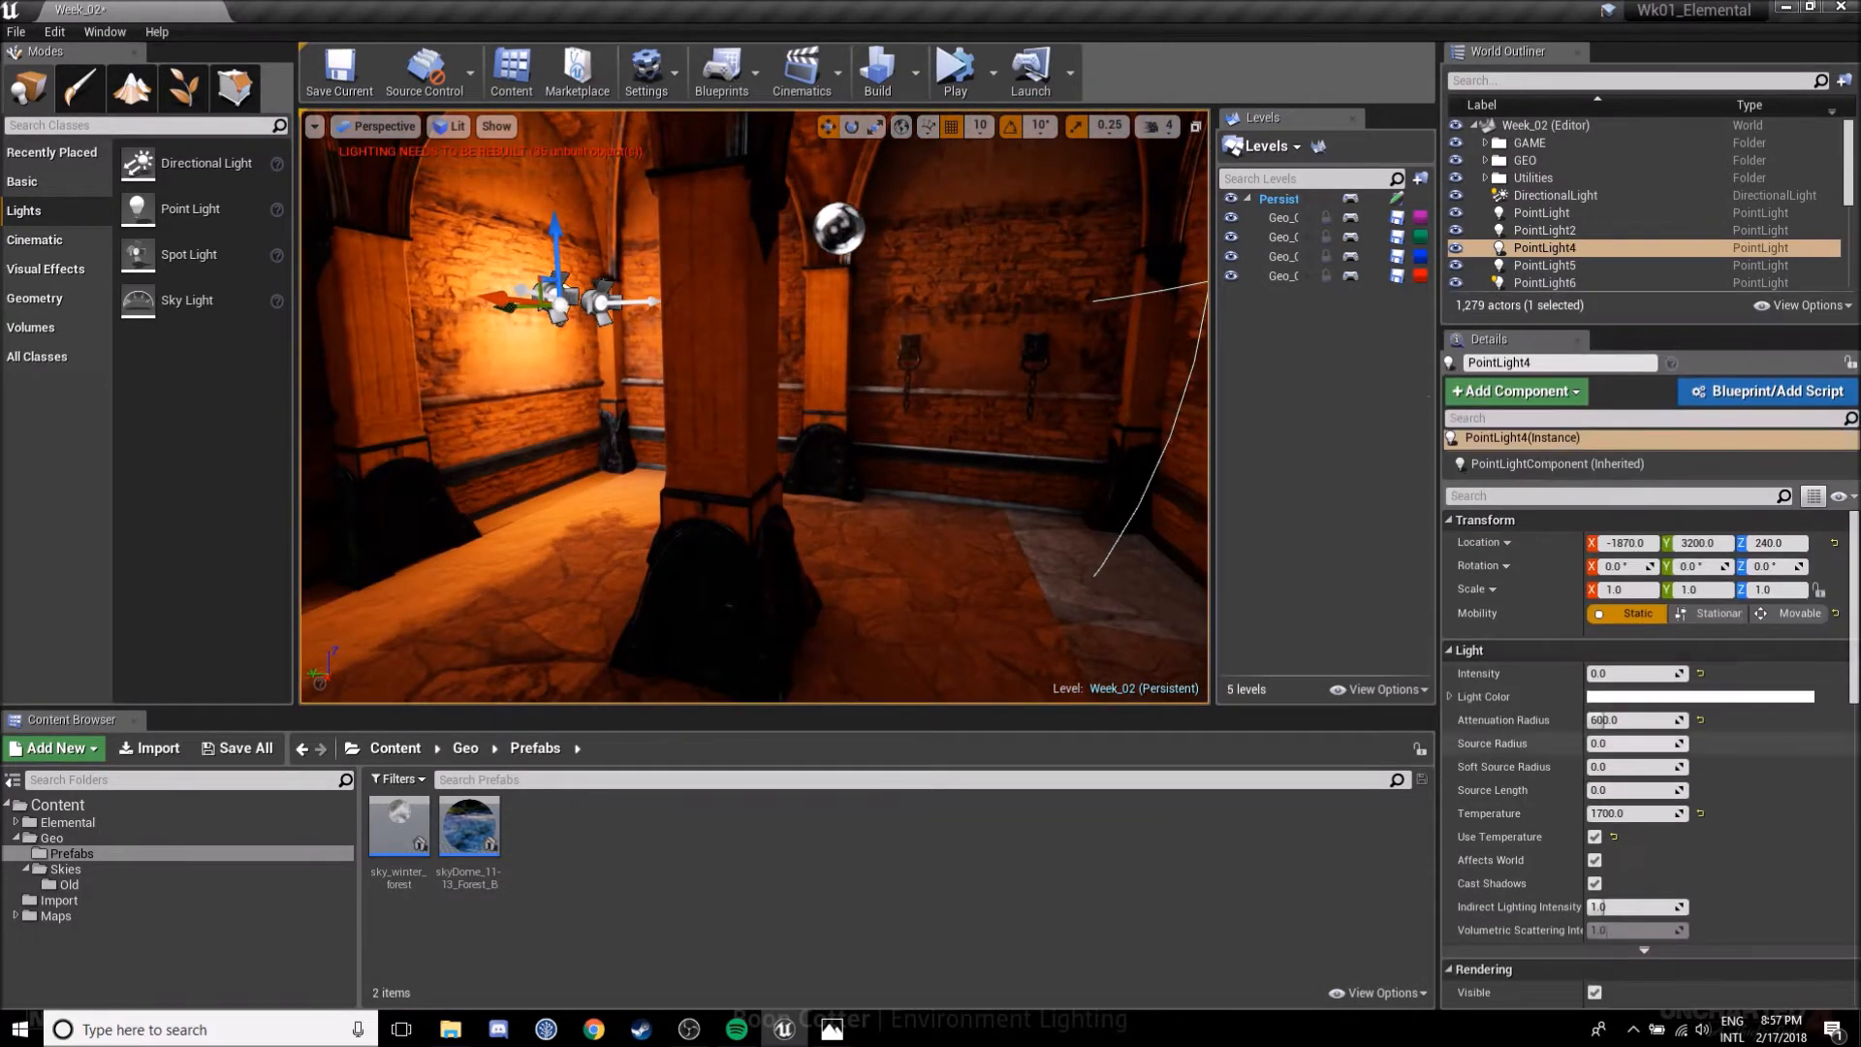
{"action": "type", "text": "3700.0"}
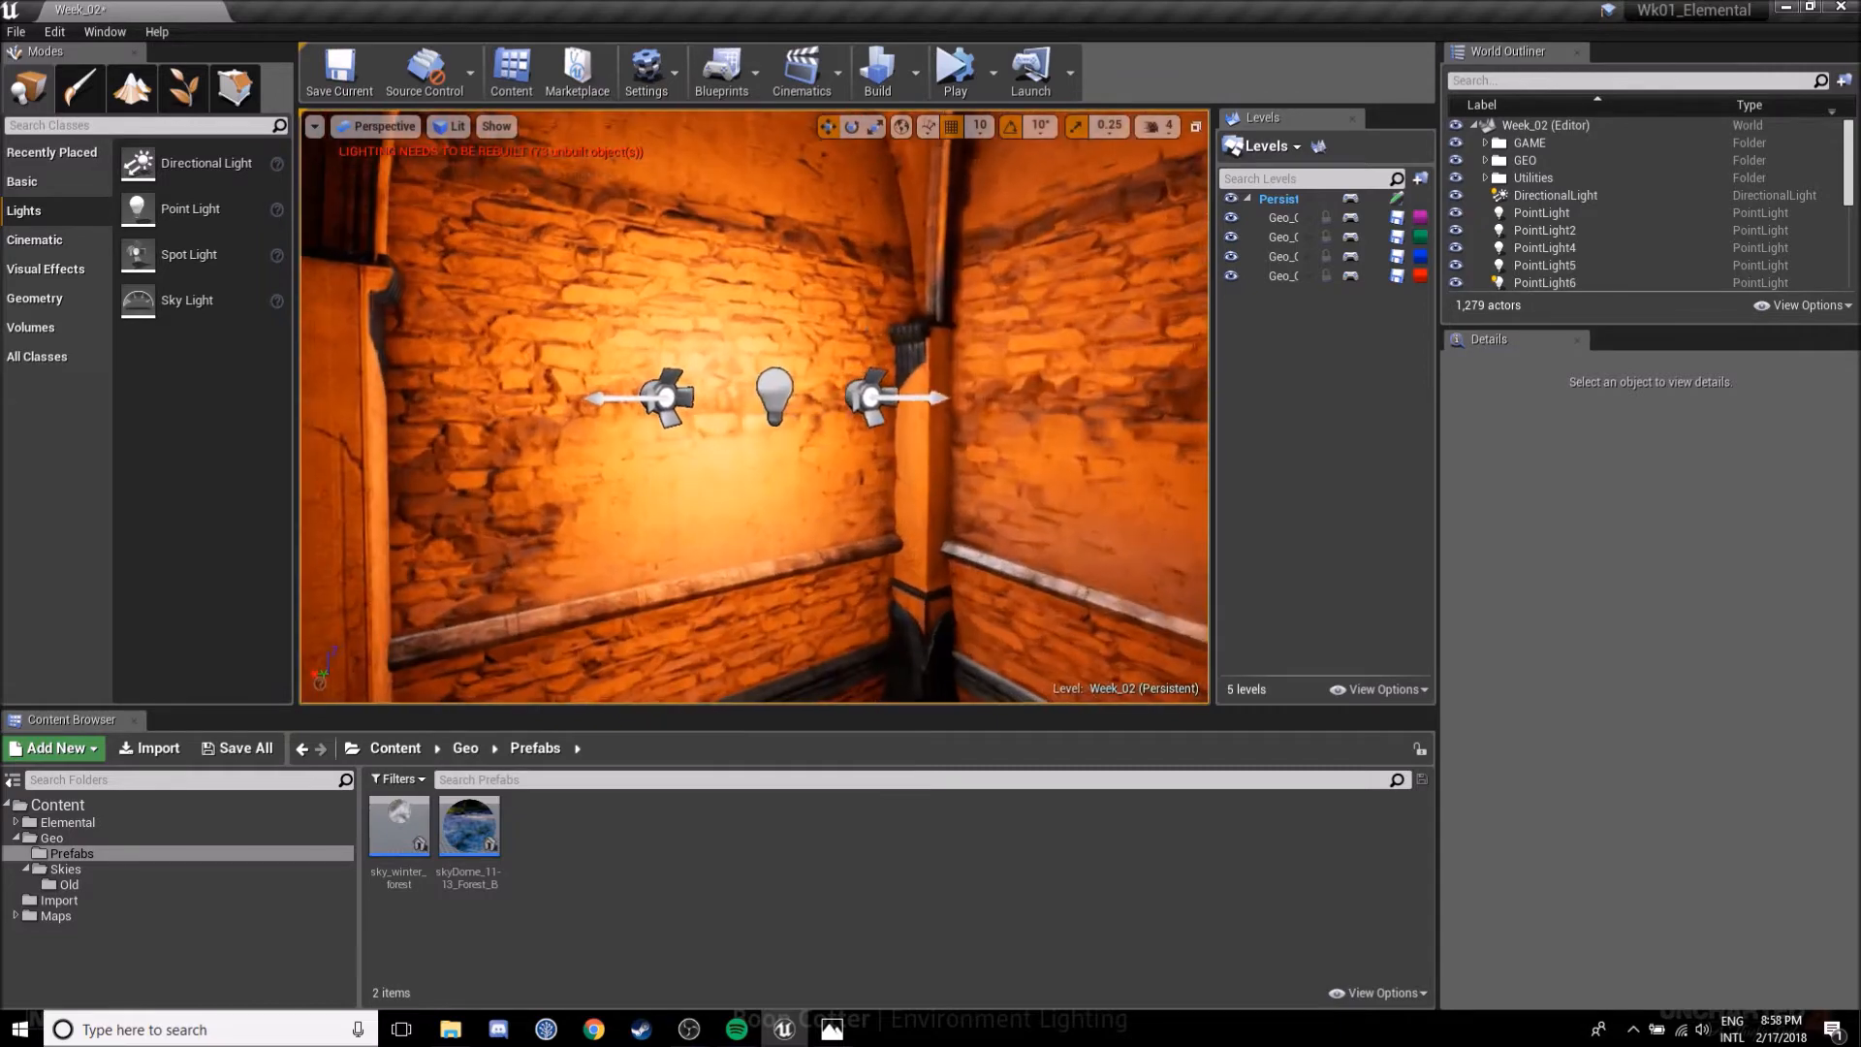
Give the brick-wall lights 1000 reach; make the lava cave spot light stationary at 60000.
{"action": "left_click", "coordinate": [1540, 212]}
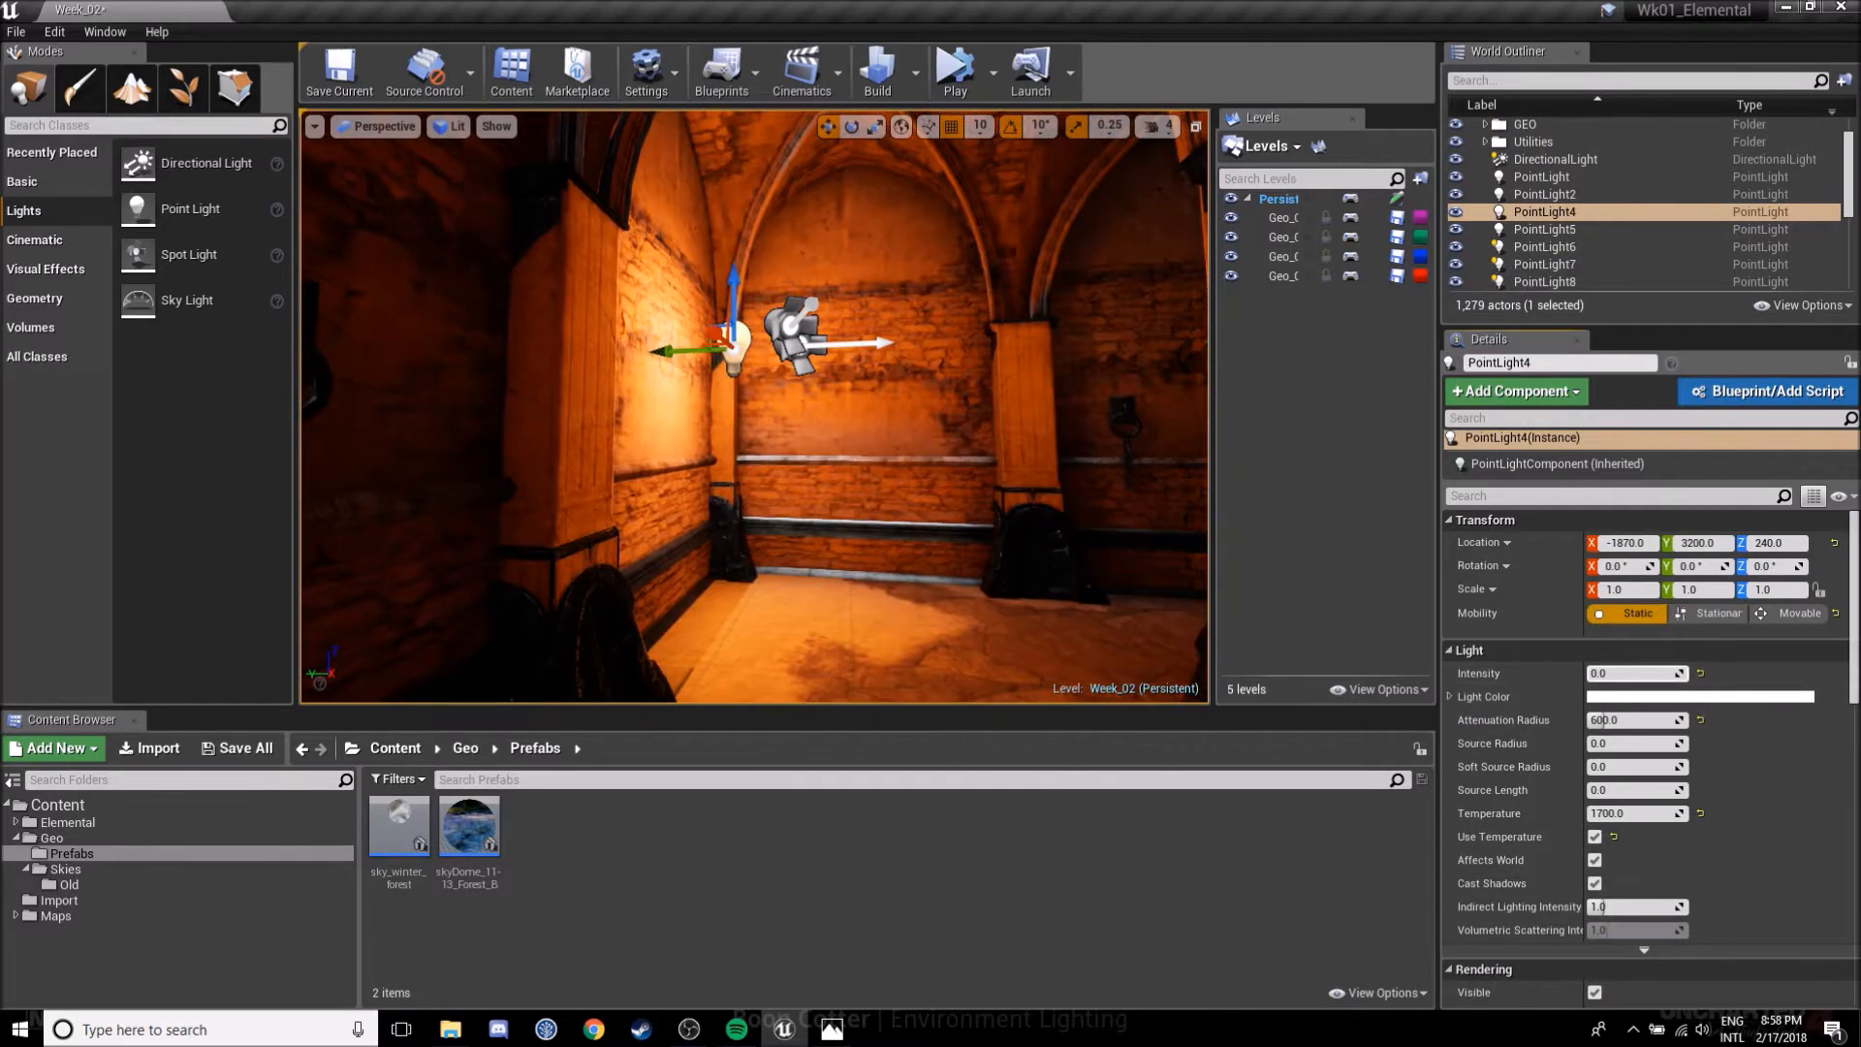
{"action": "left_click", "coordinate": [1538, 211]}
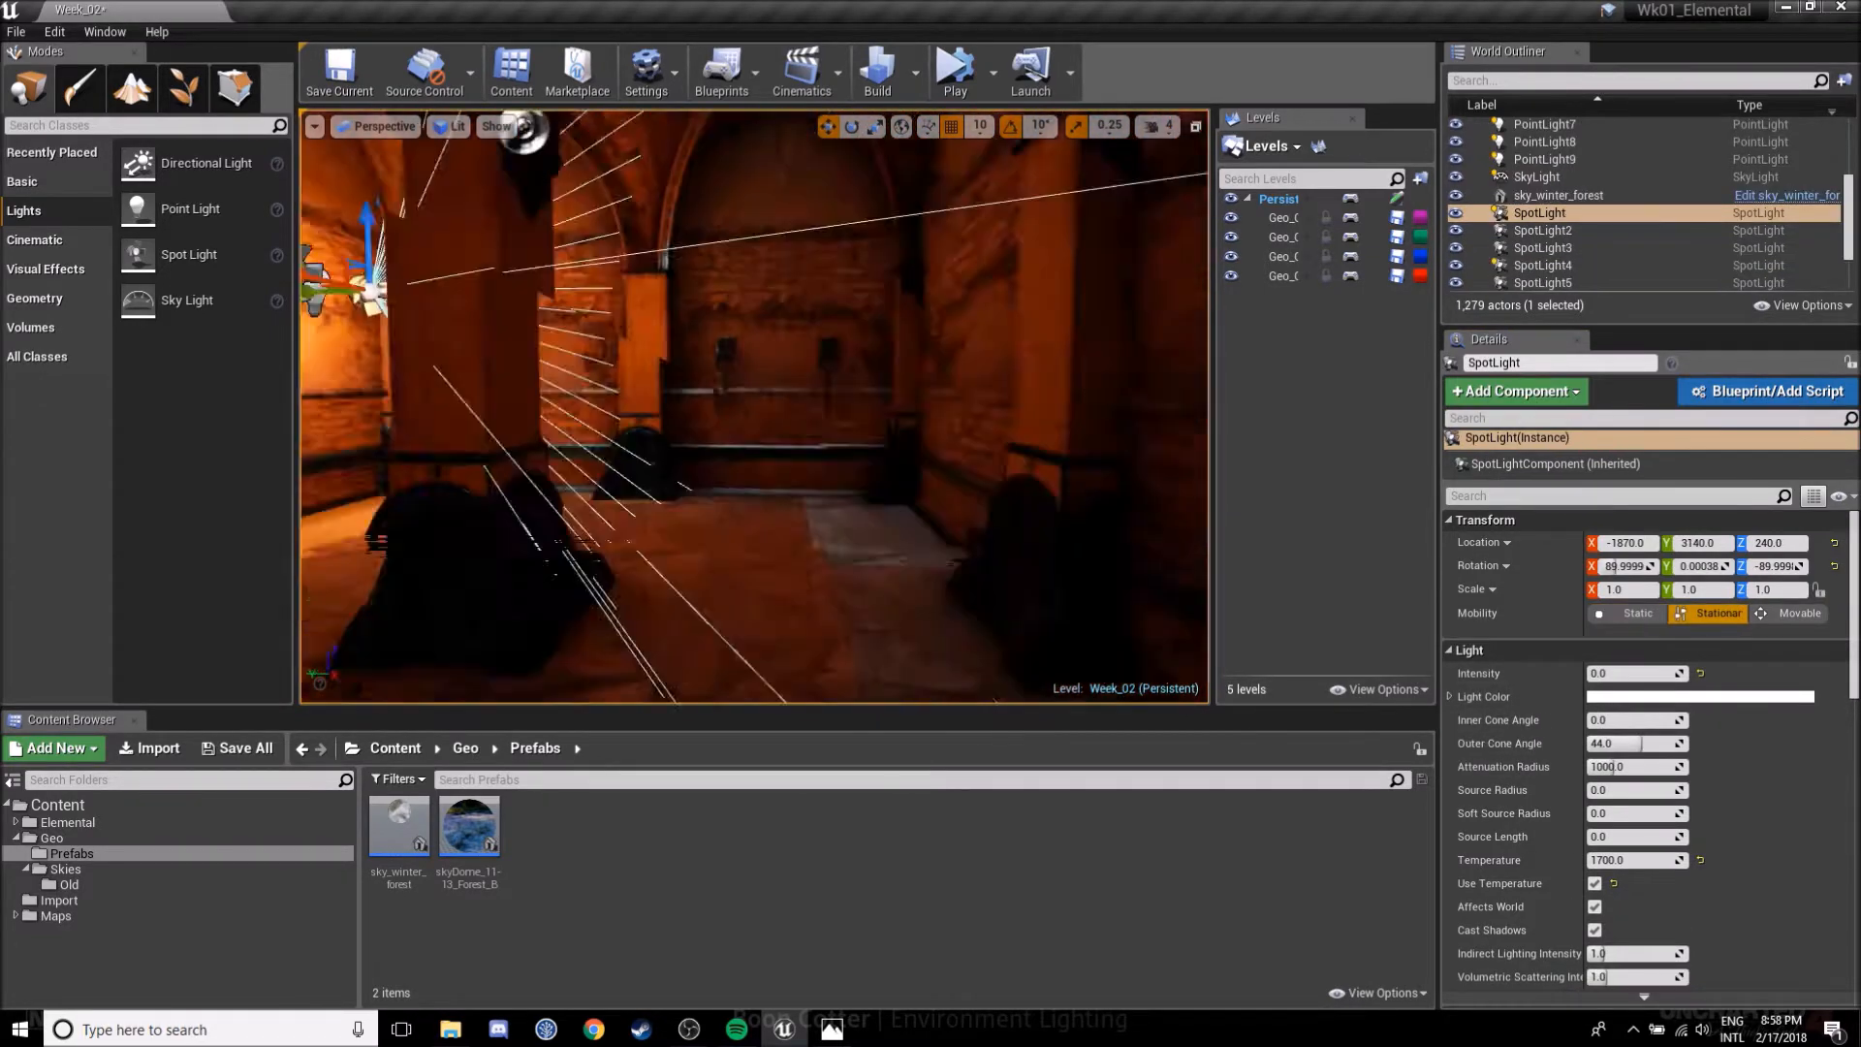
{"action": "type", "text": "1000"}
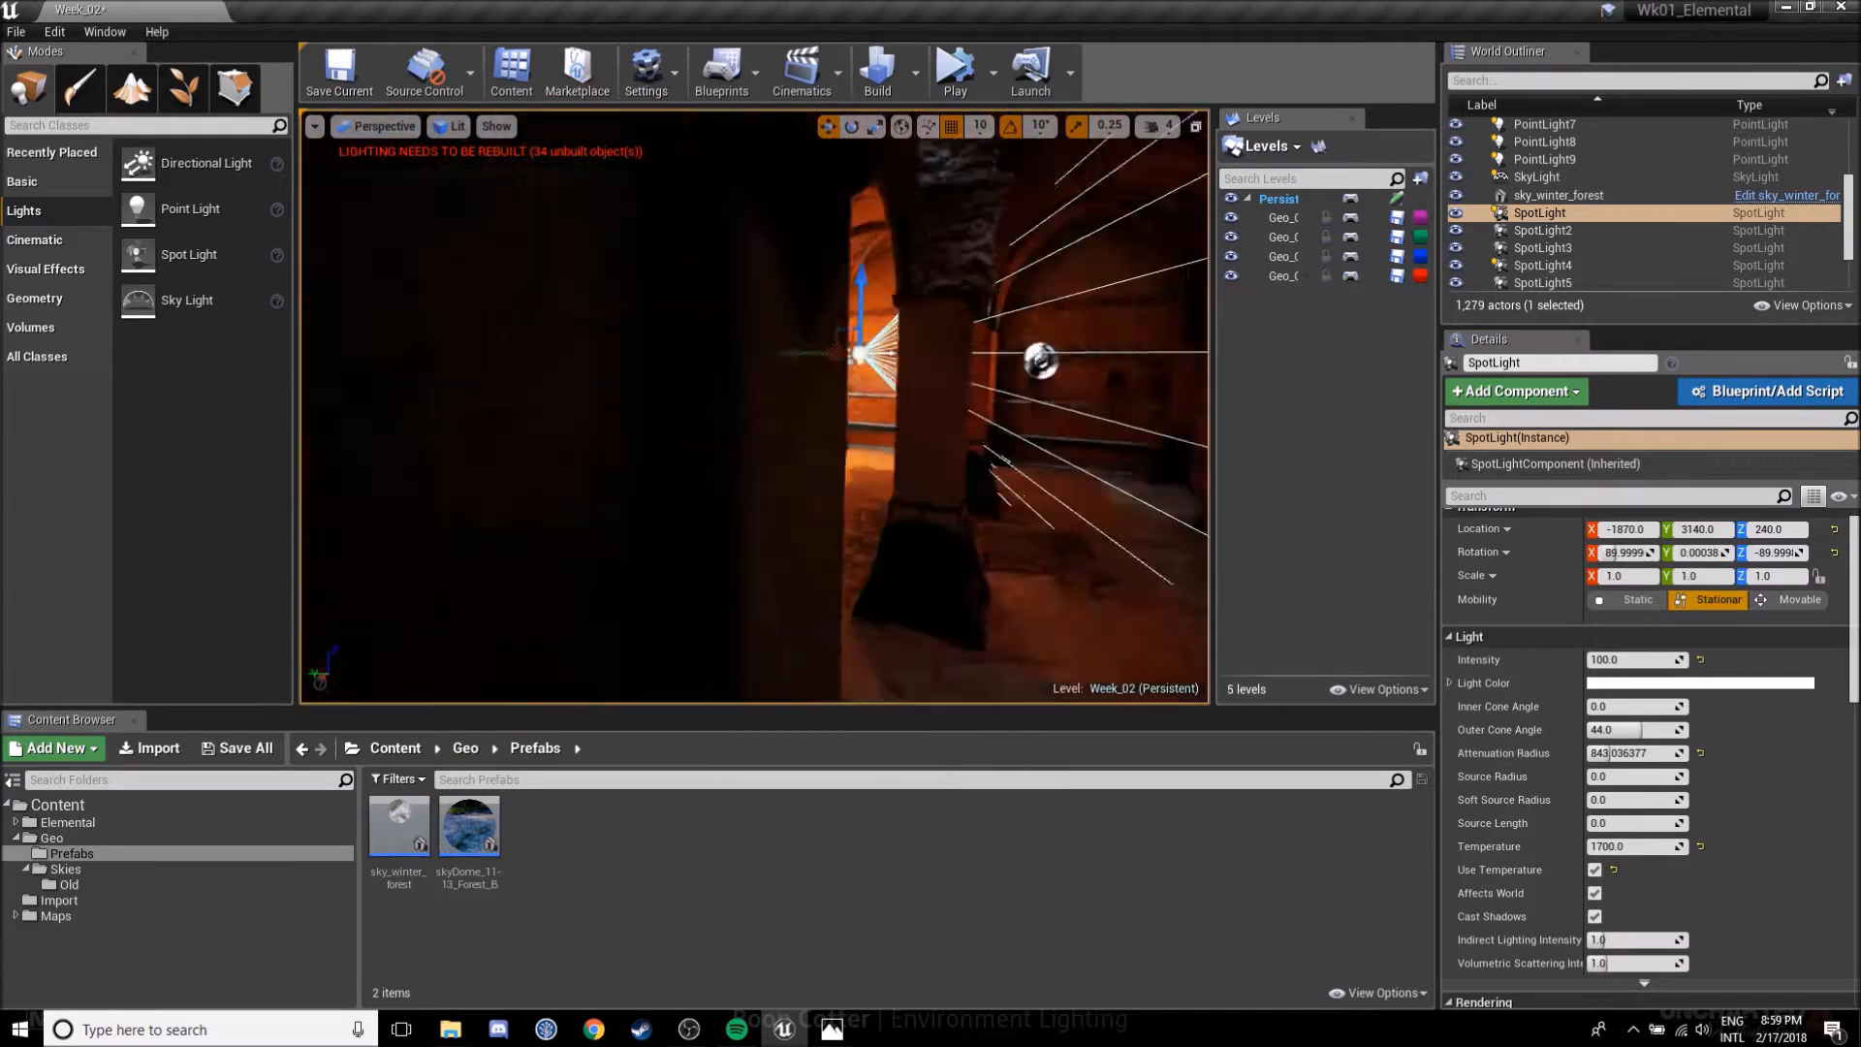
{"action": "left_click", "coordinate": [1544, 228]}
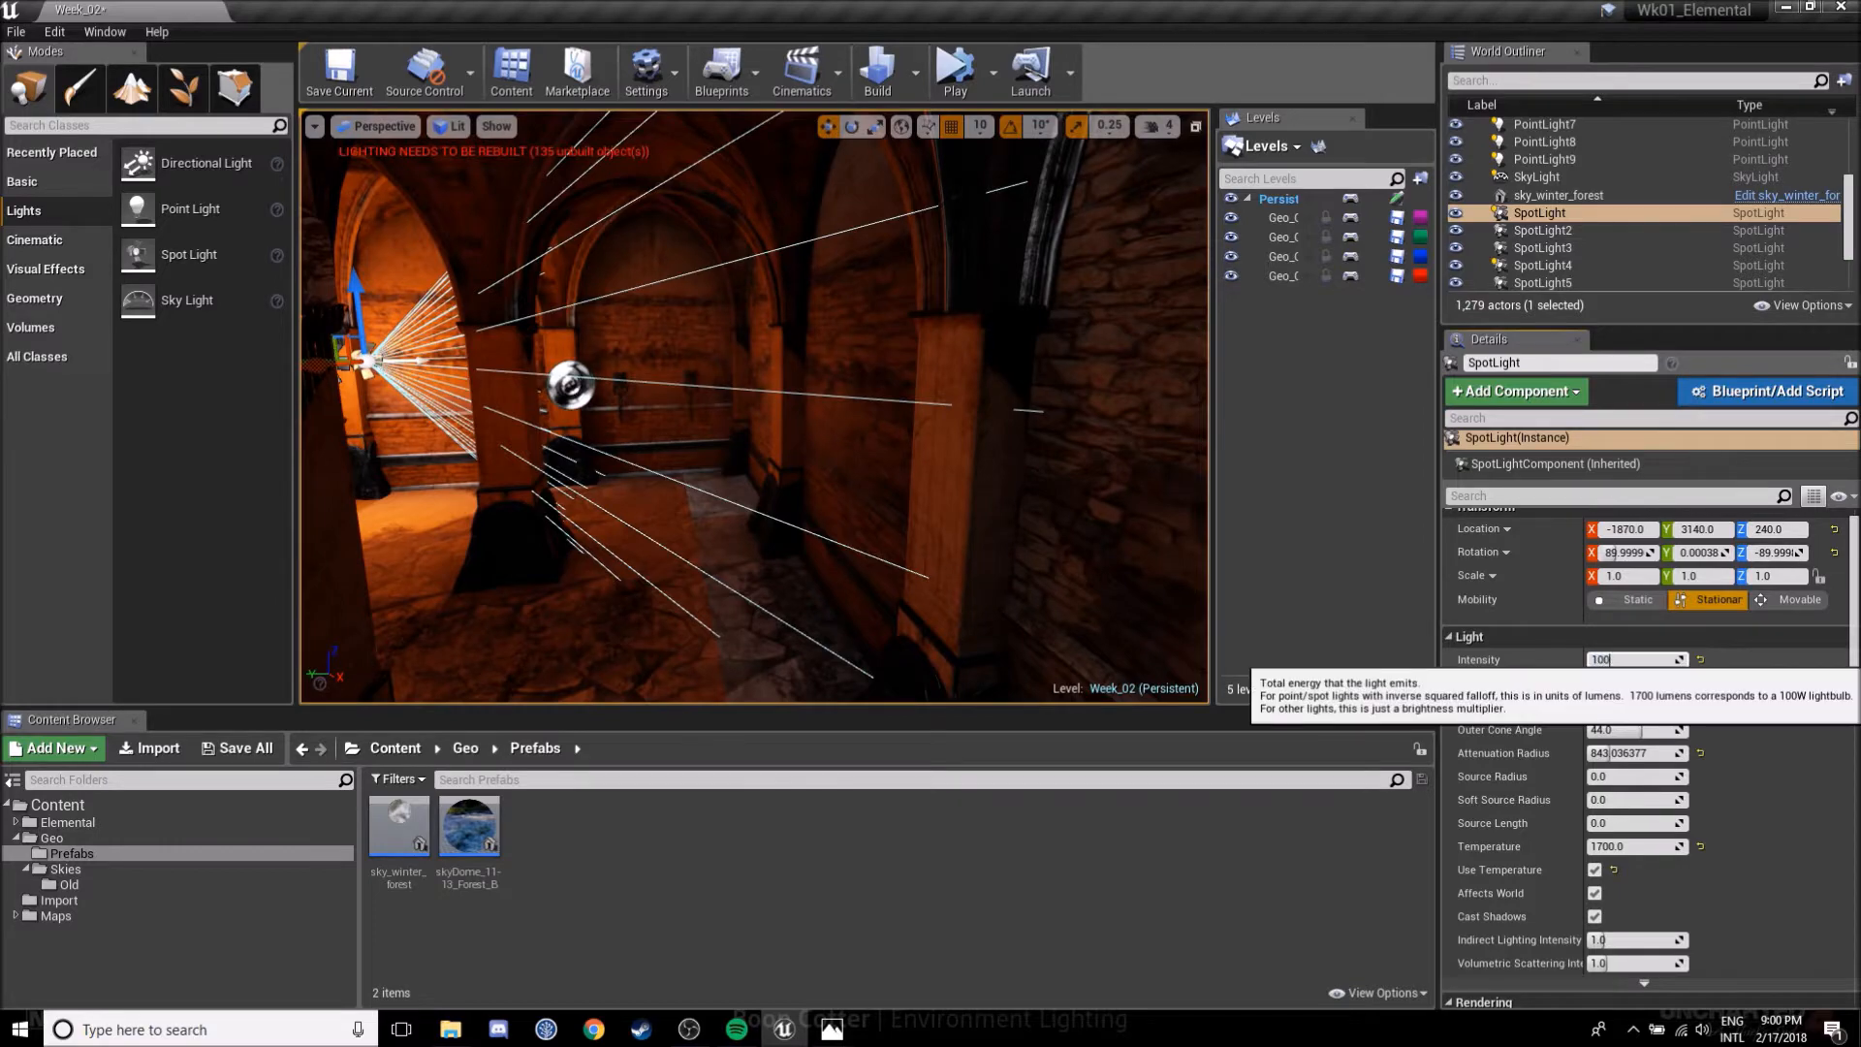
{"action": "type", "text": "1000.0"}
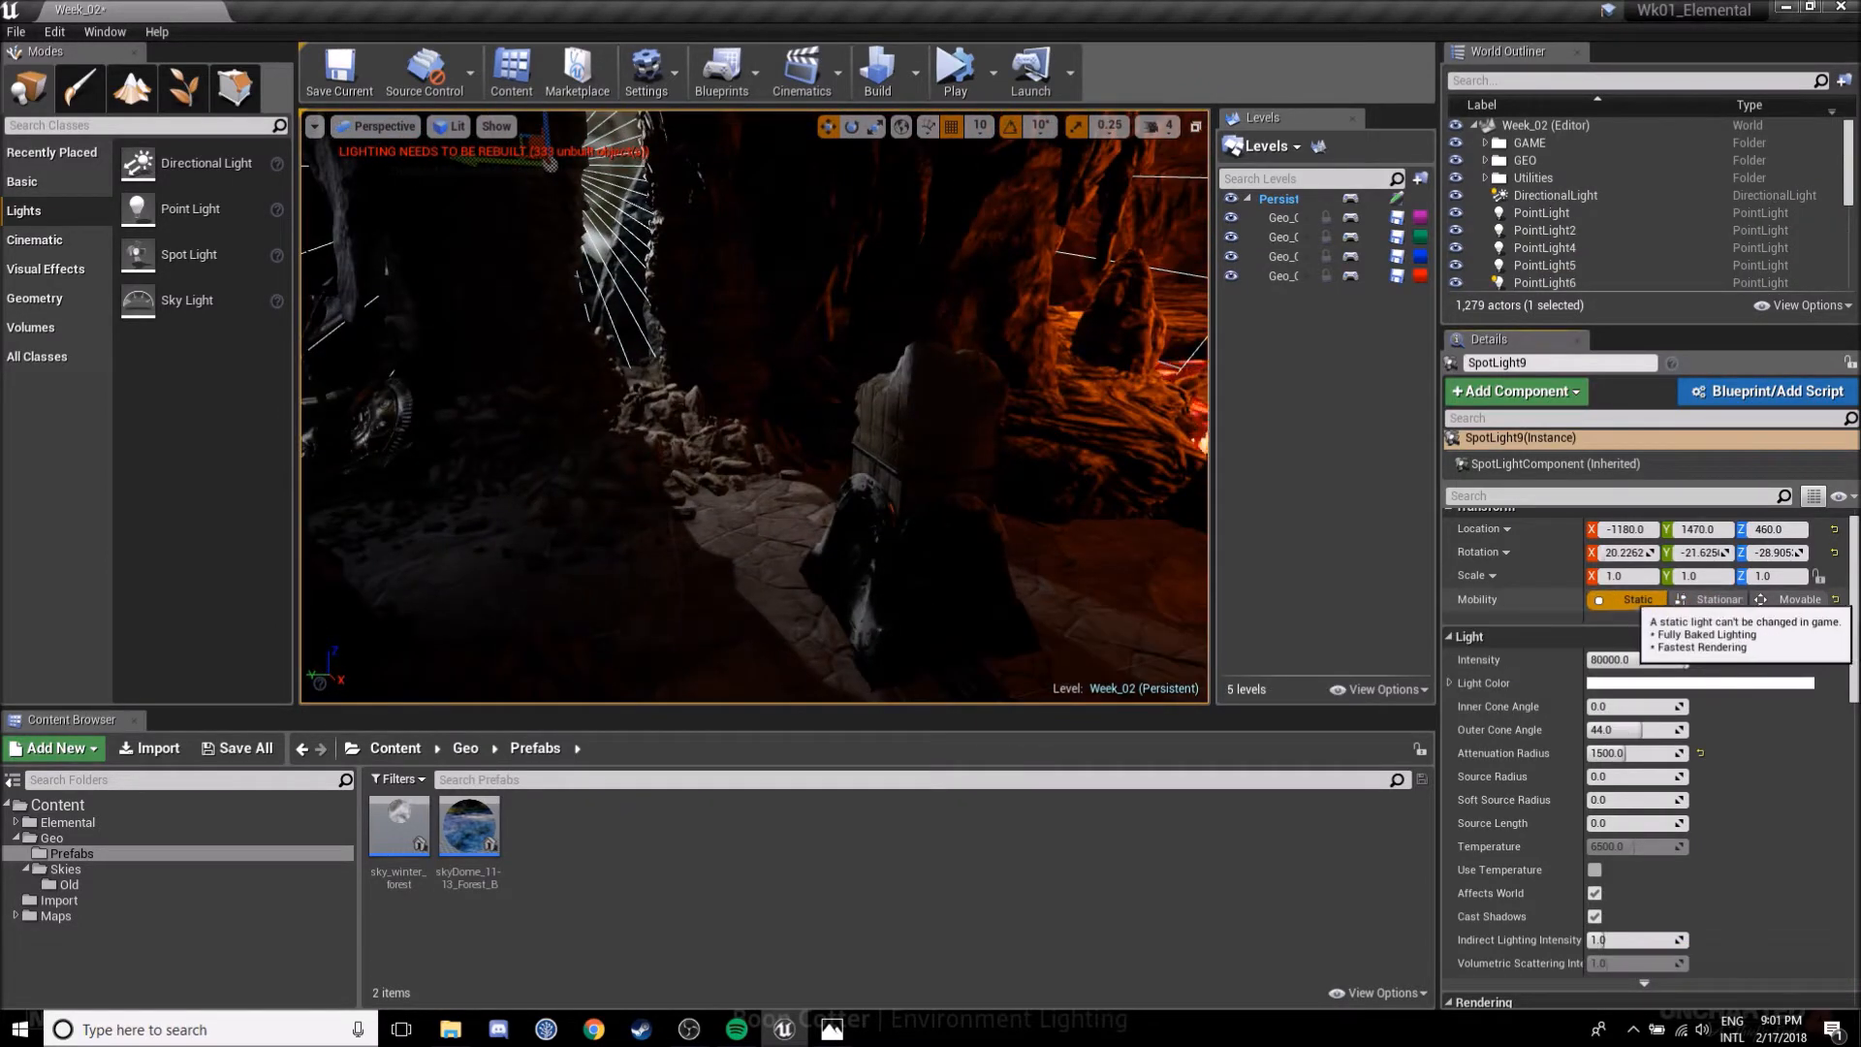
{"action": "left_click", "coordinate": [1712, 598]}
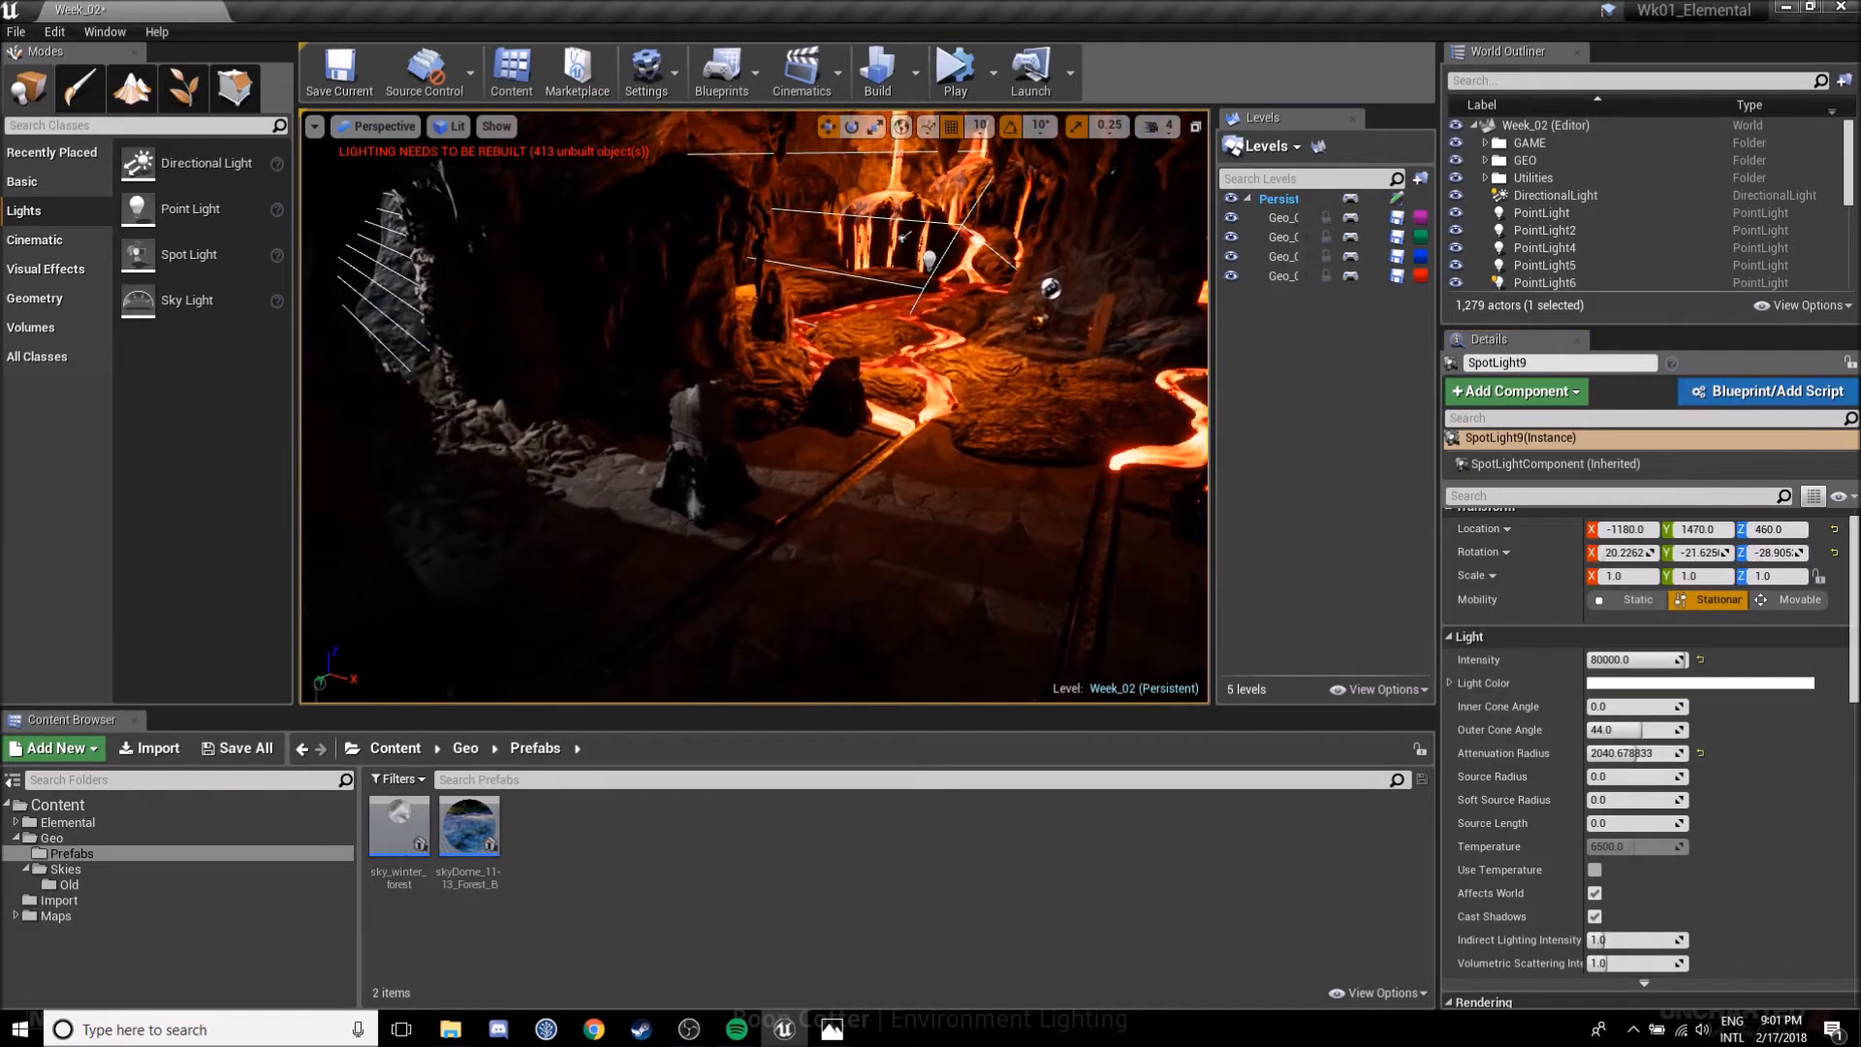
{"action": "type", "text": "60000.0"}
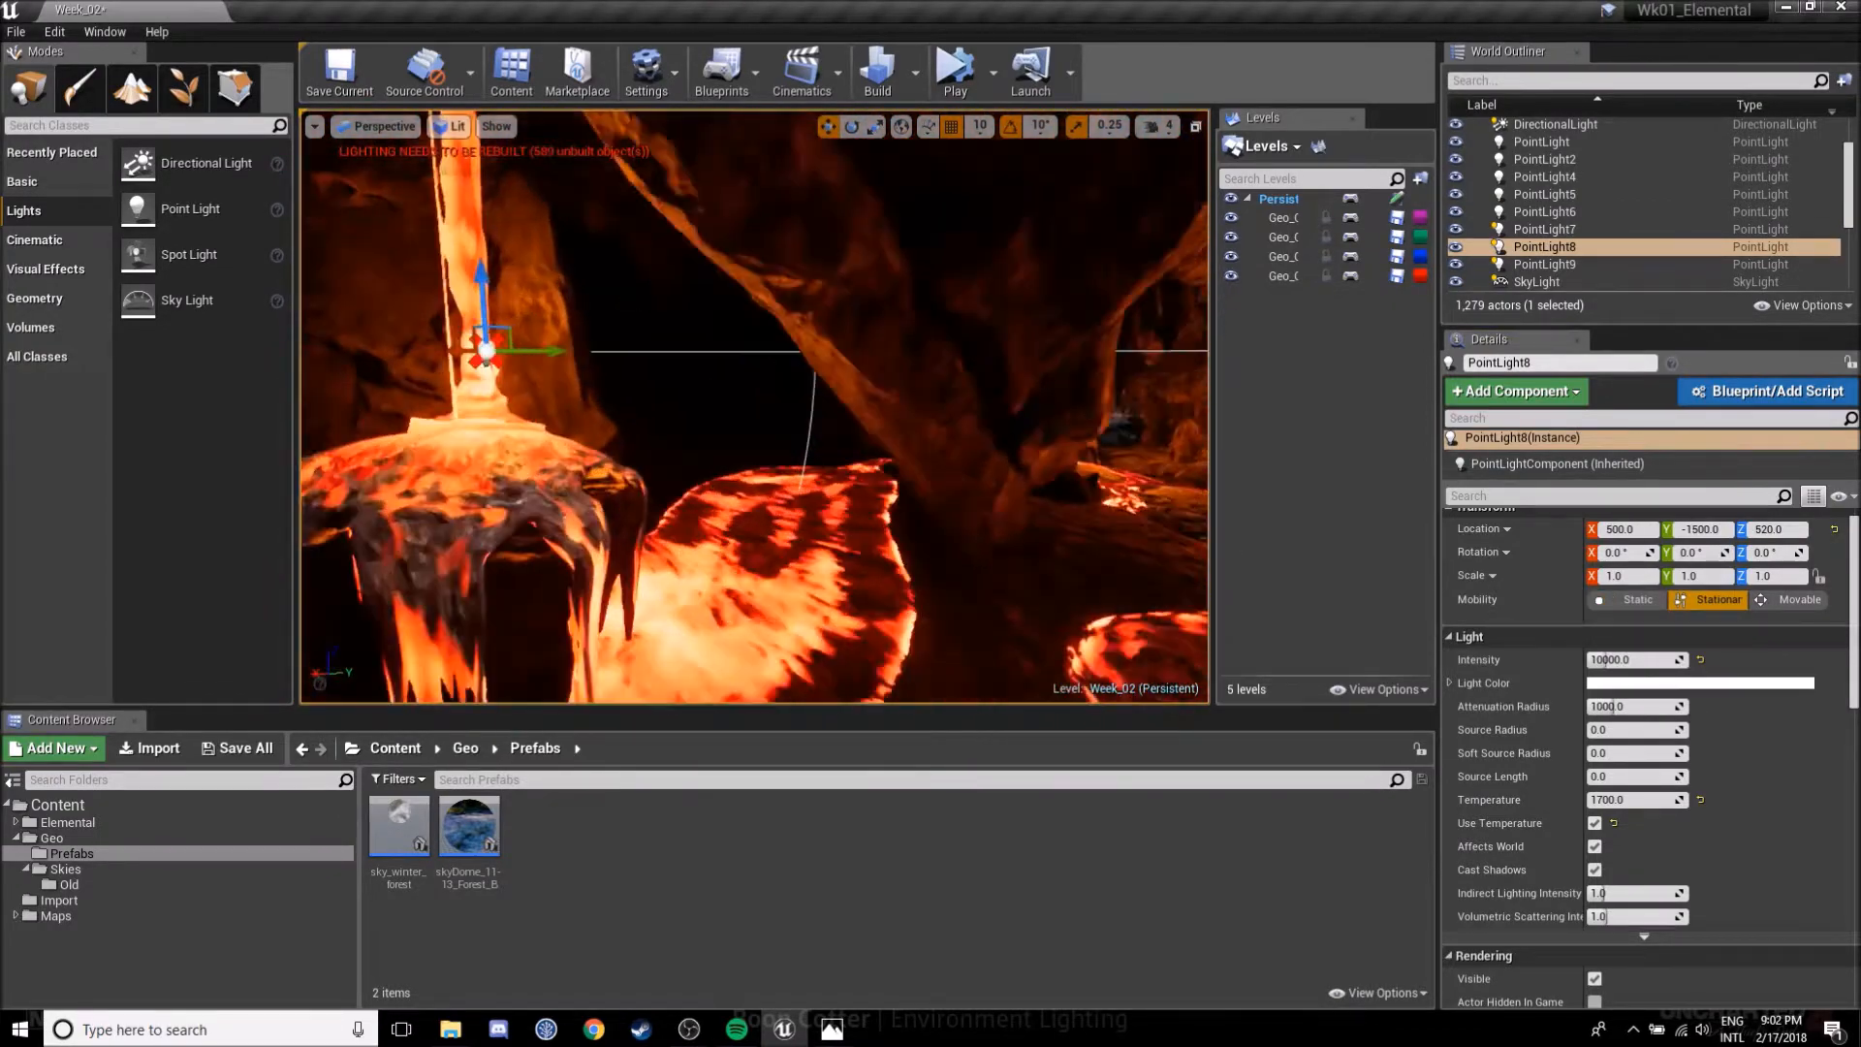
Give the lava-fall PointLight6 intensity 30000 and attenuation radius 2500.
{"action": "left_click", "coordinate": [1637, 599]}
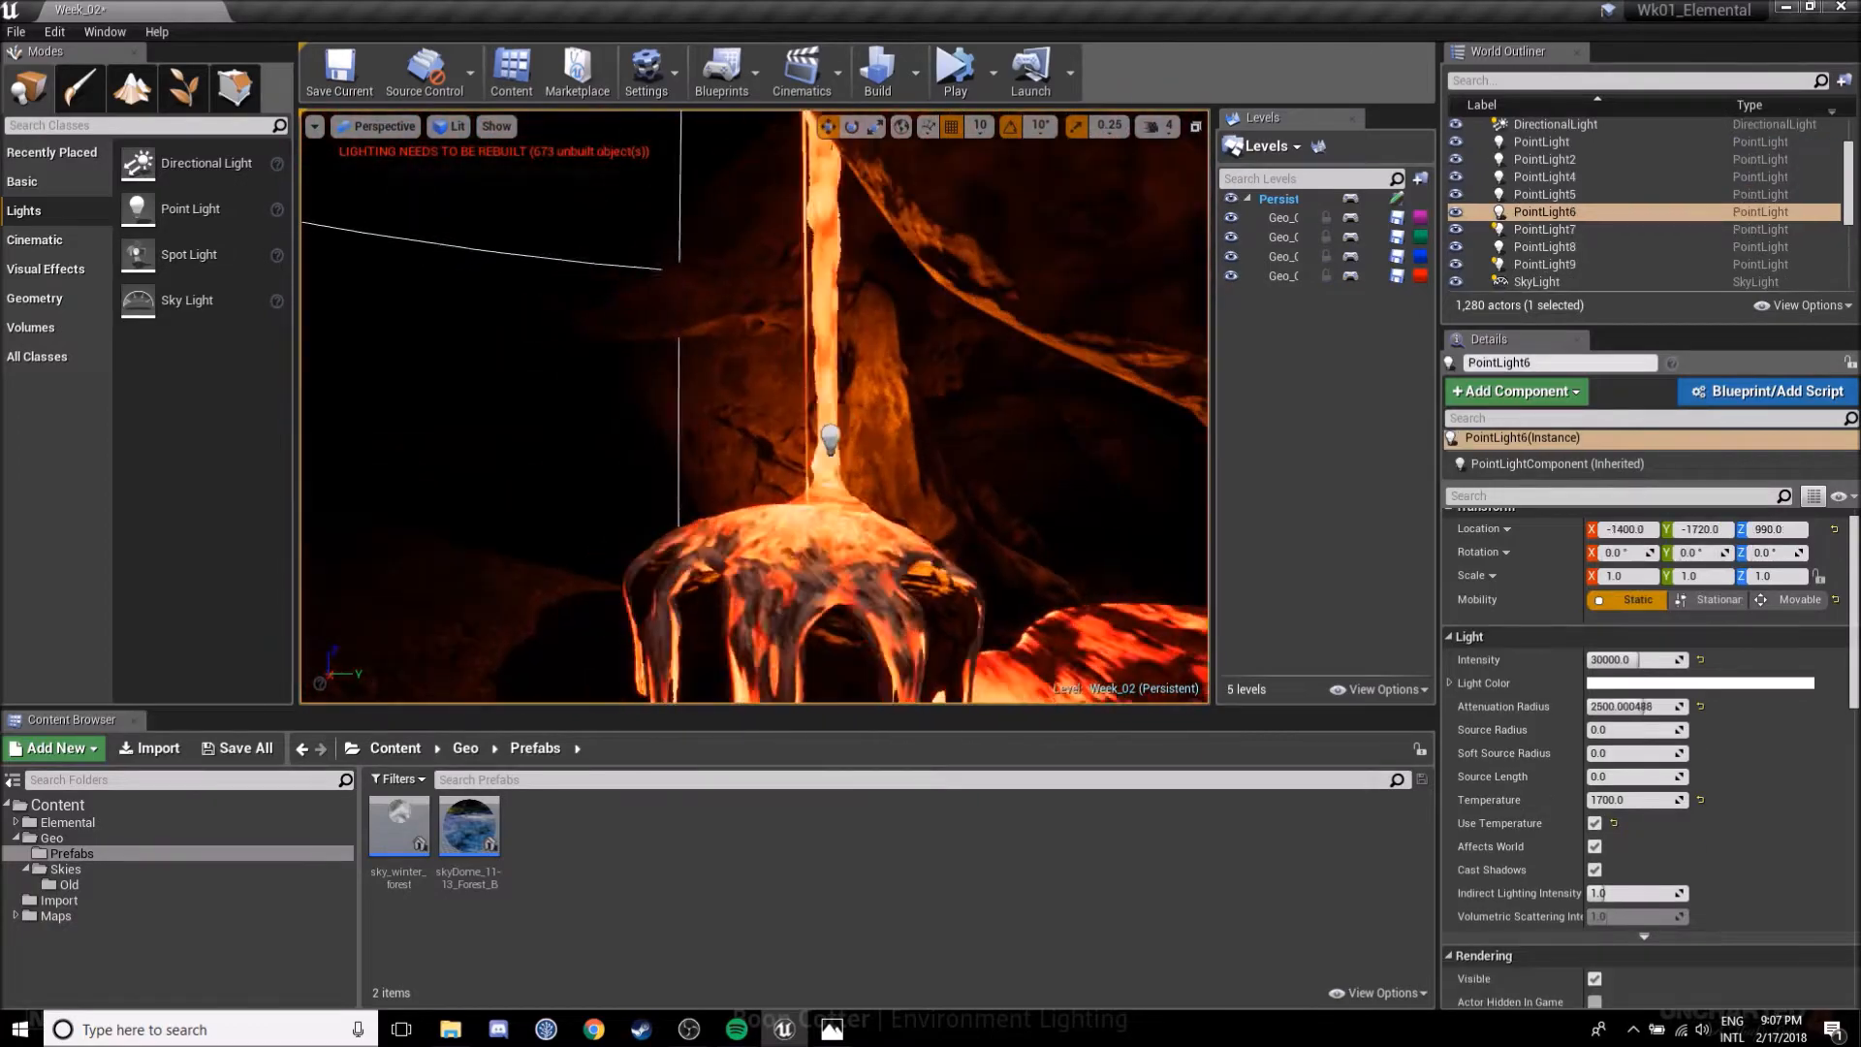
{"action": "left_click", "coordinate": [1545, 229]}
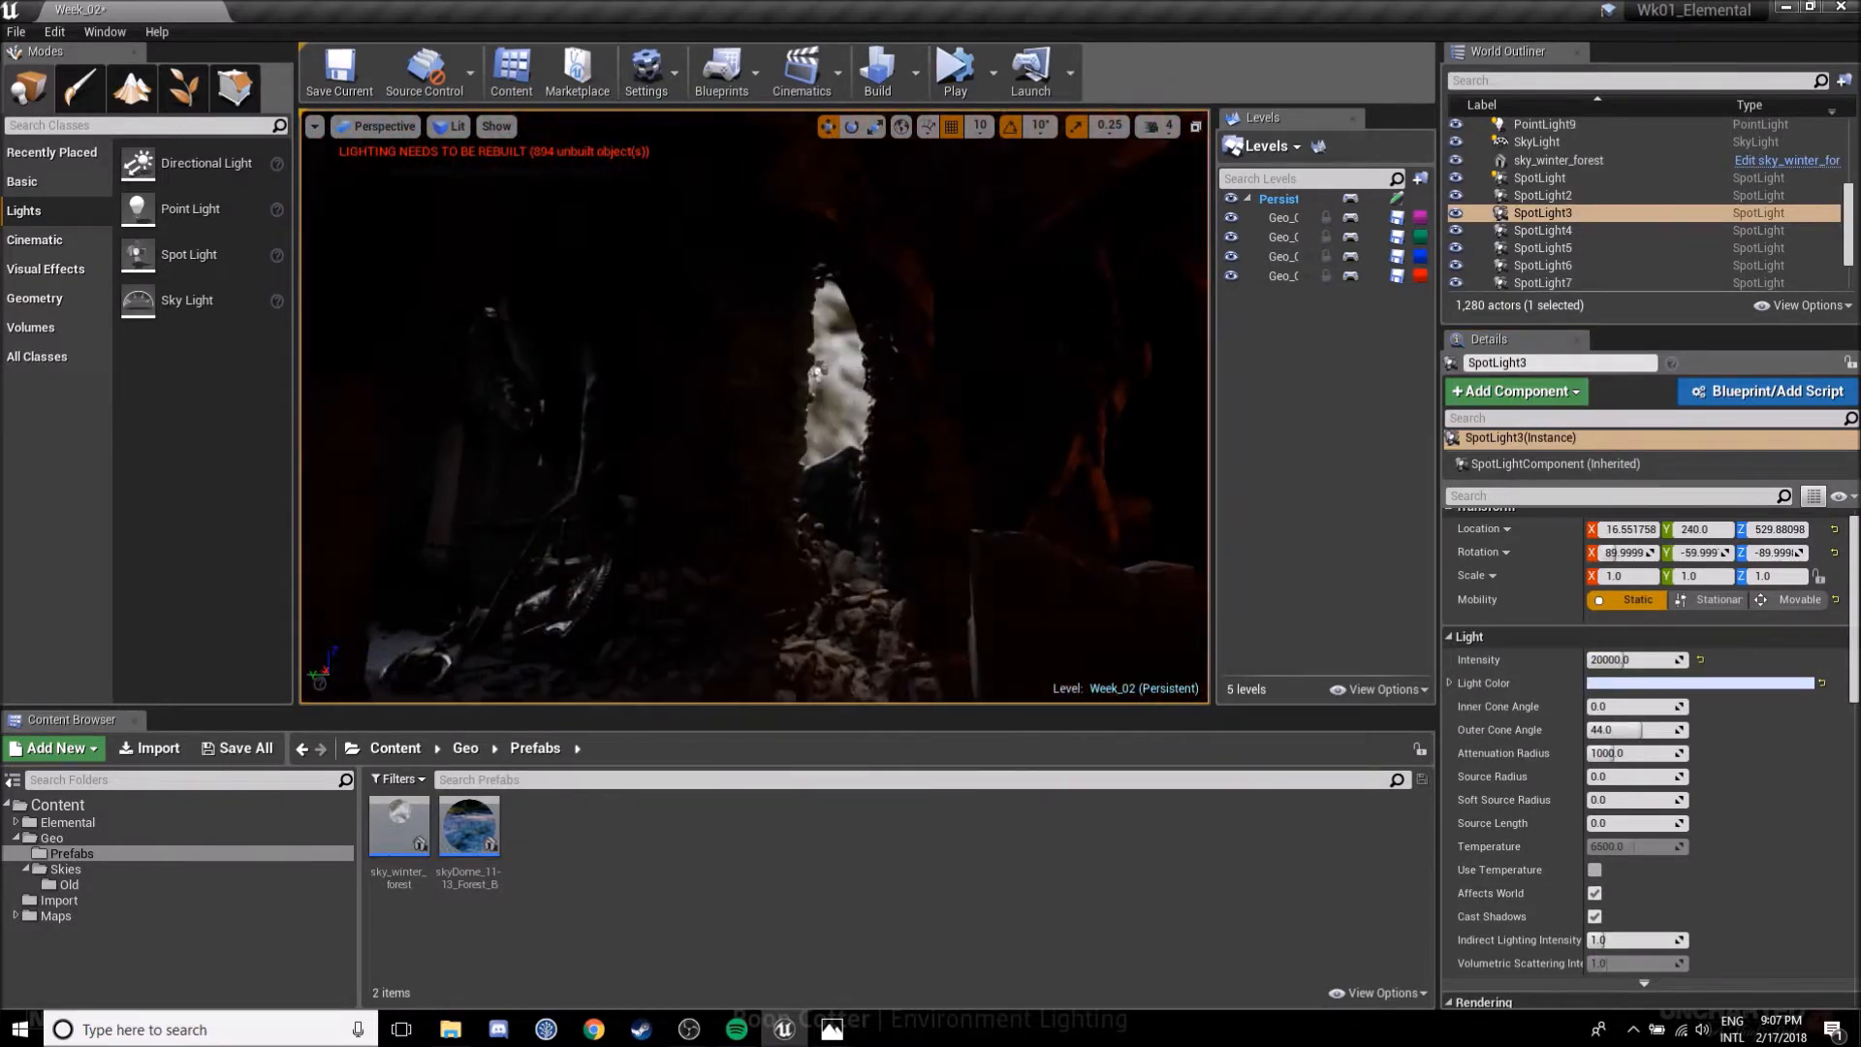
Give the lava cave SpotLight9 a new intensity and a 2000 attenuation radius.
{"action": "left_click", "coordinate": [1544, 245]}
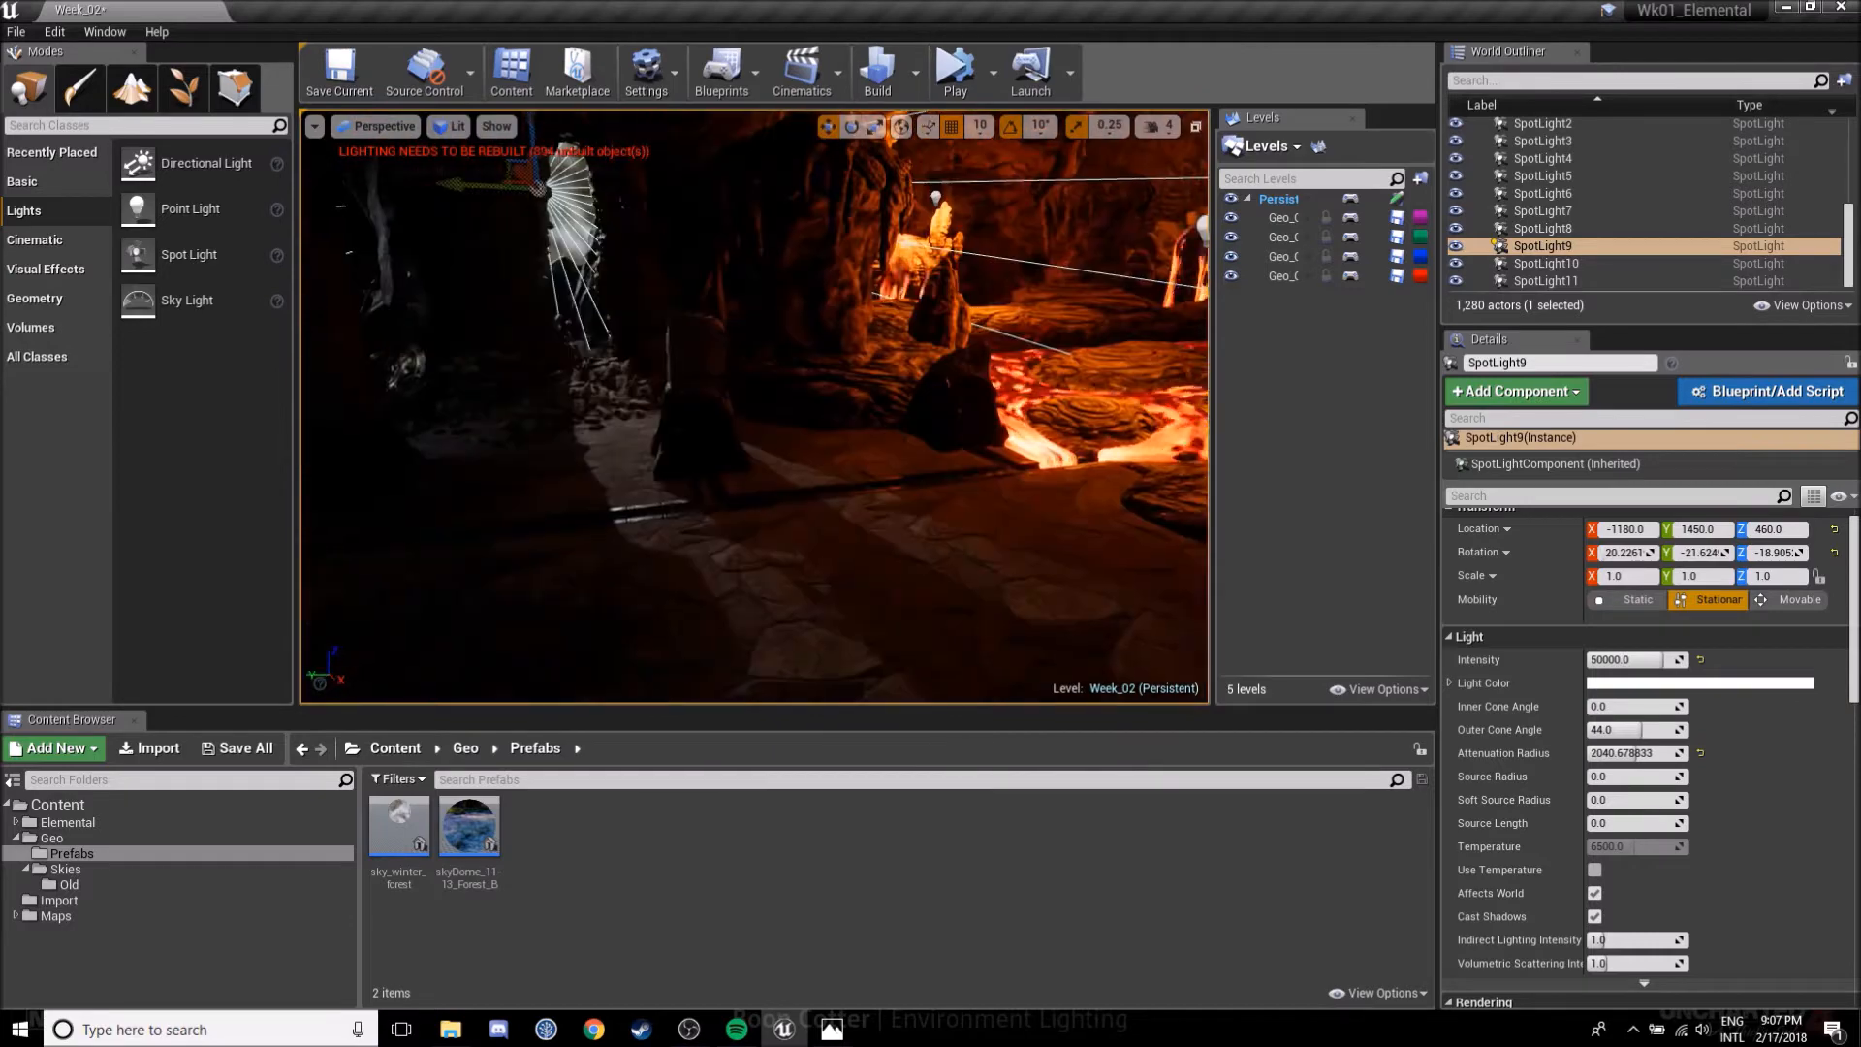
{"action": "type", "text": "40000.0"}
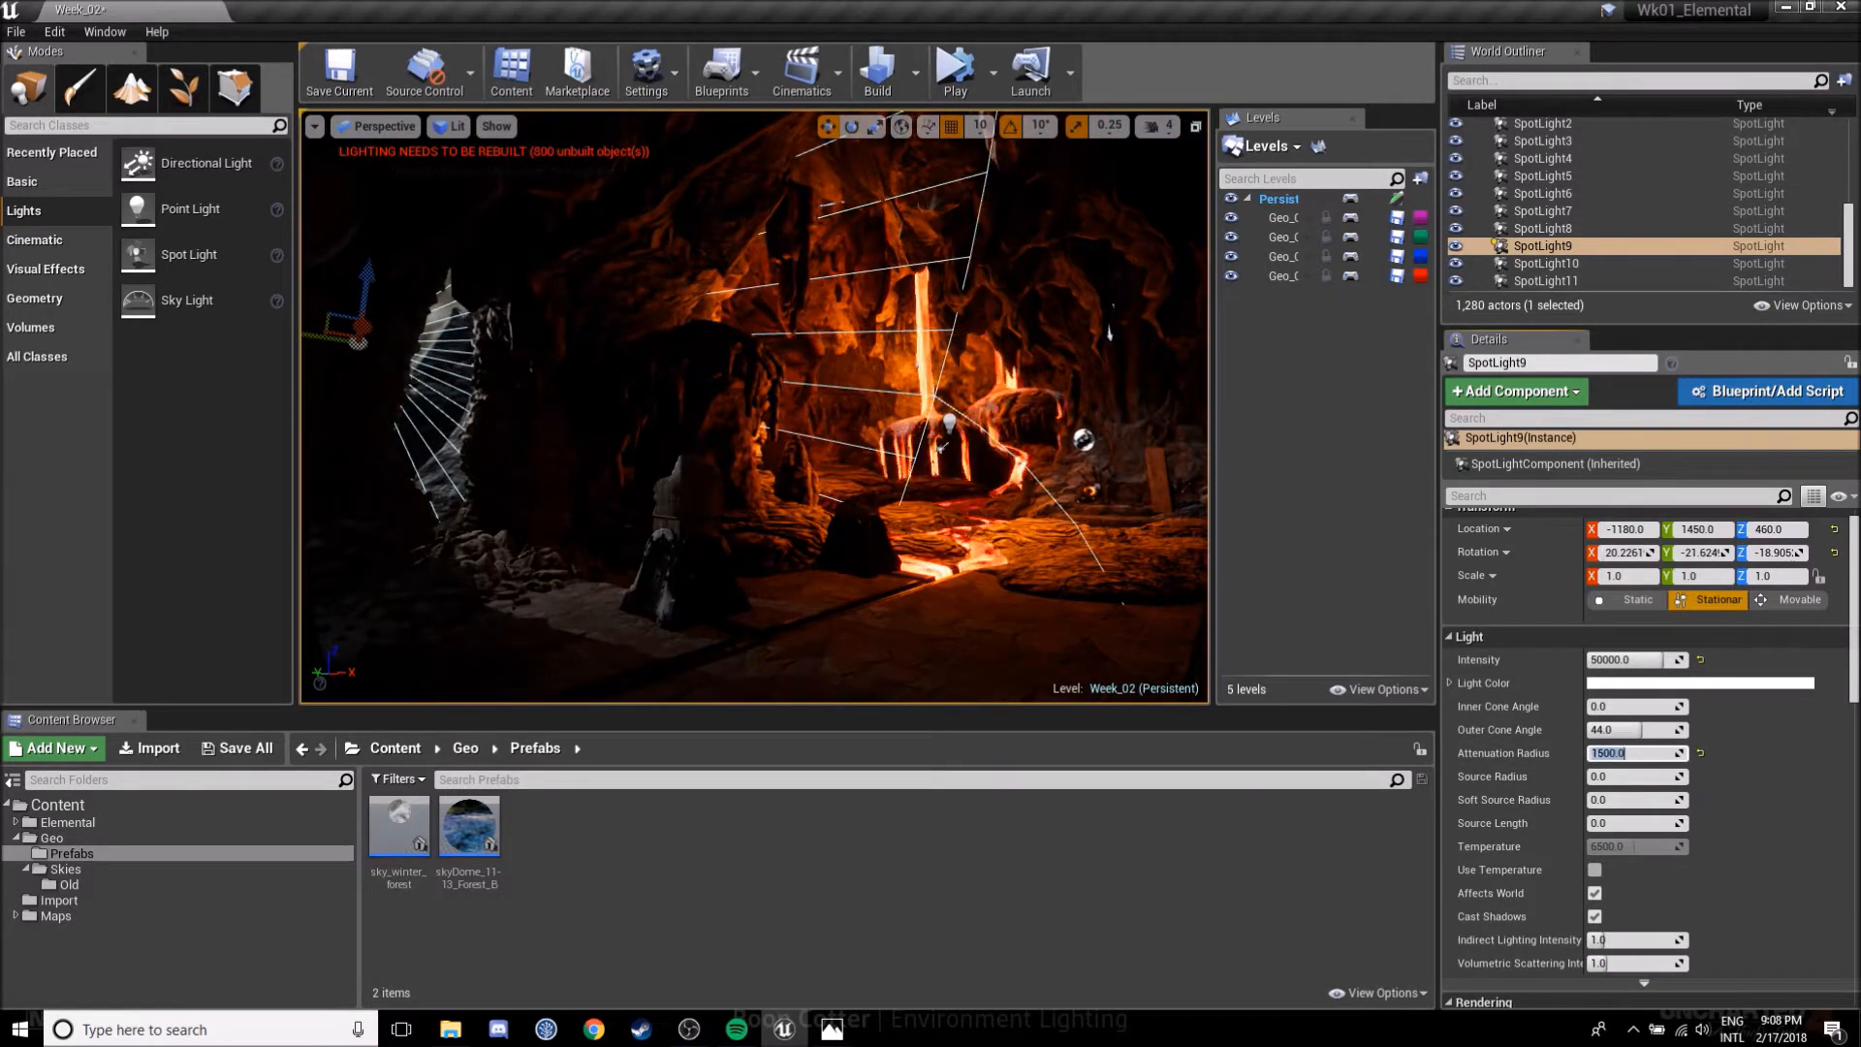
{"action": "type", "text": "1750.0"}
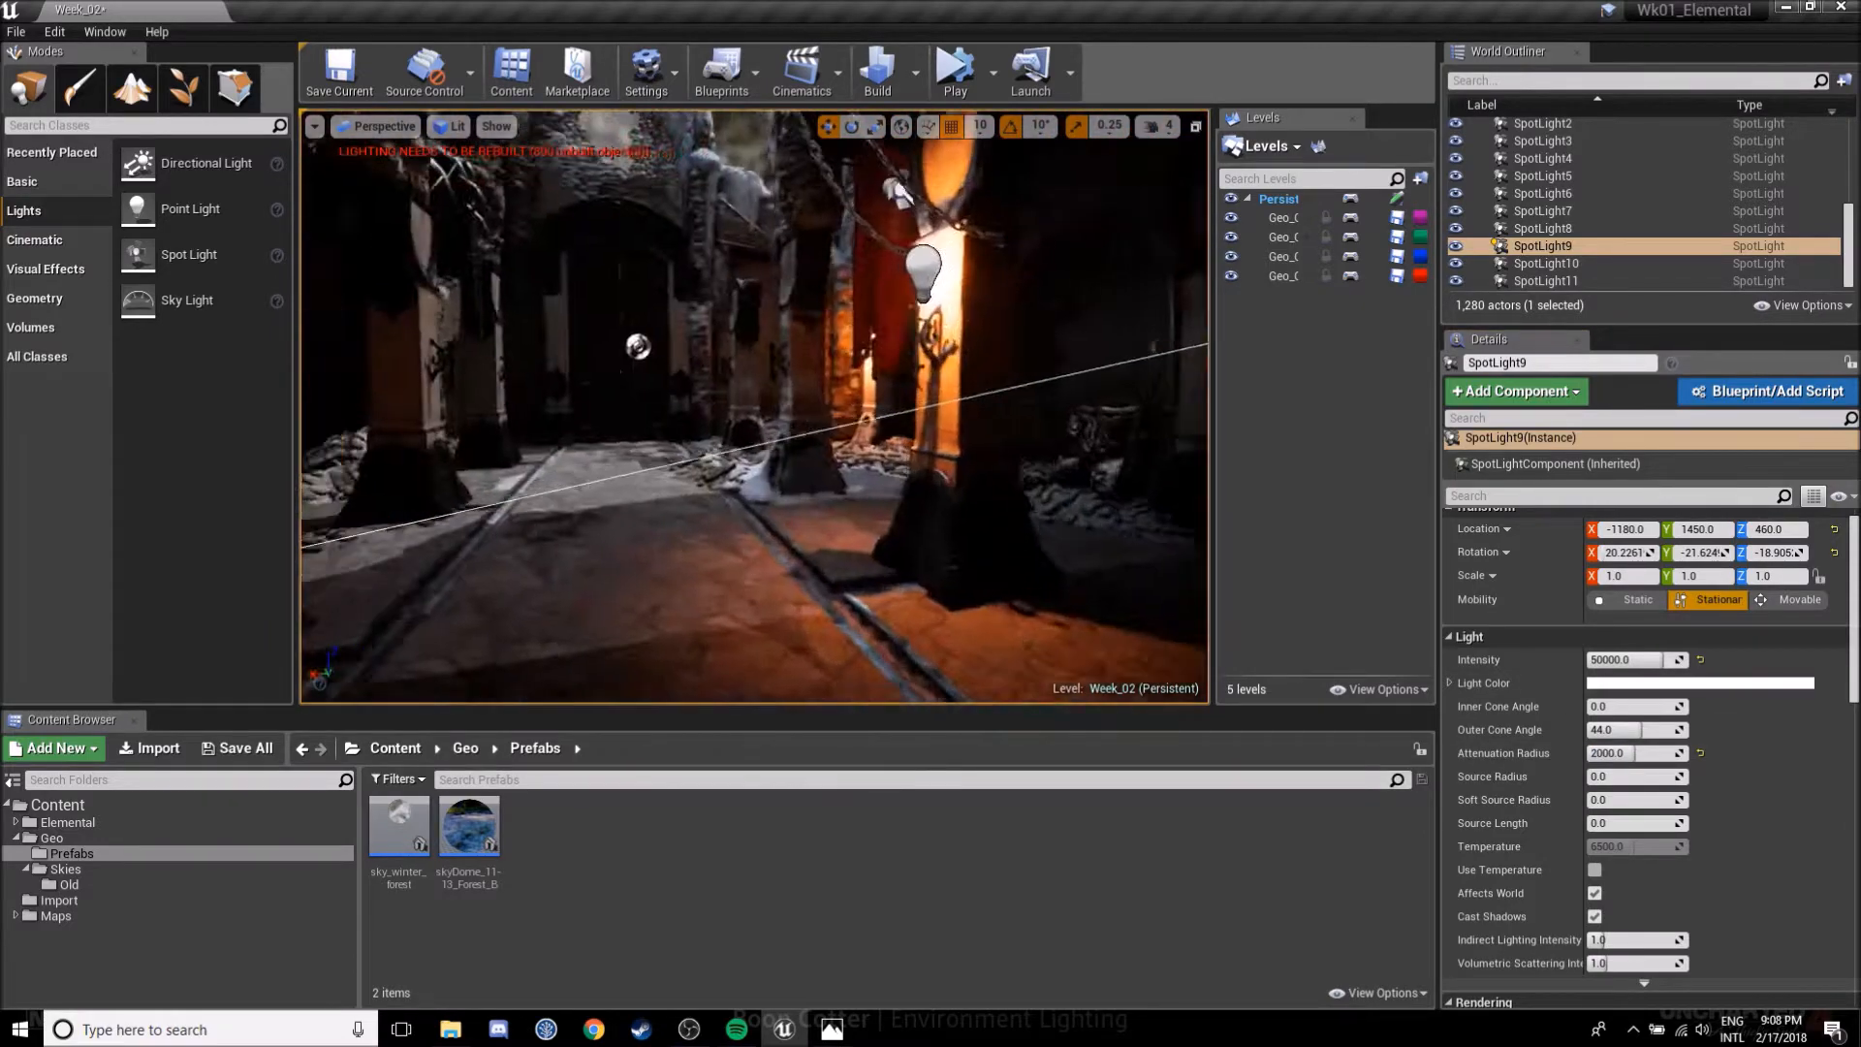
{"action": "left_click", "coordinate": [1543, 210]}
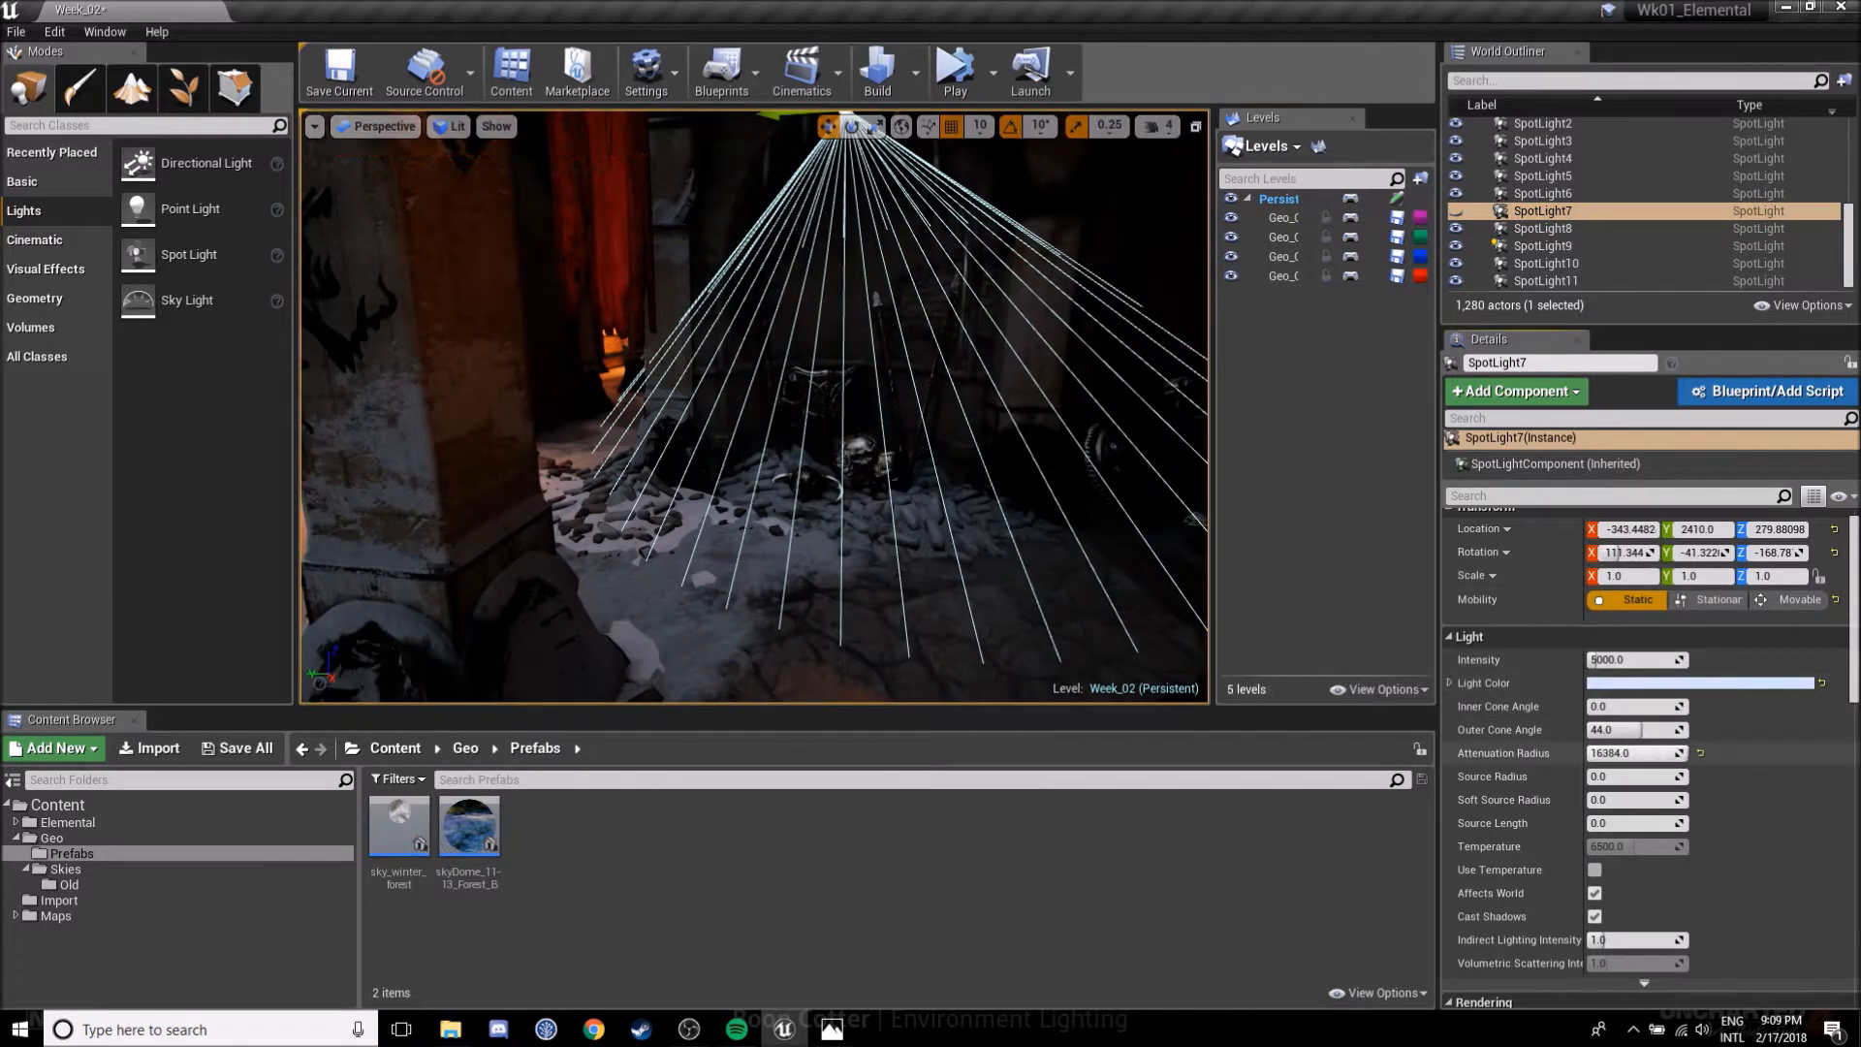
Set weapon-pile SpotLight6, 7 and 8 to intensity 5000 with 800–1000 attenuation radii.
{"action": "left_click", "coordinate": [1712, 599]}
{"action": "type", "text": "1000"}
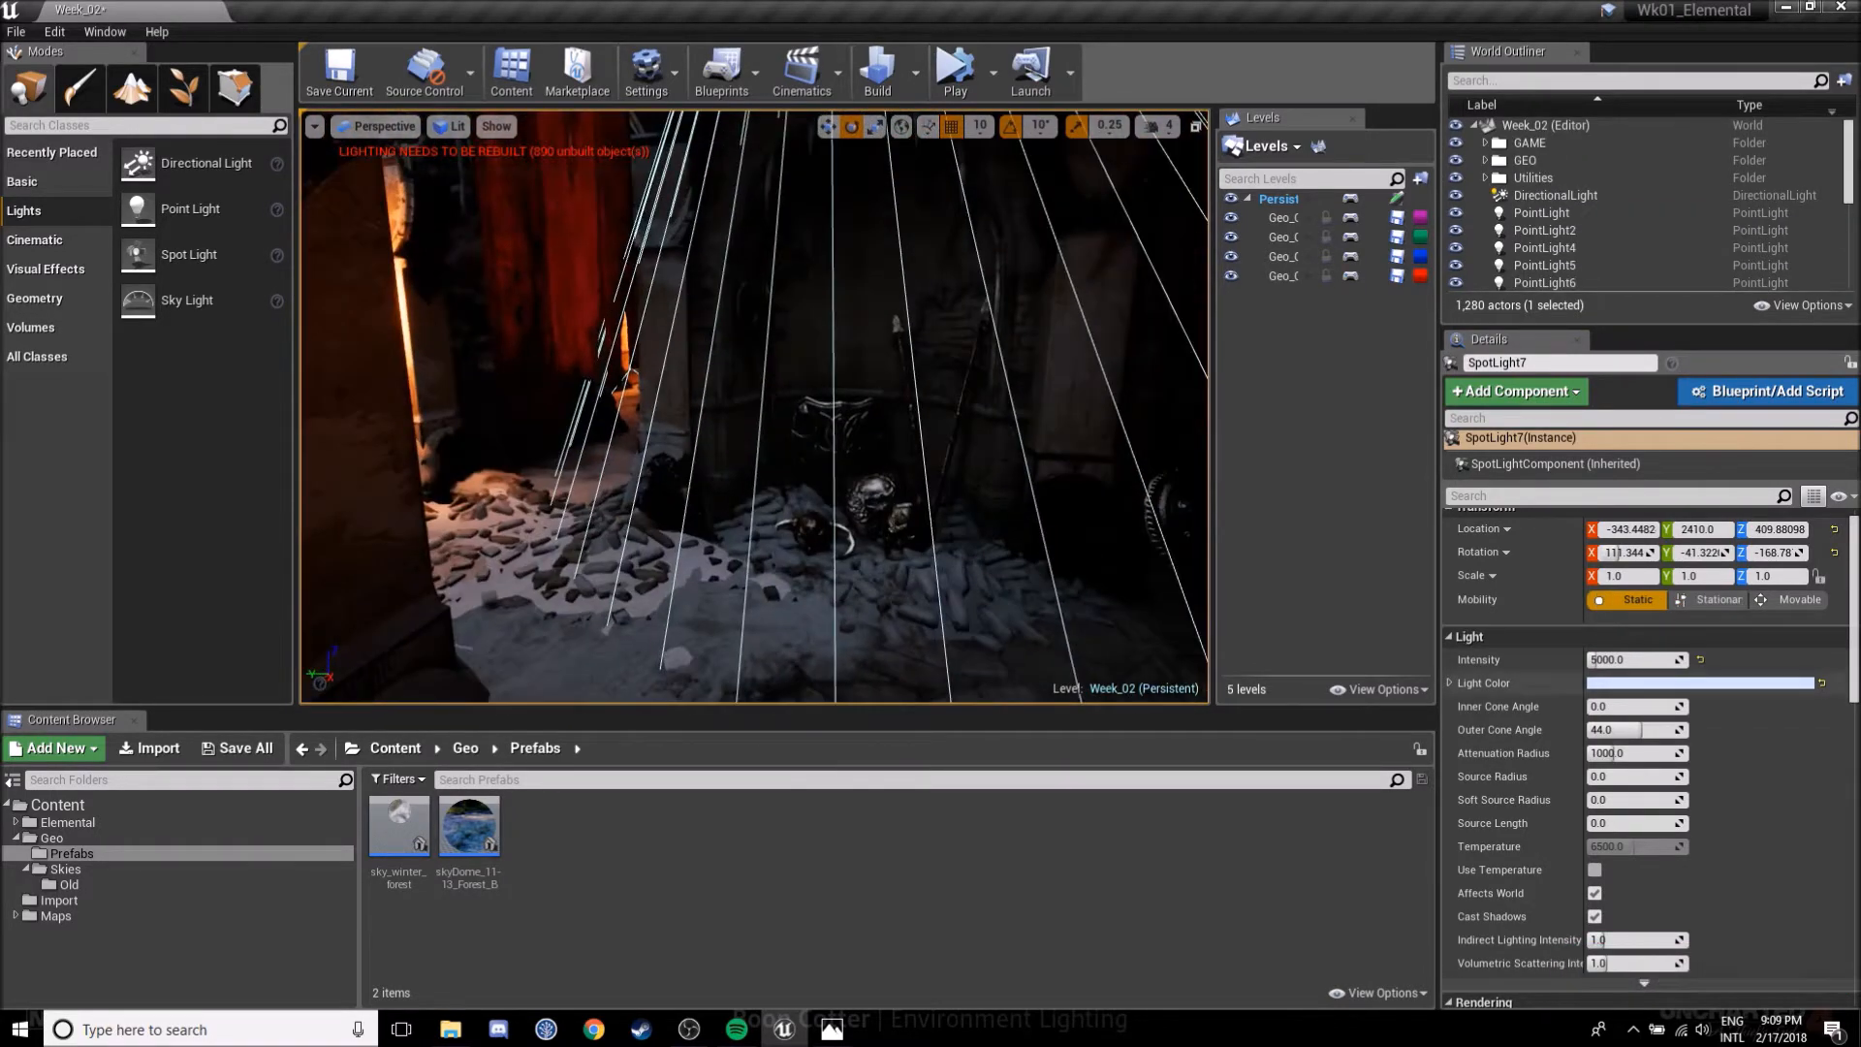
{"action": "left_click", "coordinate": [1543, 227]}
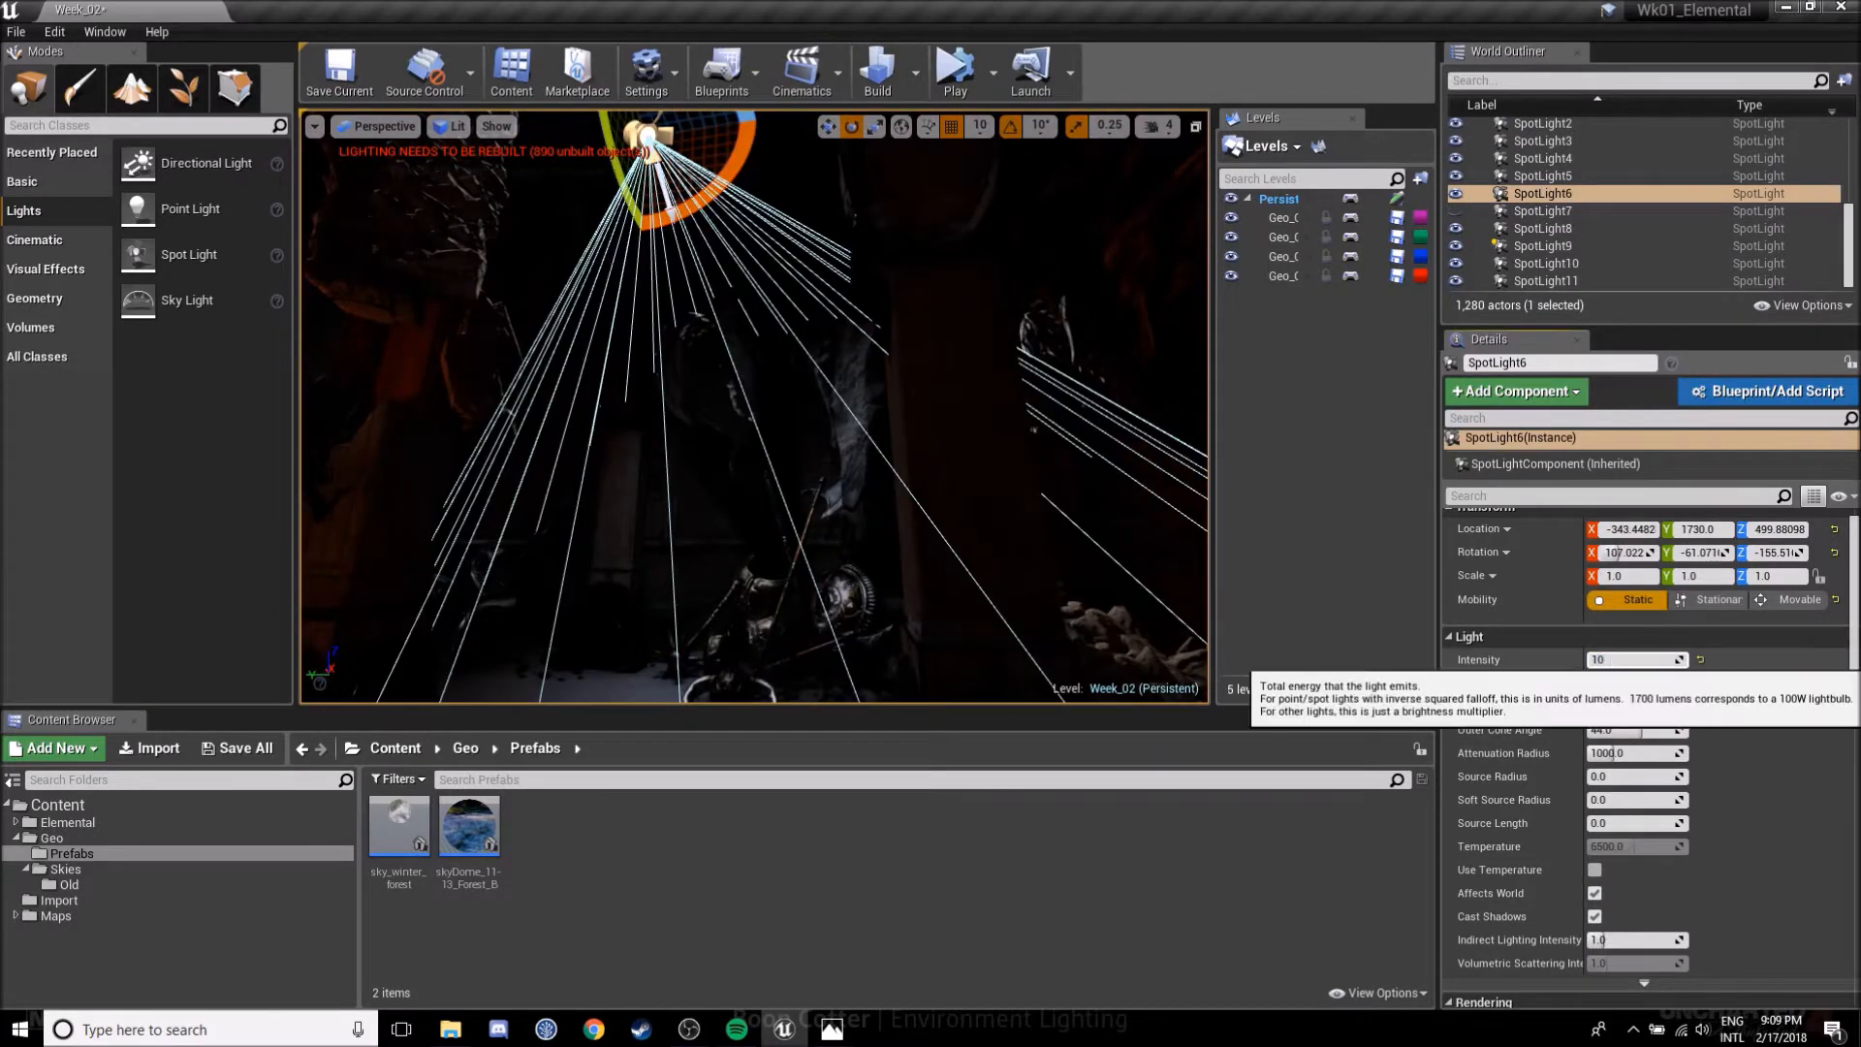
{"action": "type", "text": "5000.0"}
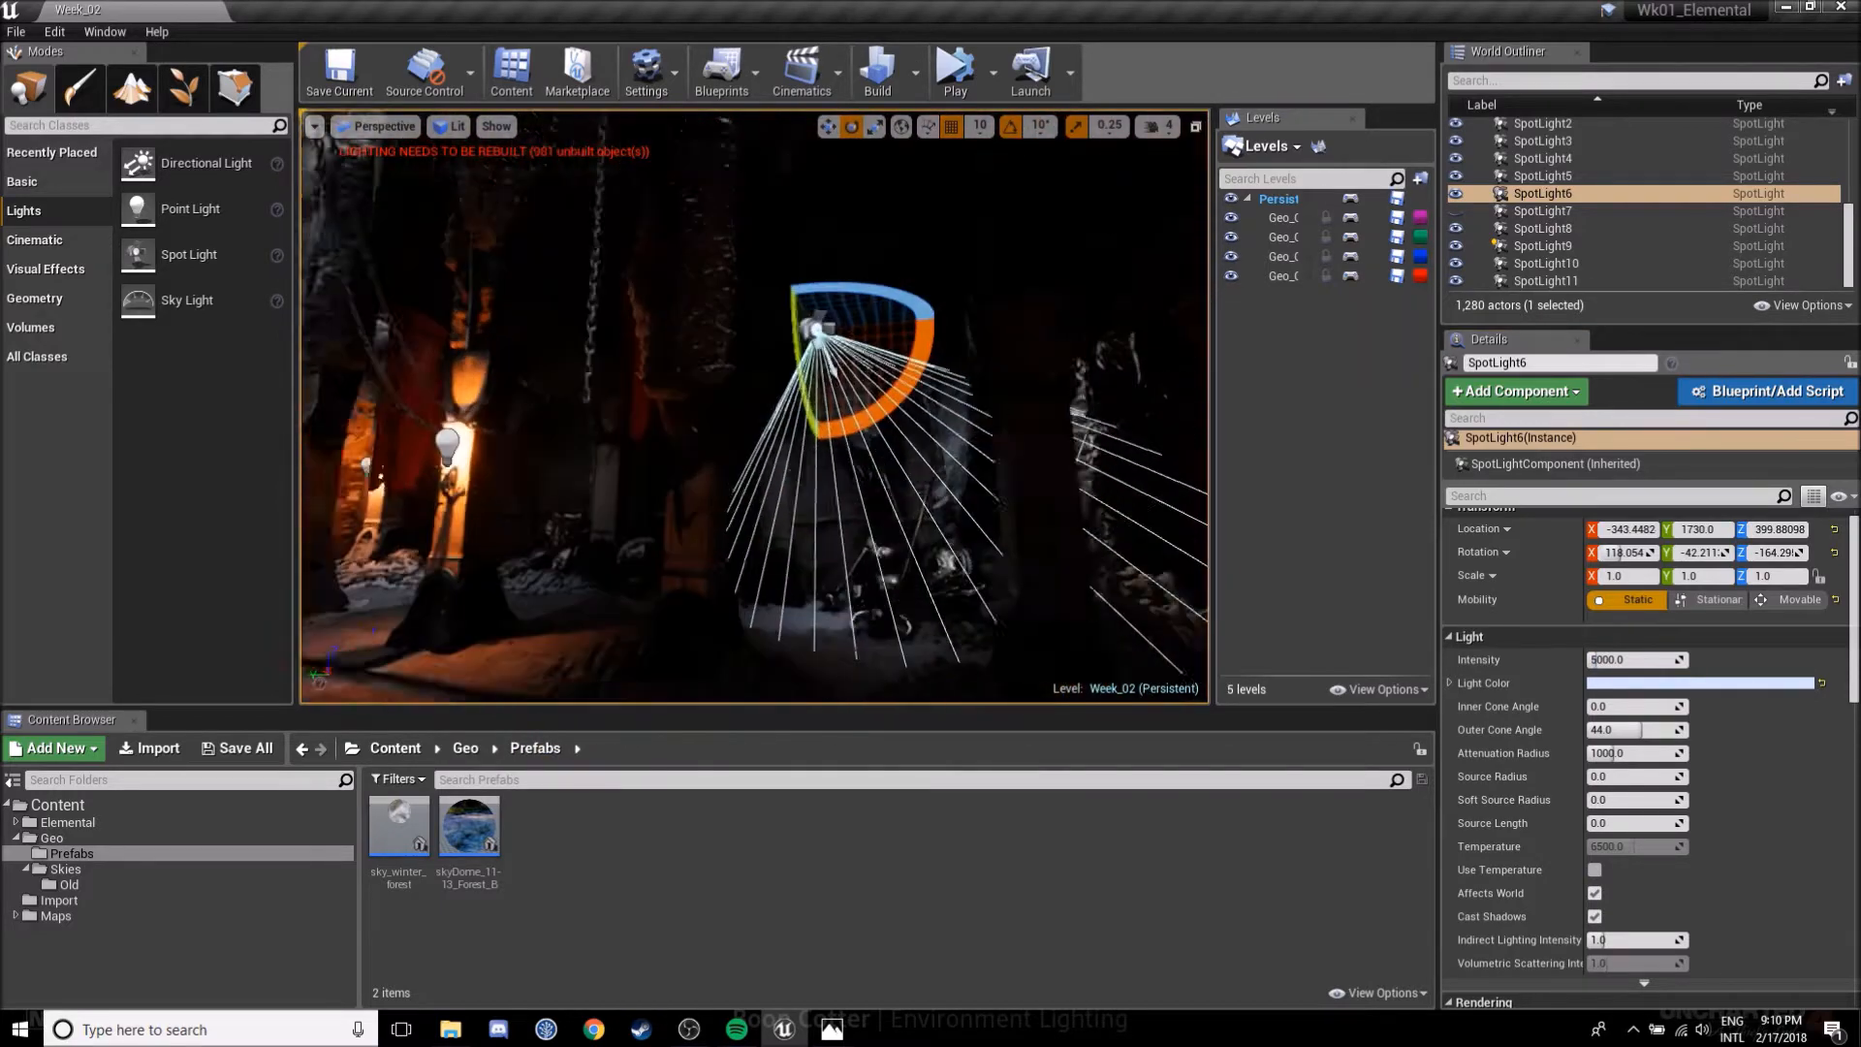
{"action": "left_click", "coordinate": [1543, 210]}
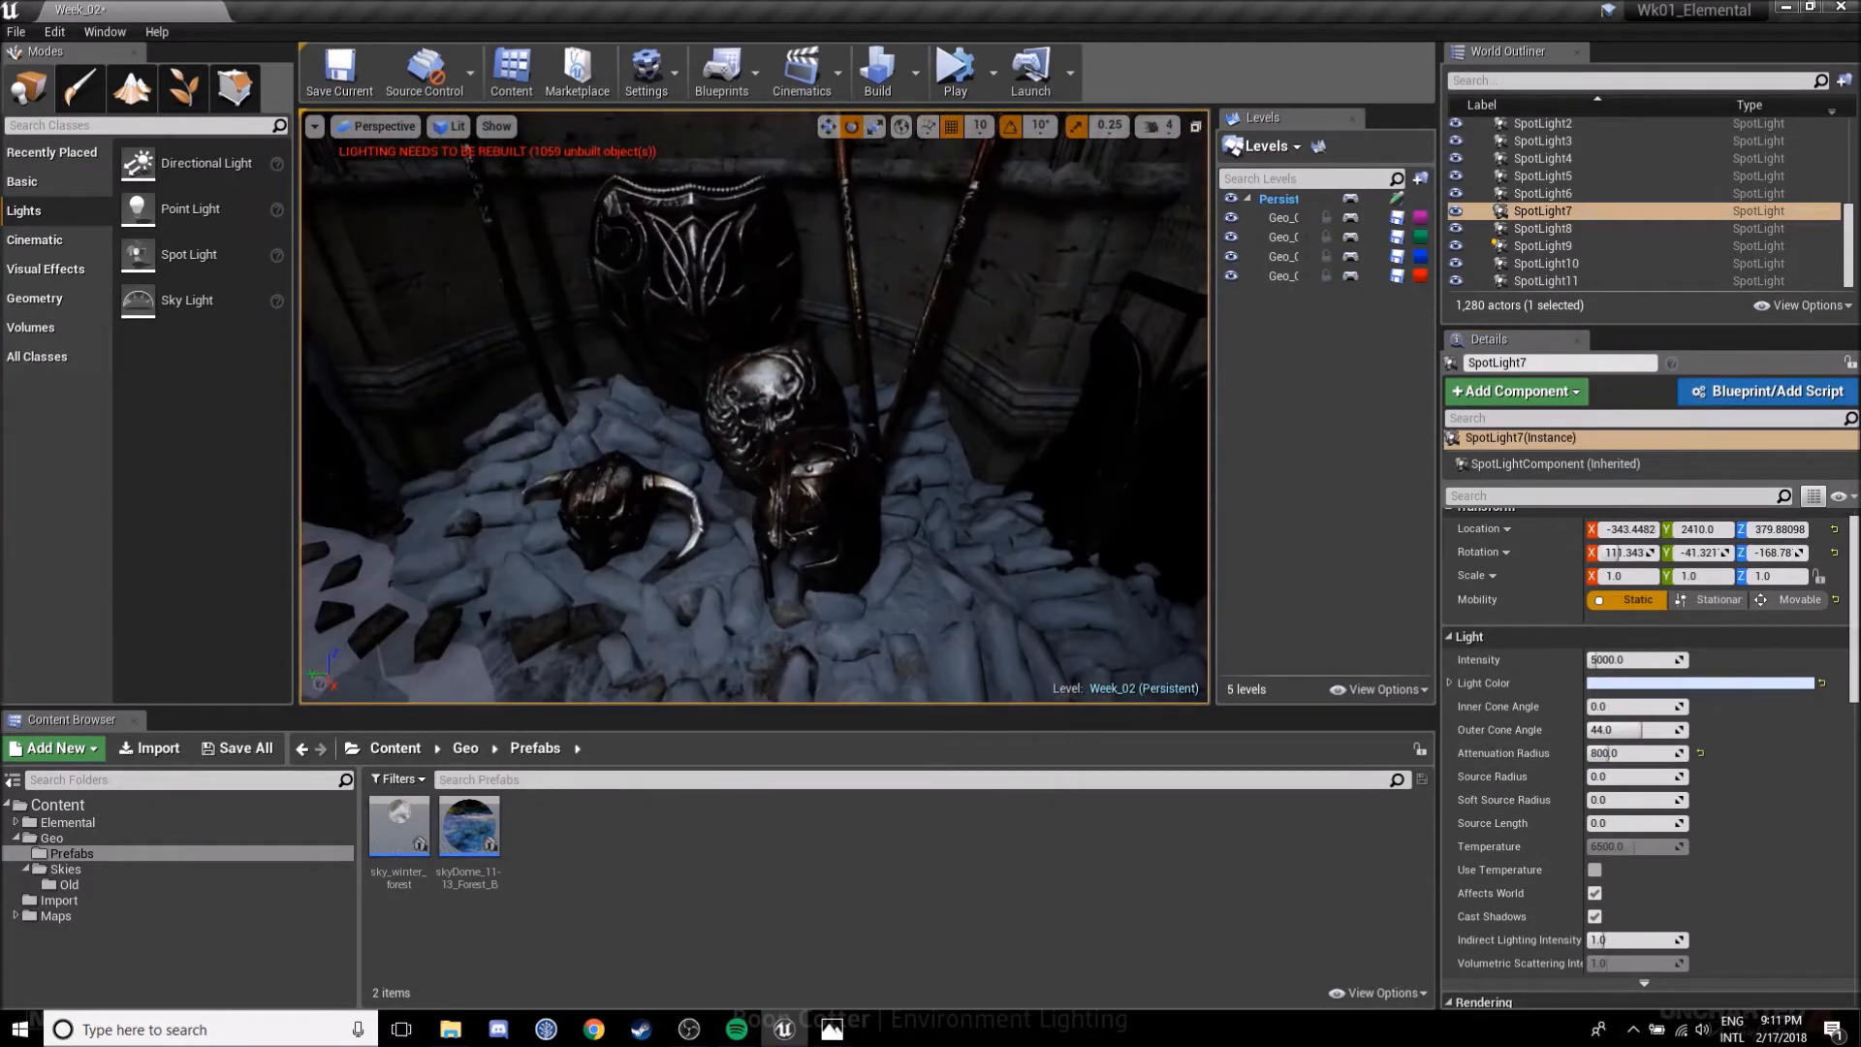
{"action": "left_click", "coordinate": [1544, 228]}
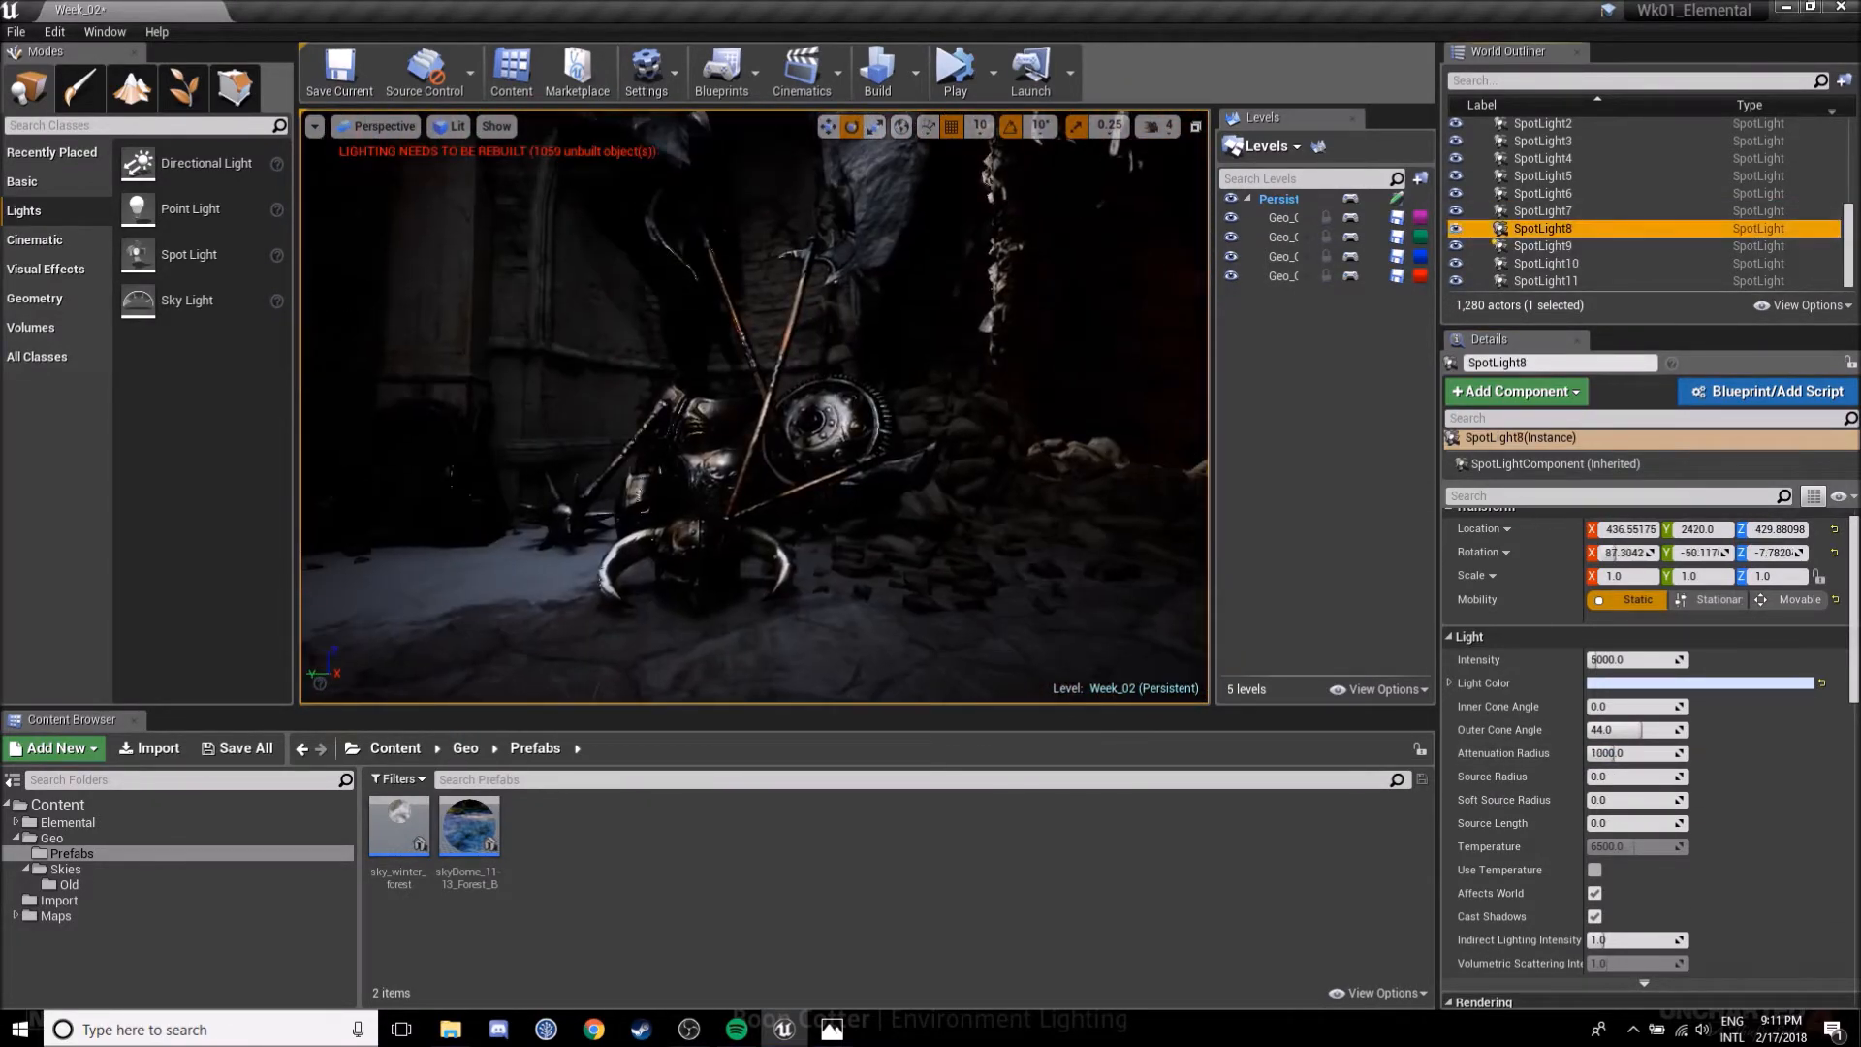
{"action": "left_click", "coordinate": [1544, 192]}
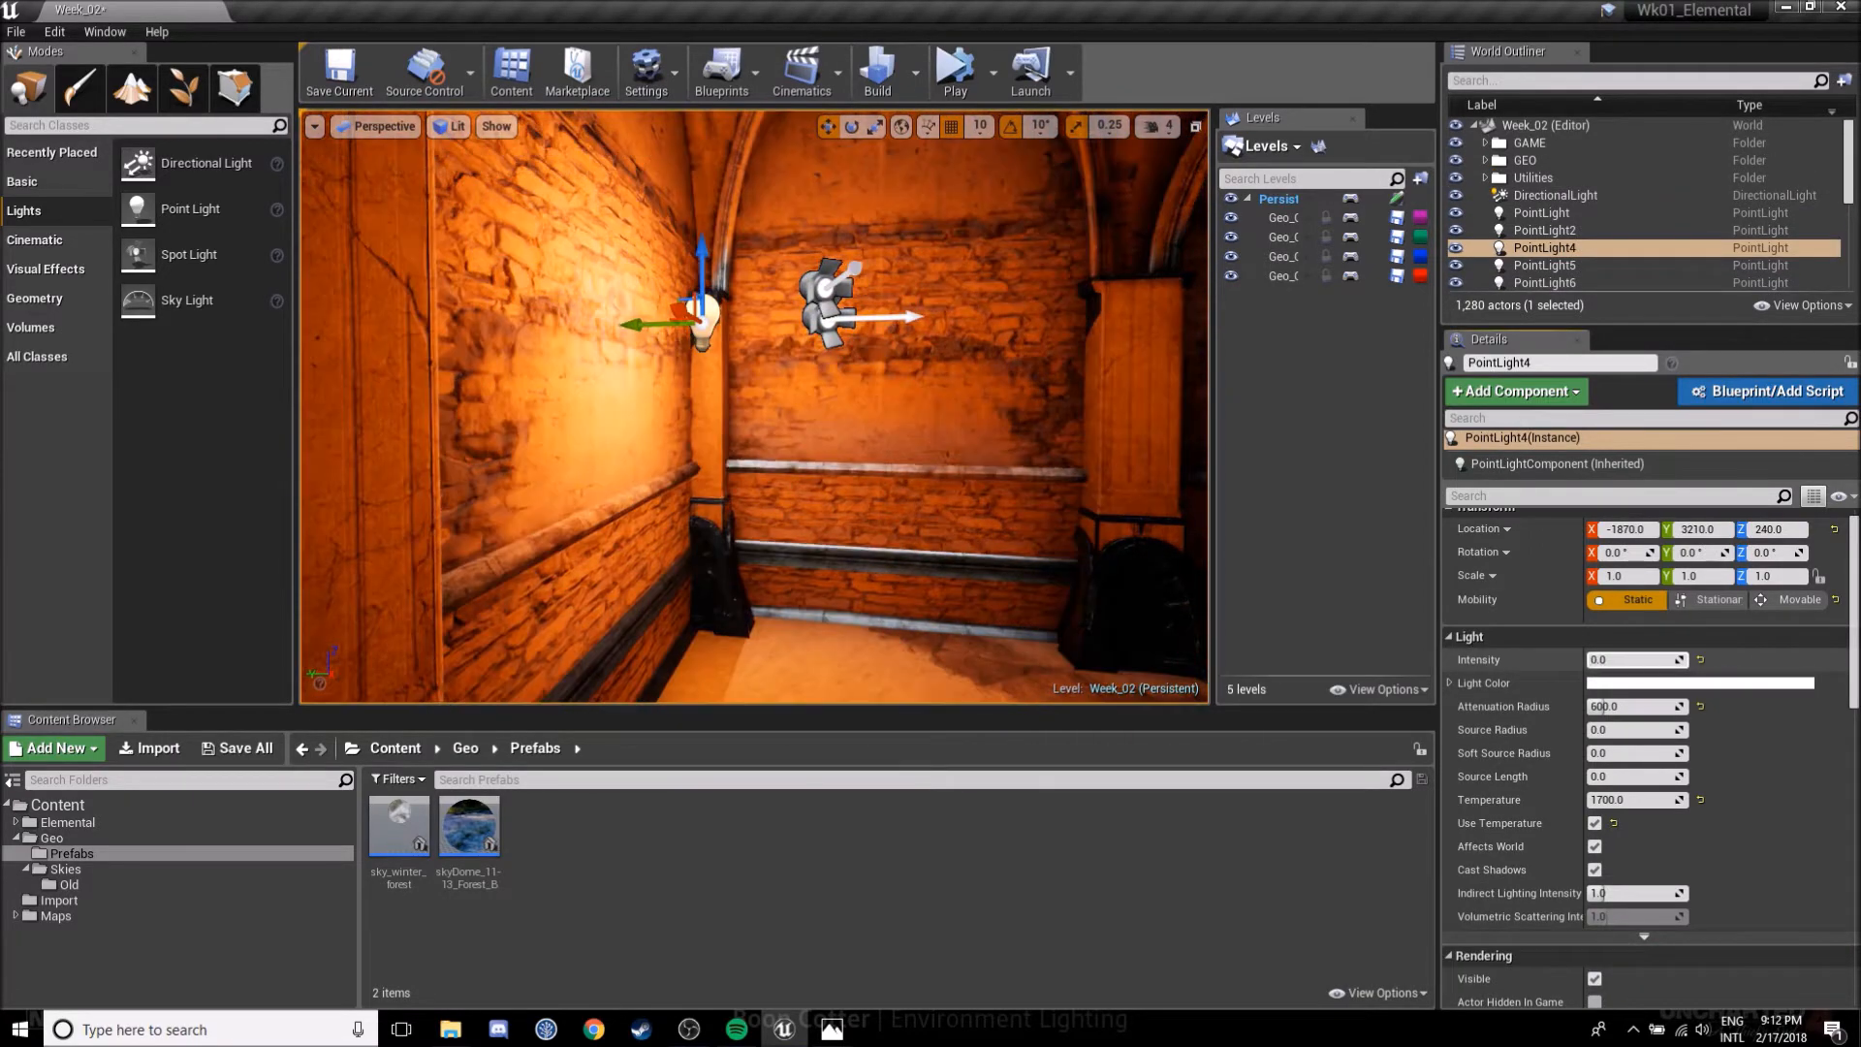
Change the brick-wall PointLight4's attenuation radius to 1000.
{"action": "left_click", "coordinate": [1717, 599]}
{"action": "type", "text": "1000"}
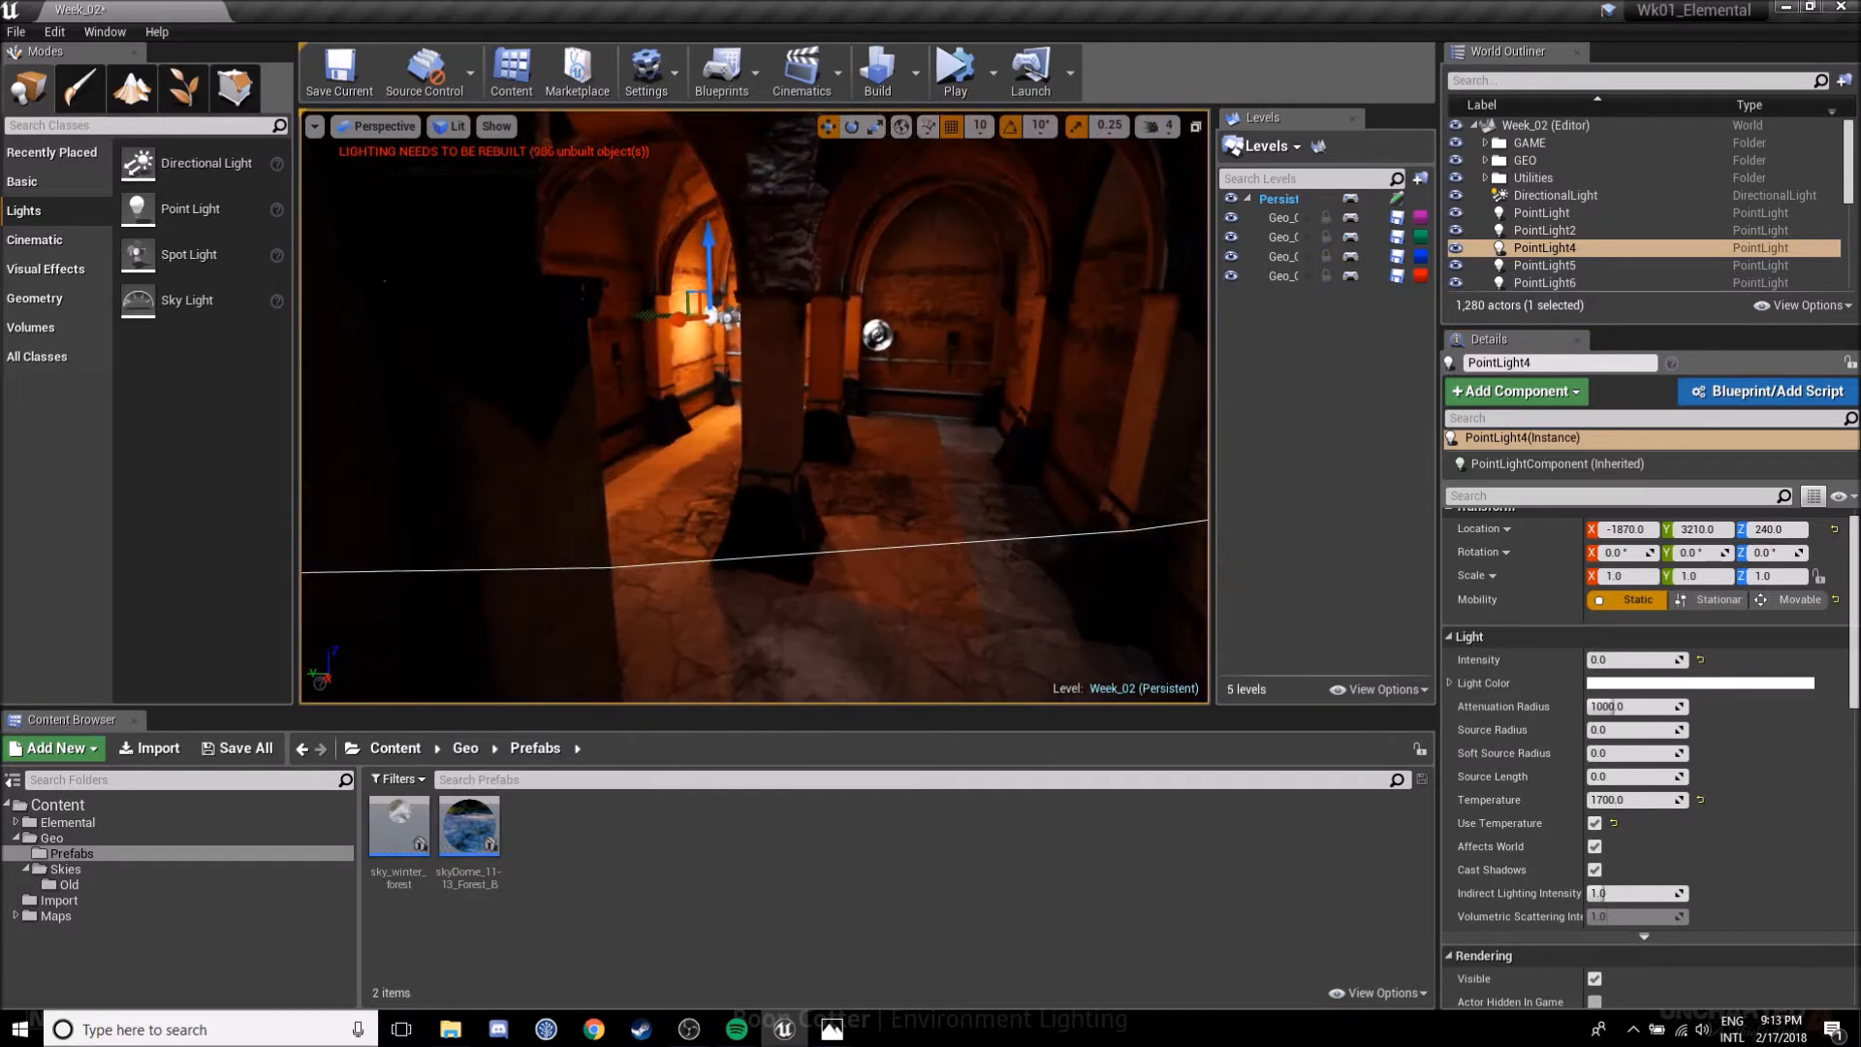
{"action": "type", "text": "500.0"}
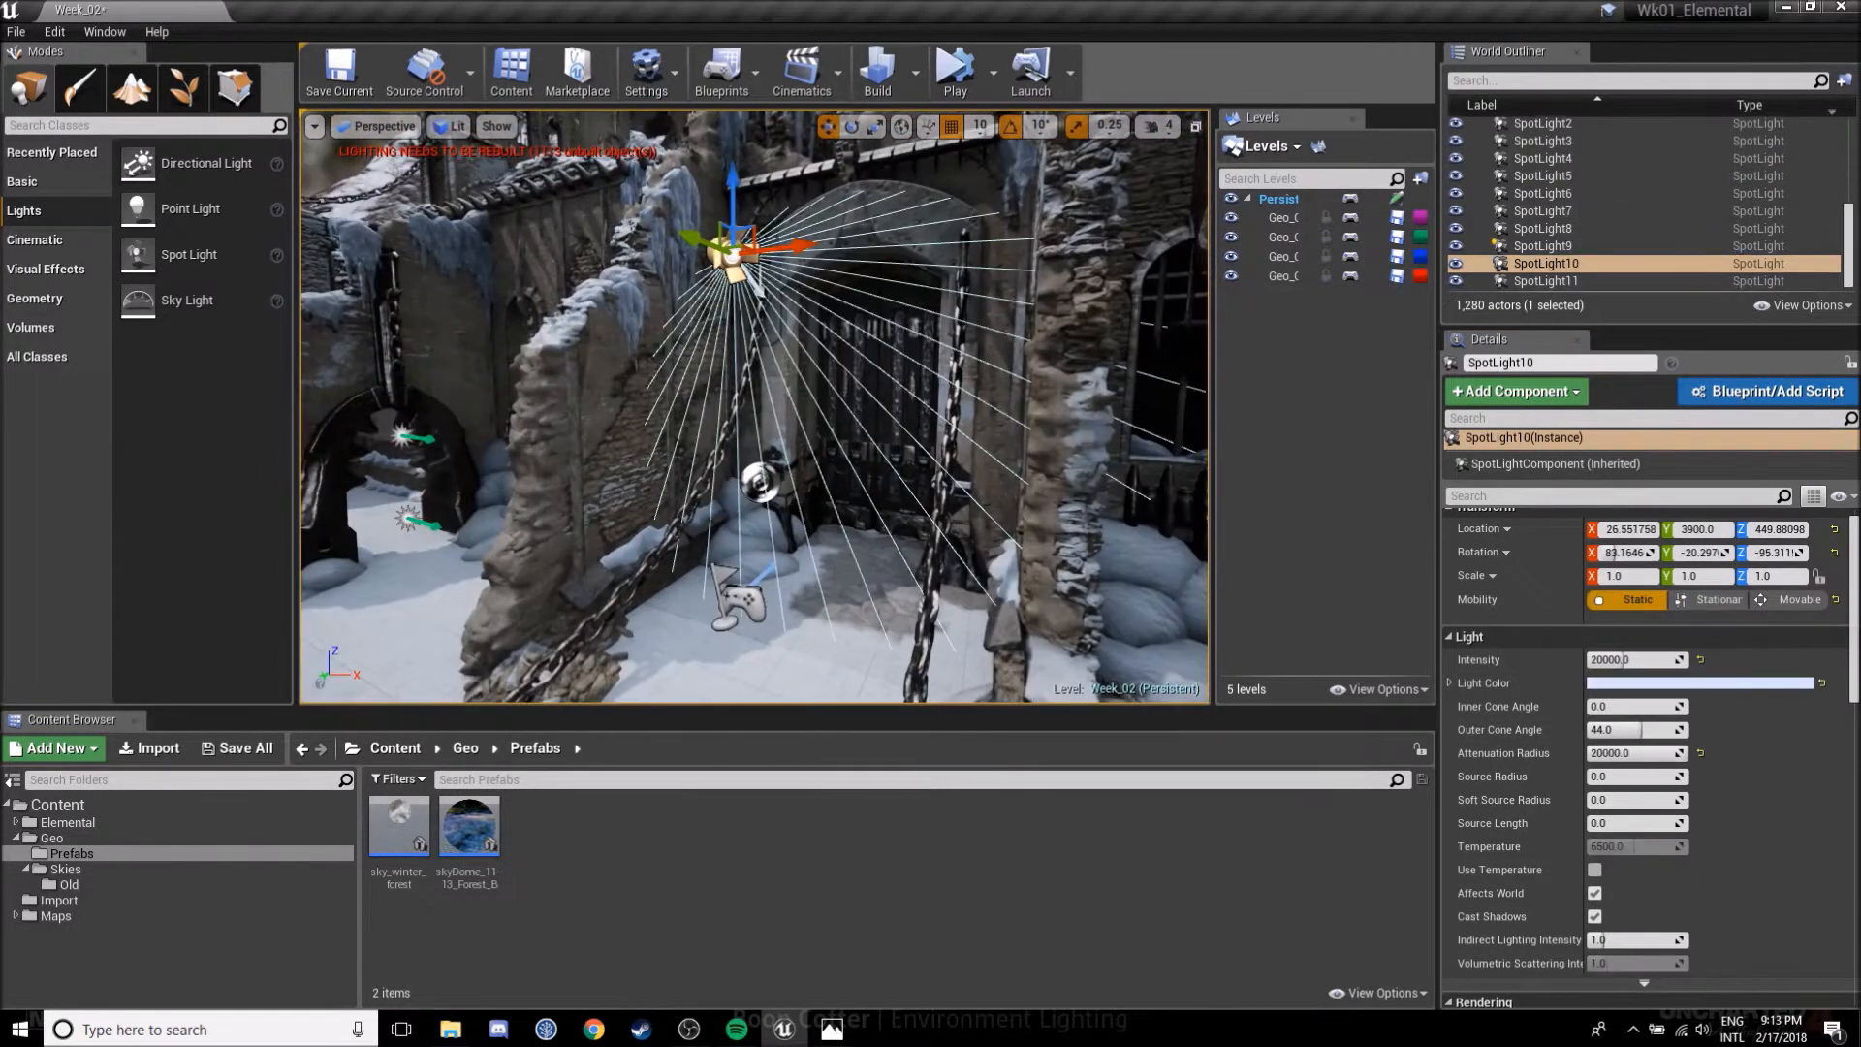
Dim SpotLight10 and give warm SpotLight2 intensity 5000, radius 1000, temperature 1700.
{"action": "type", "text": "100"}
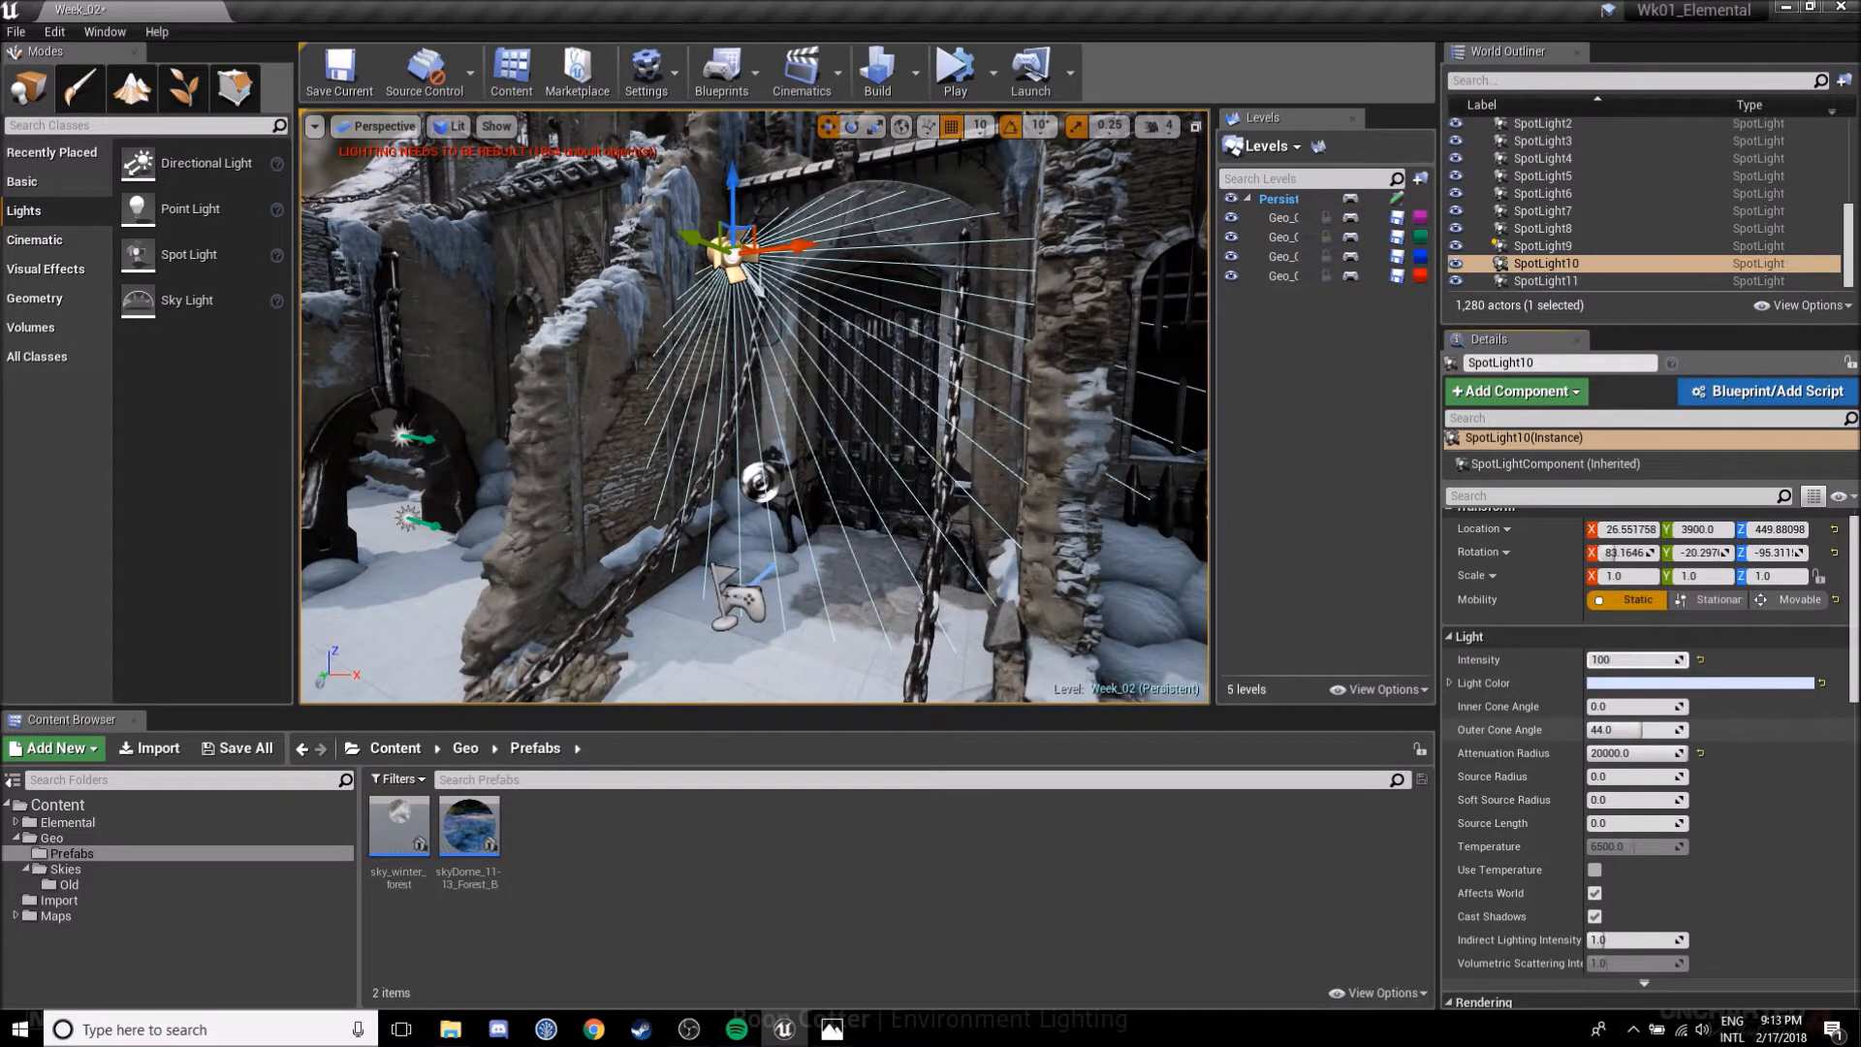
{"action": "type", "text": "20"}
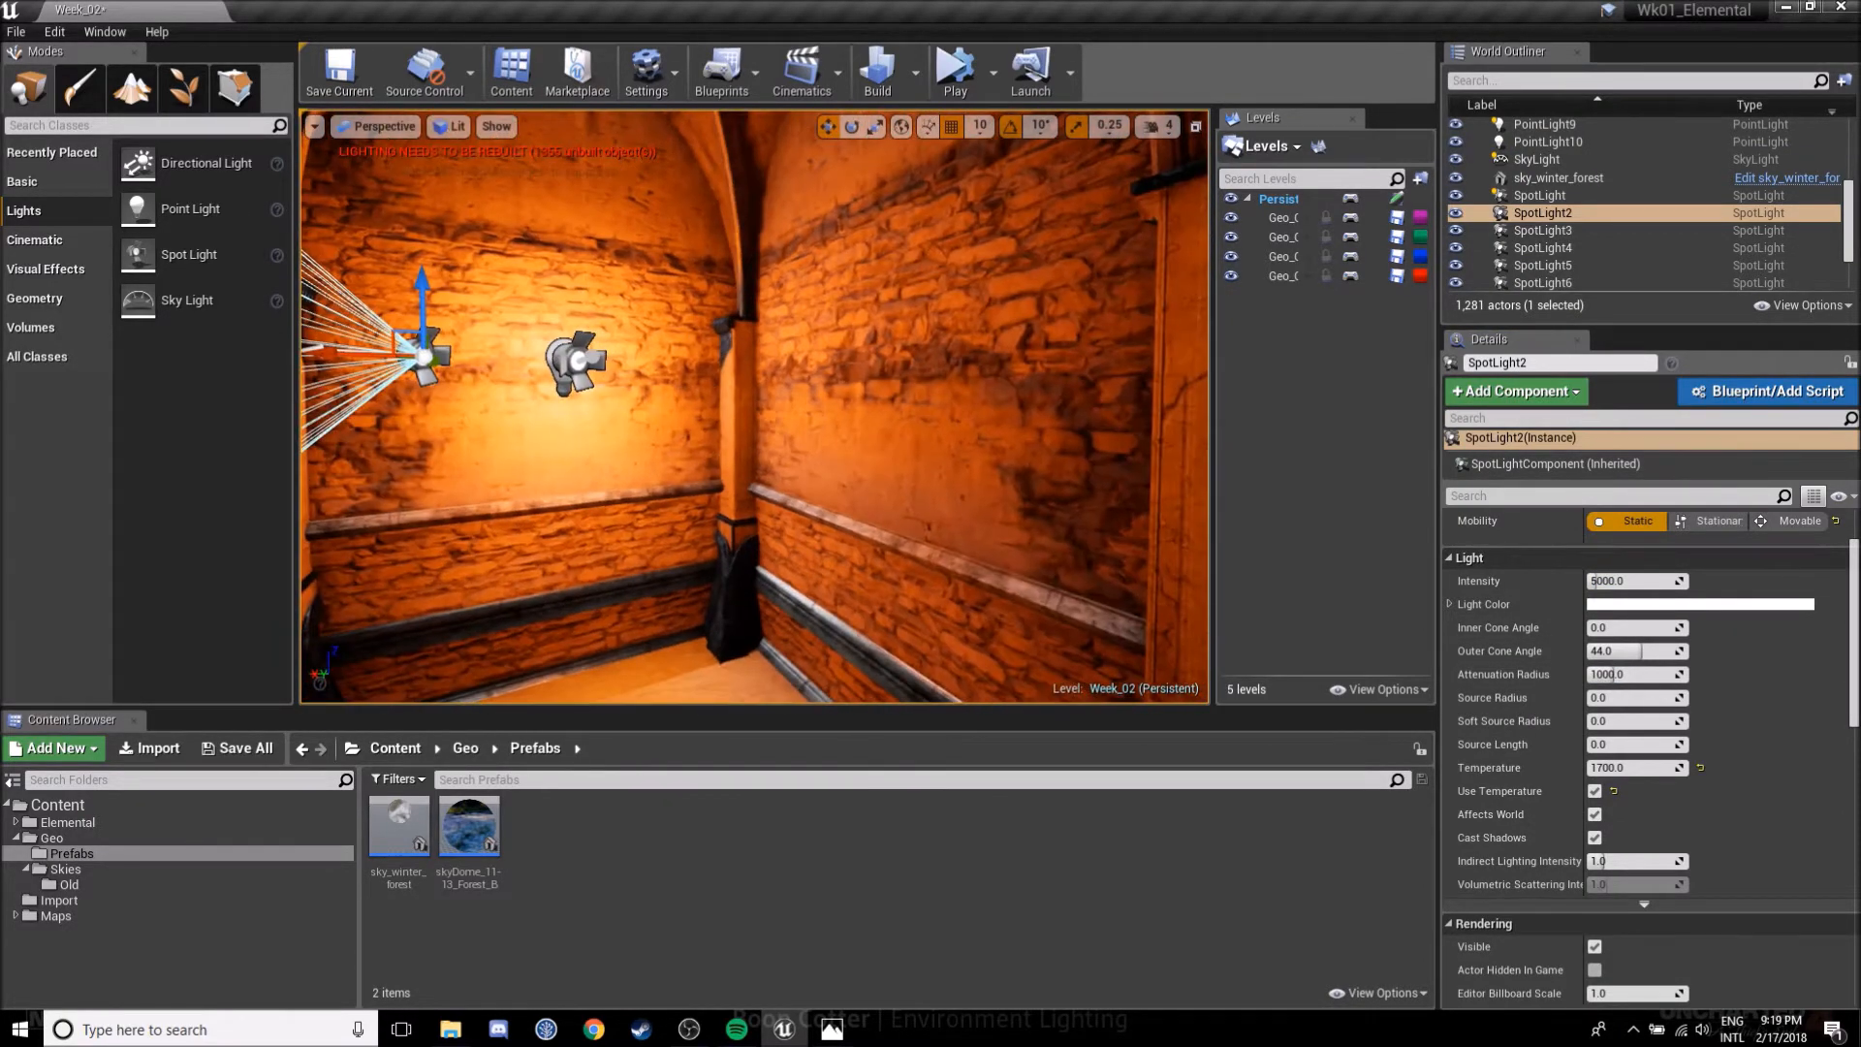
Place an Exponential Height Fog actor in the dungeon corridor.
{"action": "left_click", "coordinate": [1540, 195]}
{"action": "type", "text": "fog"}
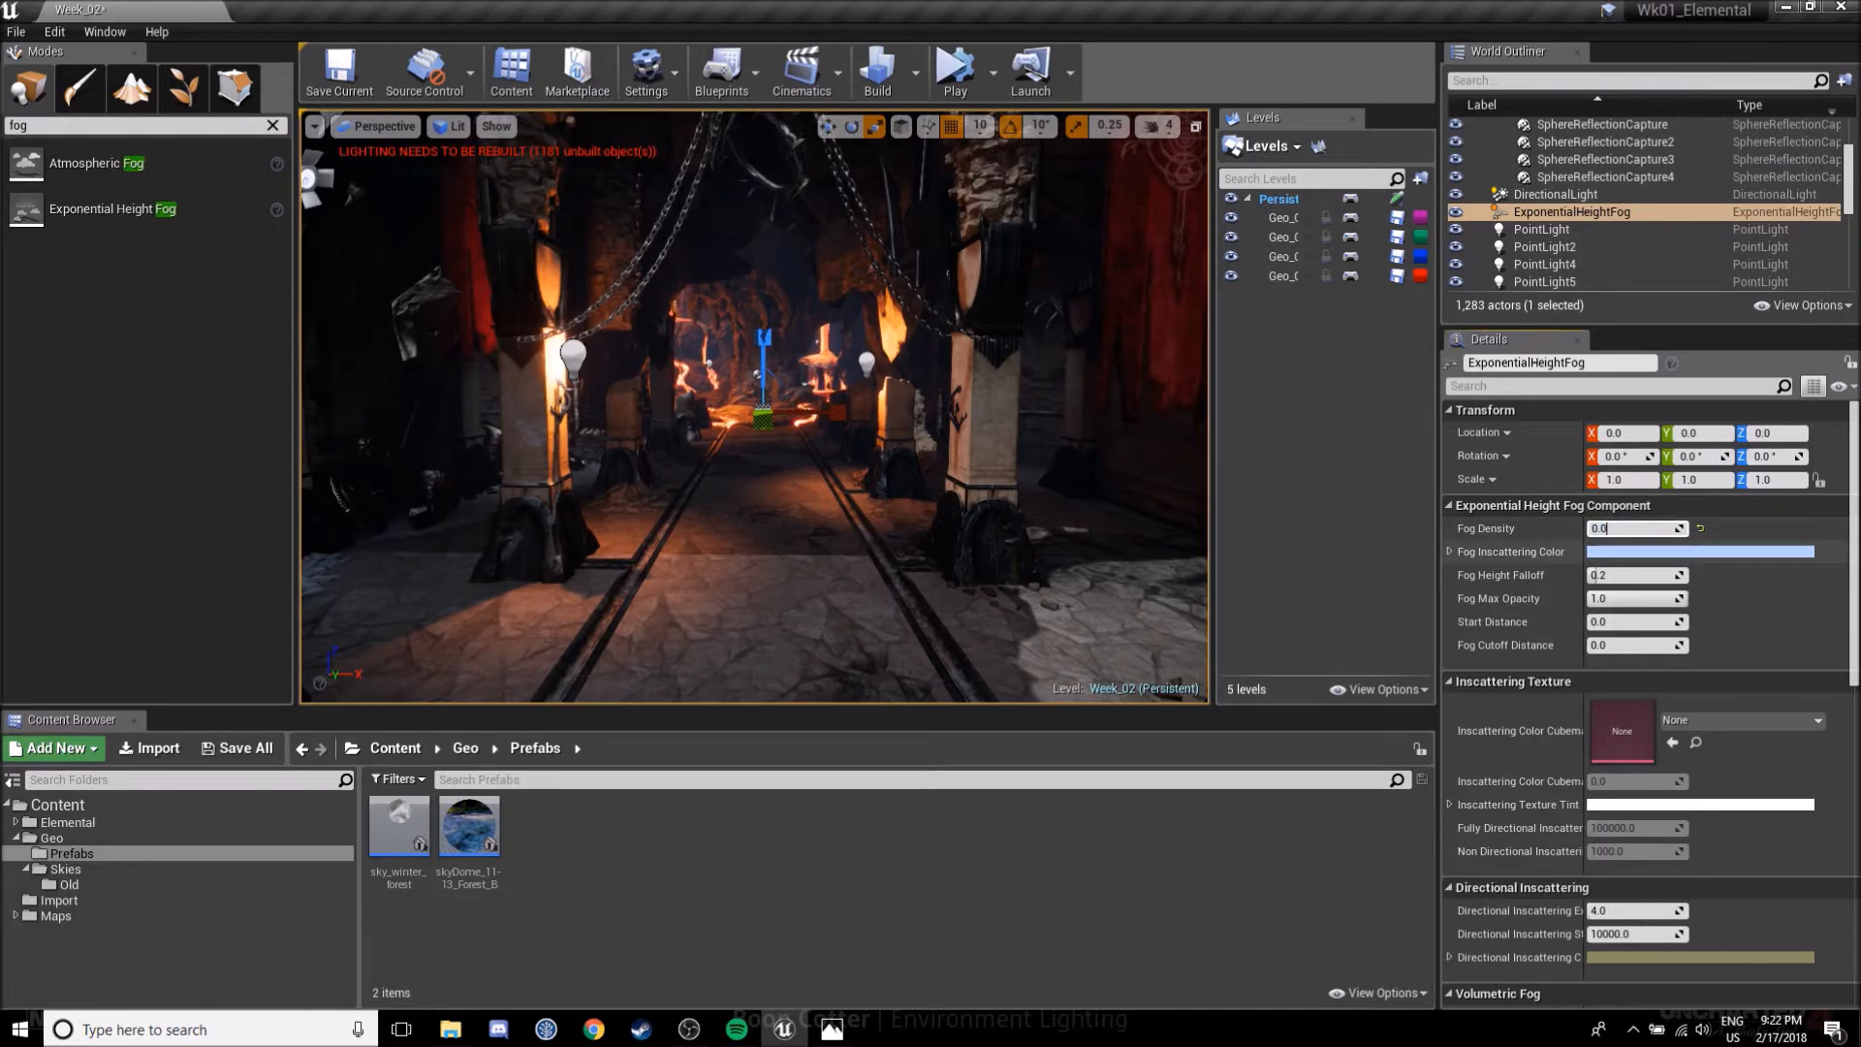
Set fog density to 0.05 and pick a pale blue fog inscattering colour.
{"action": "type", "text": "0.05"}
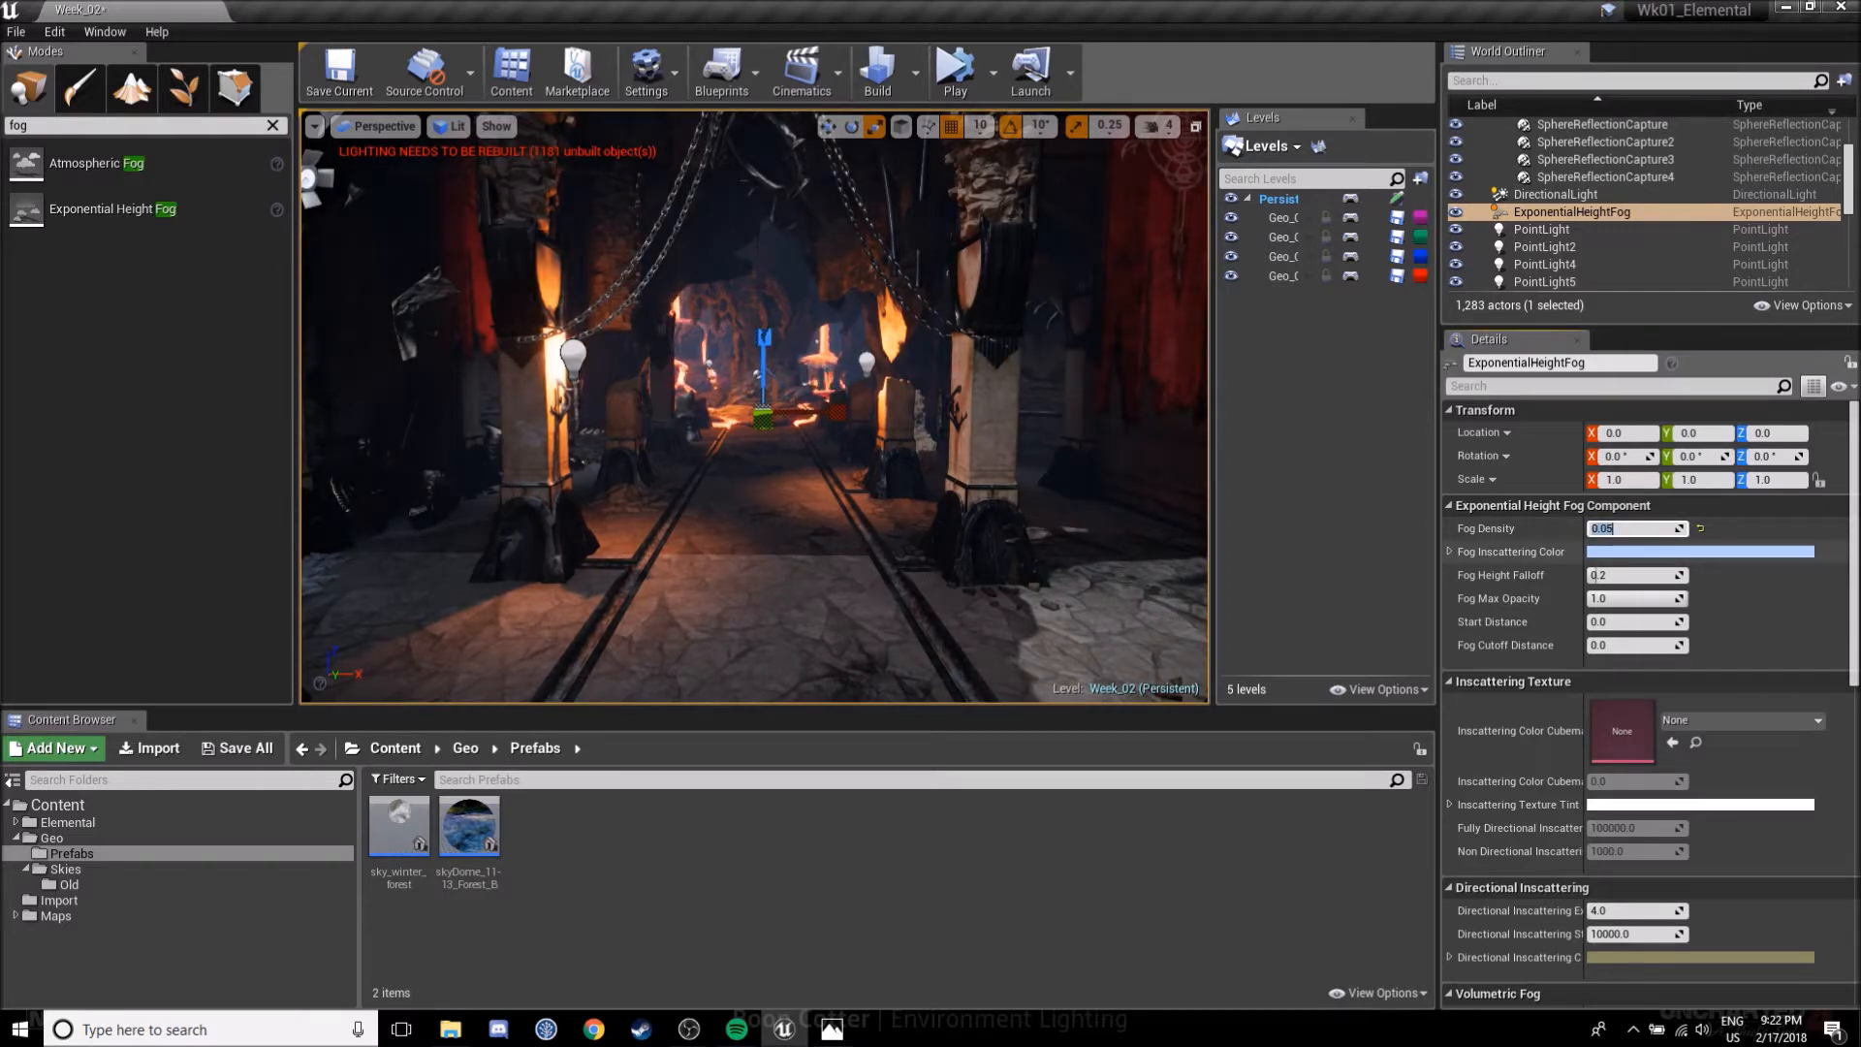
{"action": "left_click", "coordinate": [1700, 550]}
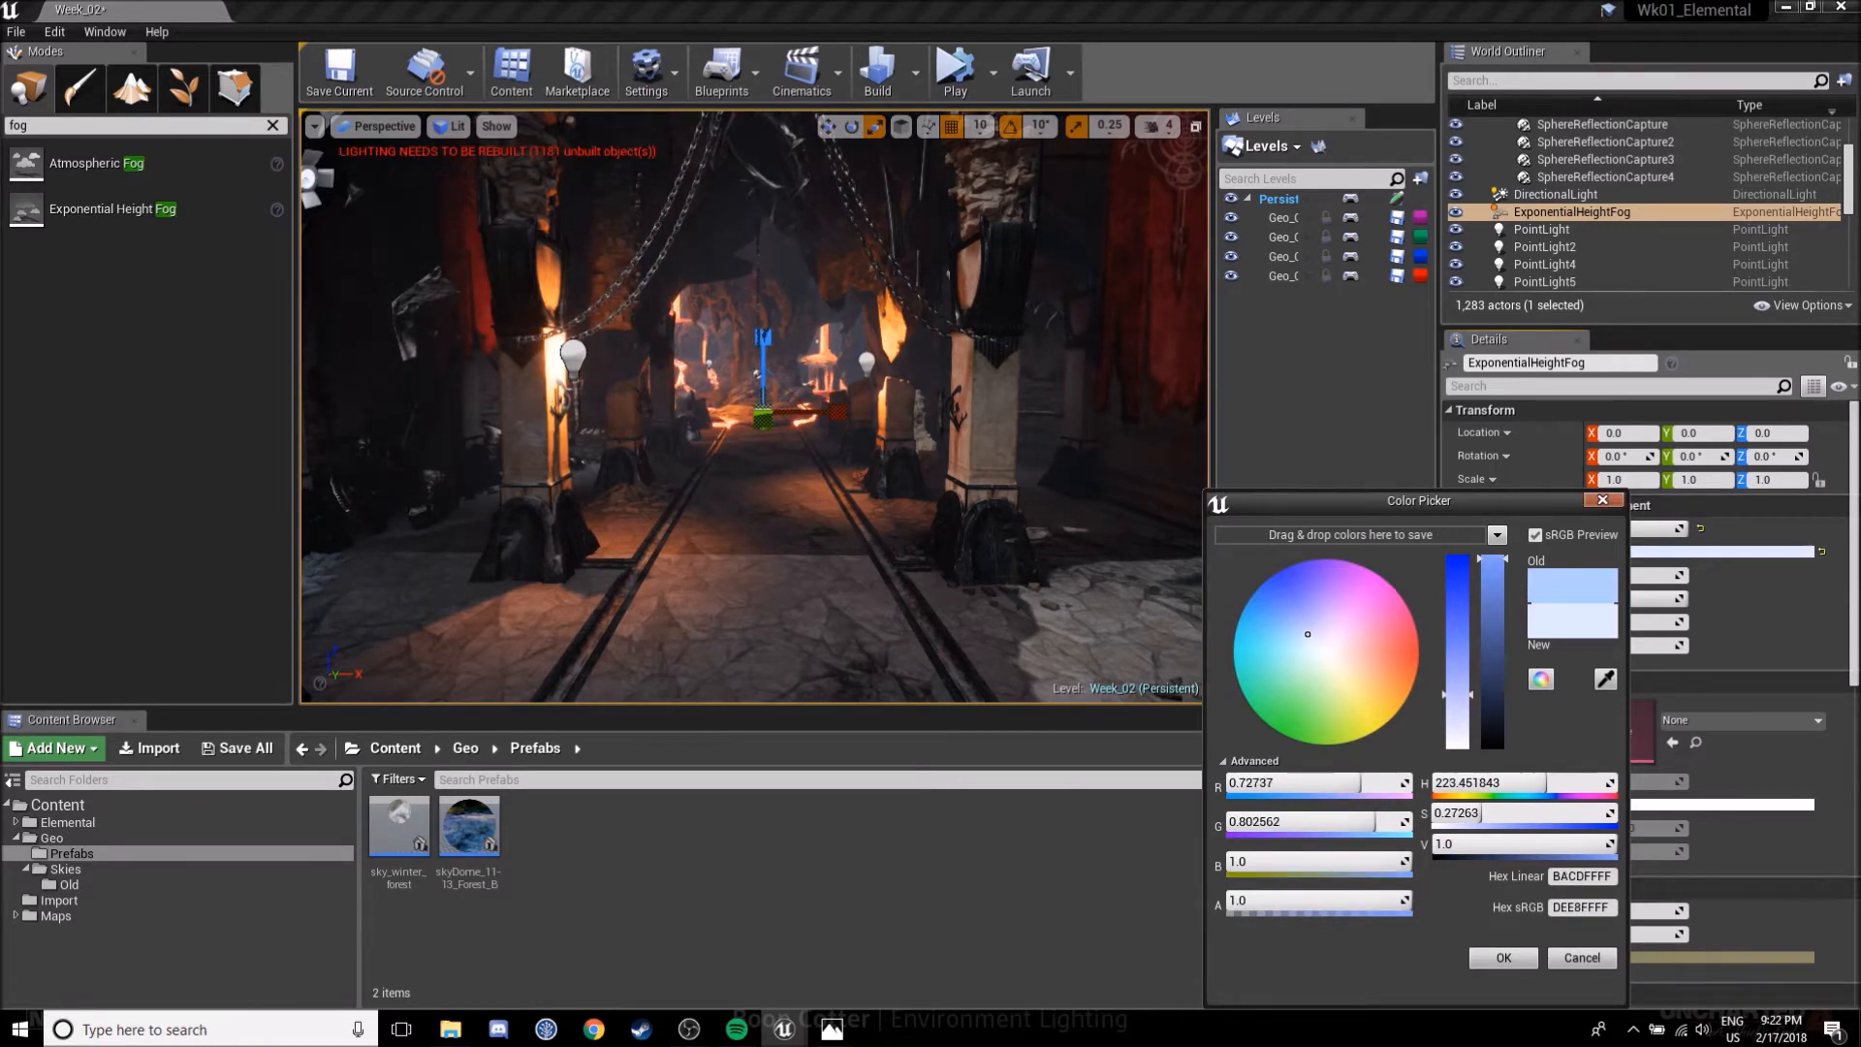
{"action": "left_click", "coordinate": [1502, 958]}
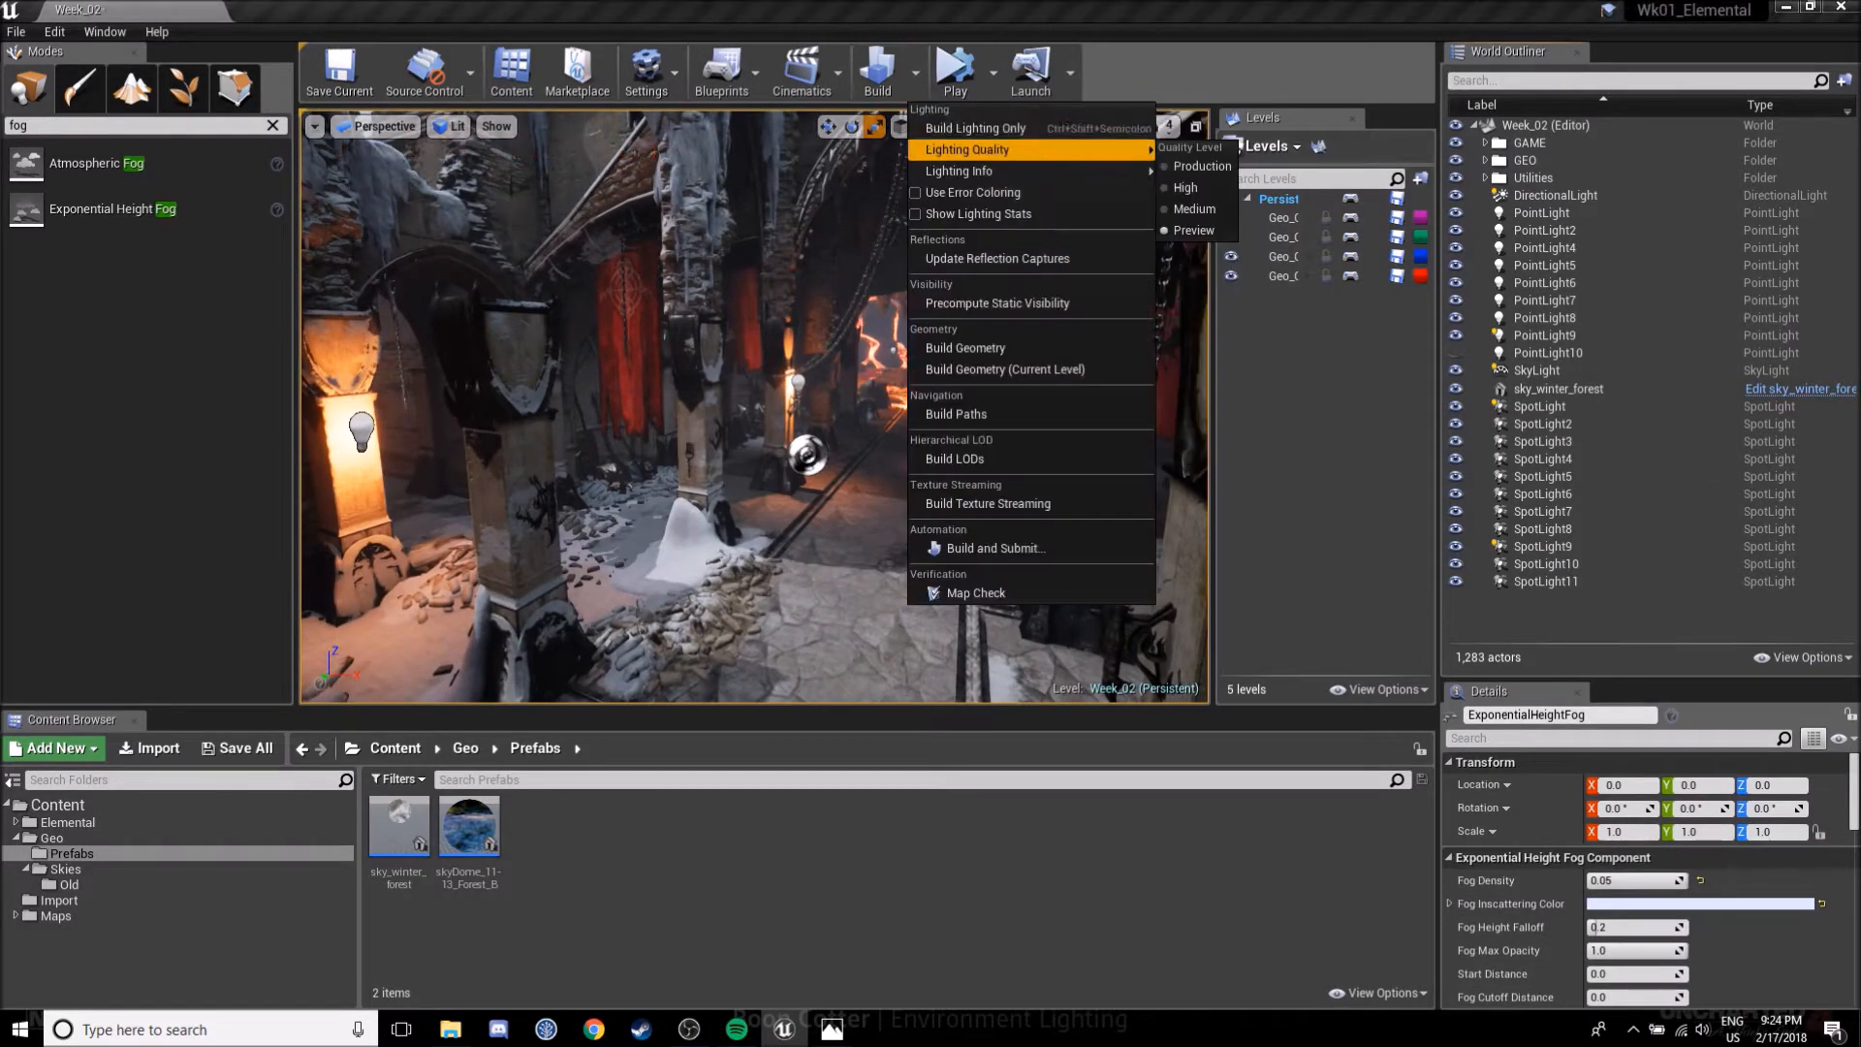
Choose a lighting quality, build lighting, and review the Map Check issues.
{"action": "left_click", "coordinate": [976, 592]}
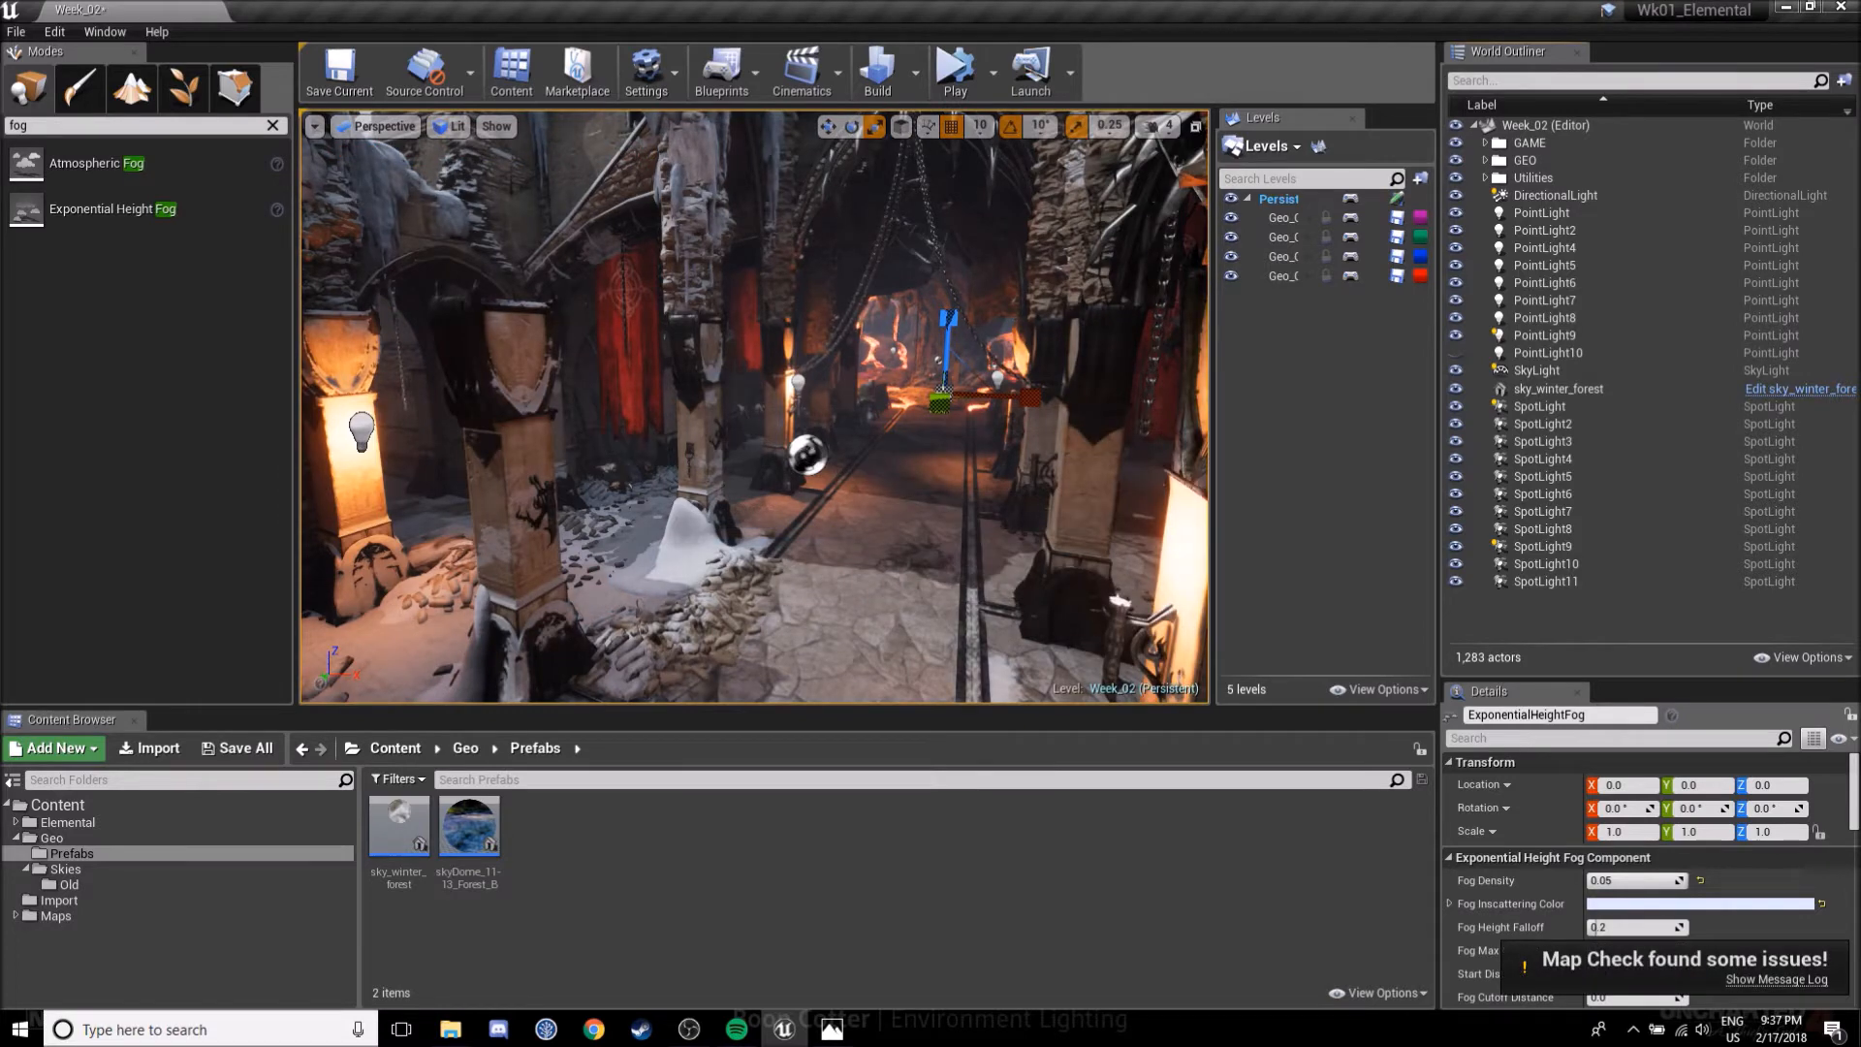
{"action": "left_click", "coordinate": [1544, 581]}
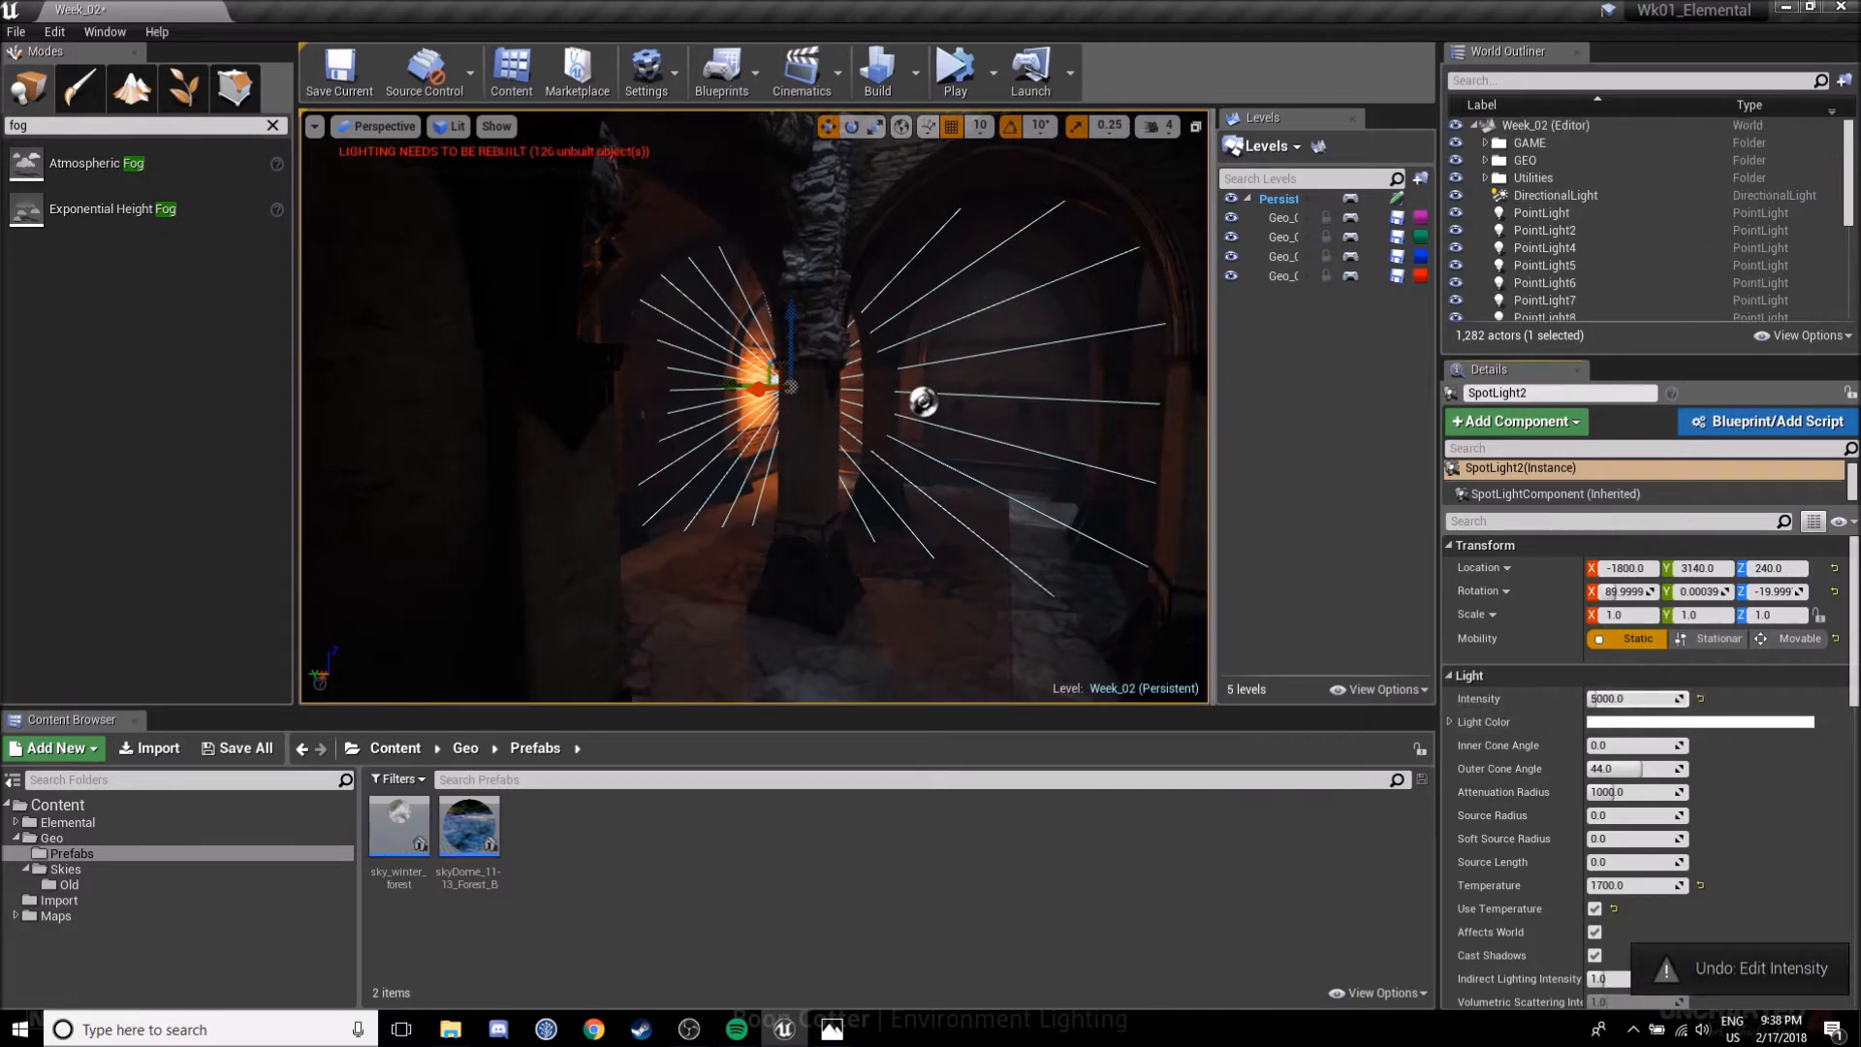
Enter new intensity values for the pillar spot lights SpotLight2 and SpotLight.
{"action": "type", "text": "10000"}
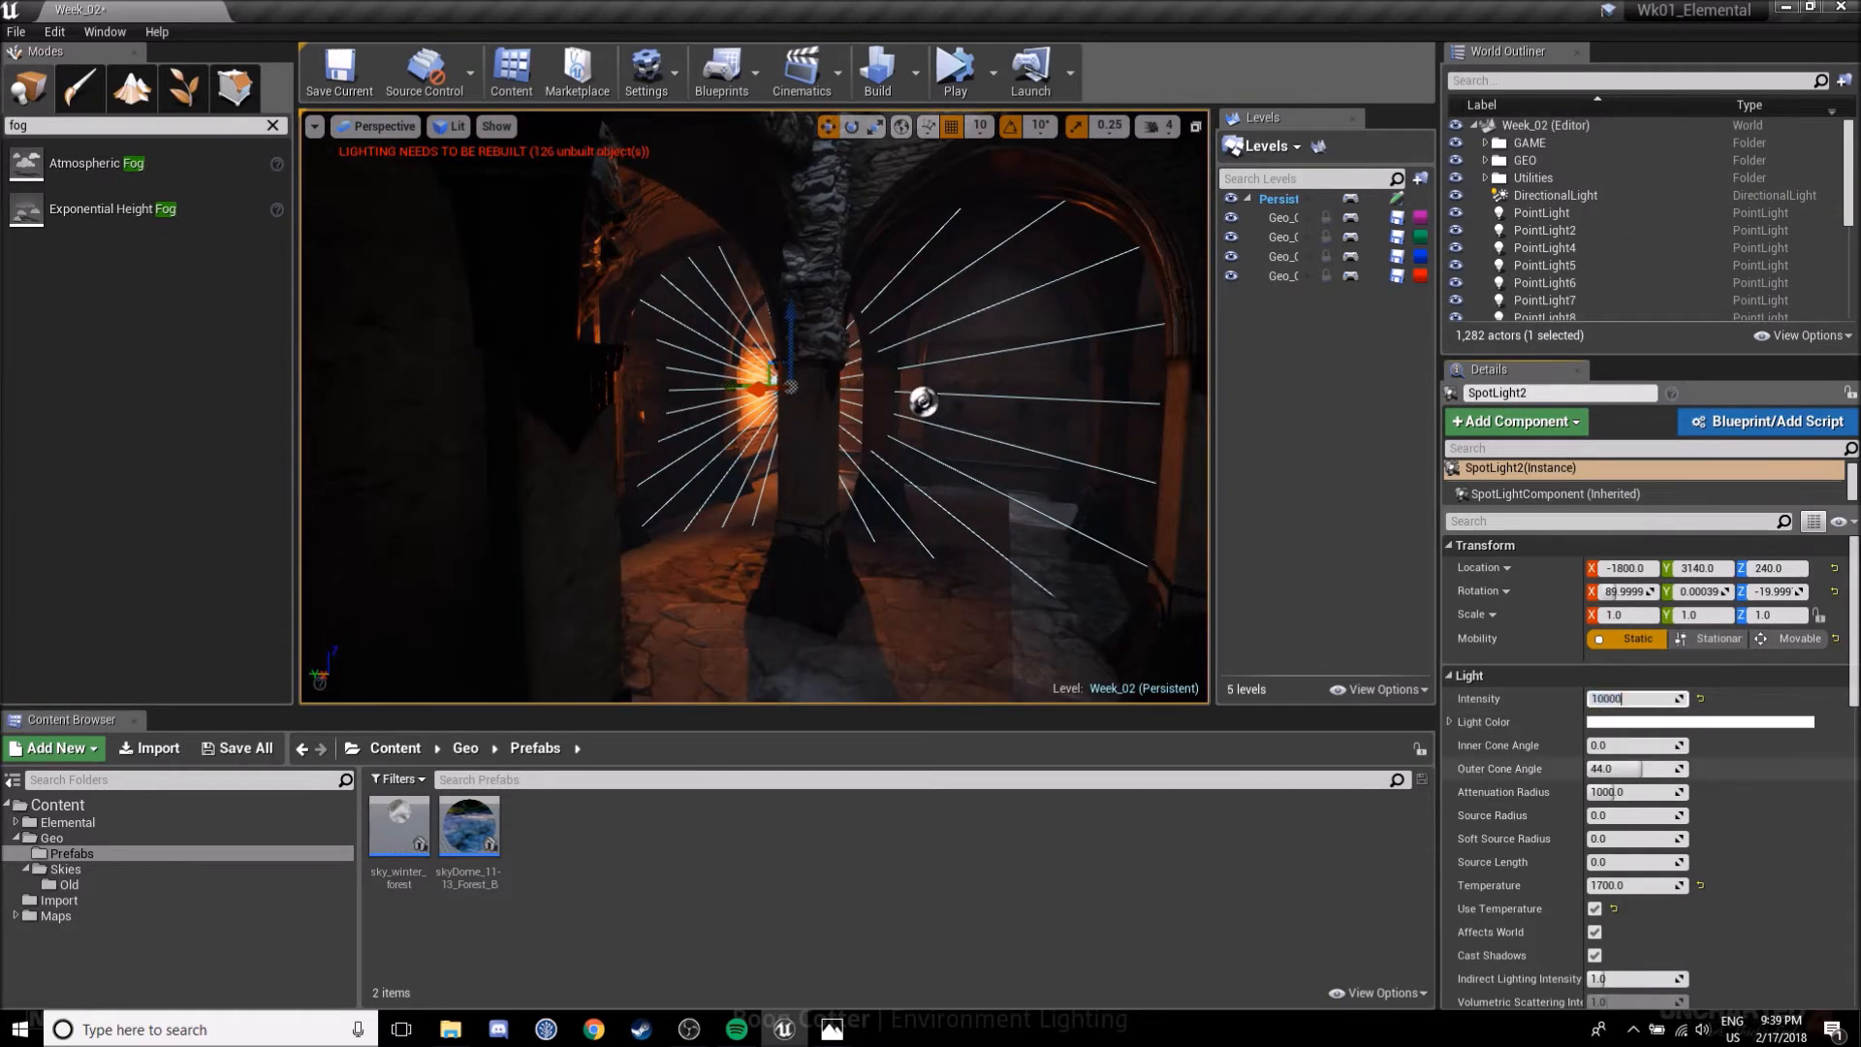
{"action": "type", "text": "20000.0"}
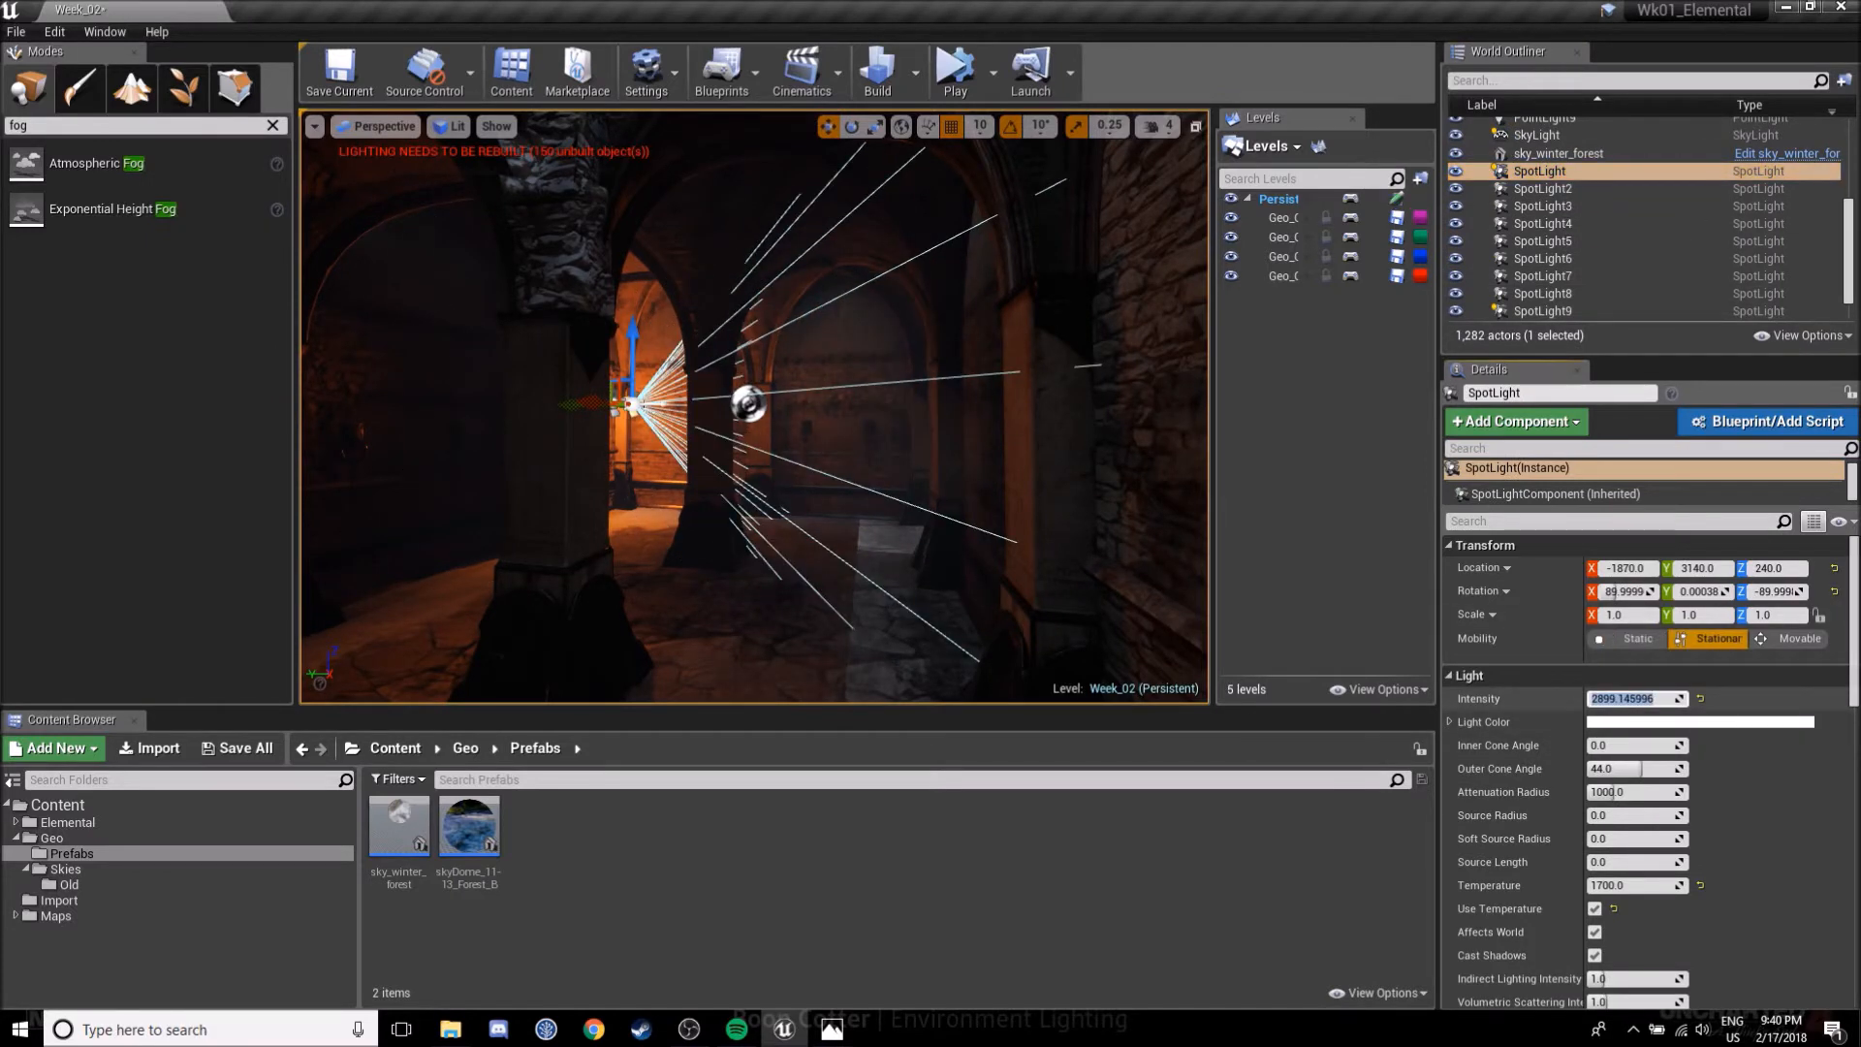
{"action": "type", "text": "1000.0"}
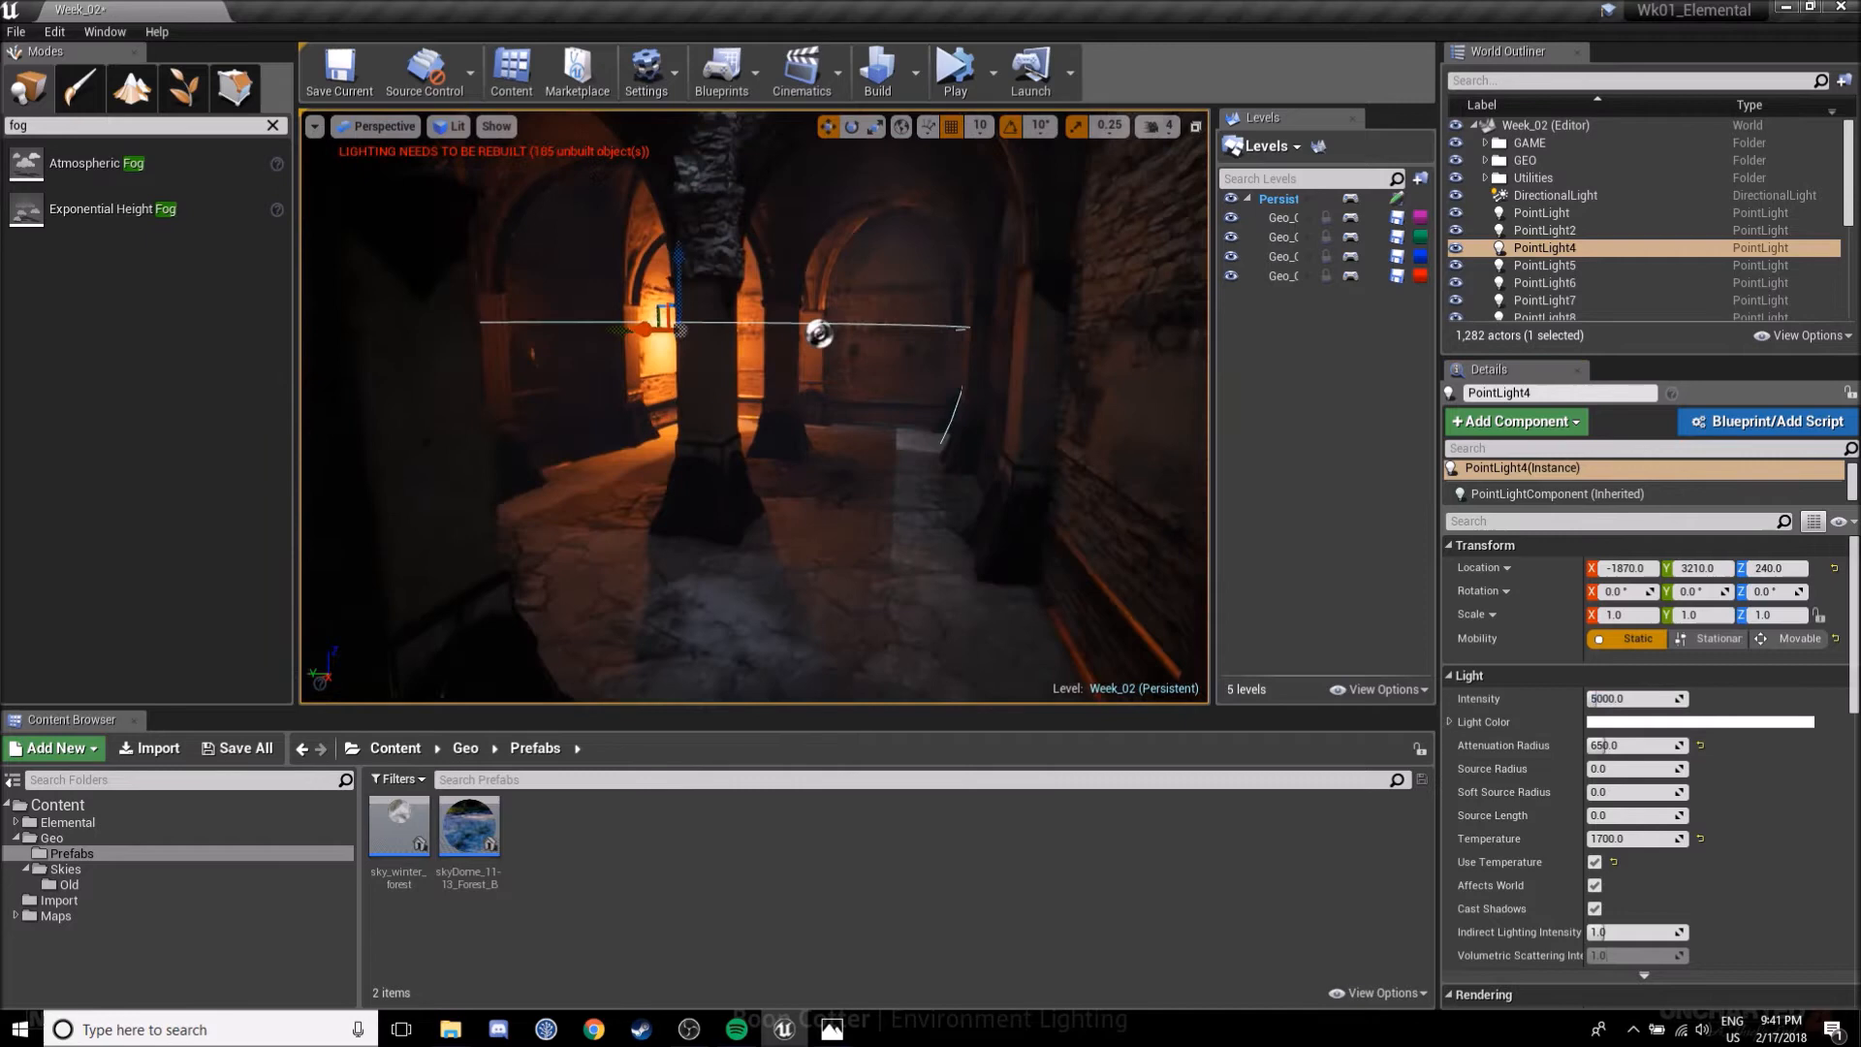
Set corridor PointLight, PointLight2 and PointLight5 to intensity 3000.
{"action": "left_click", "coordinate": [1545, 230]}
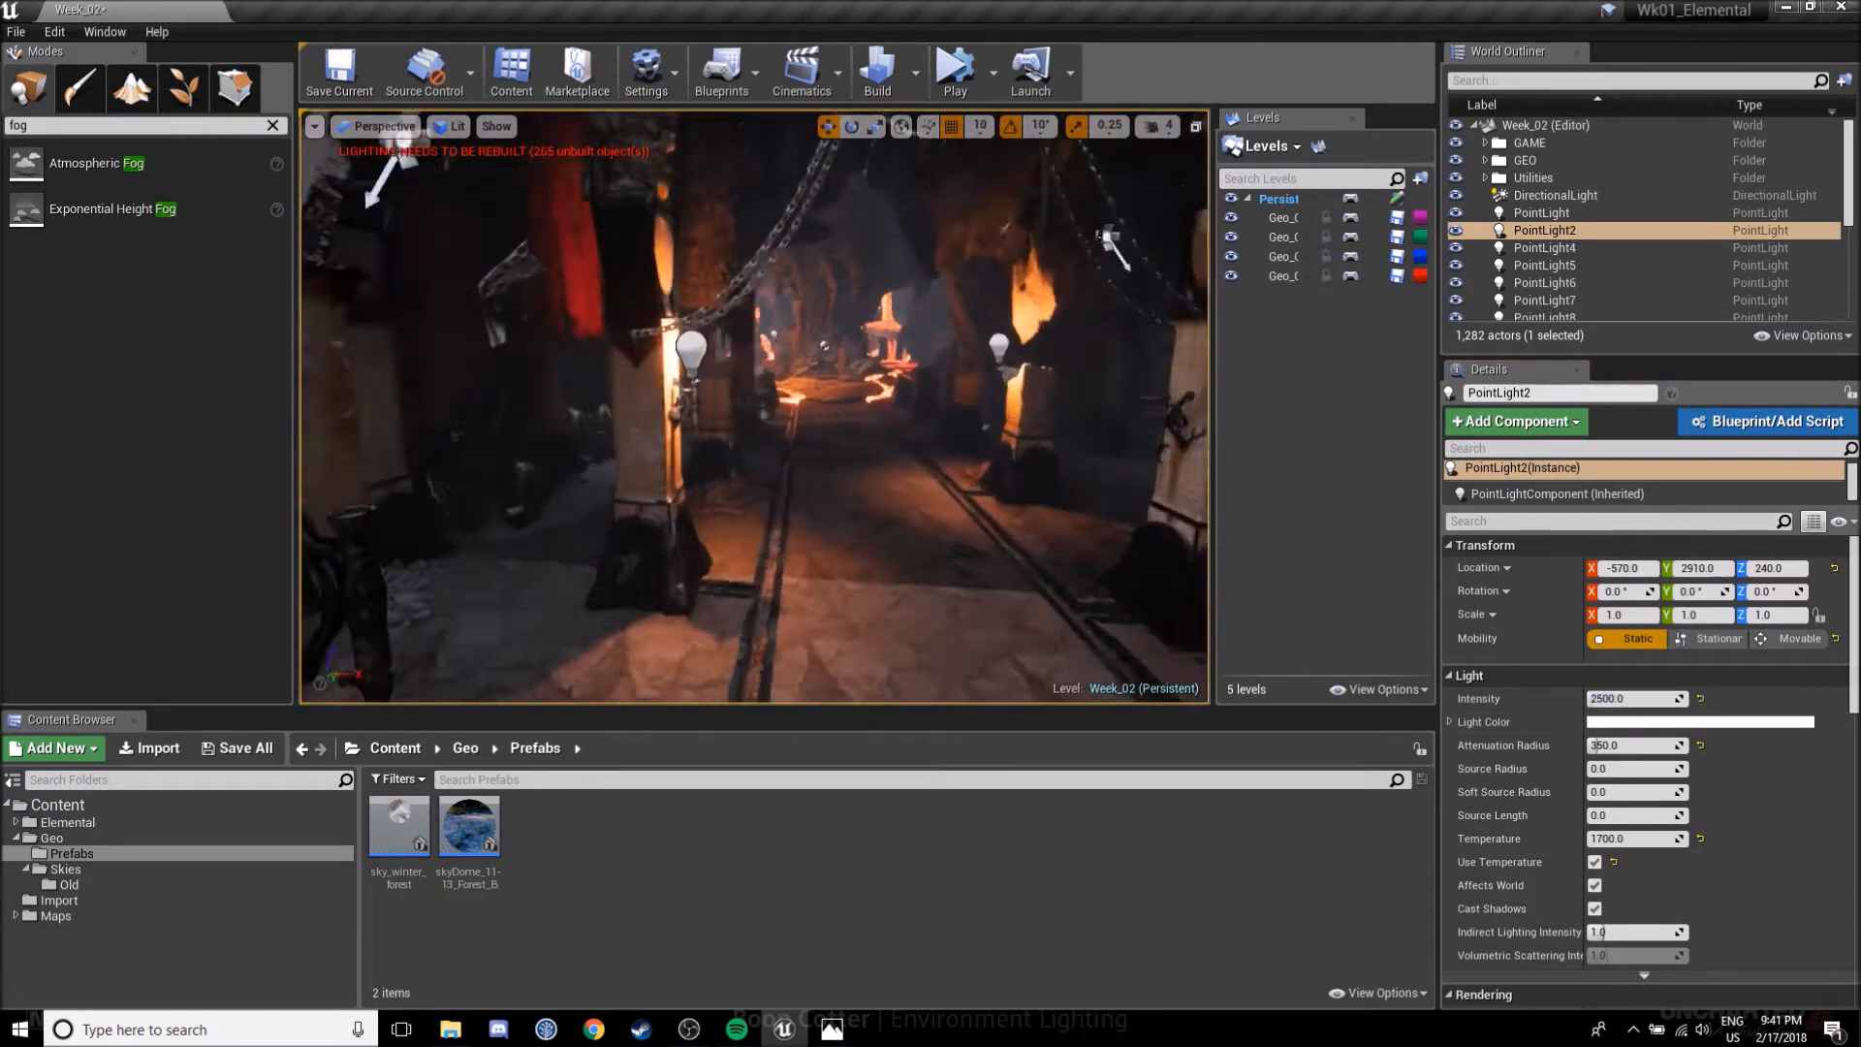
{"action": "left_click", "coordinate": [1541, 211]}
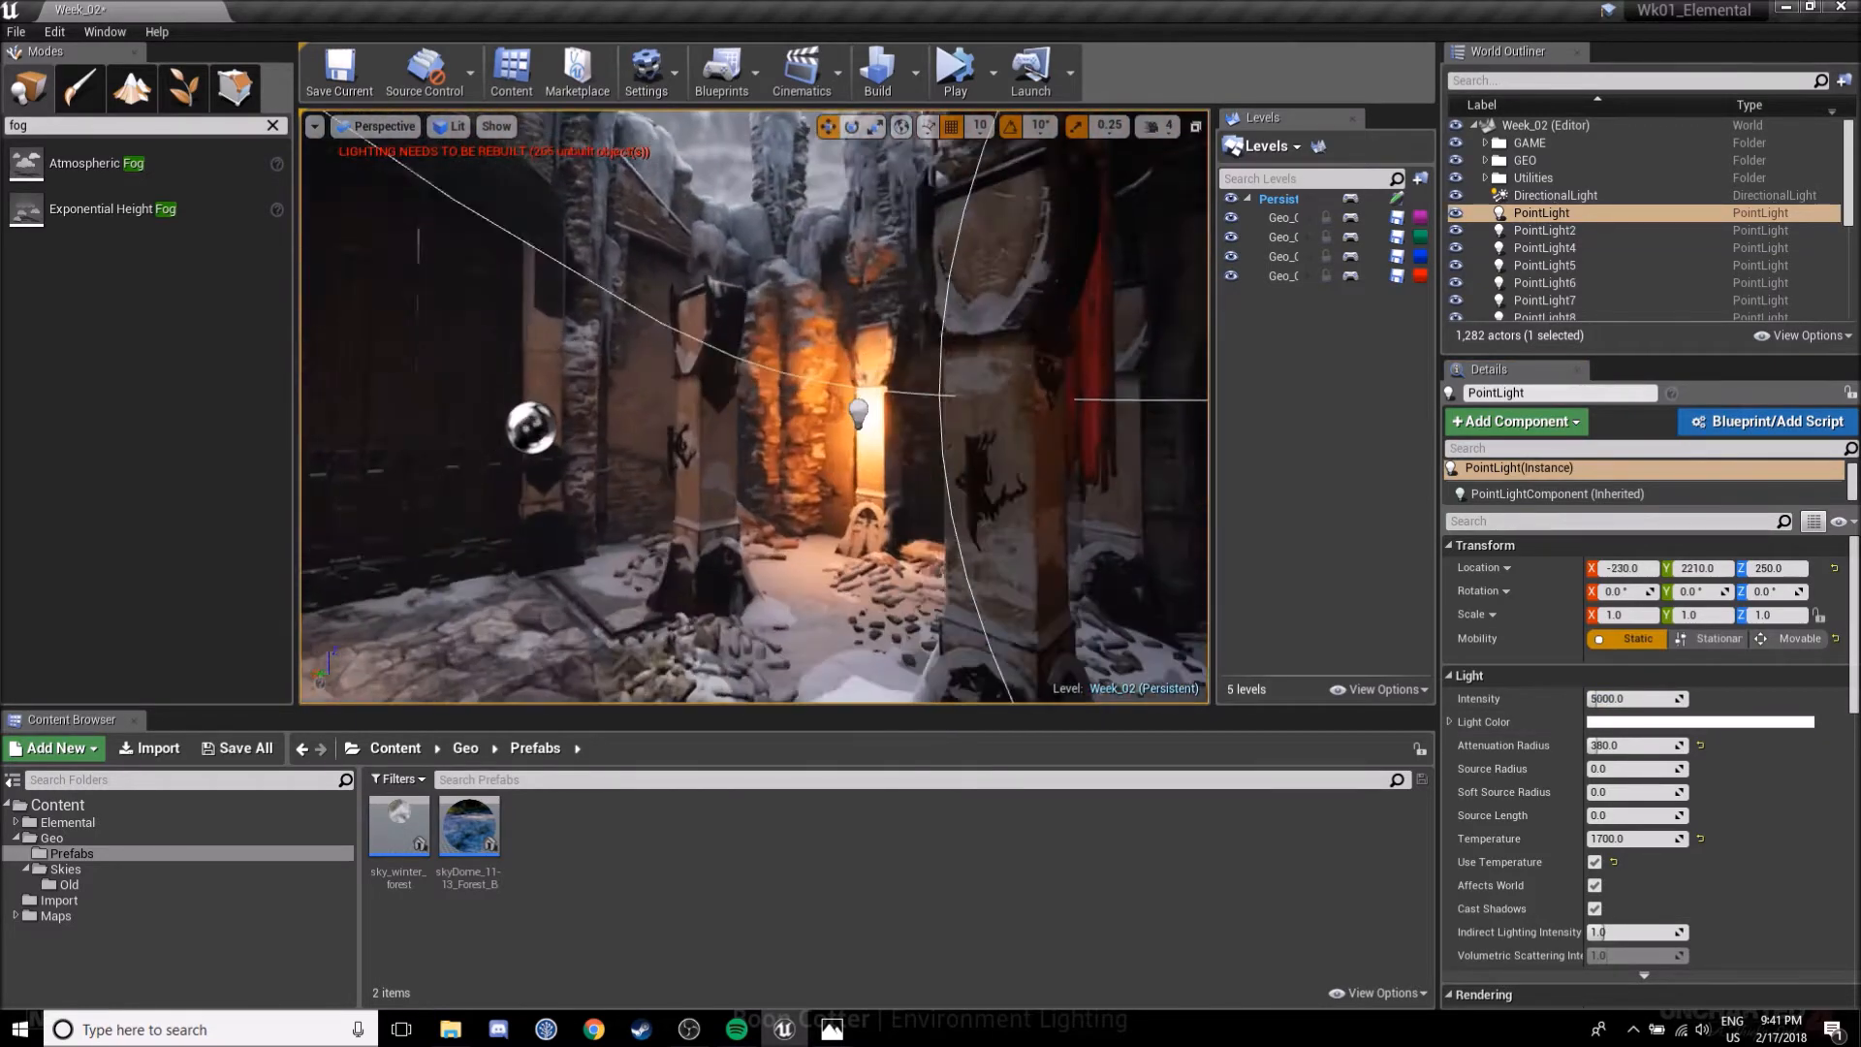
{"action": "left_click", "coordinate": [1545, 231]}
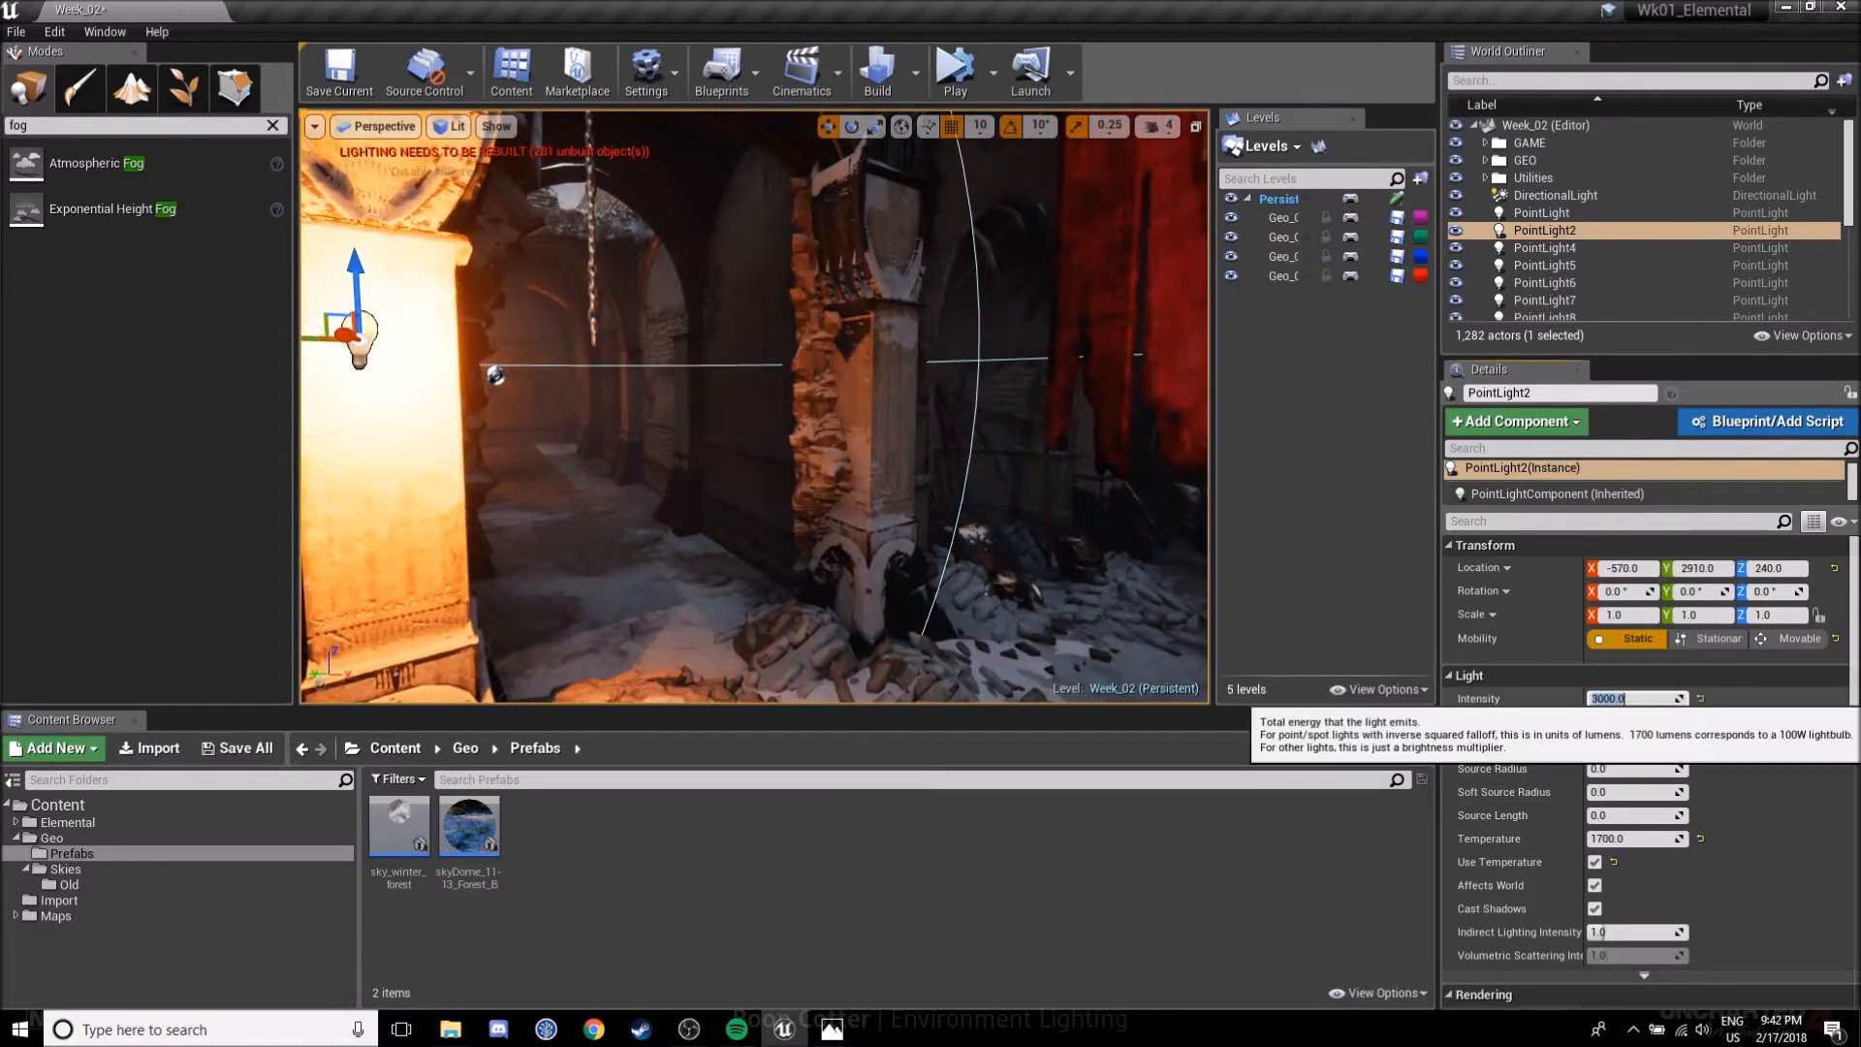
{"action": "left_click", "coordinate": [1544, 212]}
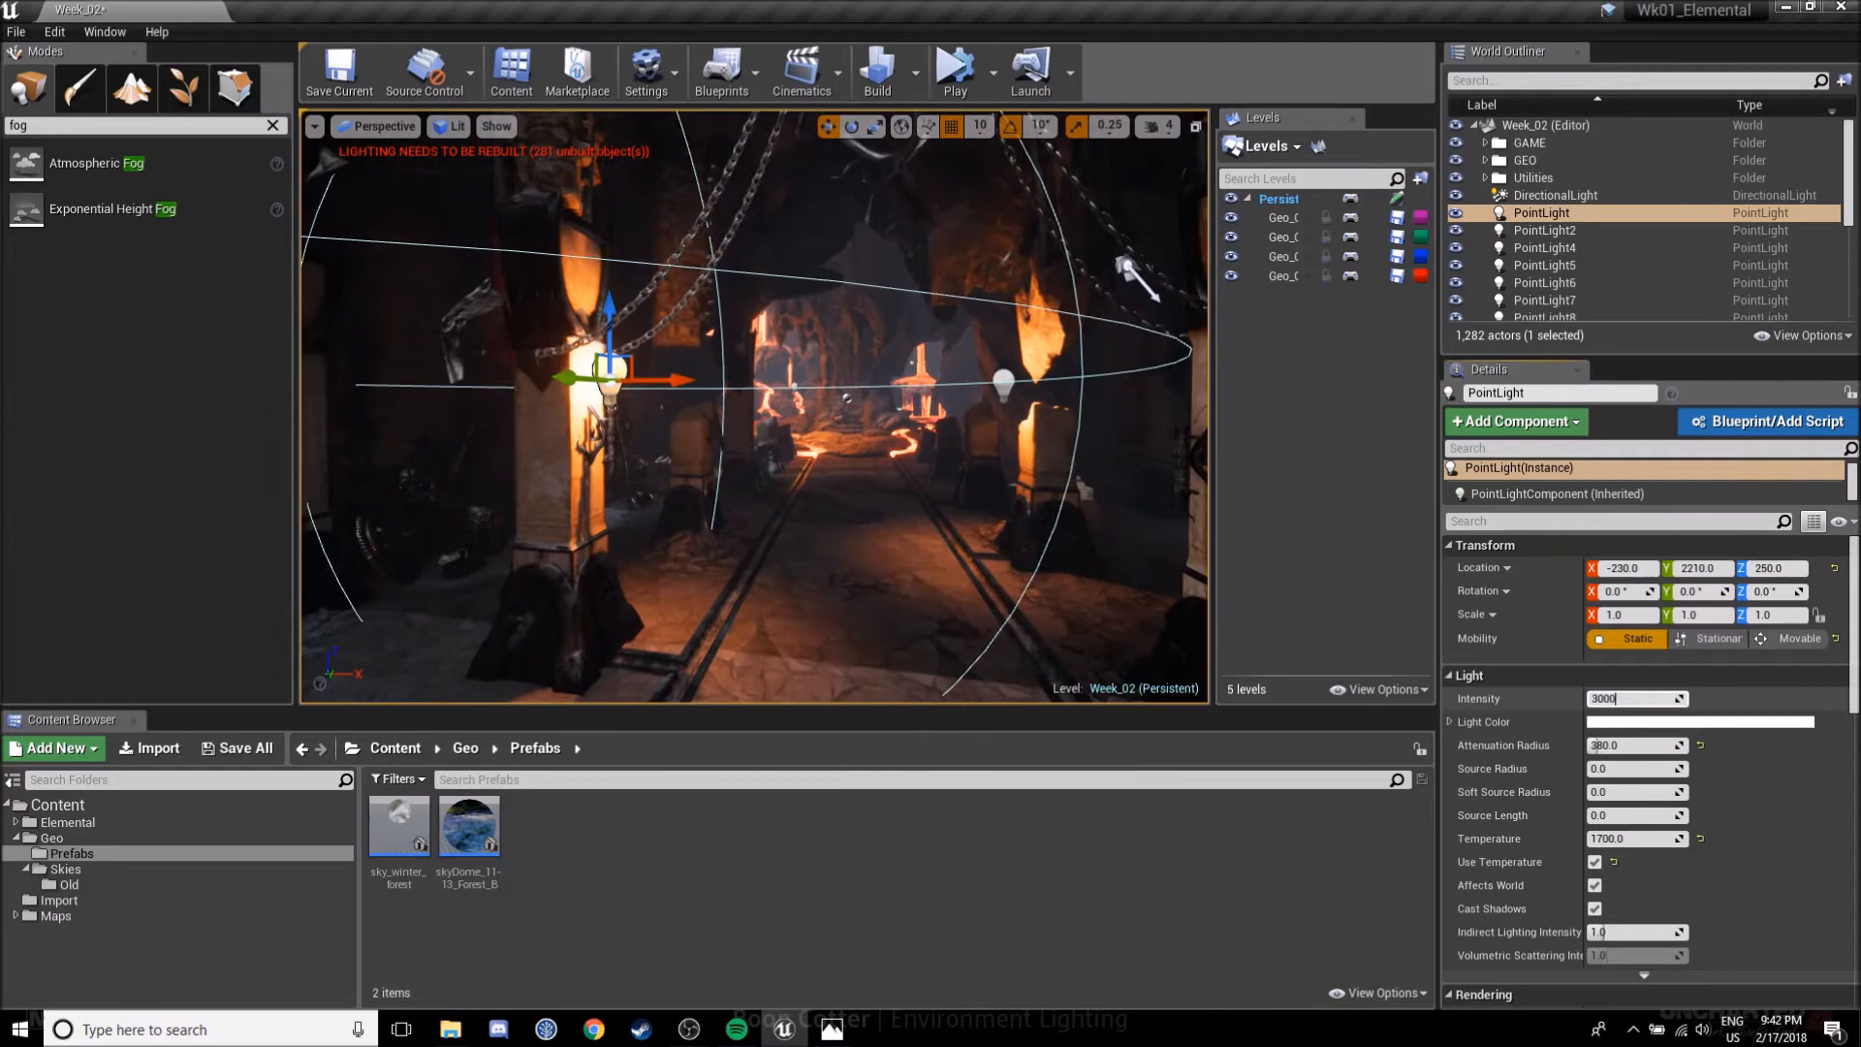
{"action": "left_click", "coordinate": [1547, 264]}
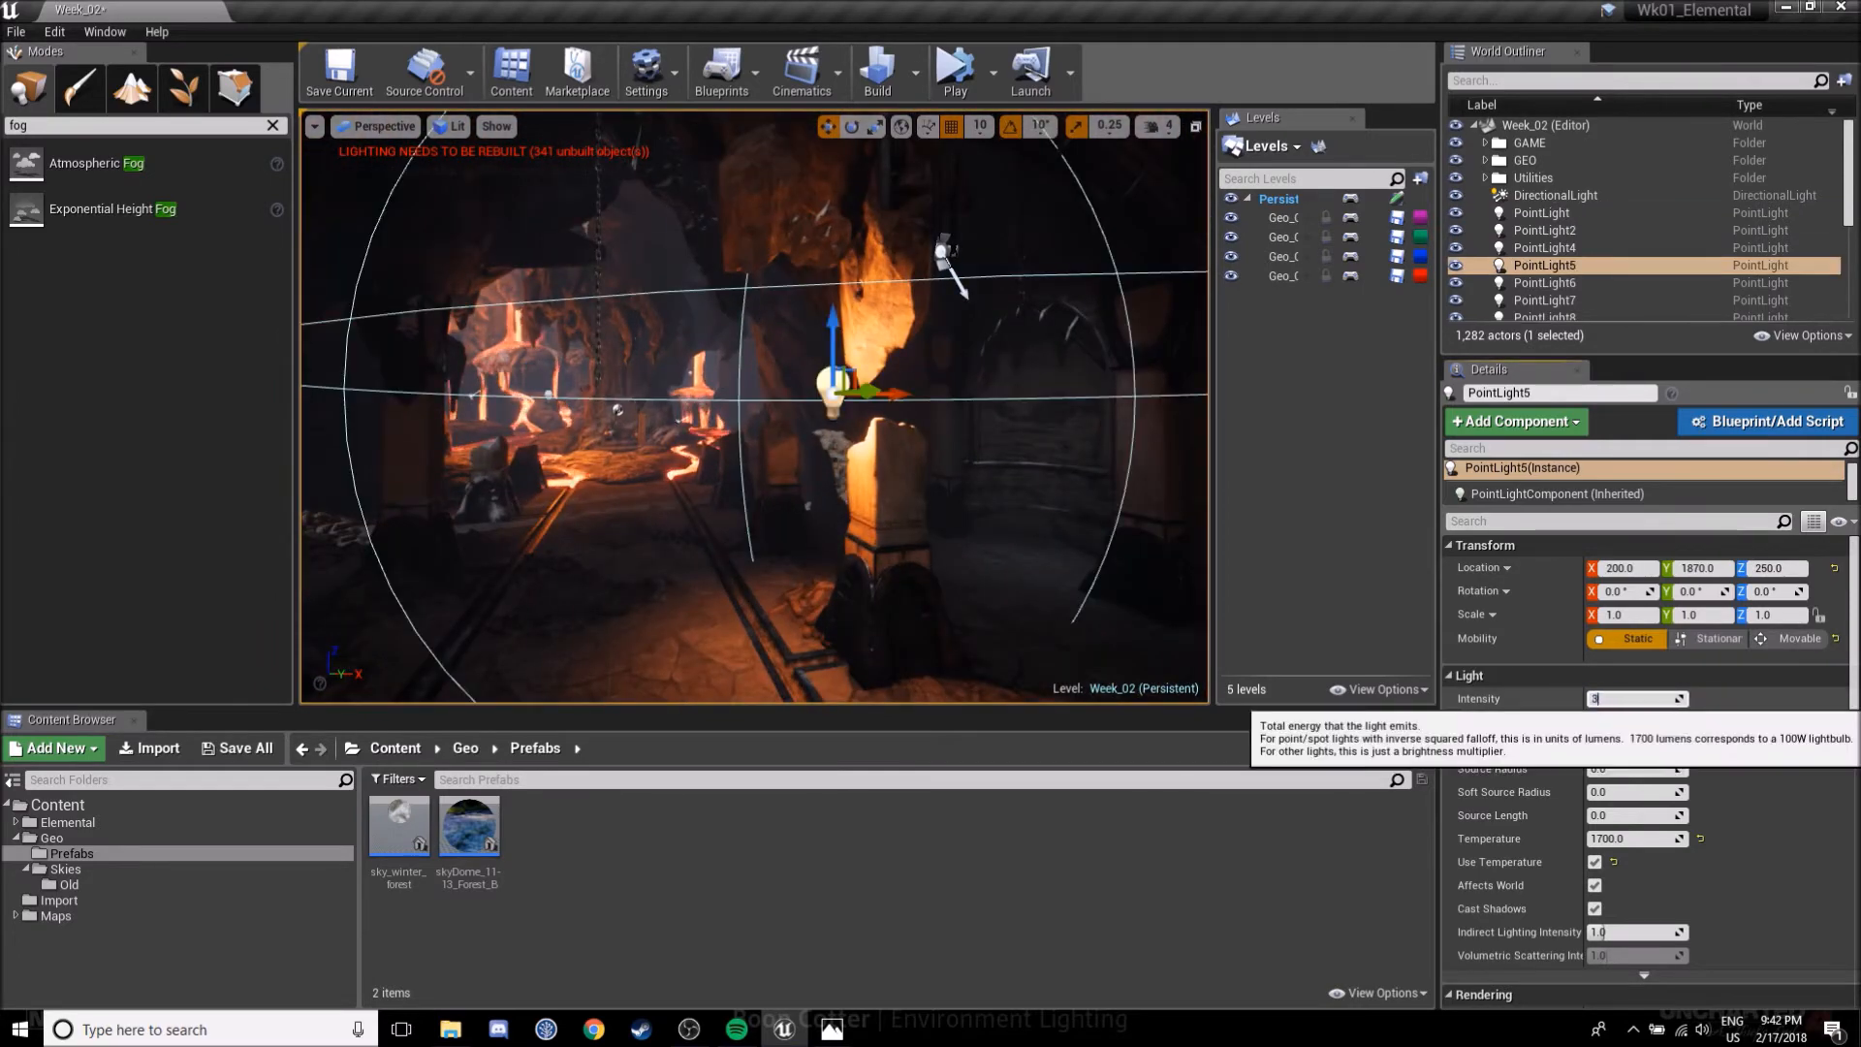
{"action": "type", "text": "3000.0"}
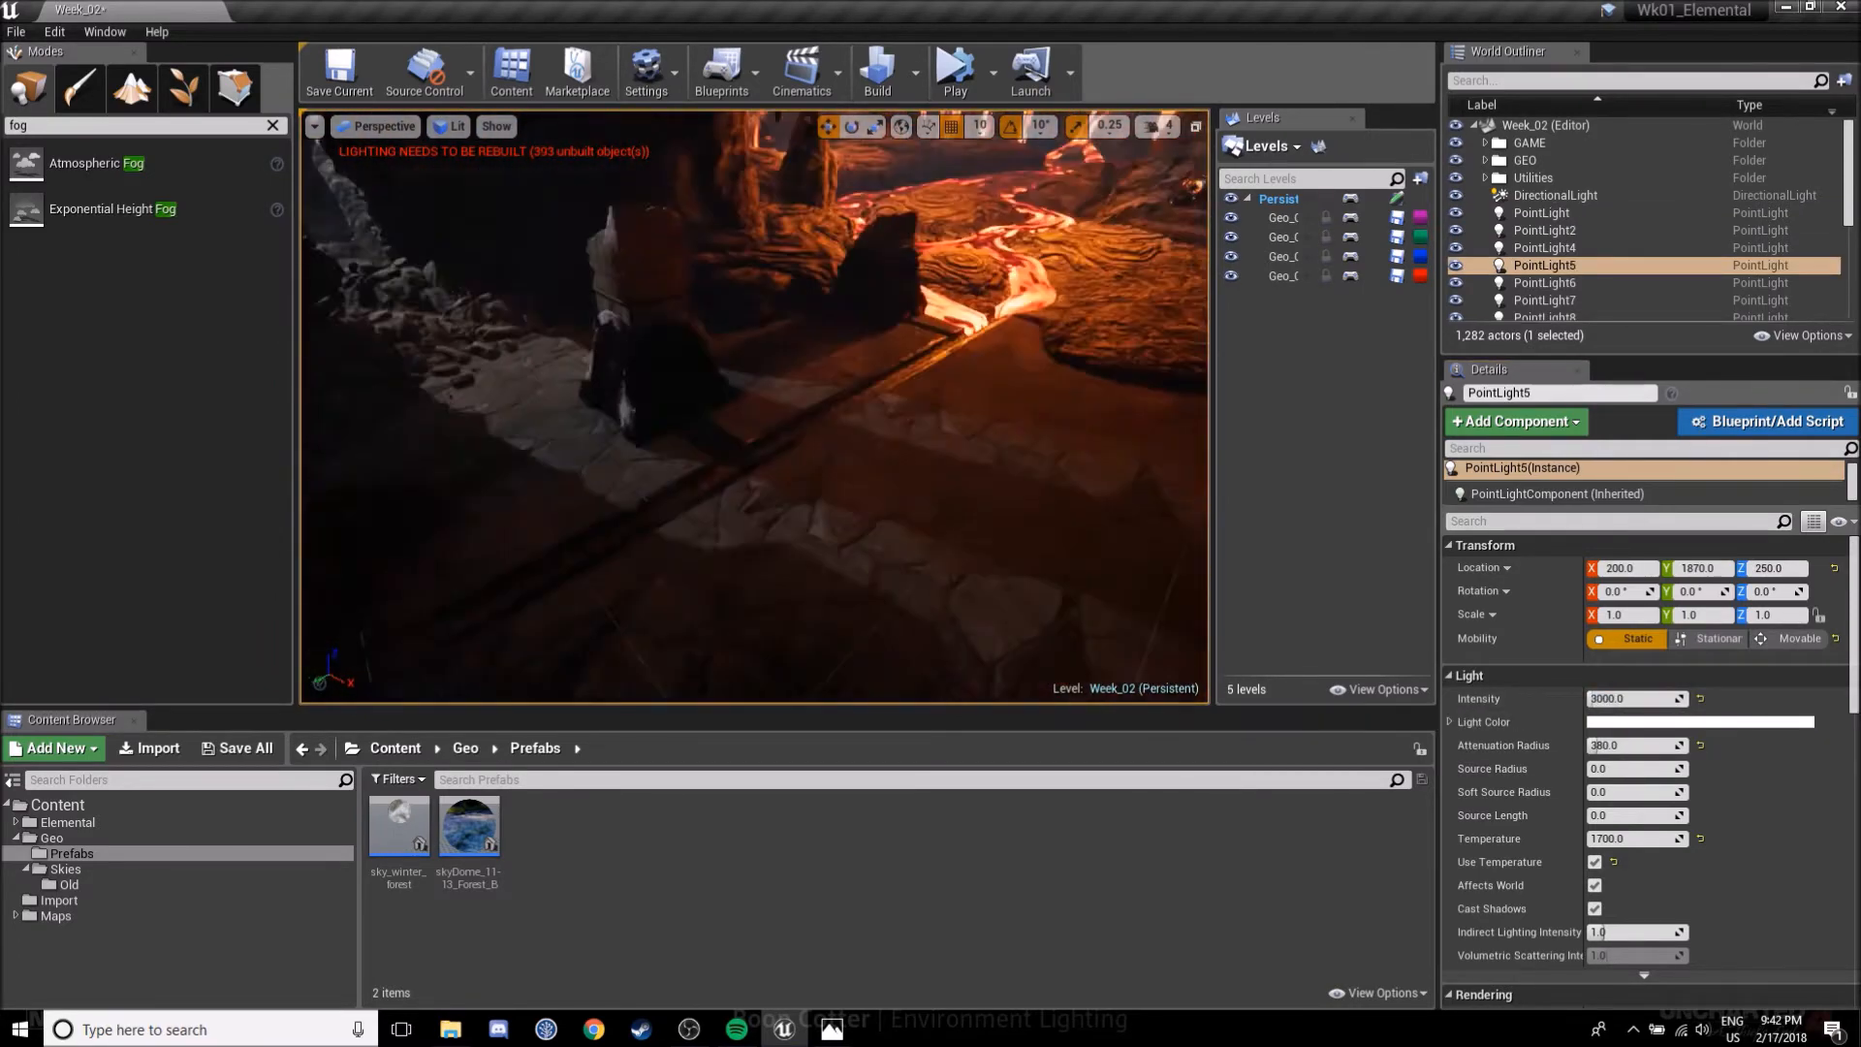
Dim PointLight4 by the brick archway to intensity 2000.
{"action": "left_click", "coordinate": [1544, 310]}
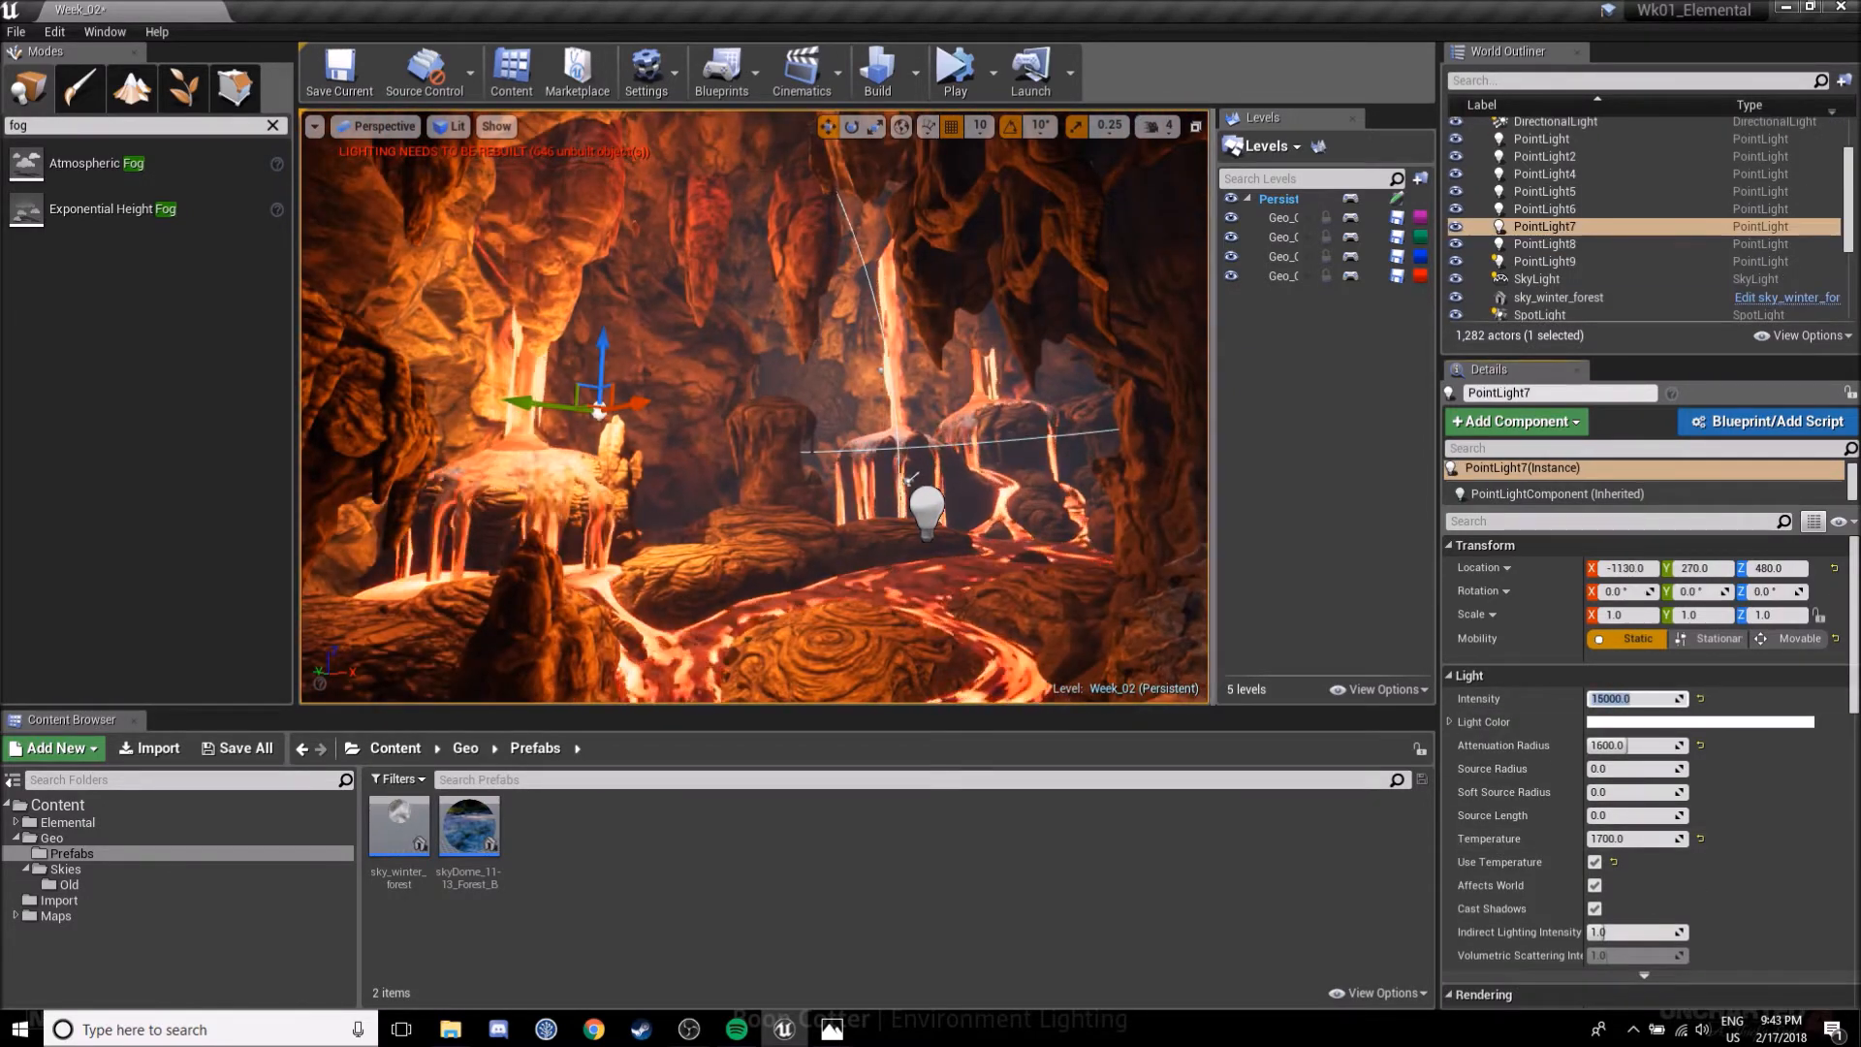
{"action": "left_click", "coordinate": [1545, 210]}
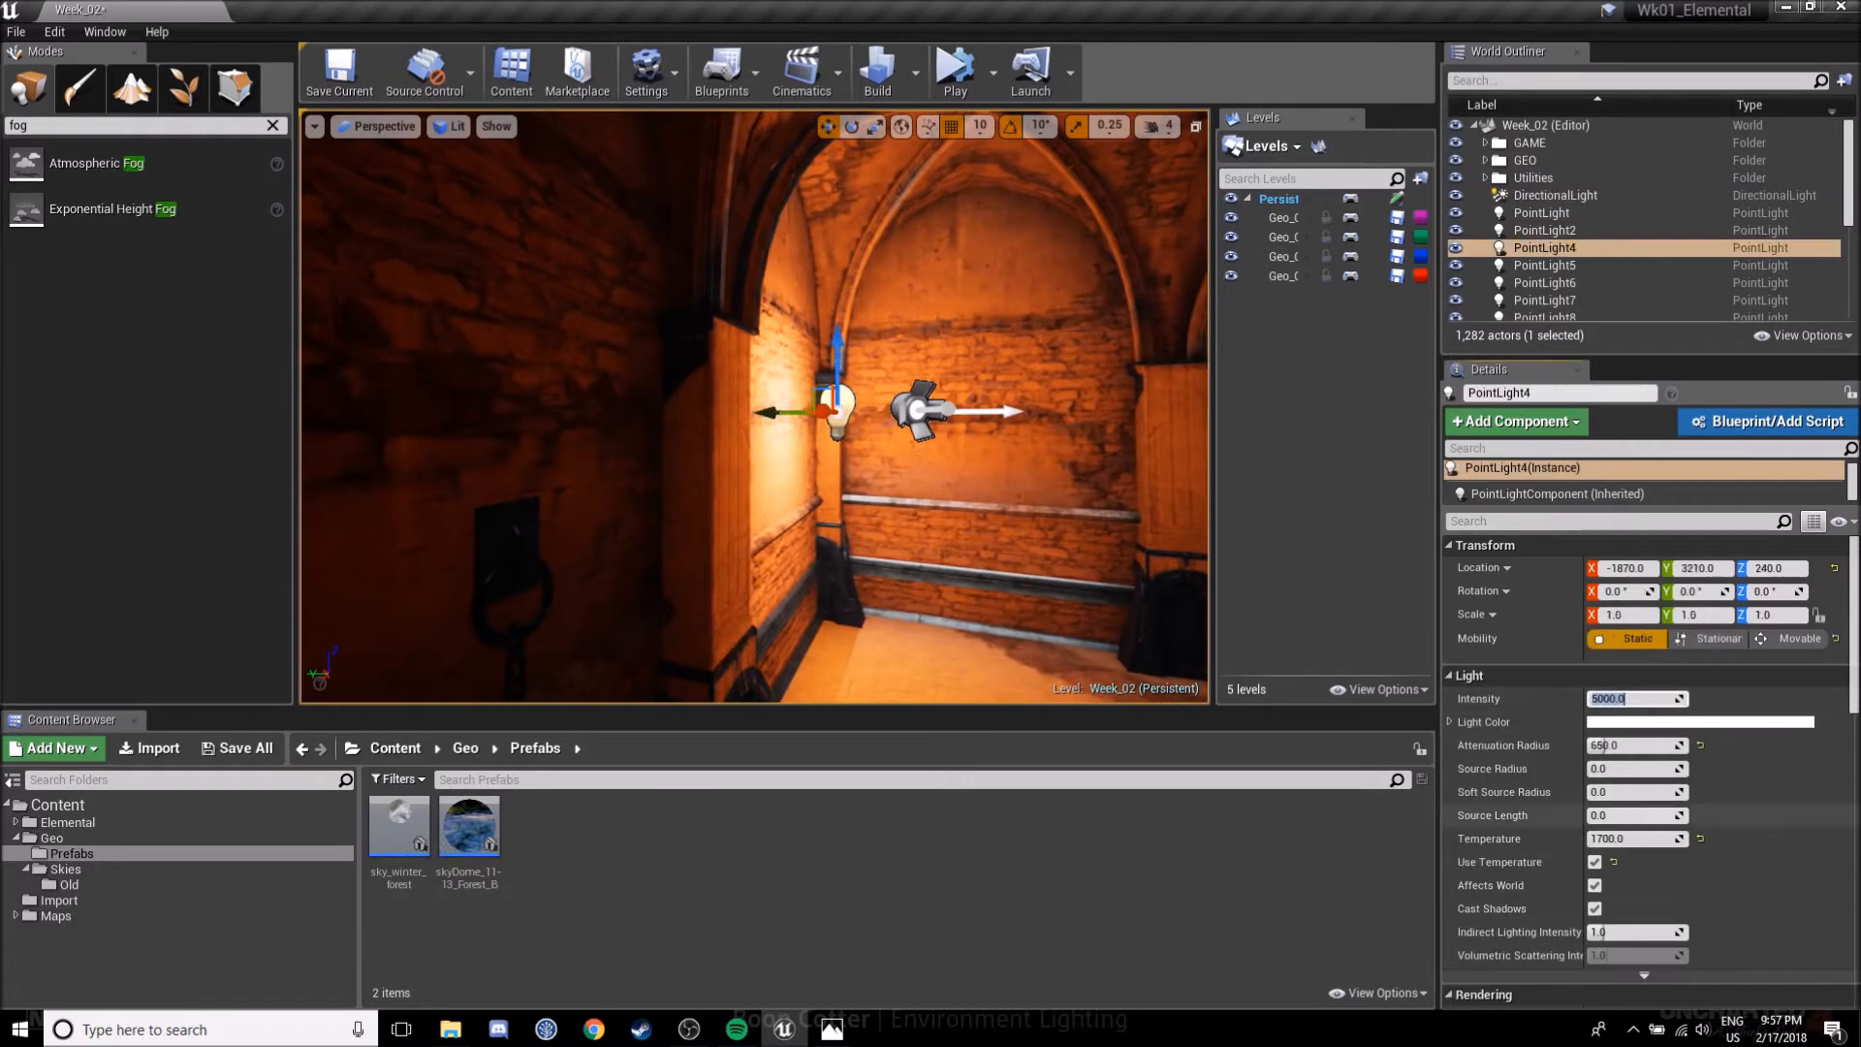
{"action": "type", "text": "2000.0"}
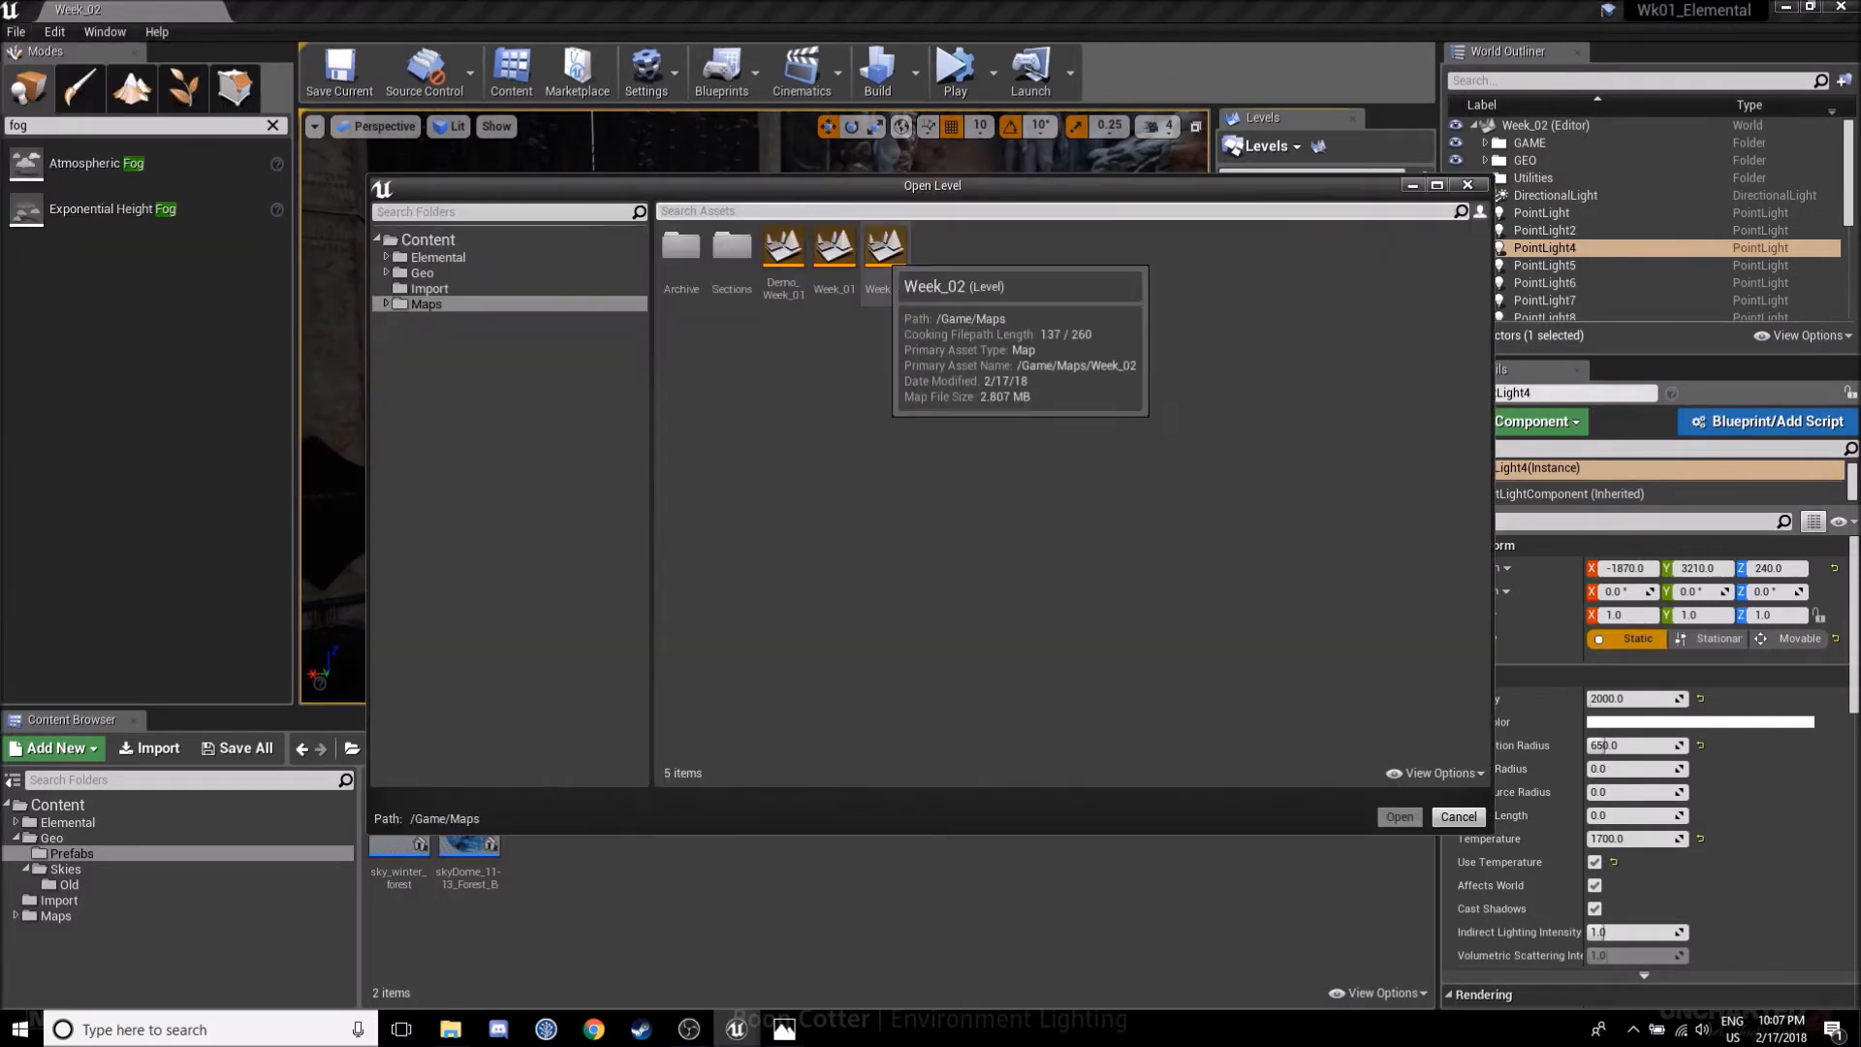
Reopen the Week_02 level and expand the viewport into Immersive Mode.
{"action": "left_click", "coordinate": [884, 250]}
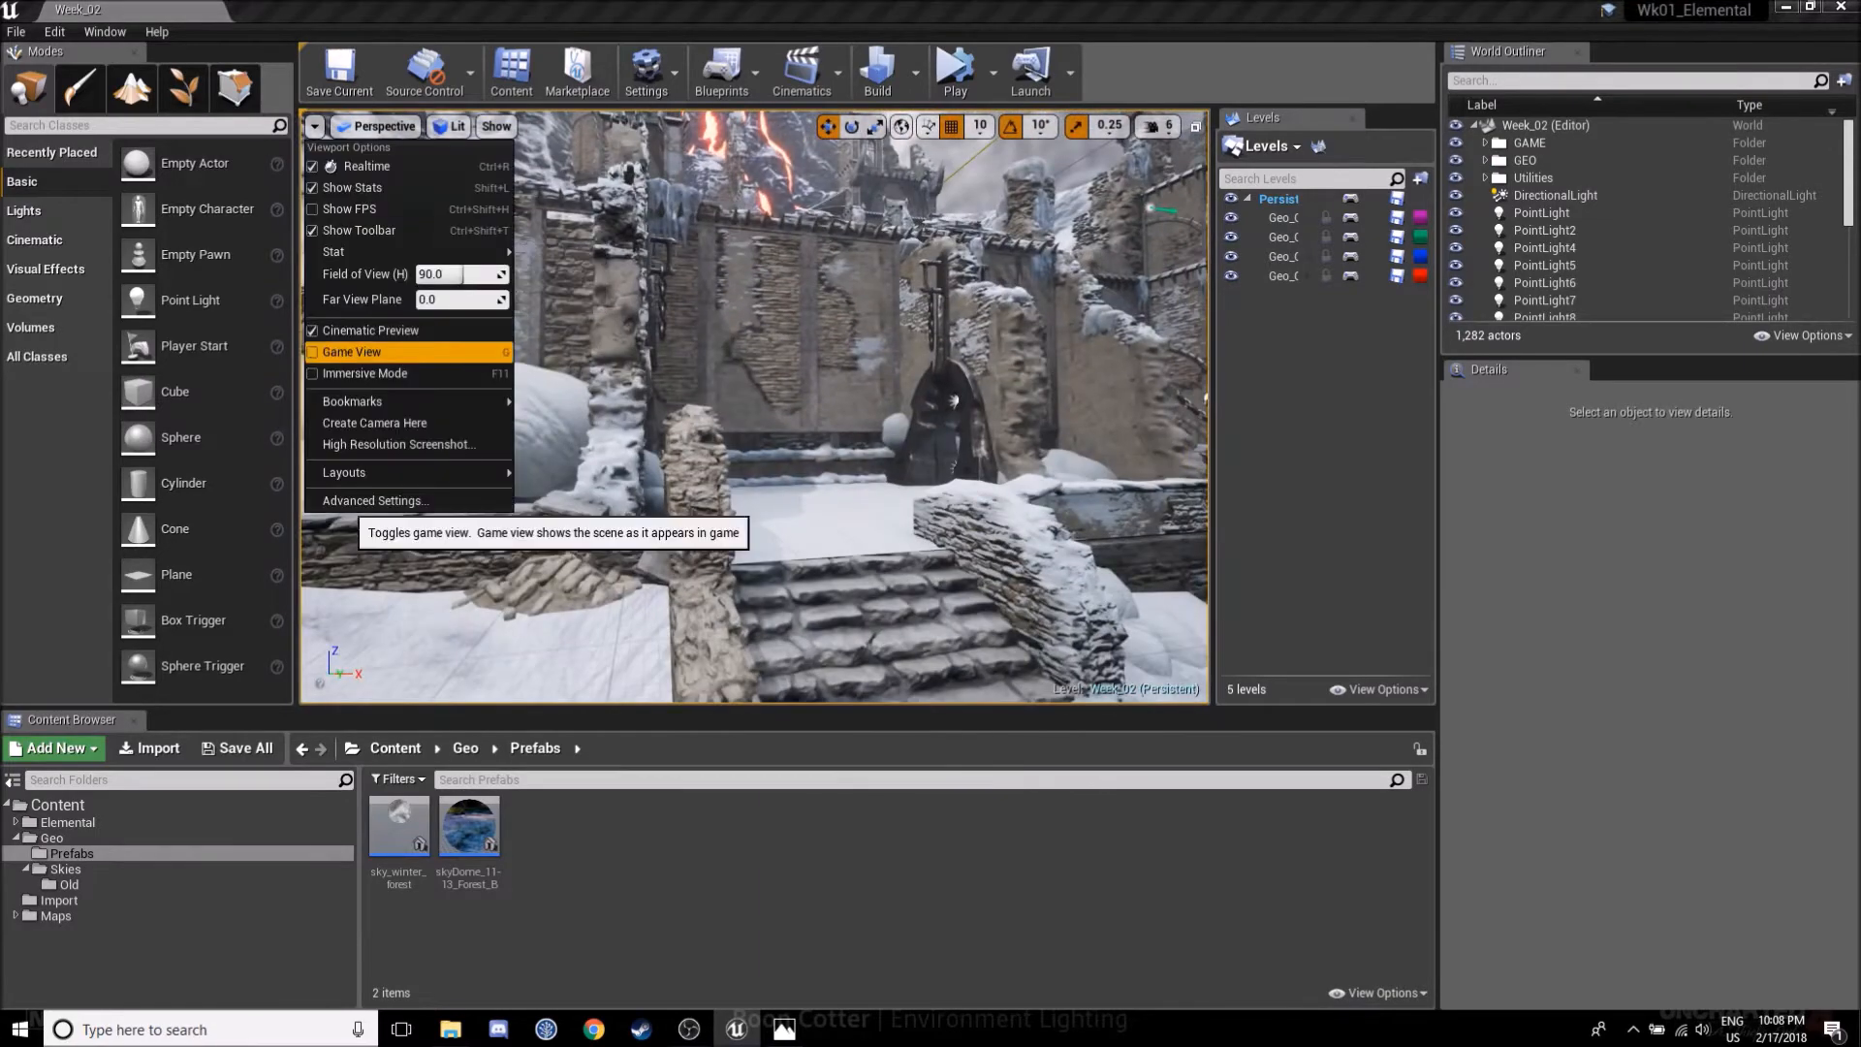
{"action": "left_click", "coordinate": [351, 351]}
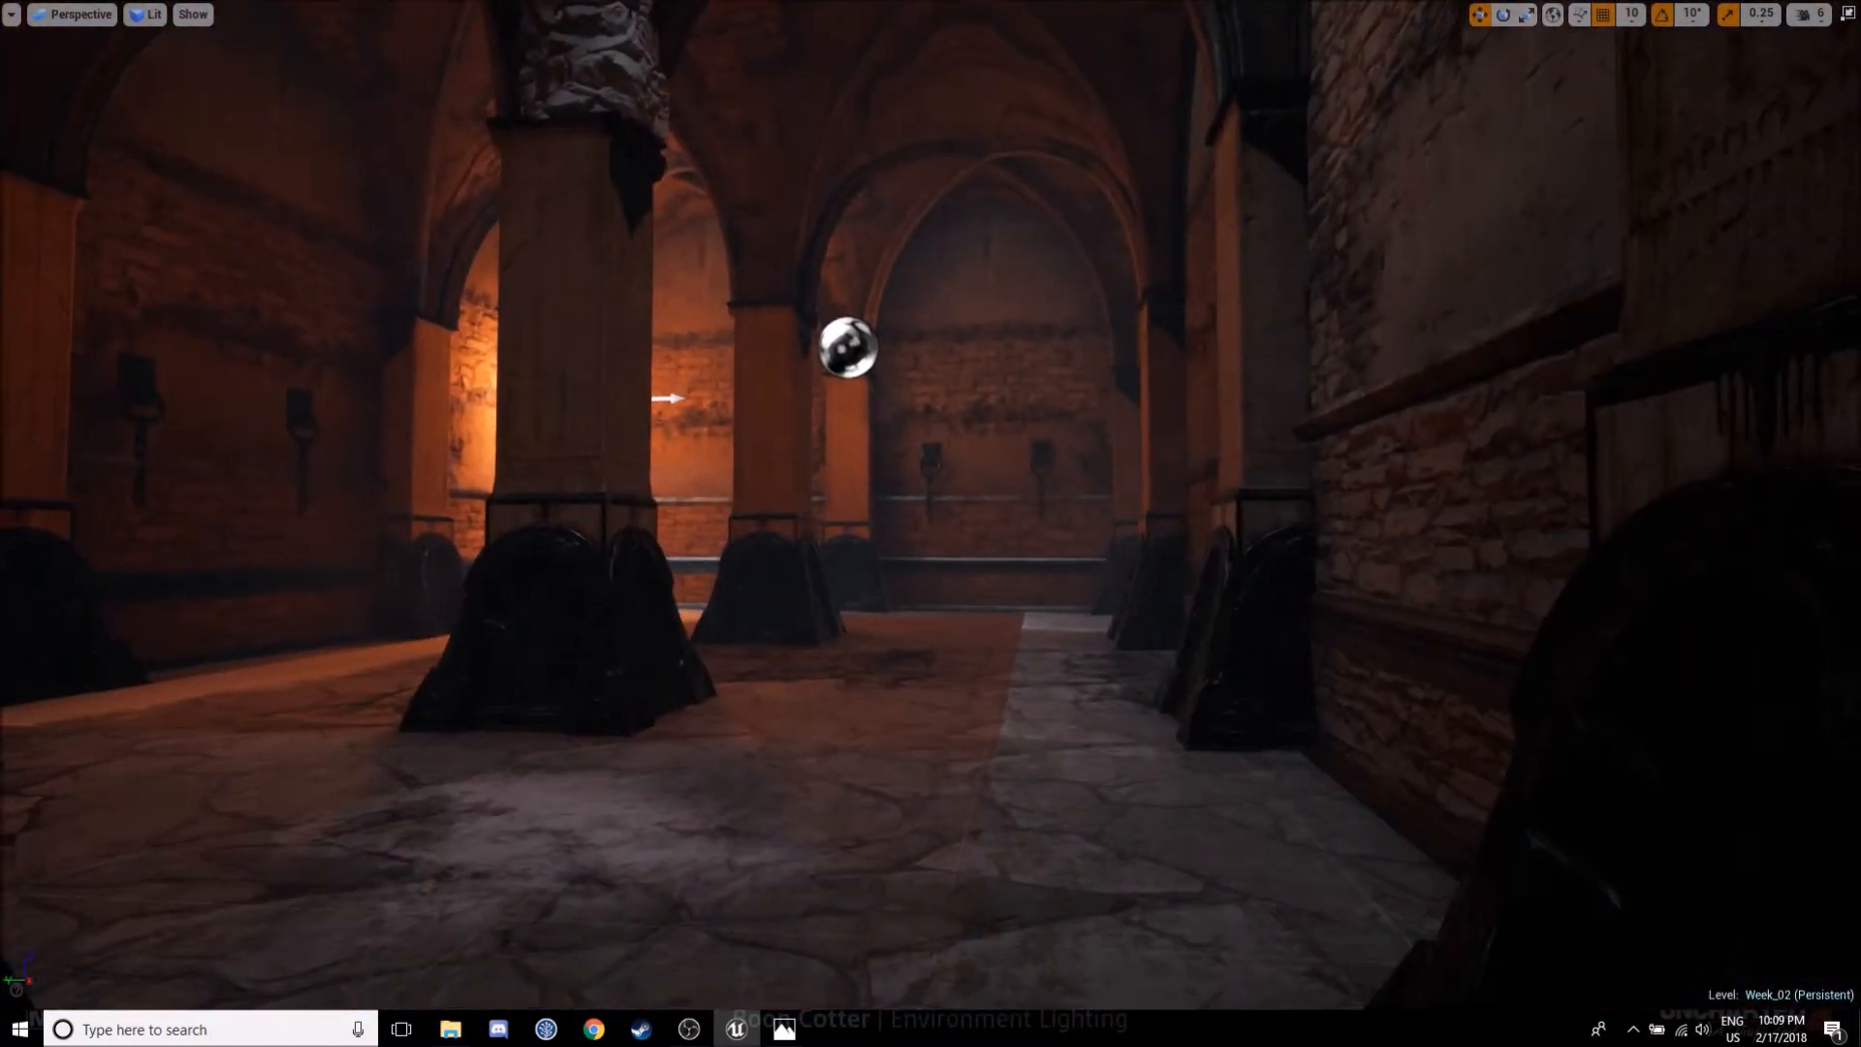
Check the Show flags and switch the view mode to Detail Lighting.
{"action": "left_click", "coordinate": [191, 15]}
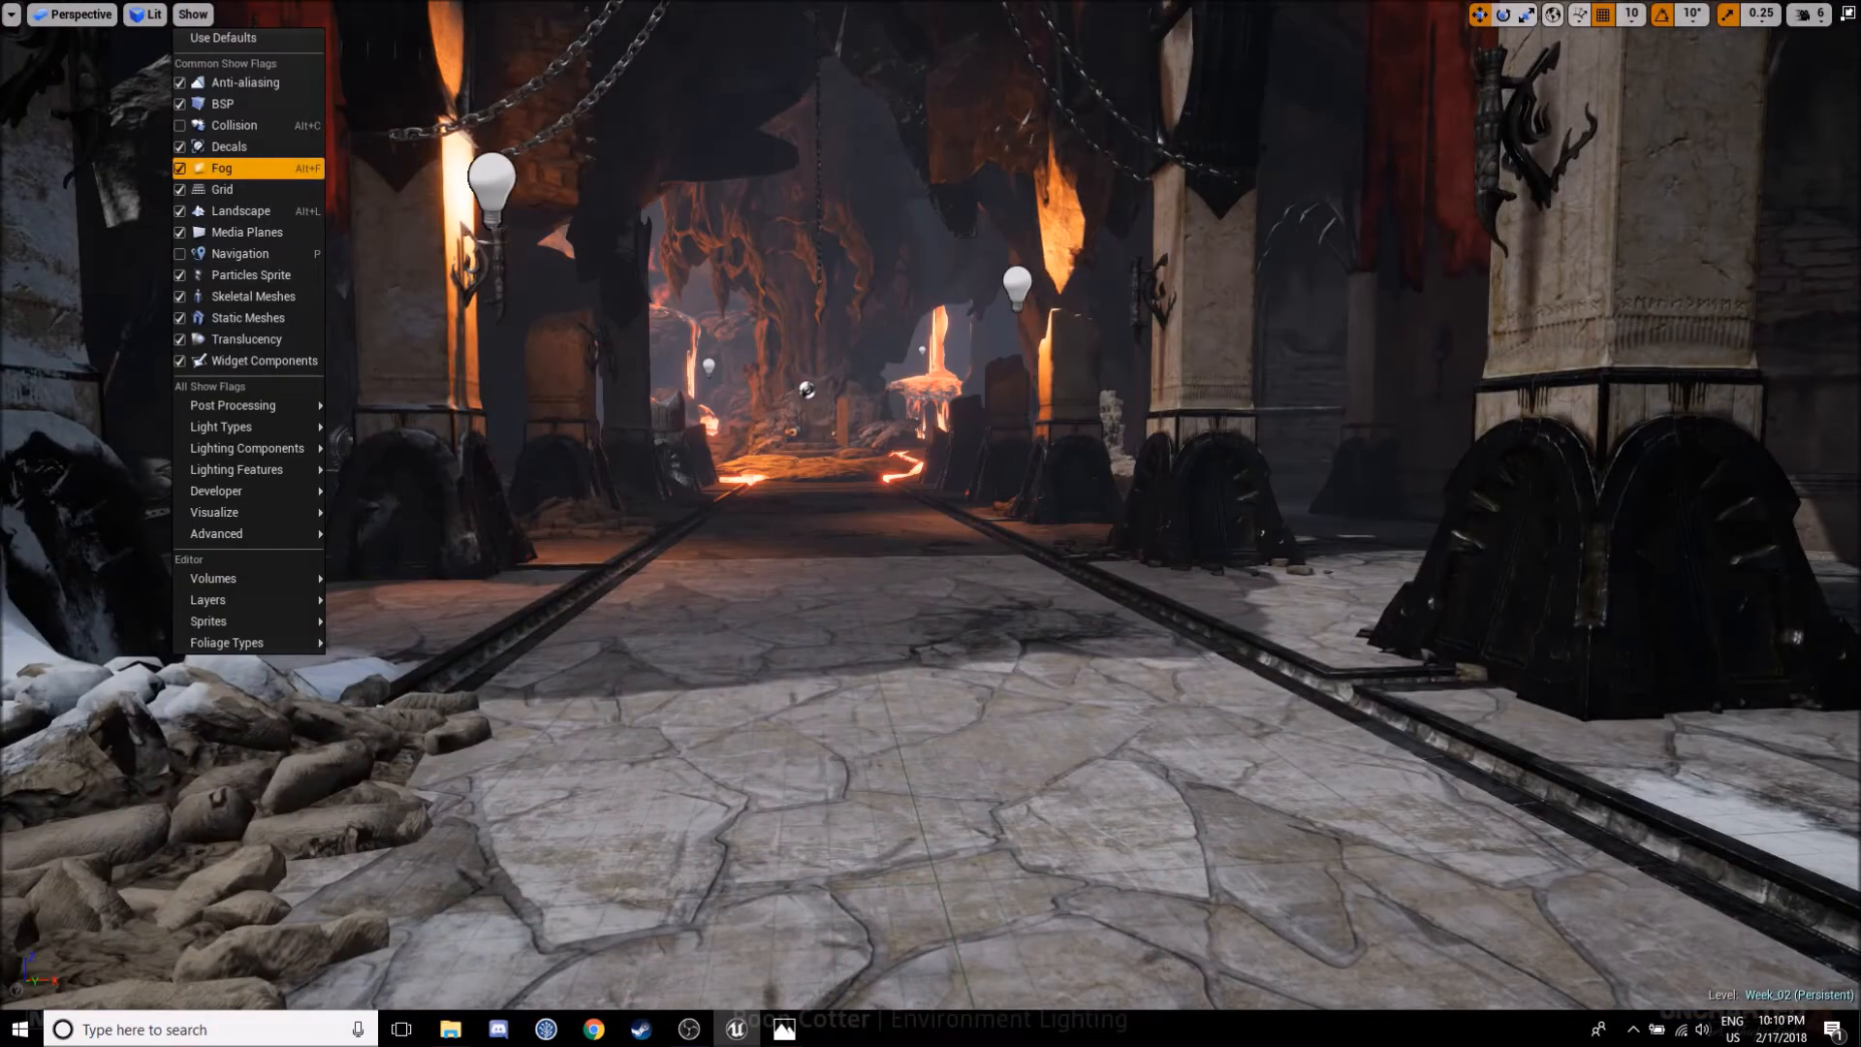
{"action": "left_click", "coordinate": [147, 15]}
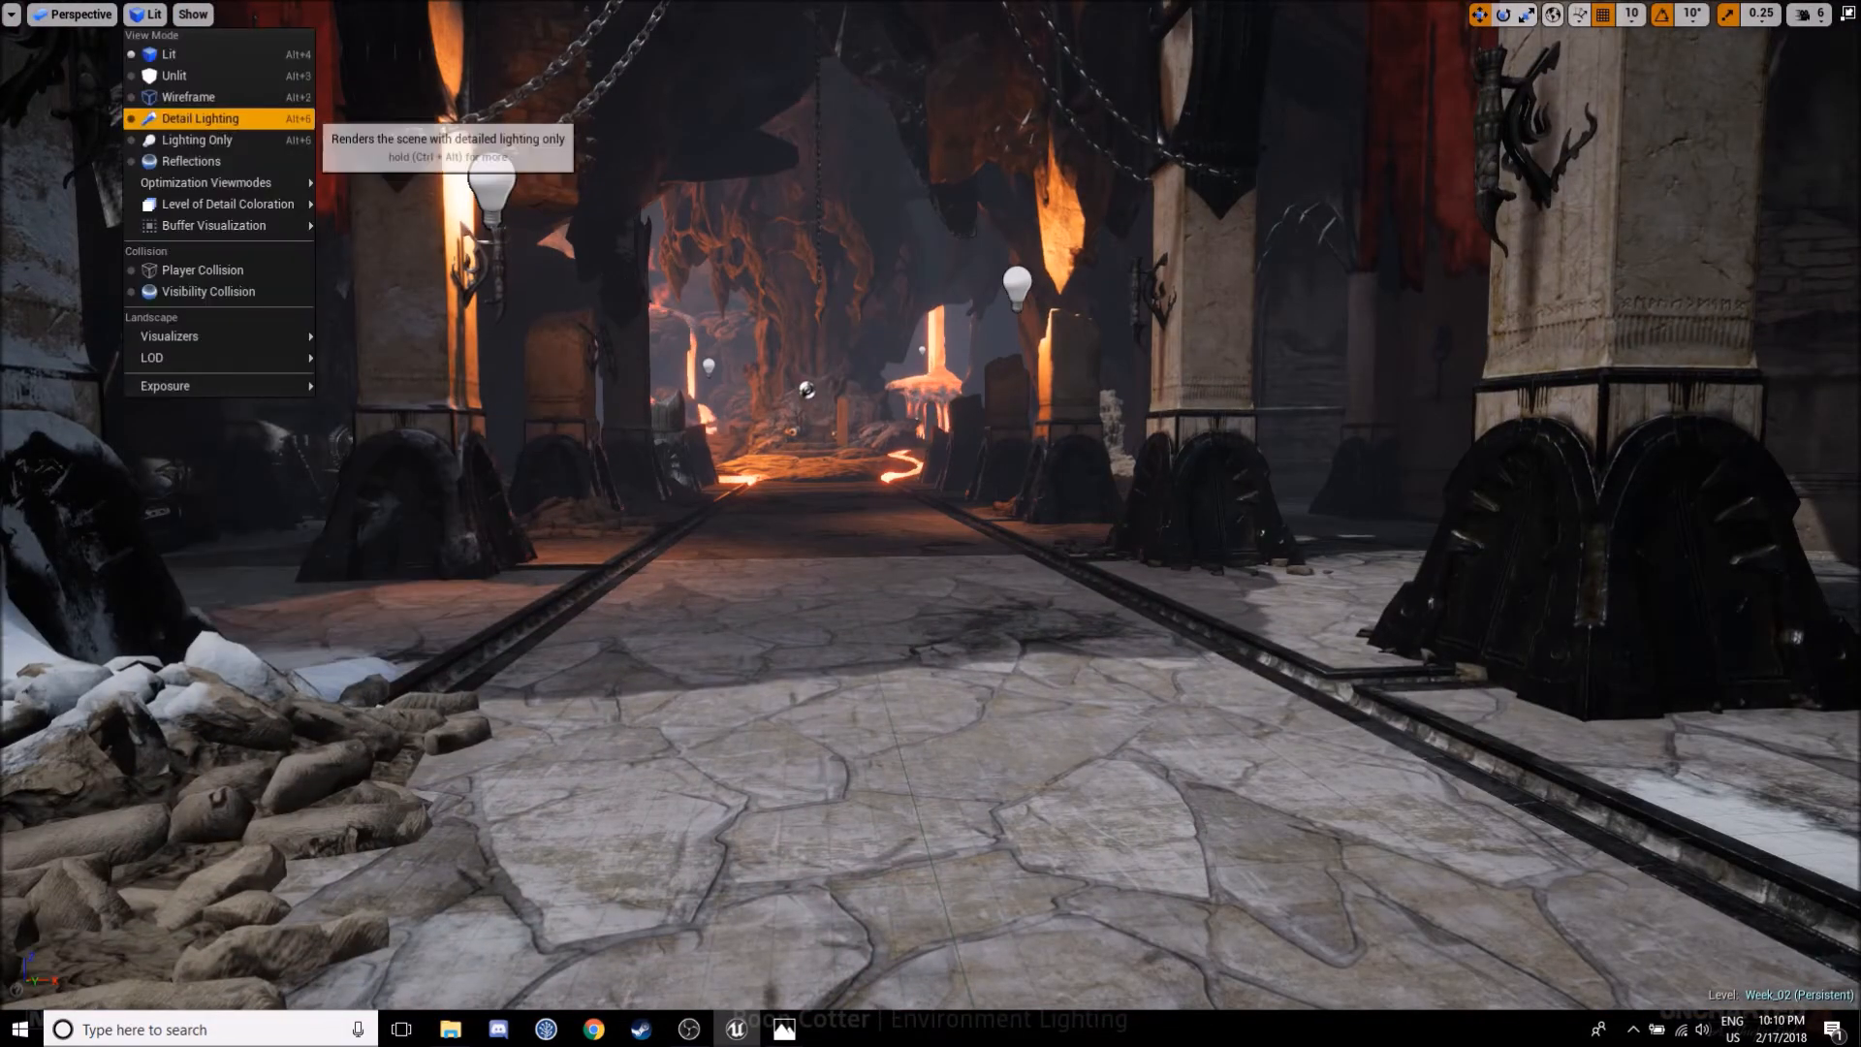
{"action": "left_click", "coordinate": [200, 117]}
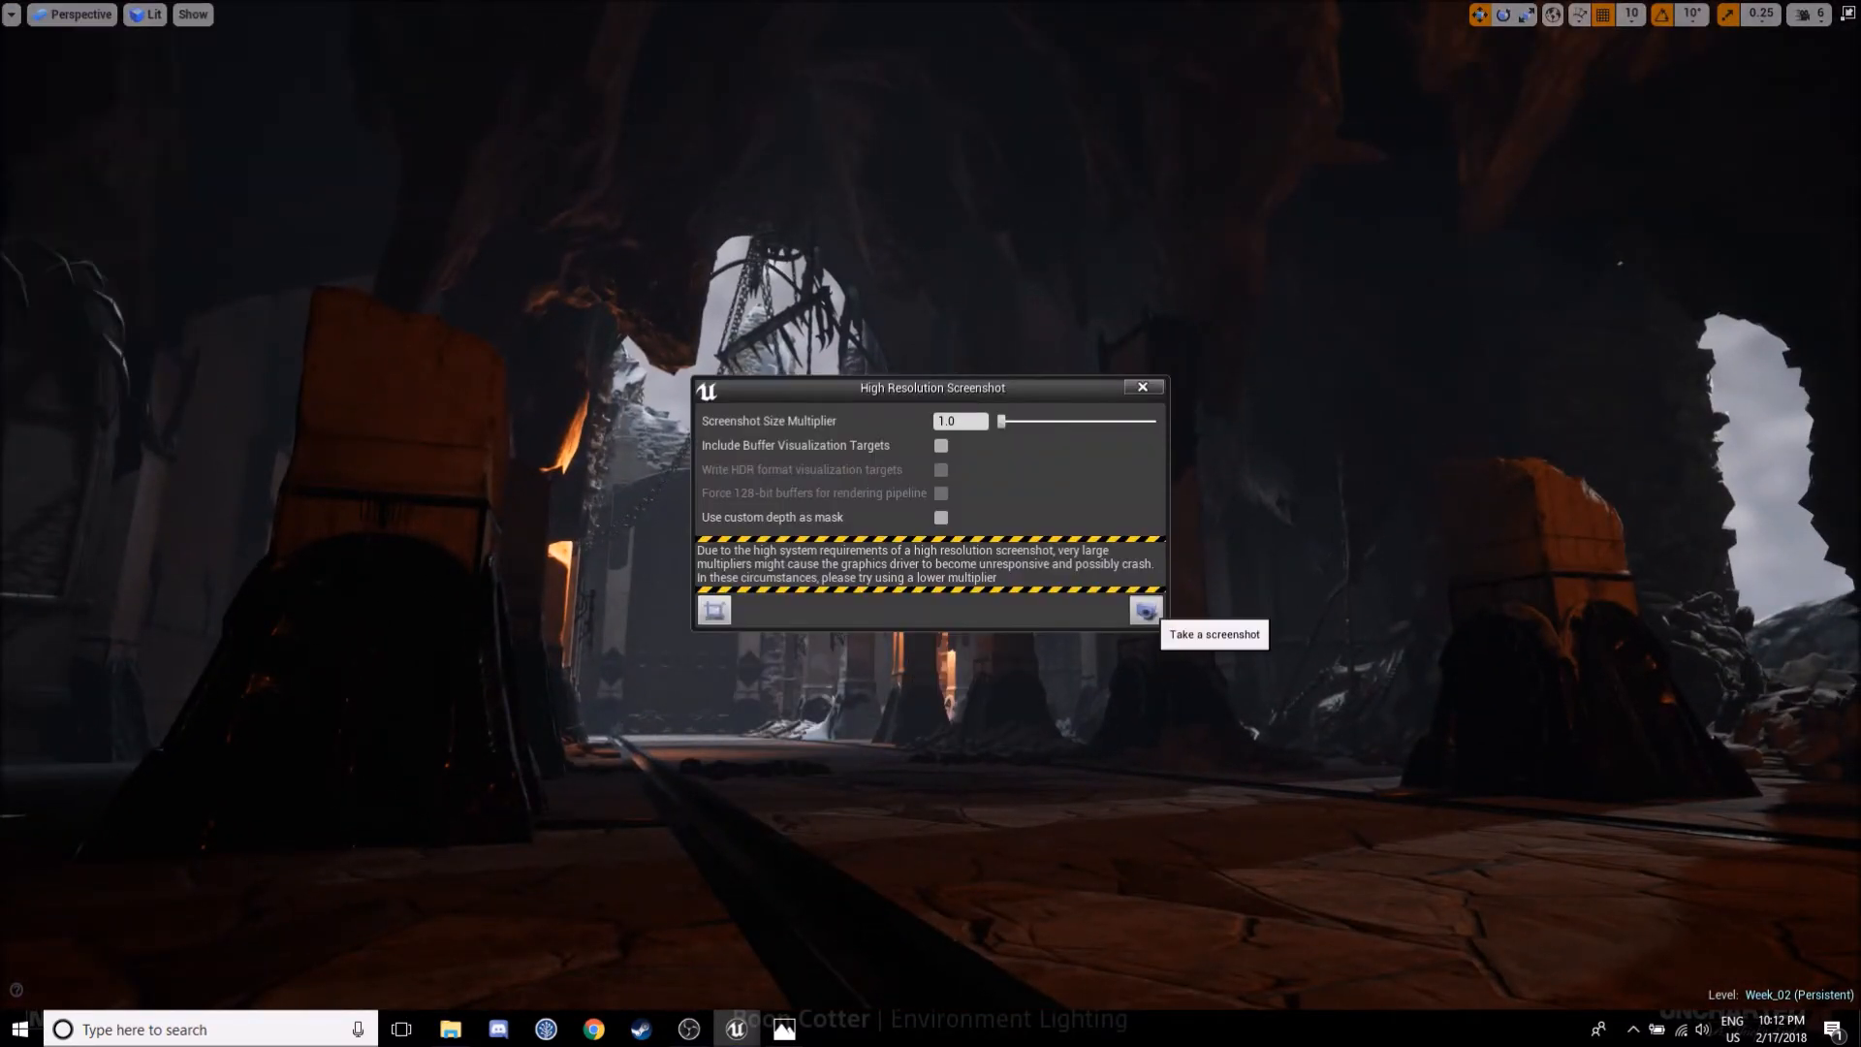
Capture a high-resolution screenshot of the gateway, then reopen the screenshot panel for the cave.
{"action": "left_click", "coordinate": [1141, 387]}
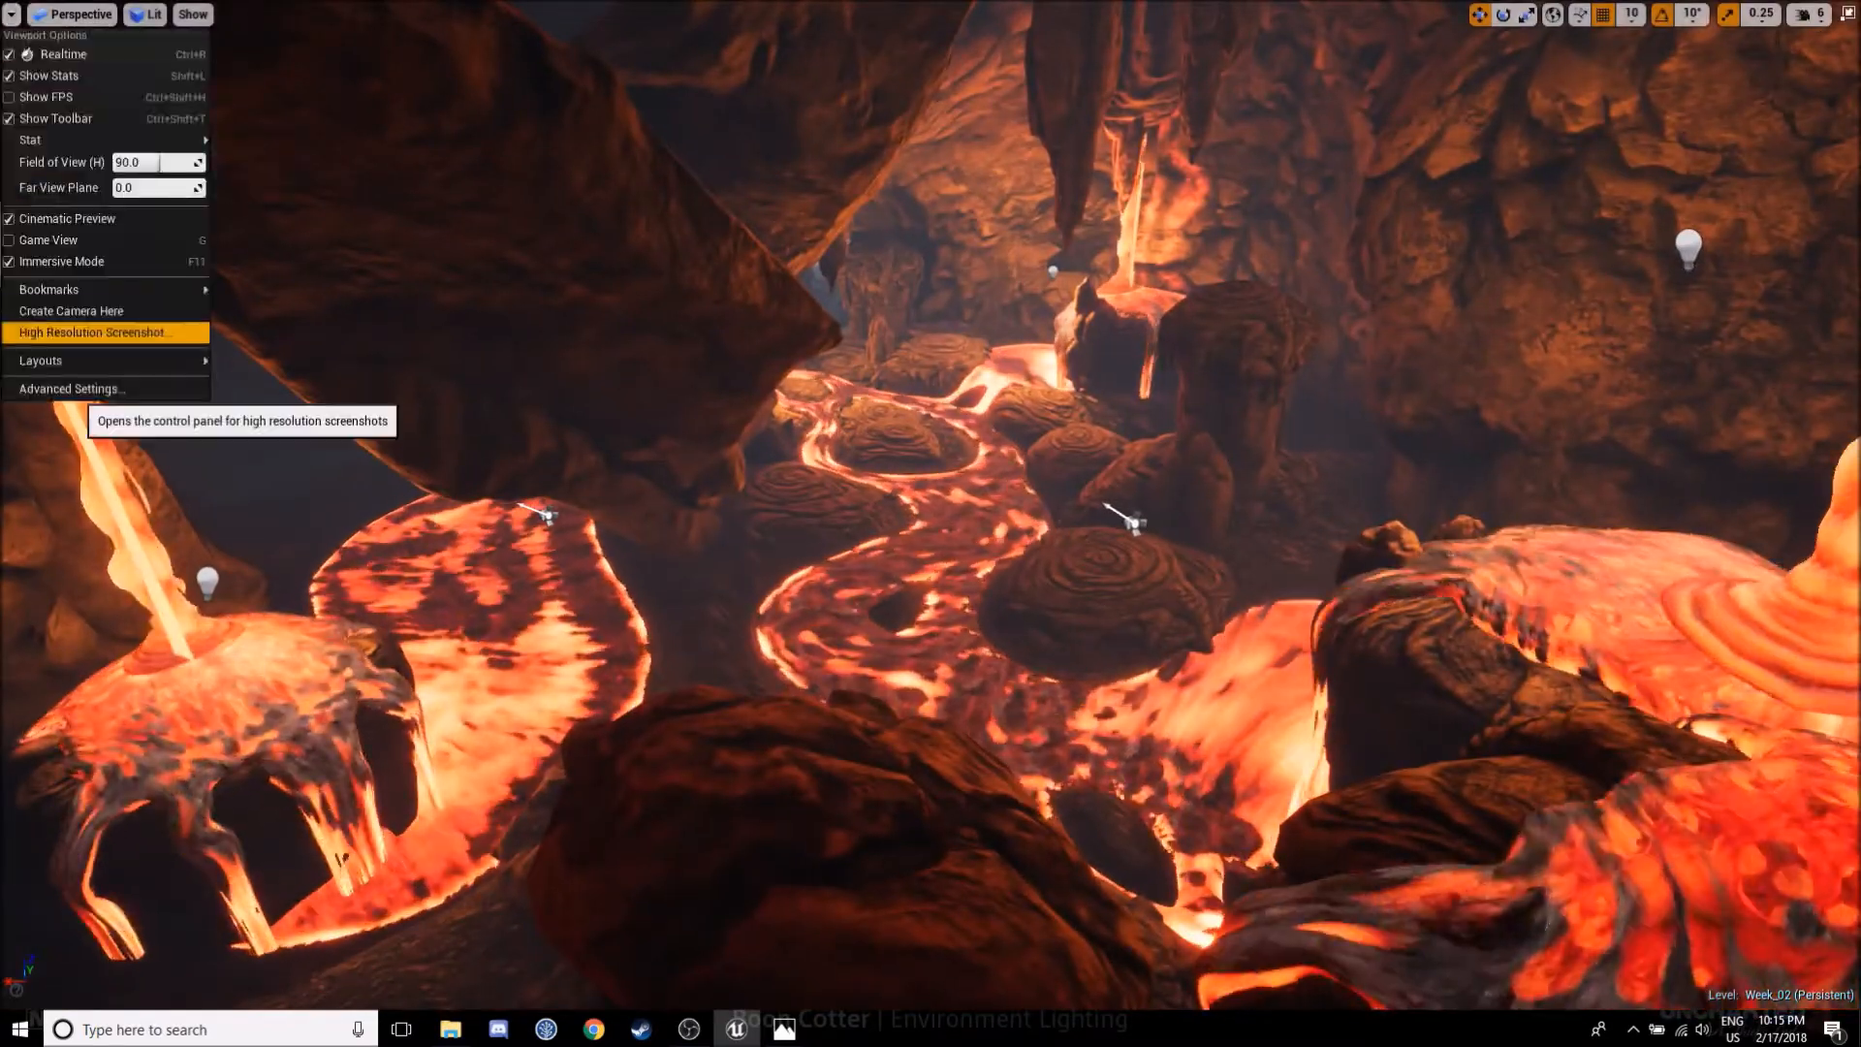
{"action": "left_click", "coordinate": [97, 332]}
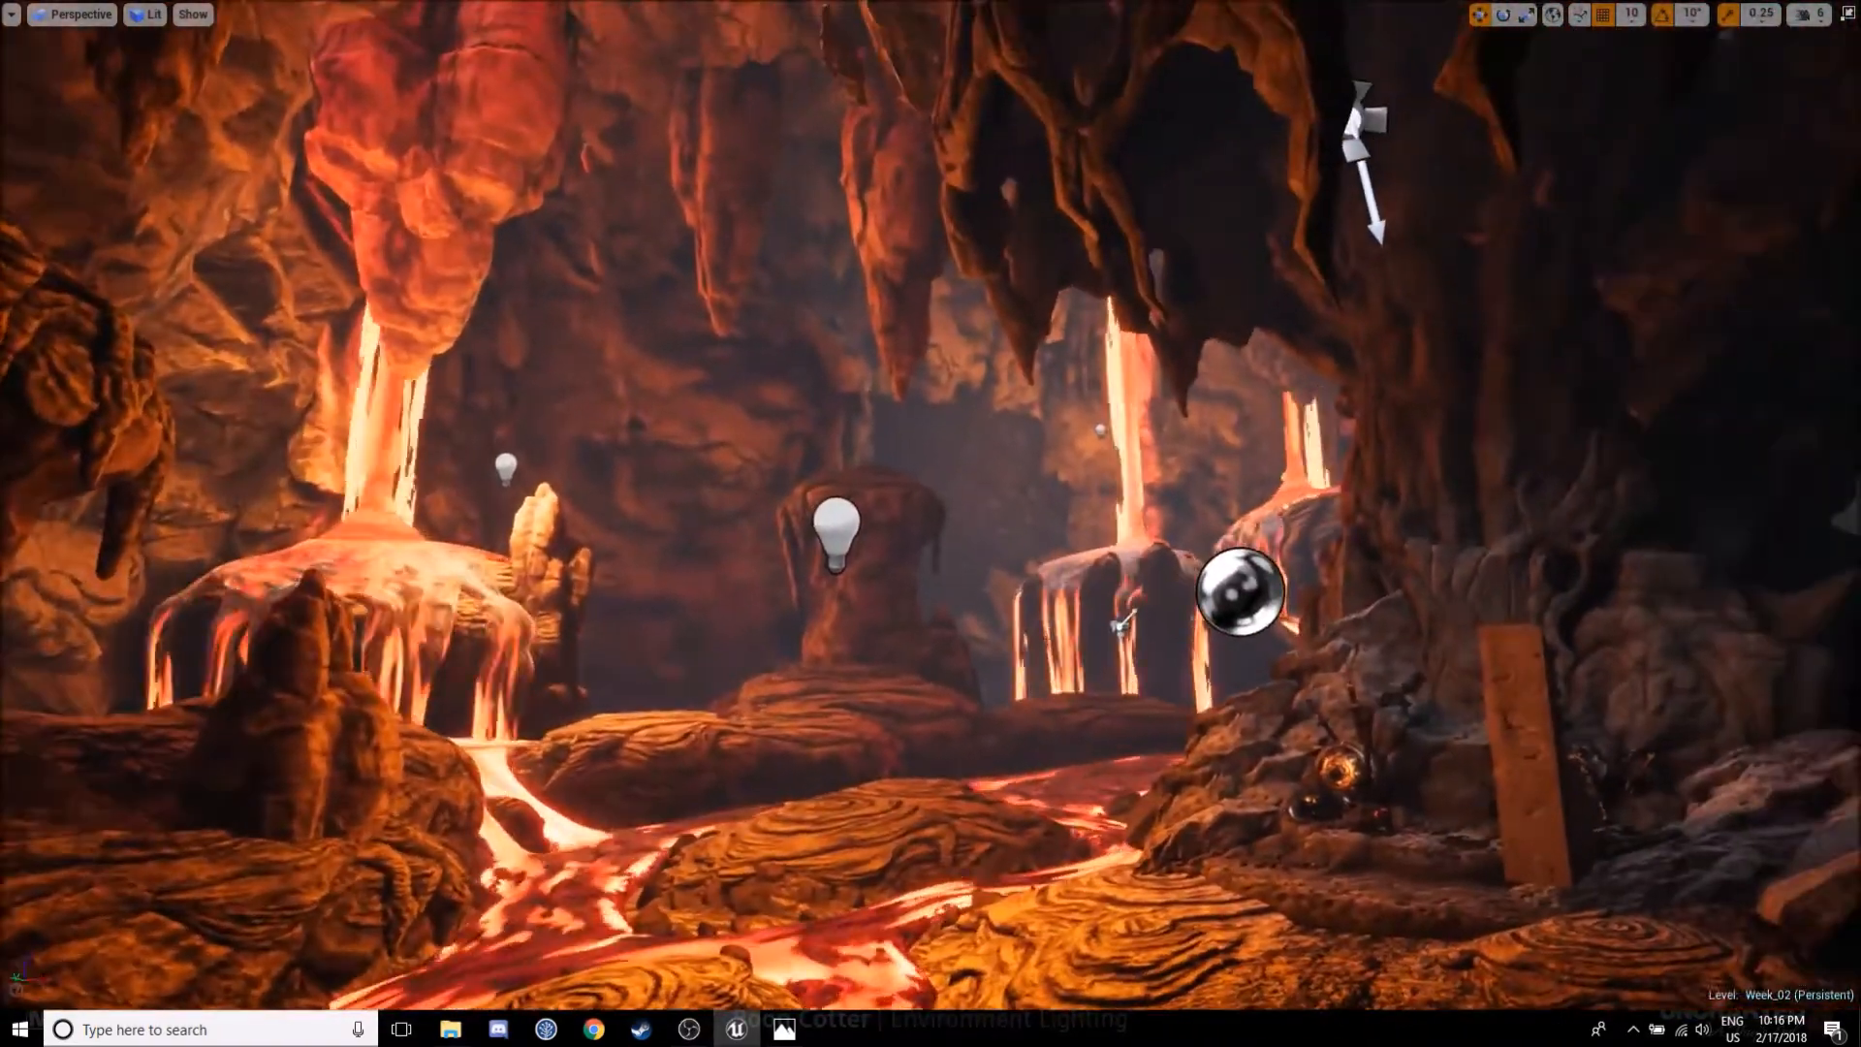
{"action": "left_click", "coordinate": [71, 15]}
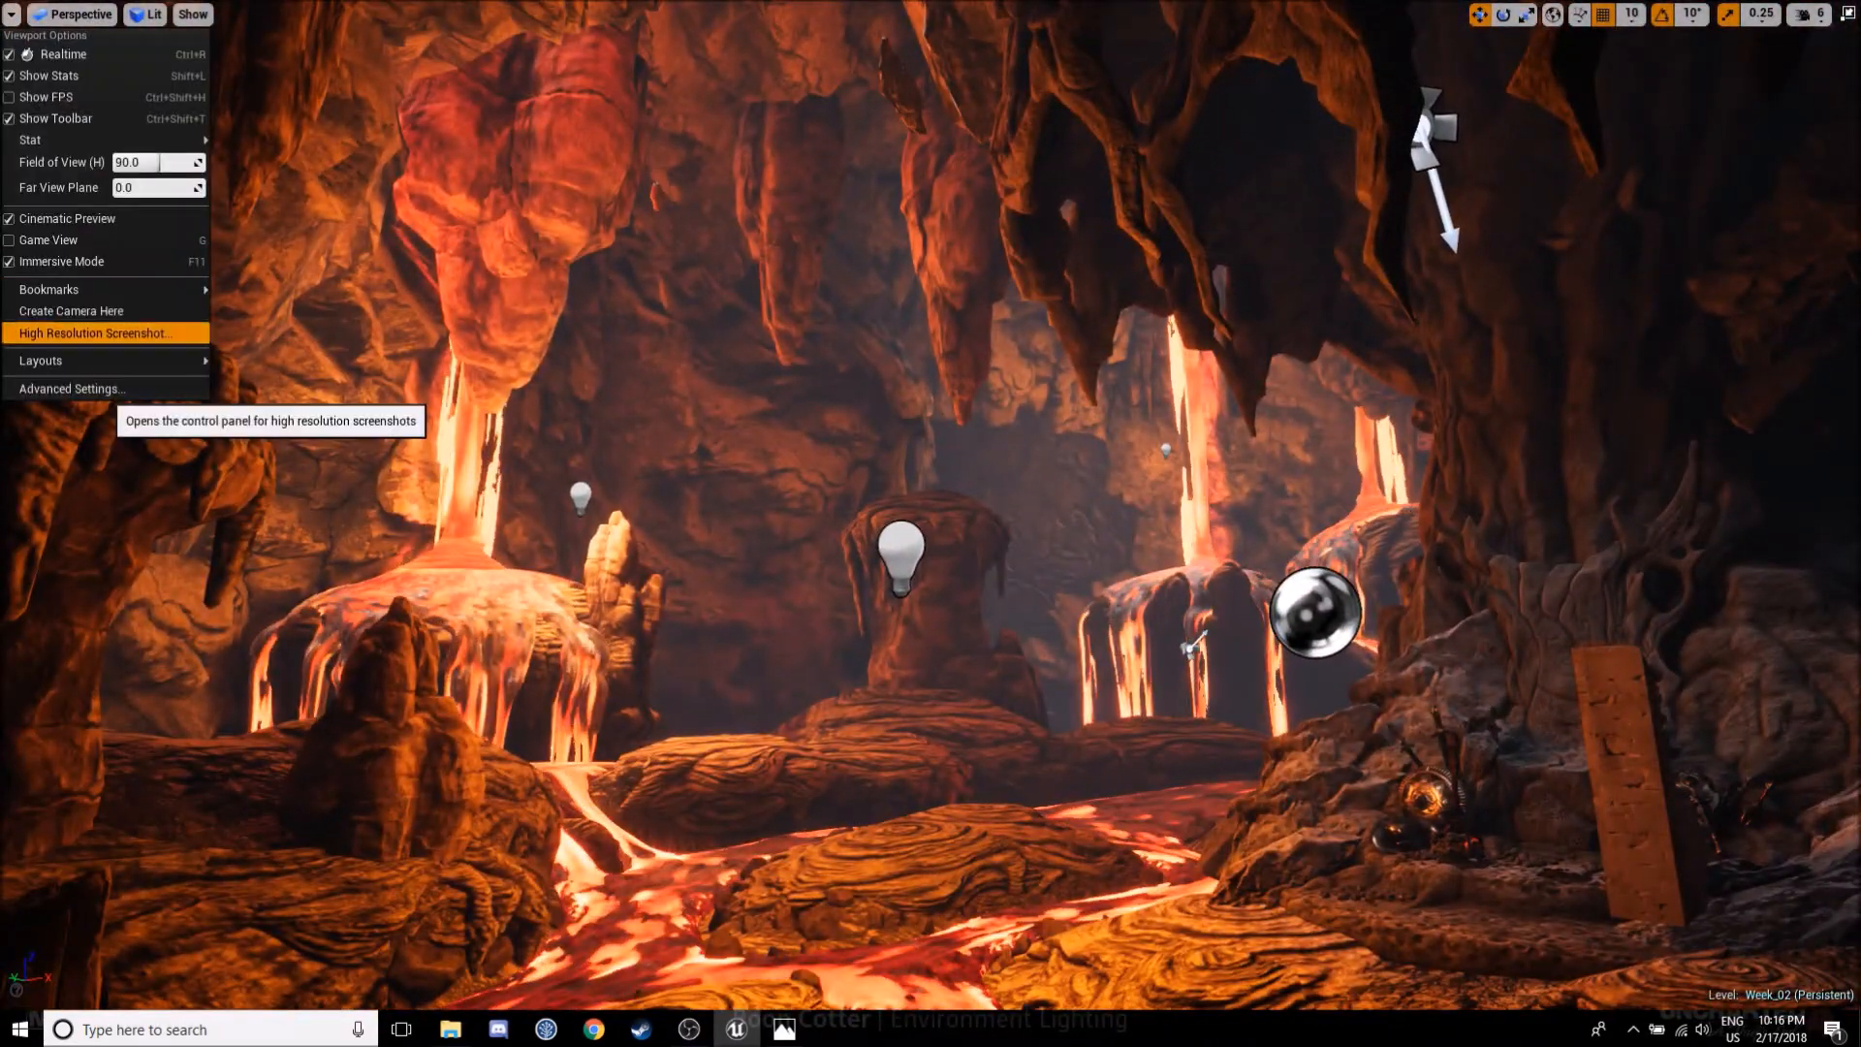
{"action": "left_click", "coordinate": [97, 333]}
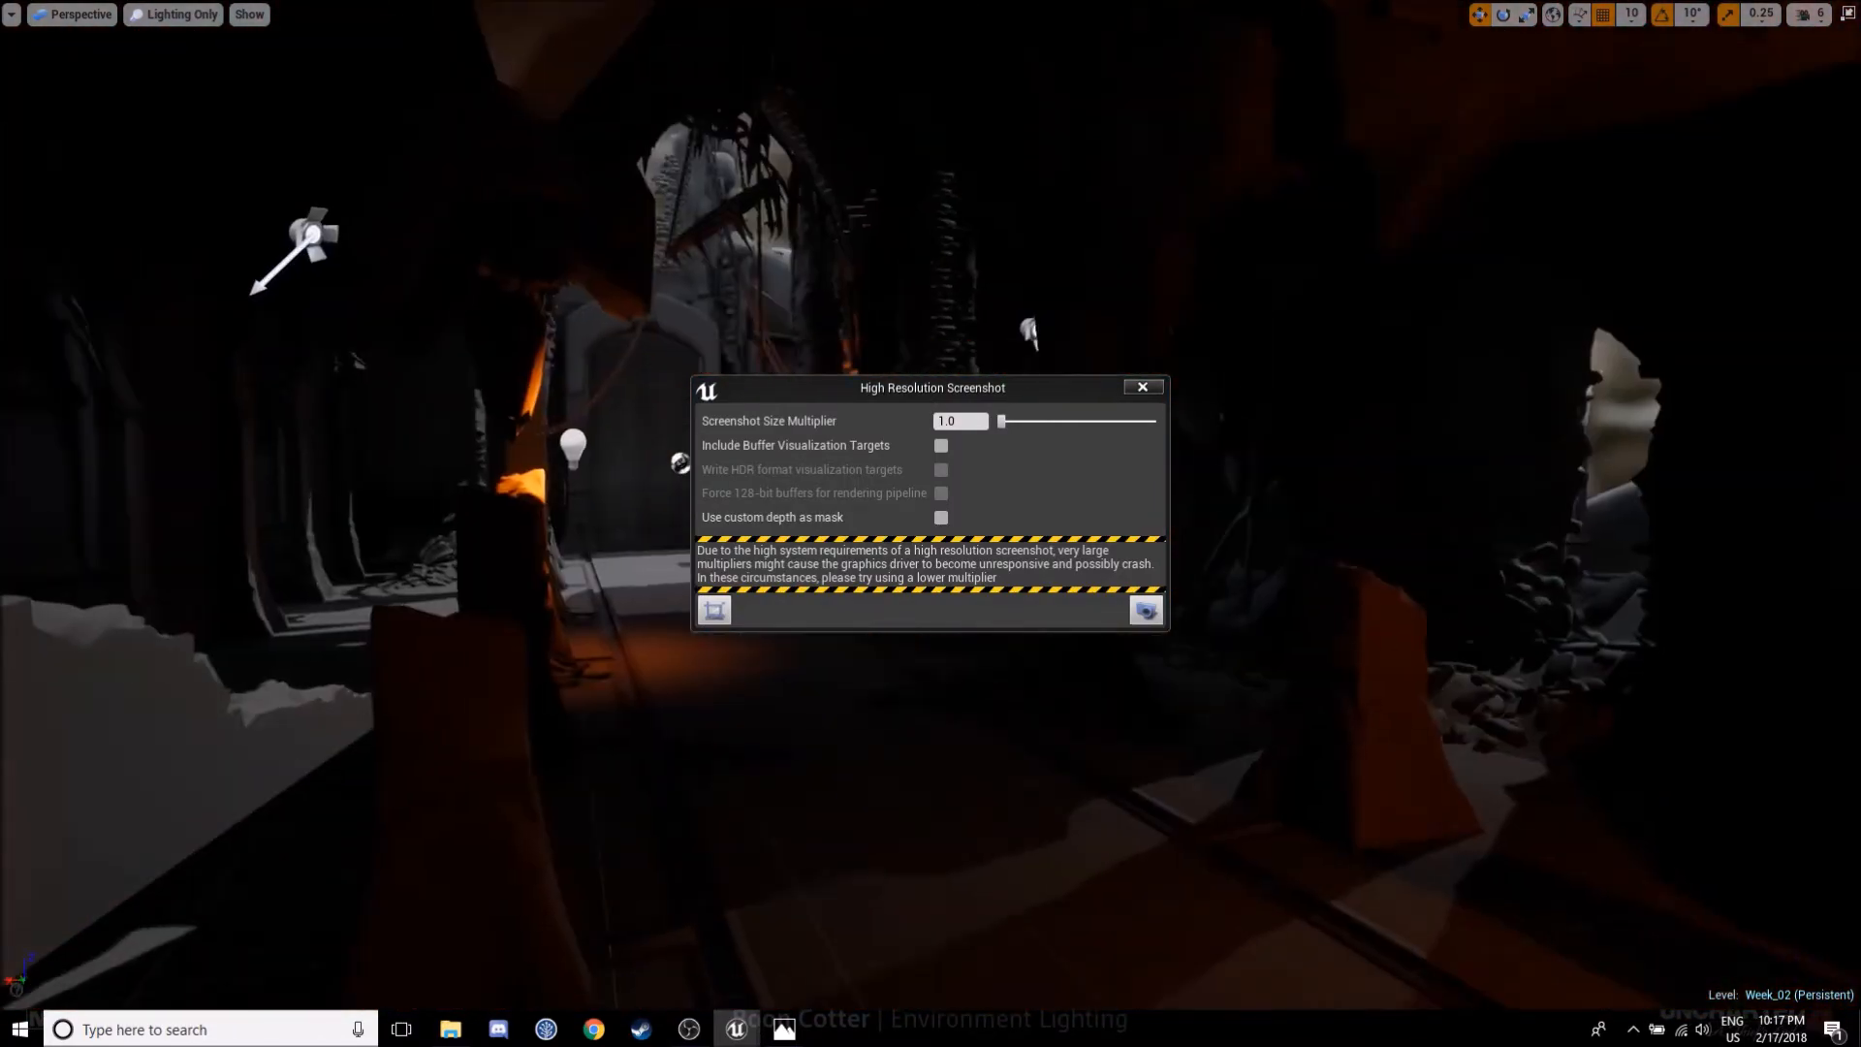
Capture a high-resolution screenshot of the lighting-only view and leave full-screen view.
{"action": "left_click", "coordinate": [1143, 609]}
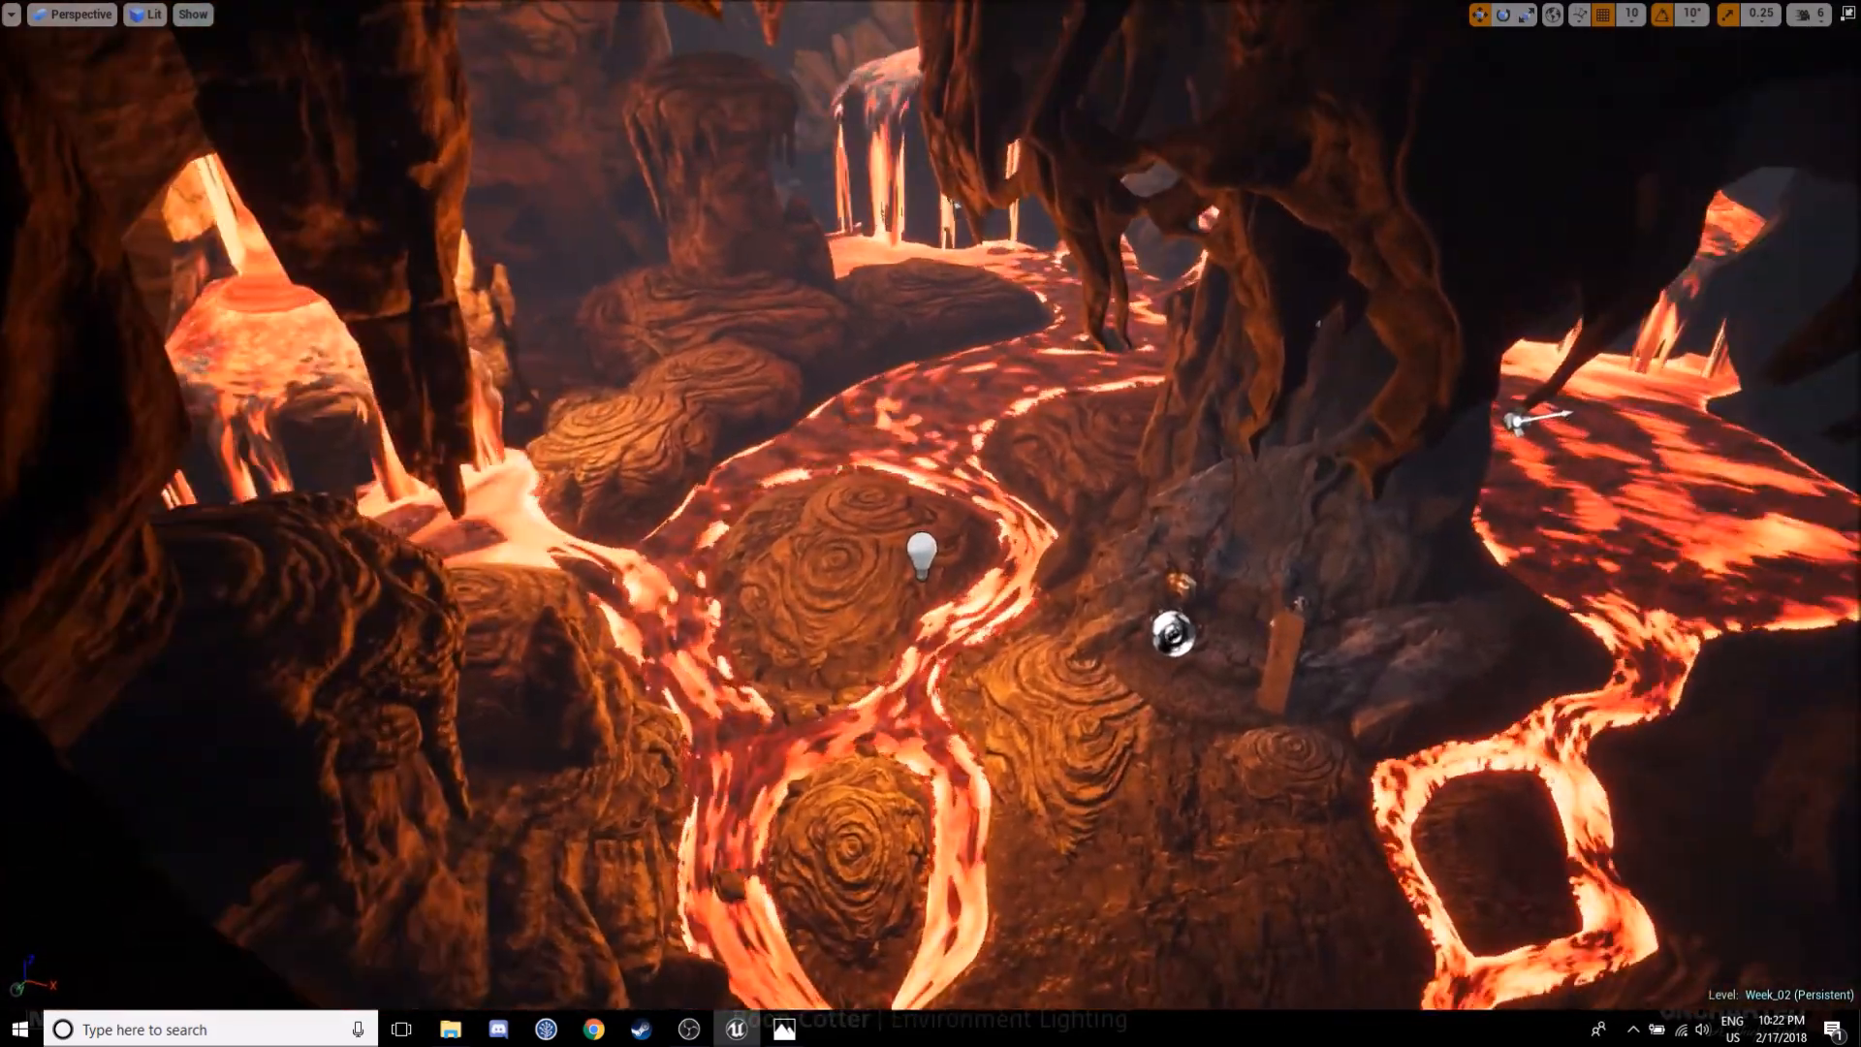
{"action": "key", "text": "f9"}
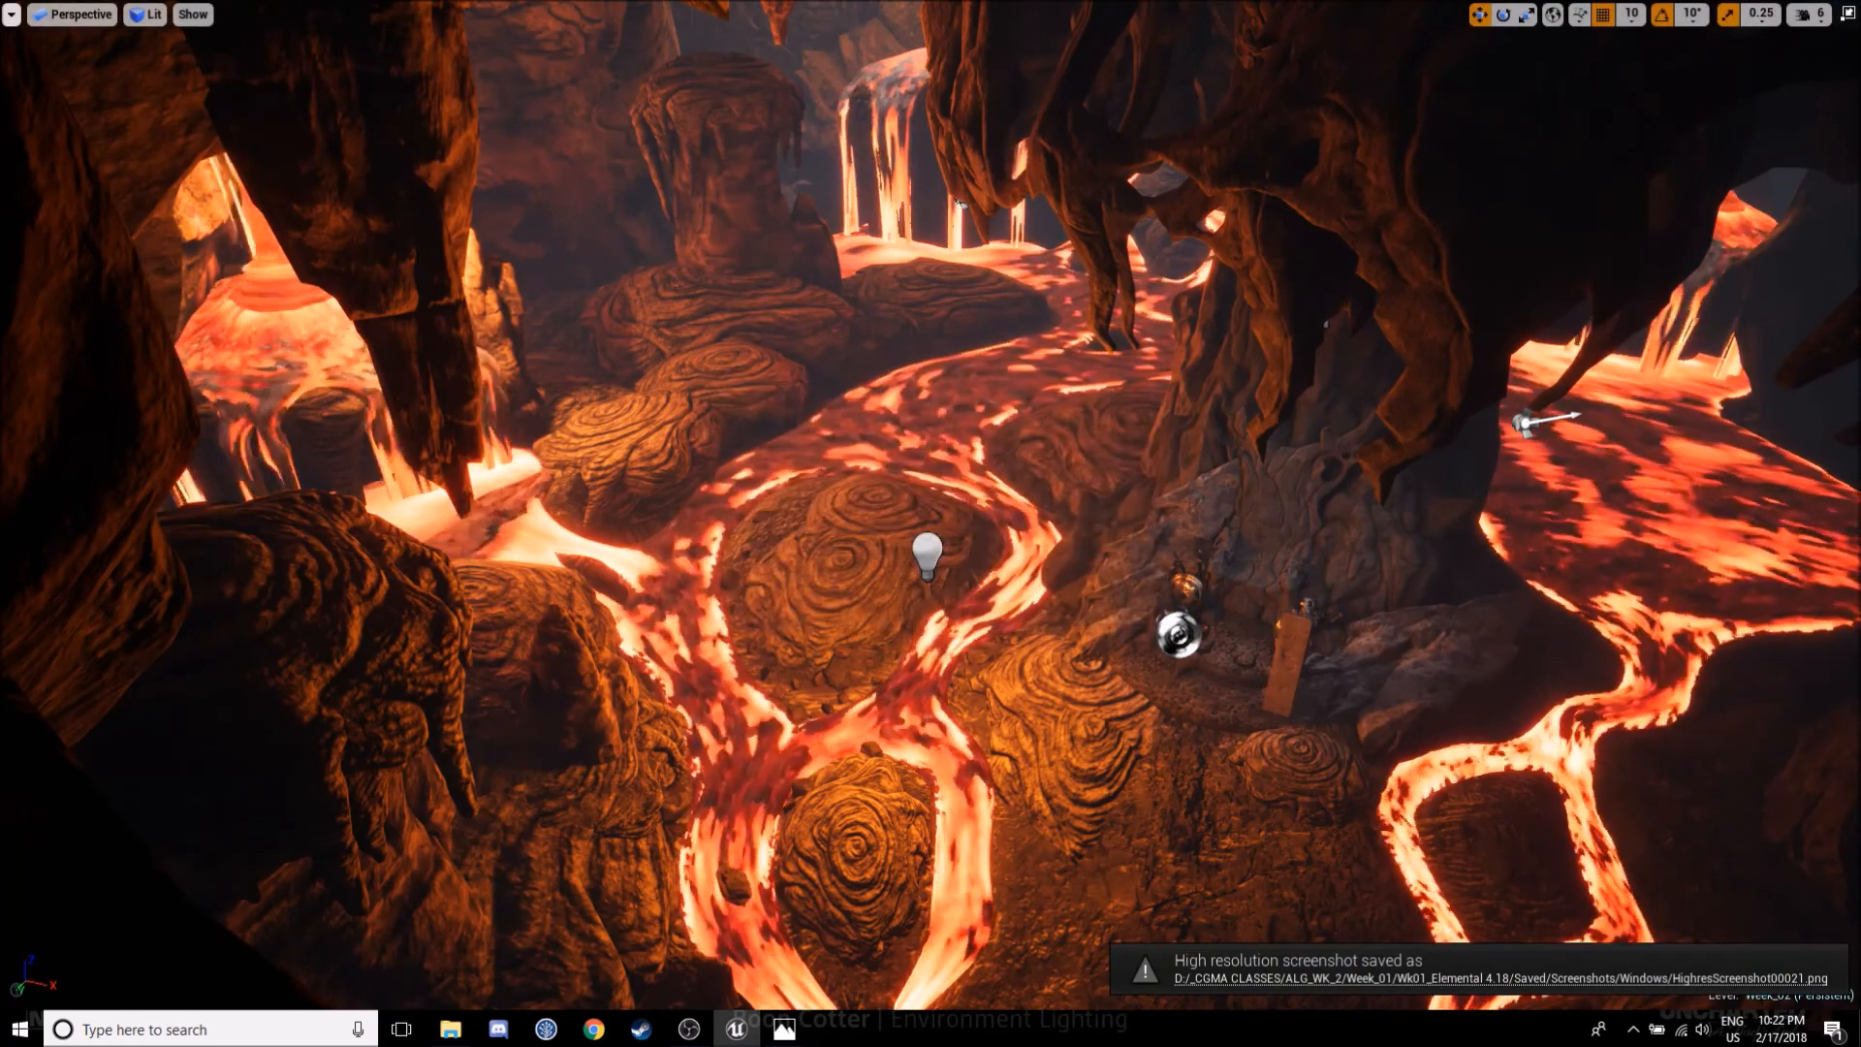
{"action": "left_click", "coordinate": [16, 32]}
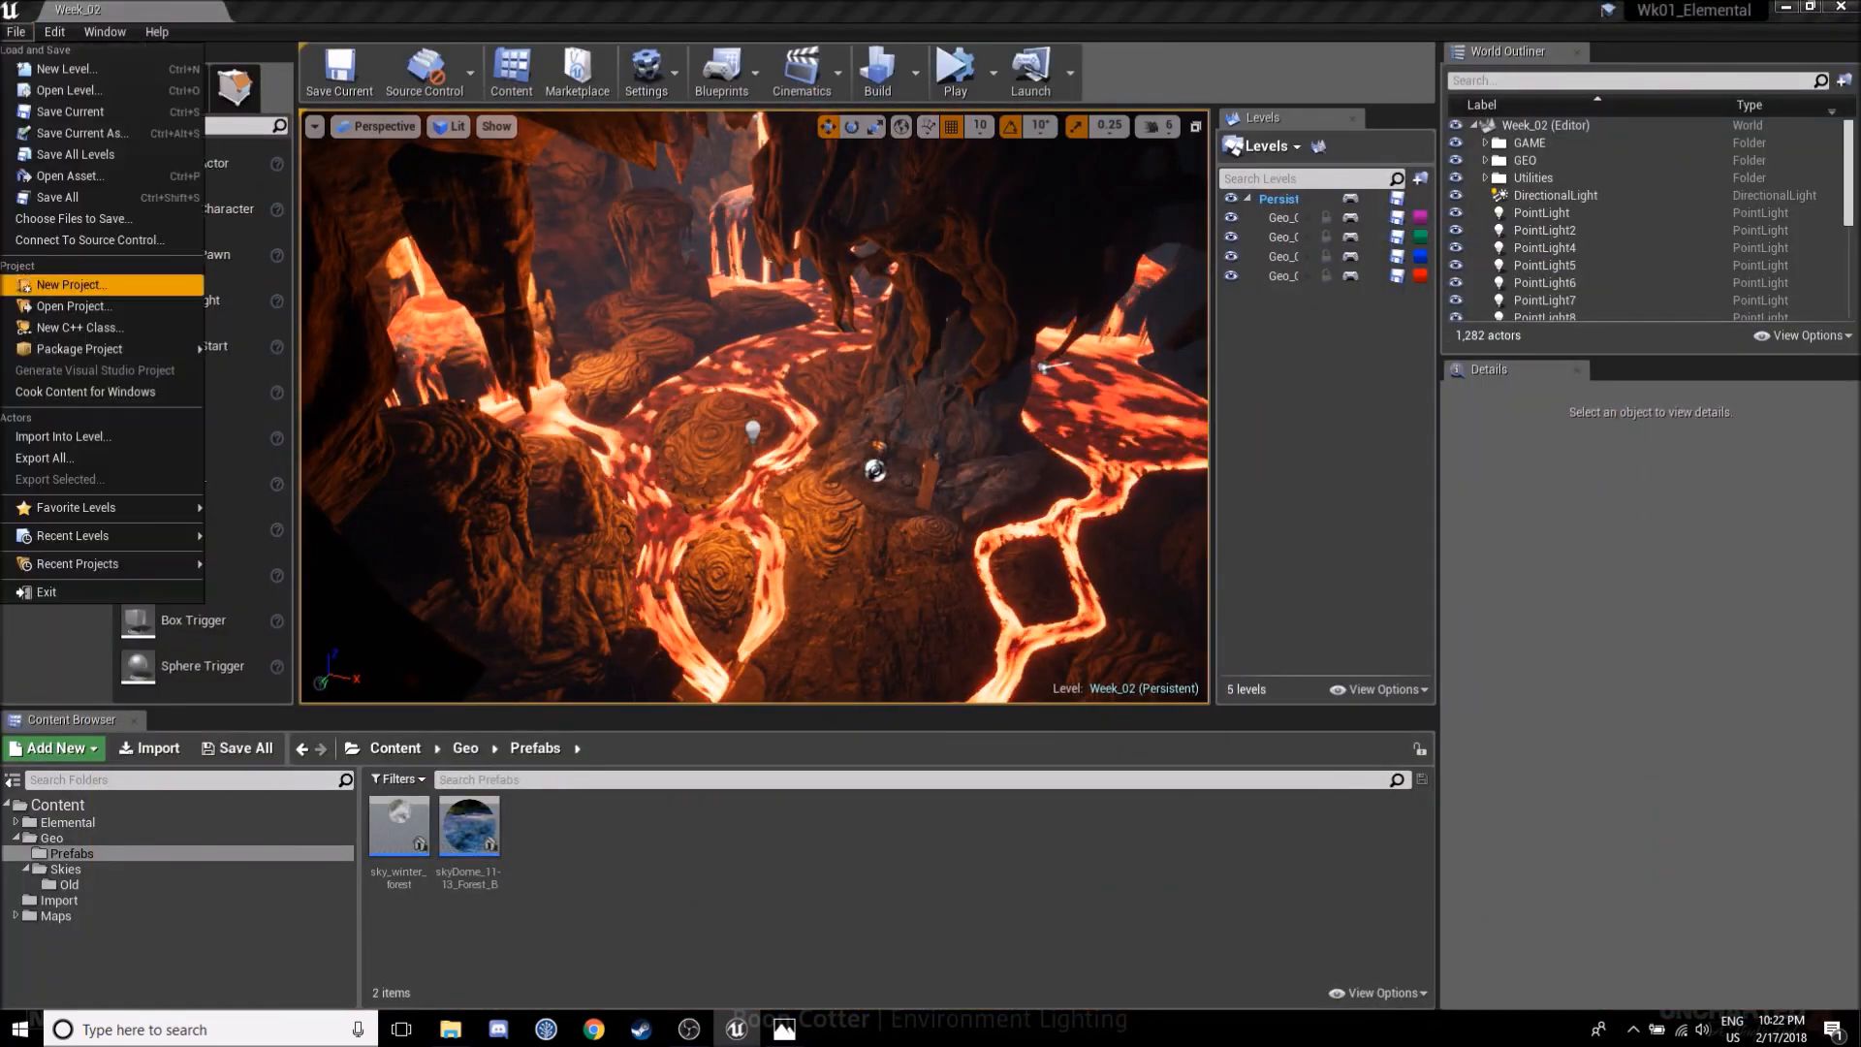